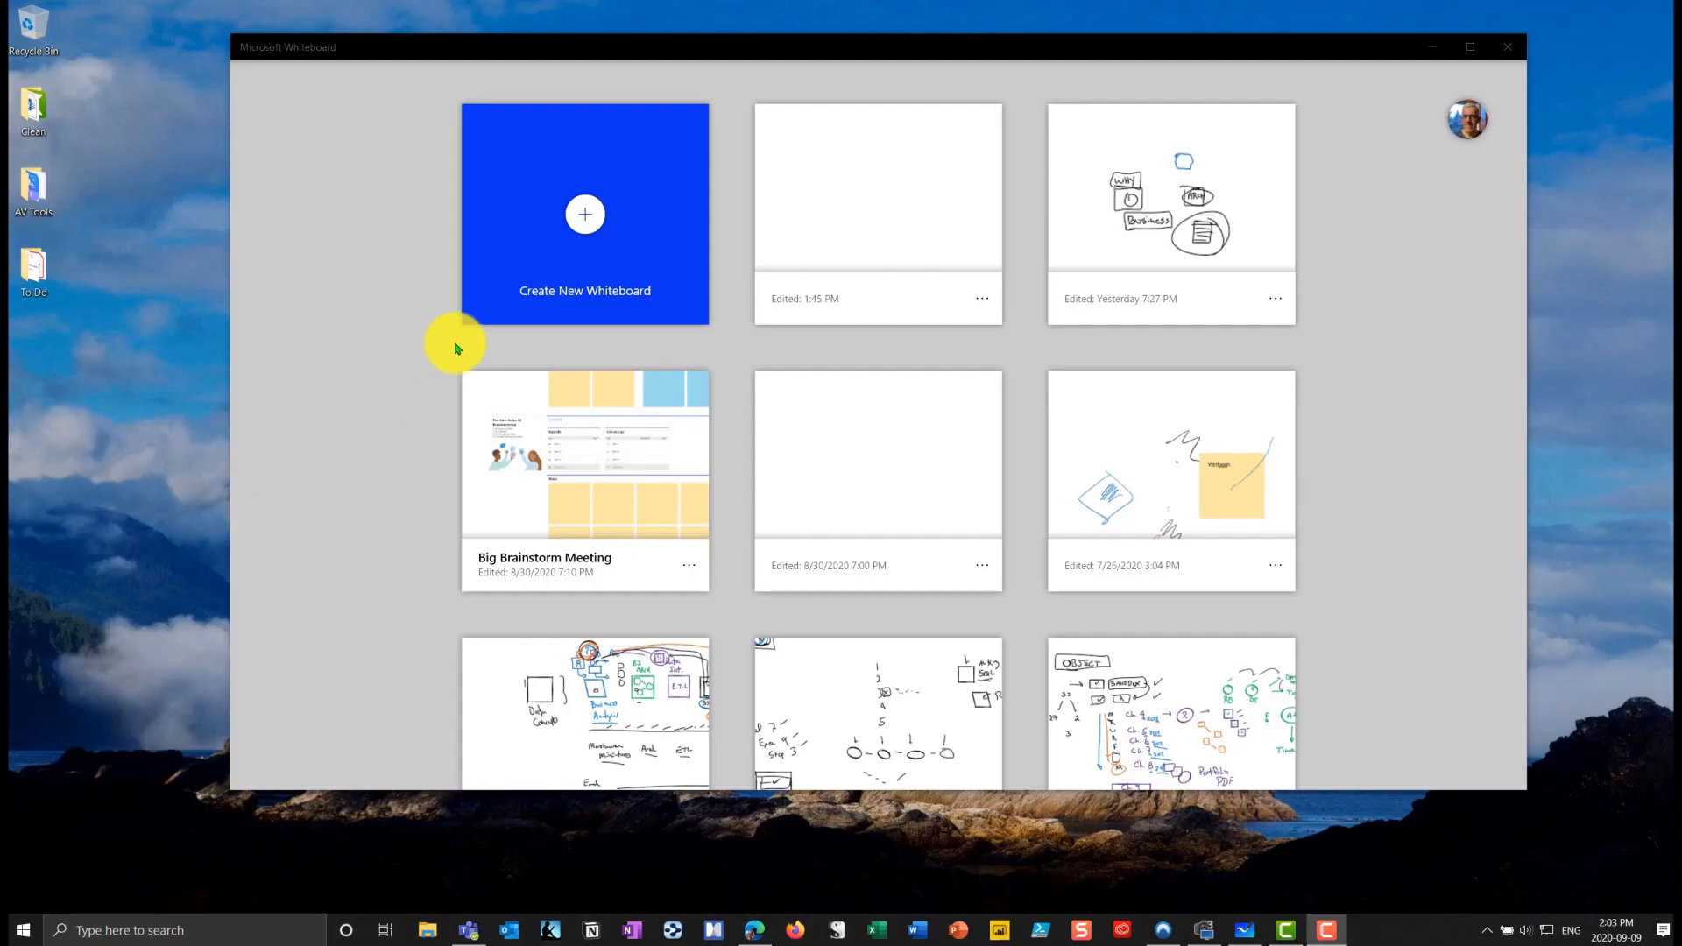
- Create a new blank whiteboard and show its Insert menu options
{"action": "left_click", "coordinate": [585, 214]}
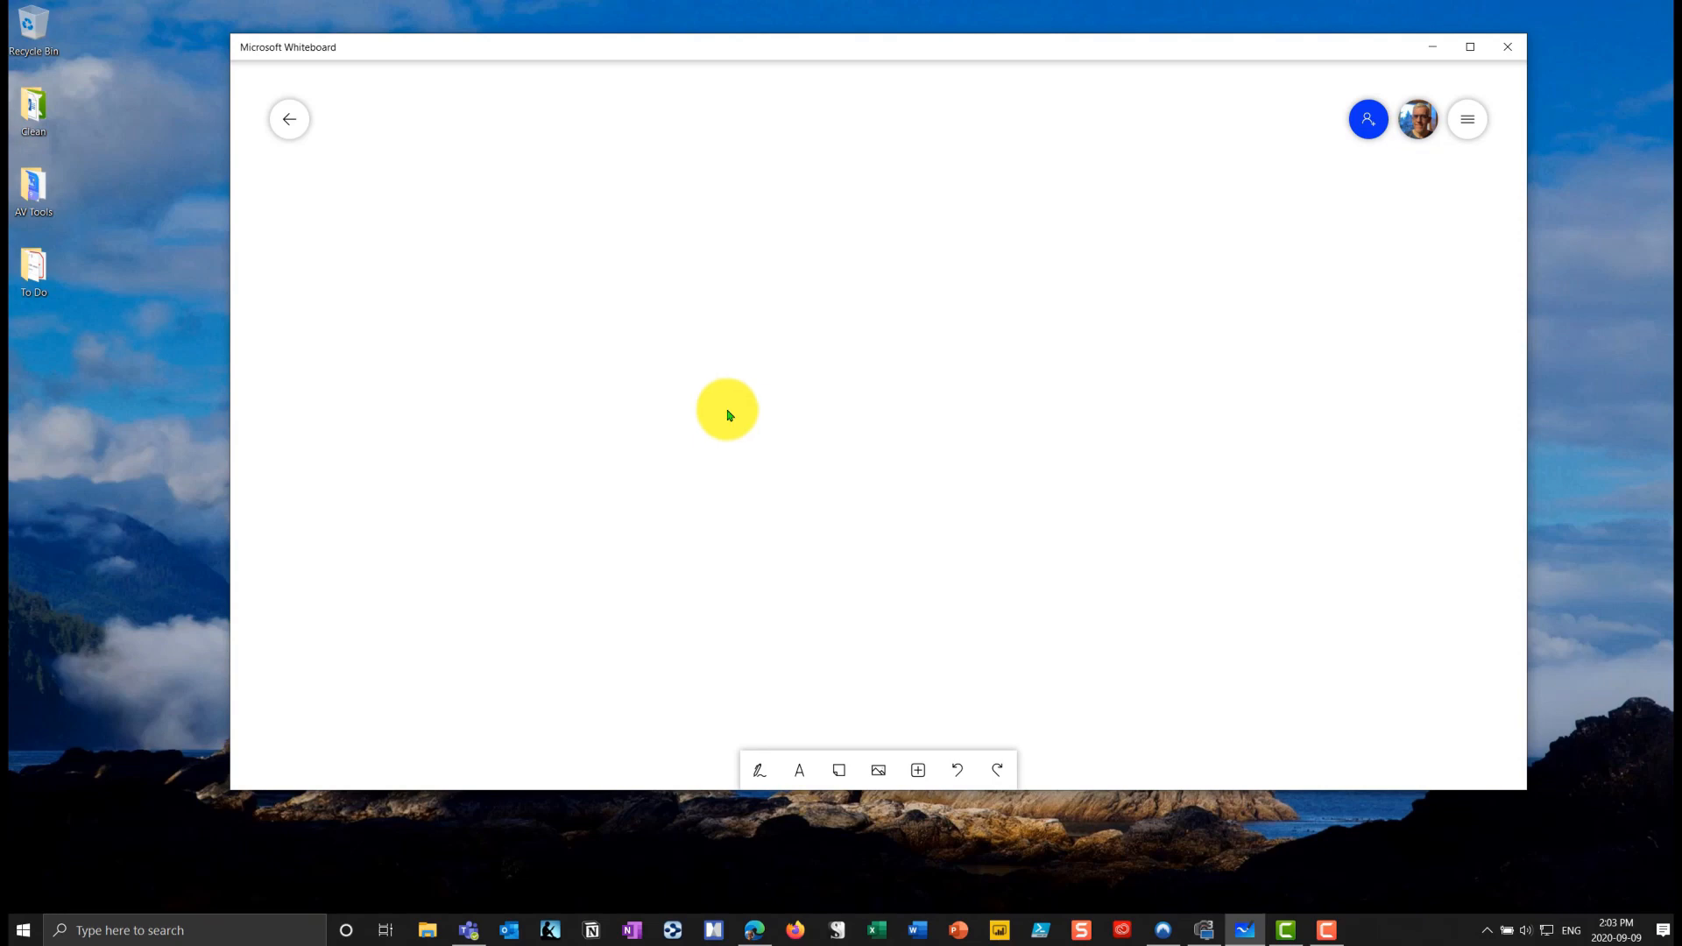
{"action": "left_click", "coordinate": [918, 771]}
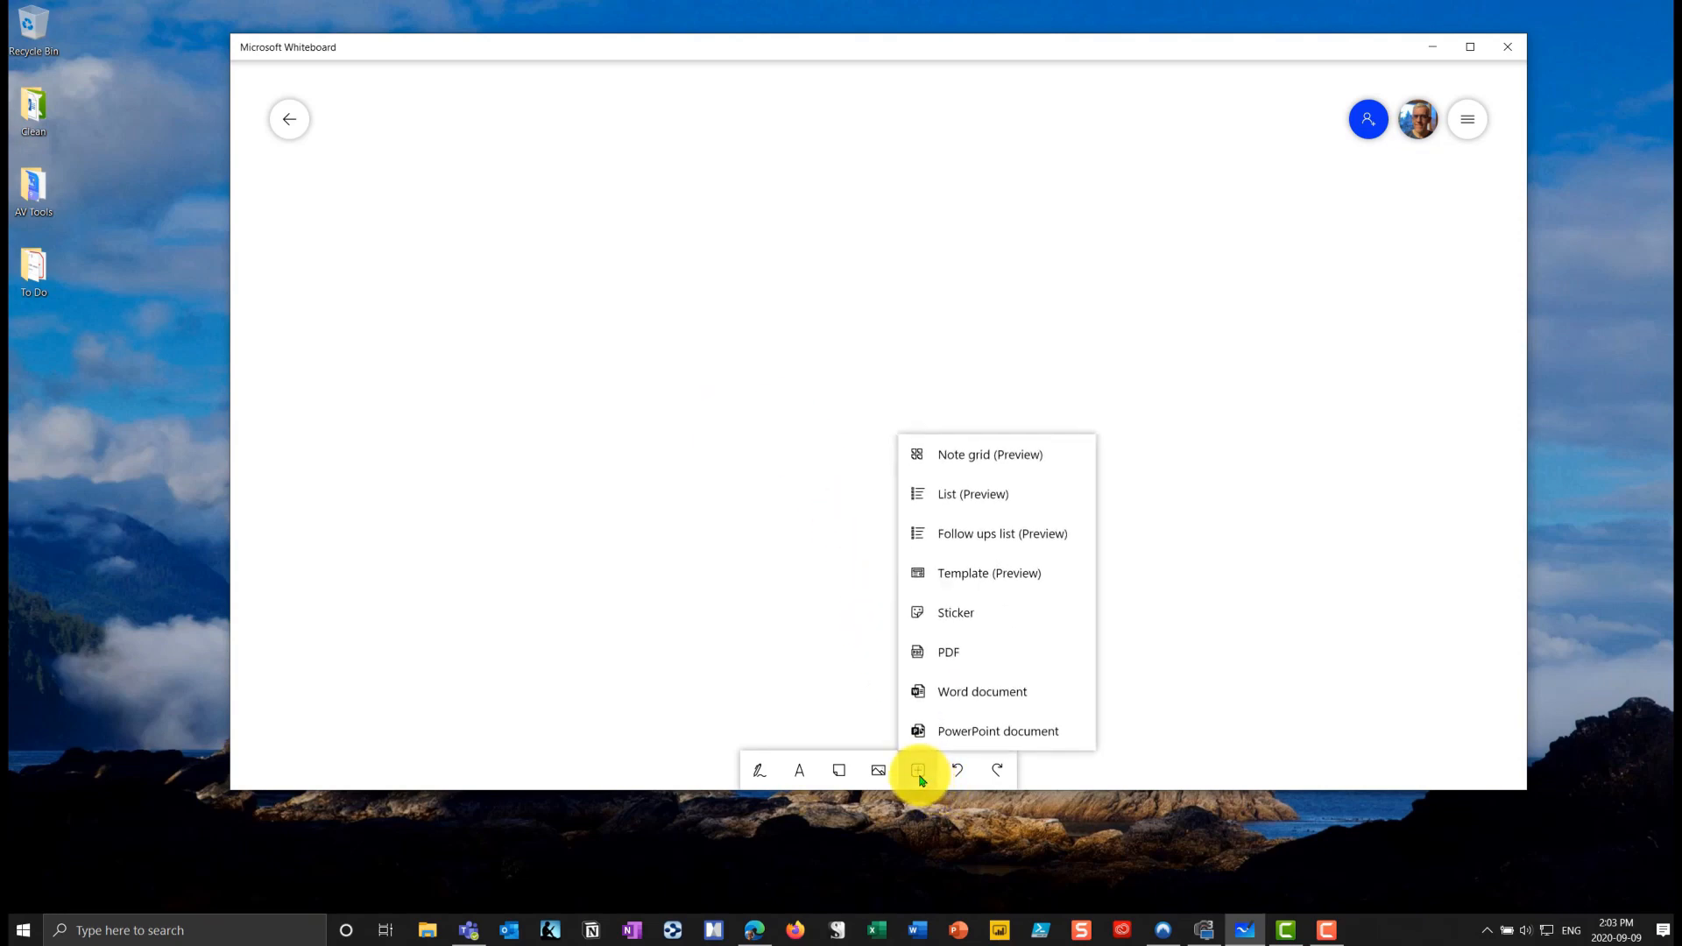
{"action": "mouse_move", "coordinate": [990, 584]}
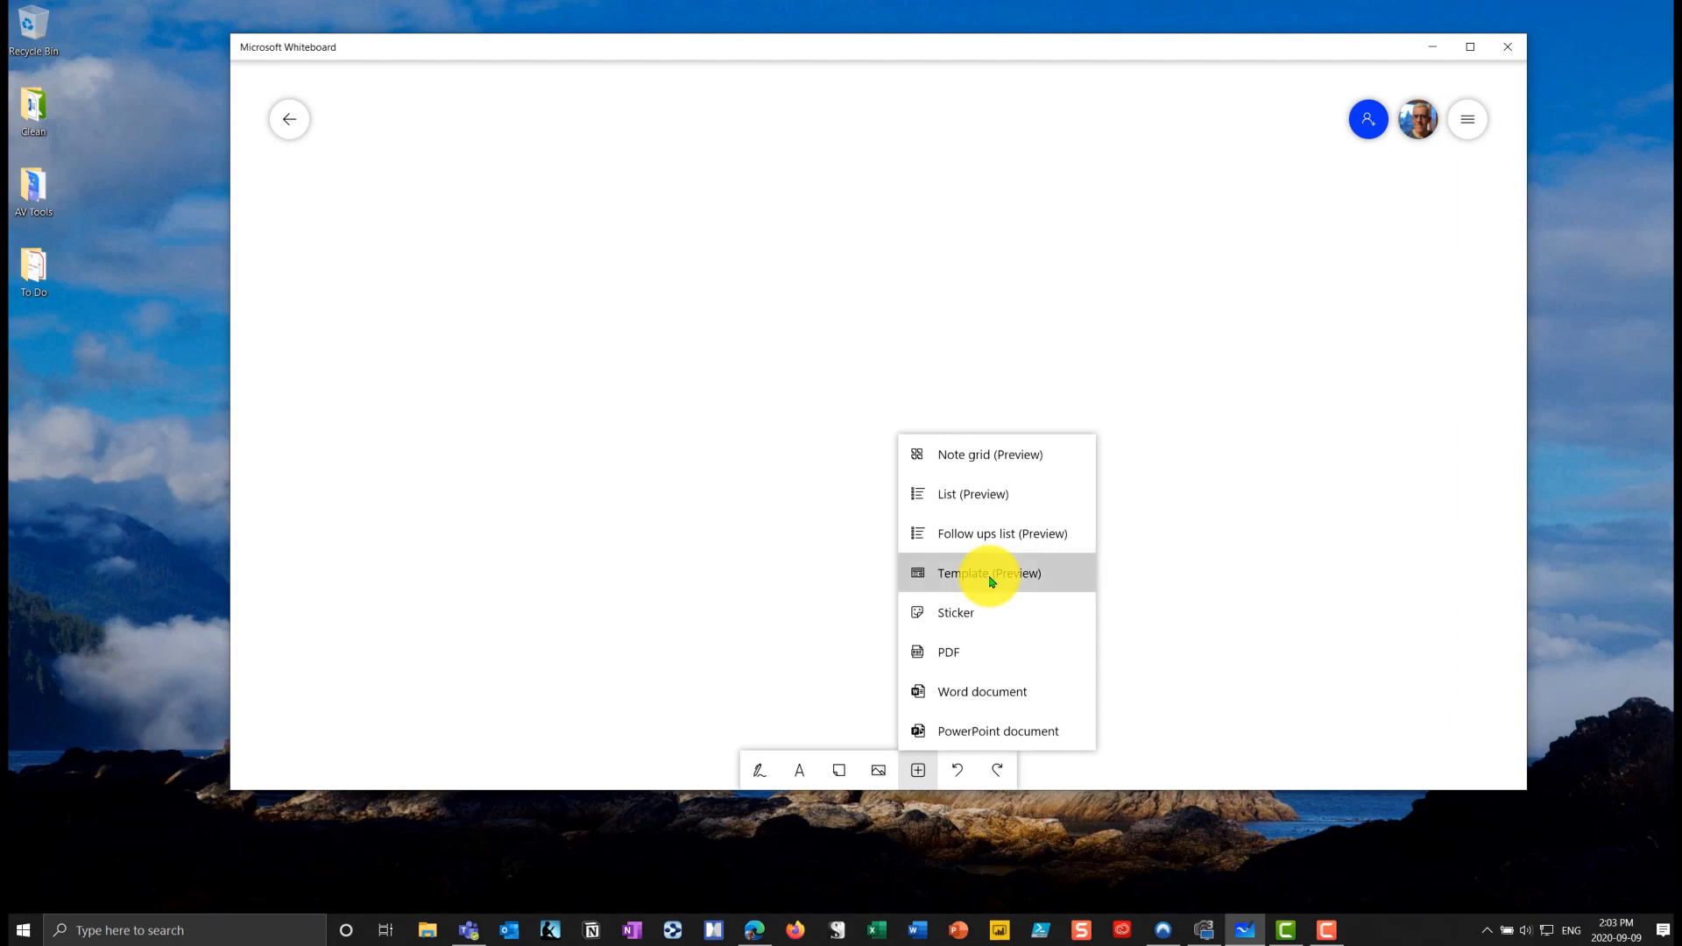
{"action": "left_click", "coordinate": [989, 573]}
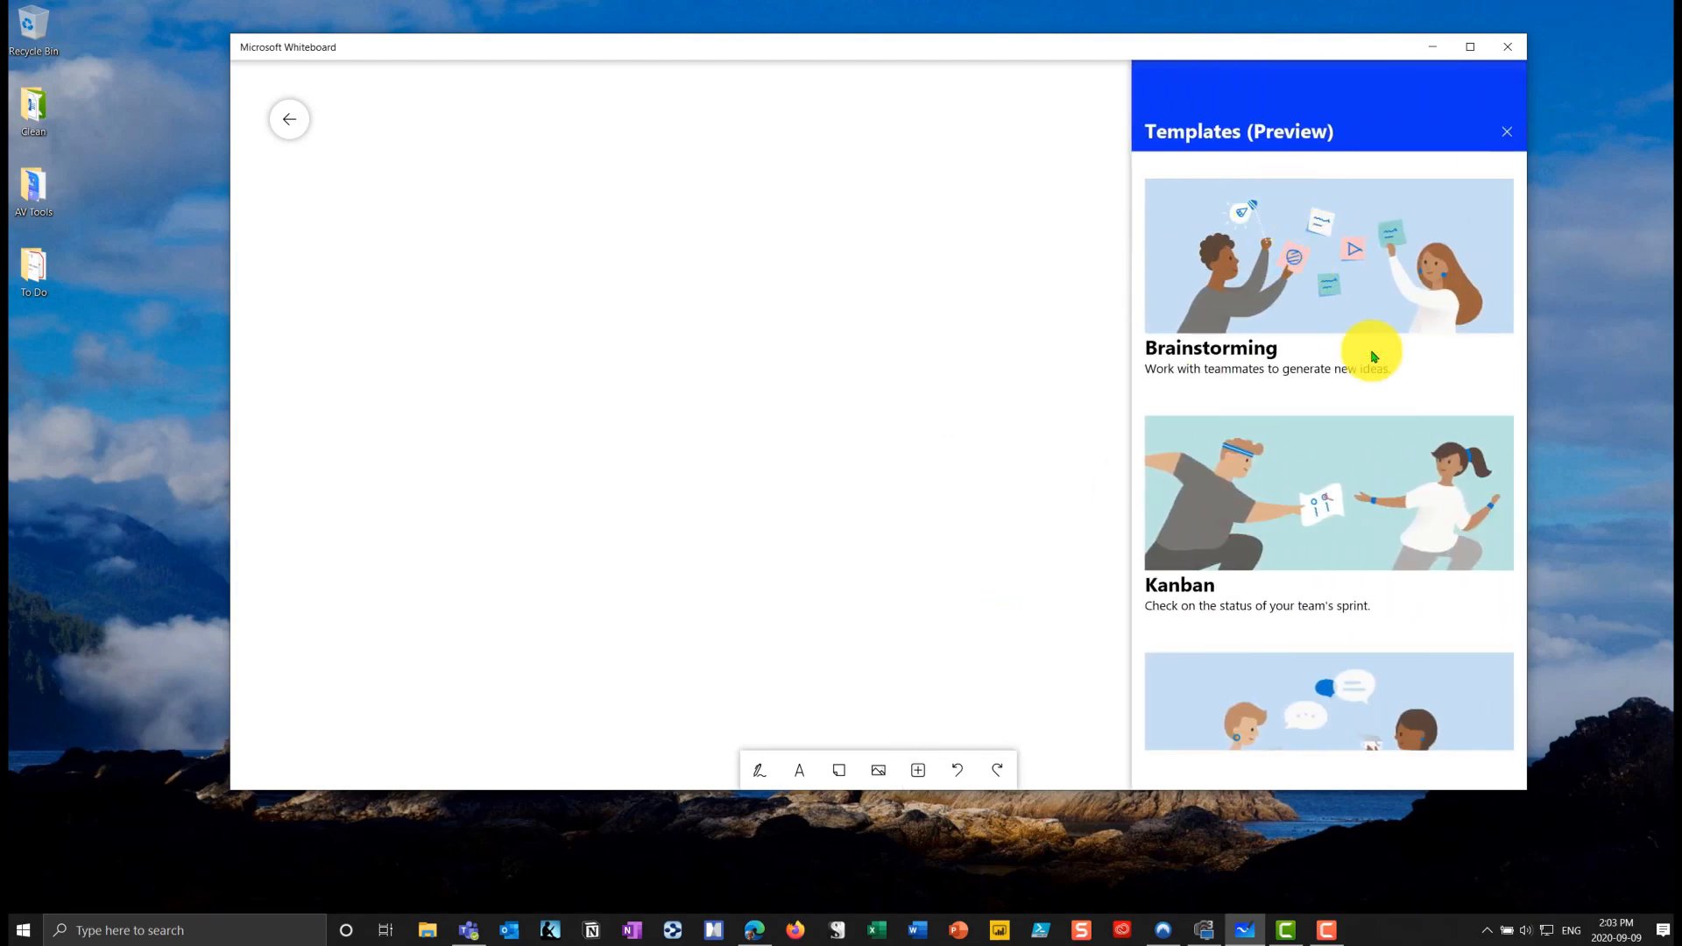
{"action": "scroll", "scroll_direction": "down", "scroll_amount": 3}
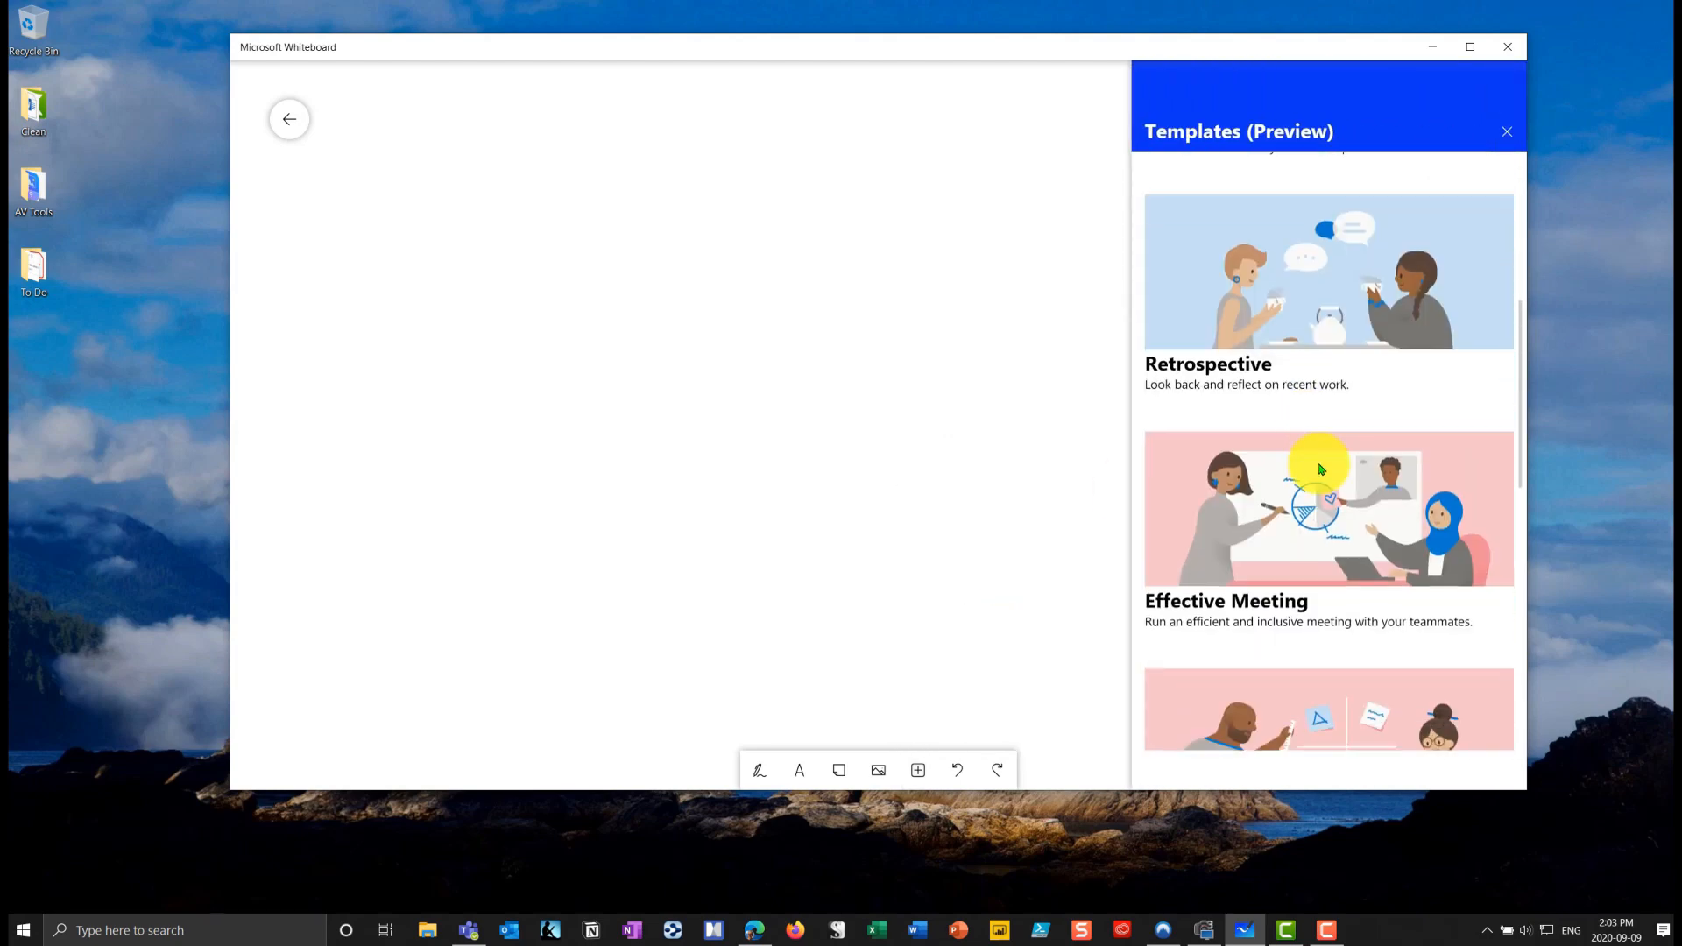
{"action": "scroll", "scroll_direction": "down", "scroll_amount": 3}
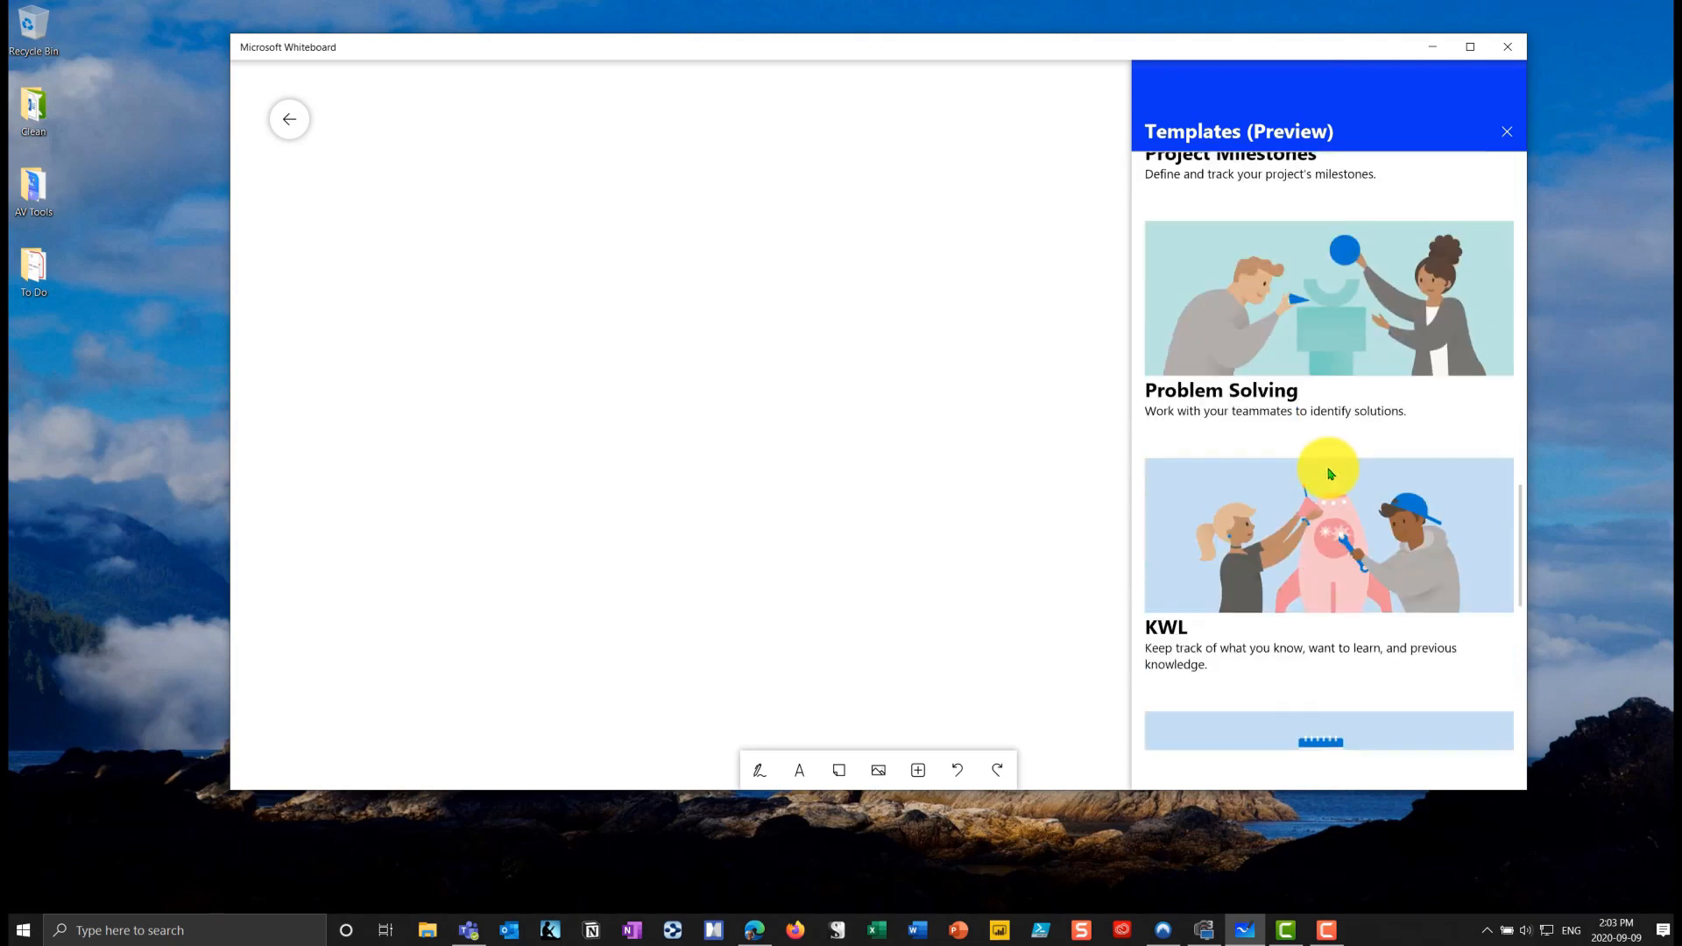
{"action": "scroll", "scroll_direction": "down", "scroll_amount": 3}
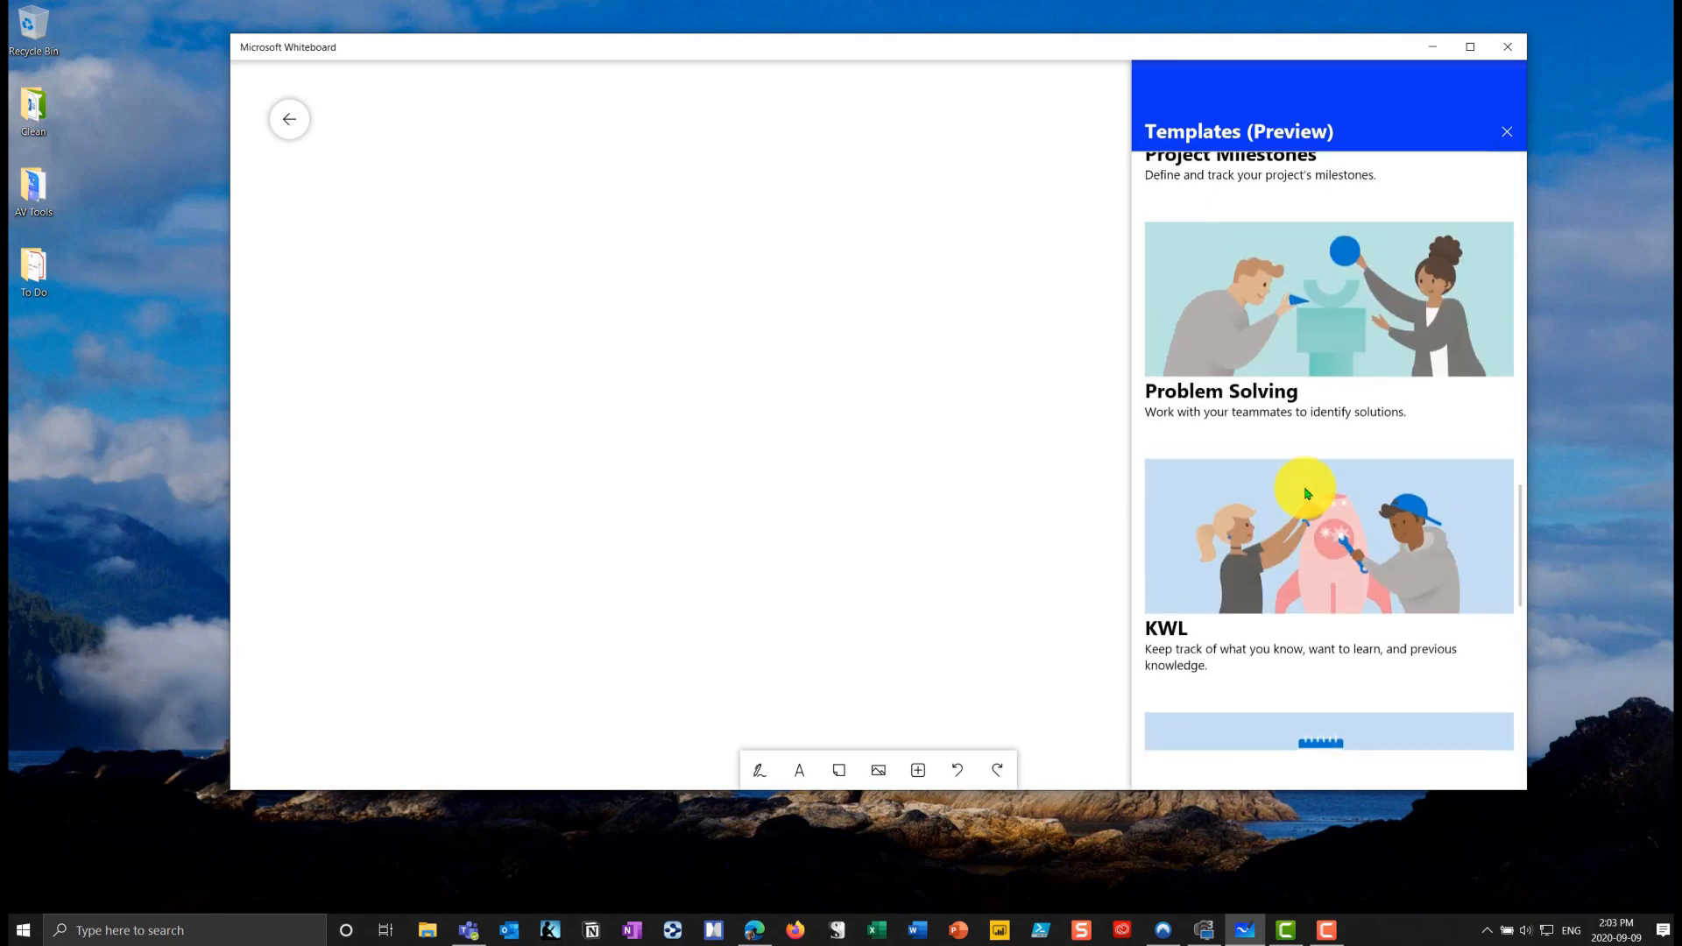
{"action": "scroll", "scroll_direction": "down", "scroll_amount": 3}
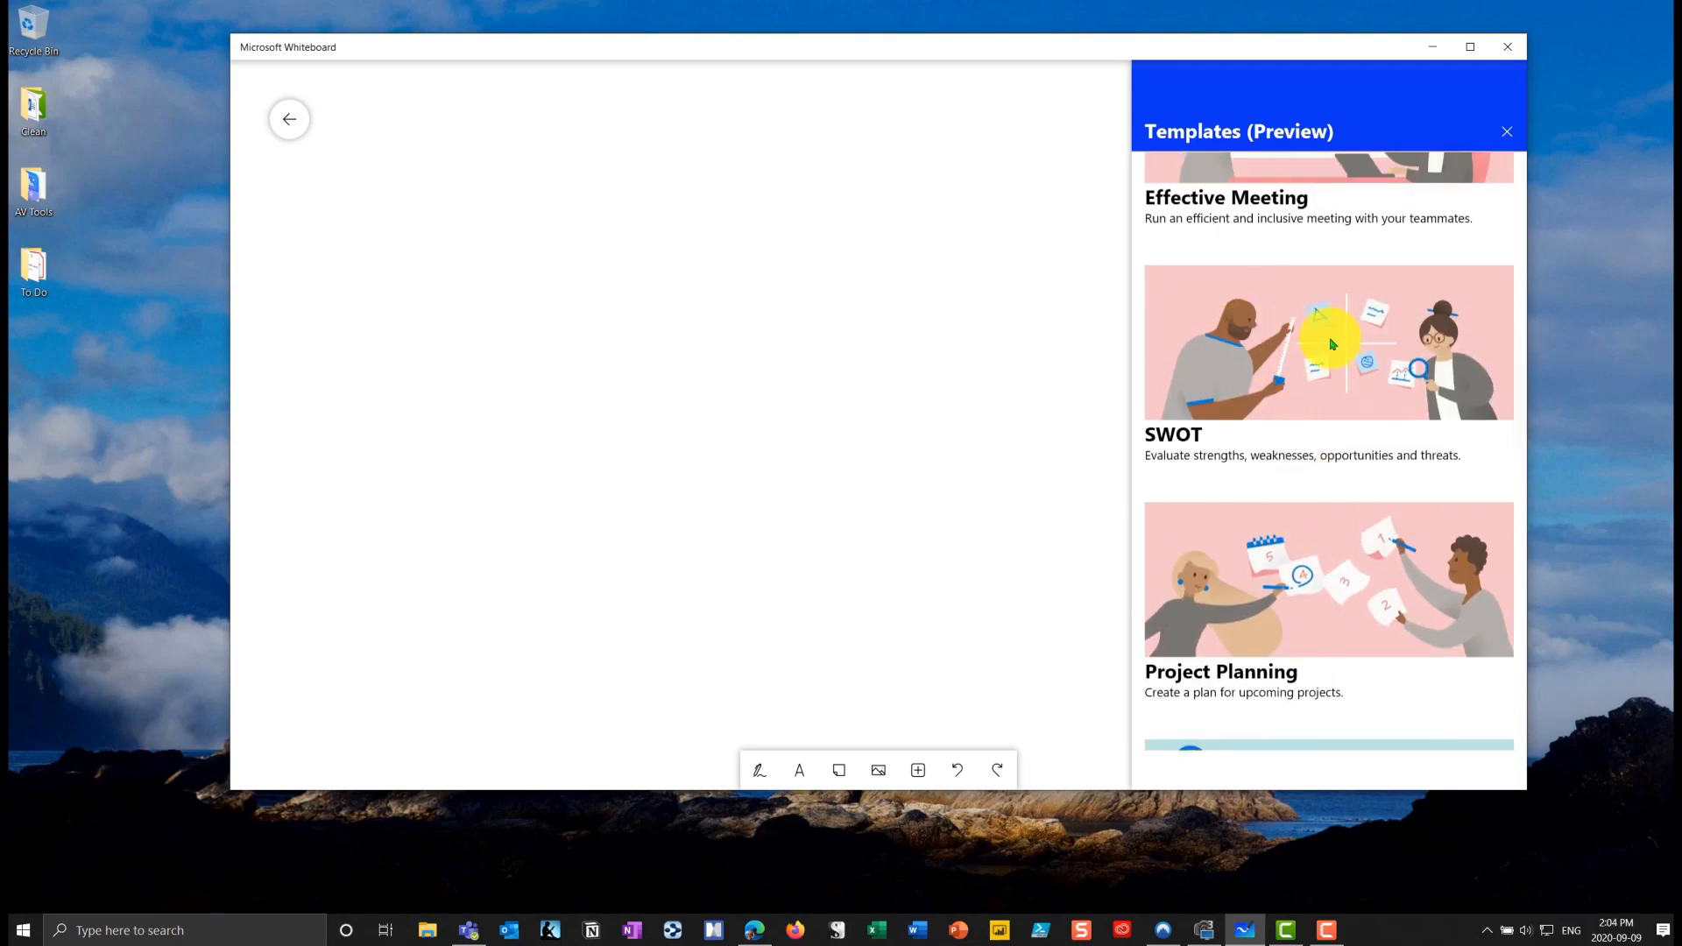
{"action": "scroll", "scroll_direction": "down", "scroll_amount": 3}
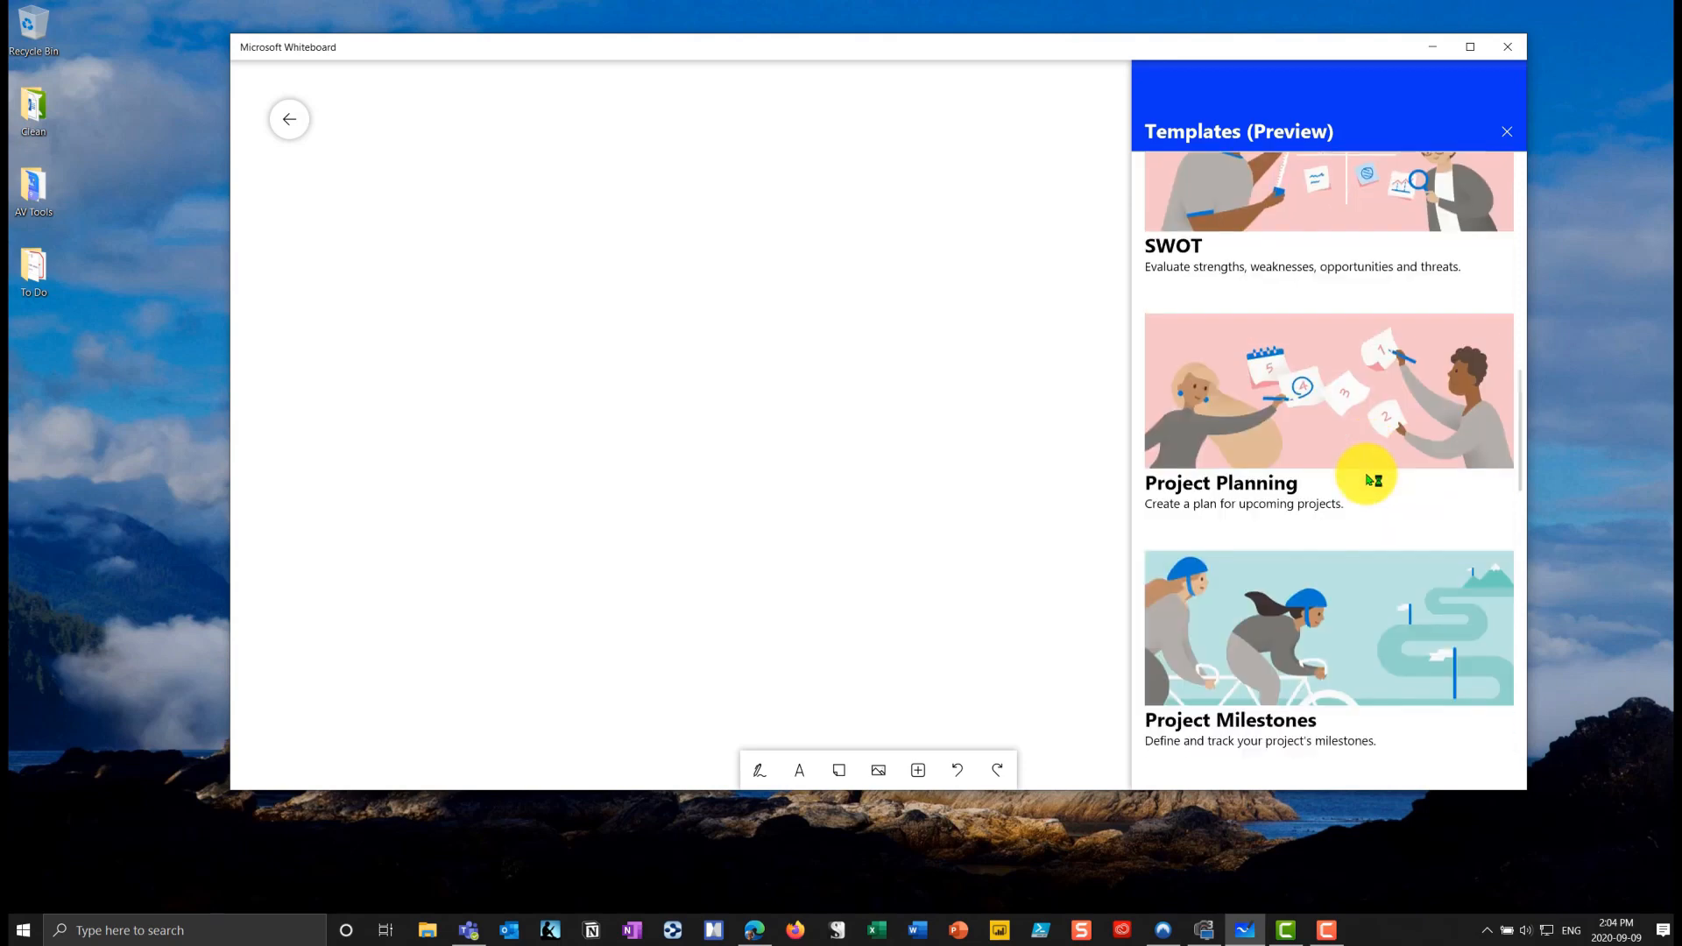
{"action": "scroll", "scroll_direction": "down", "scroll_amount": 3}
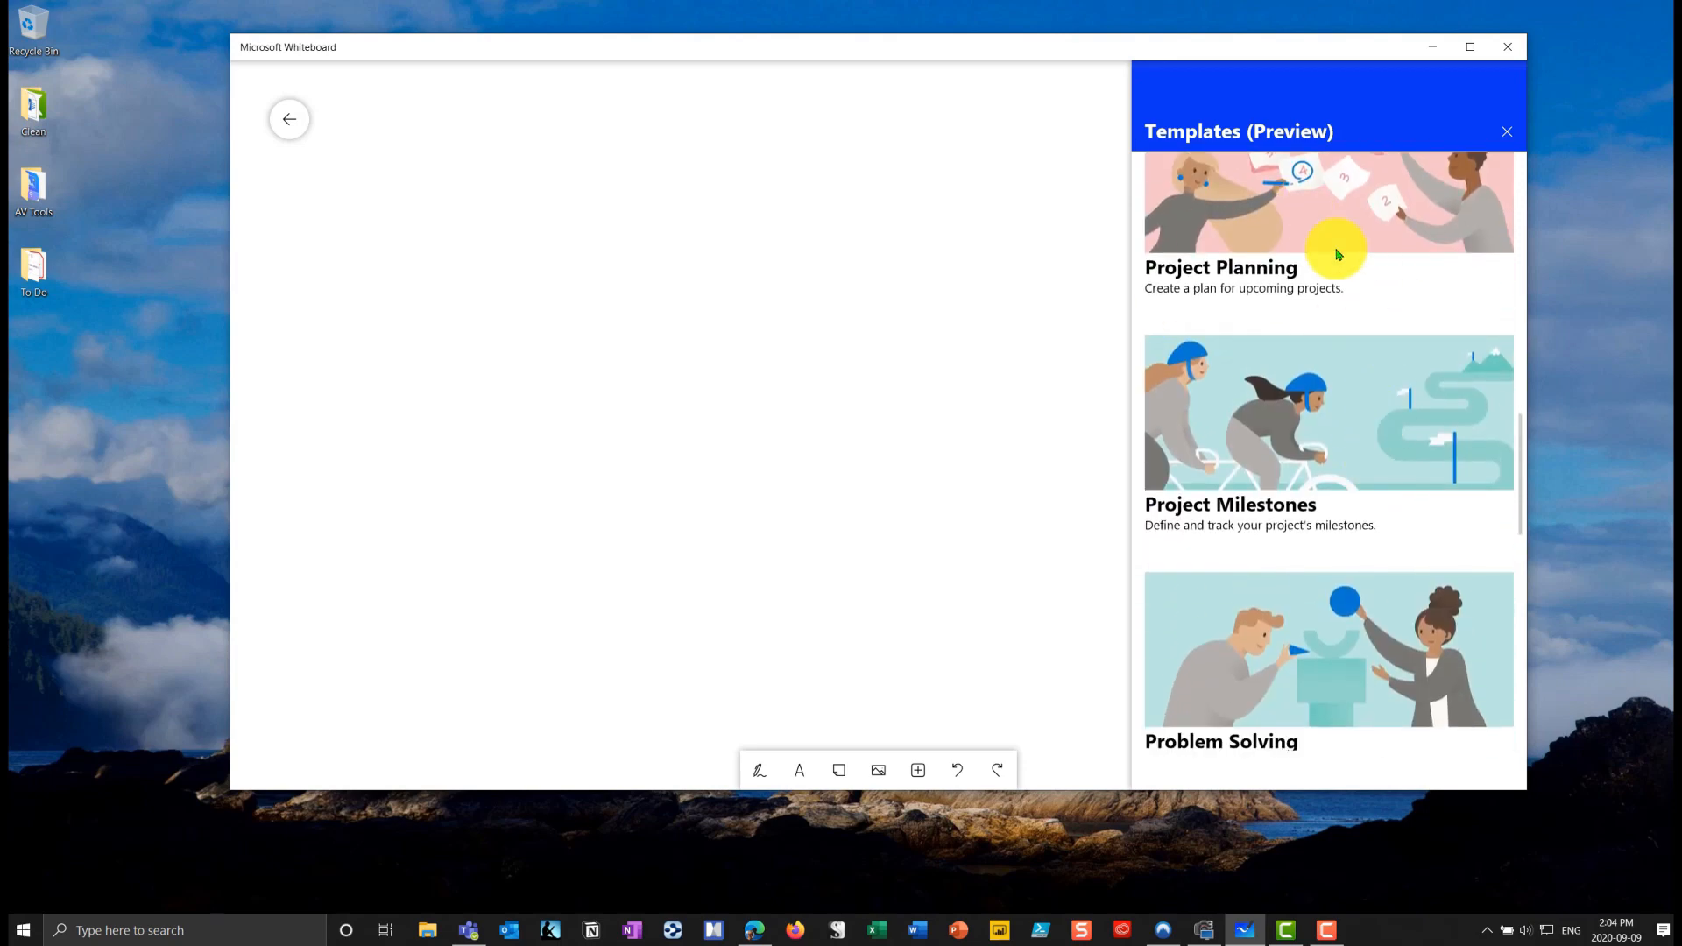
{"action": "left_click", "coordinate": [1507, 130]}
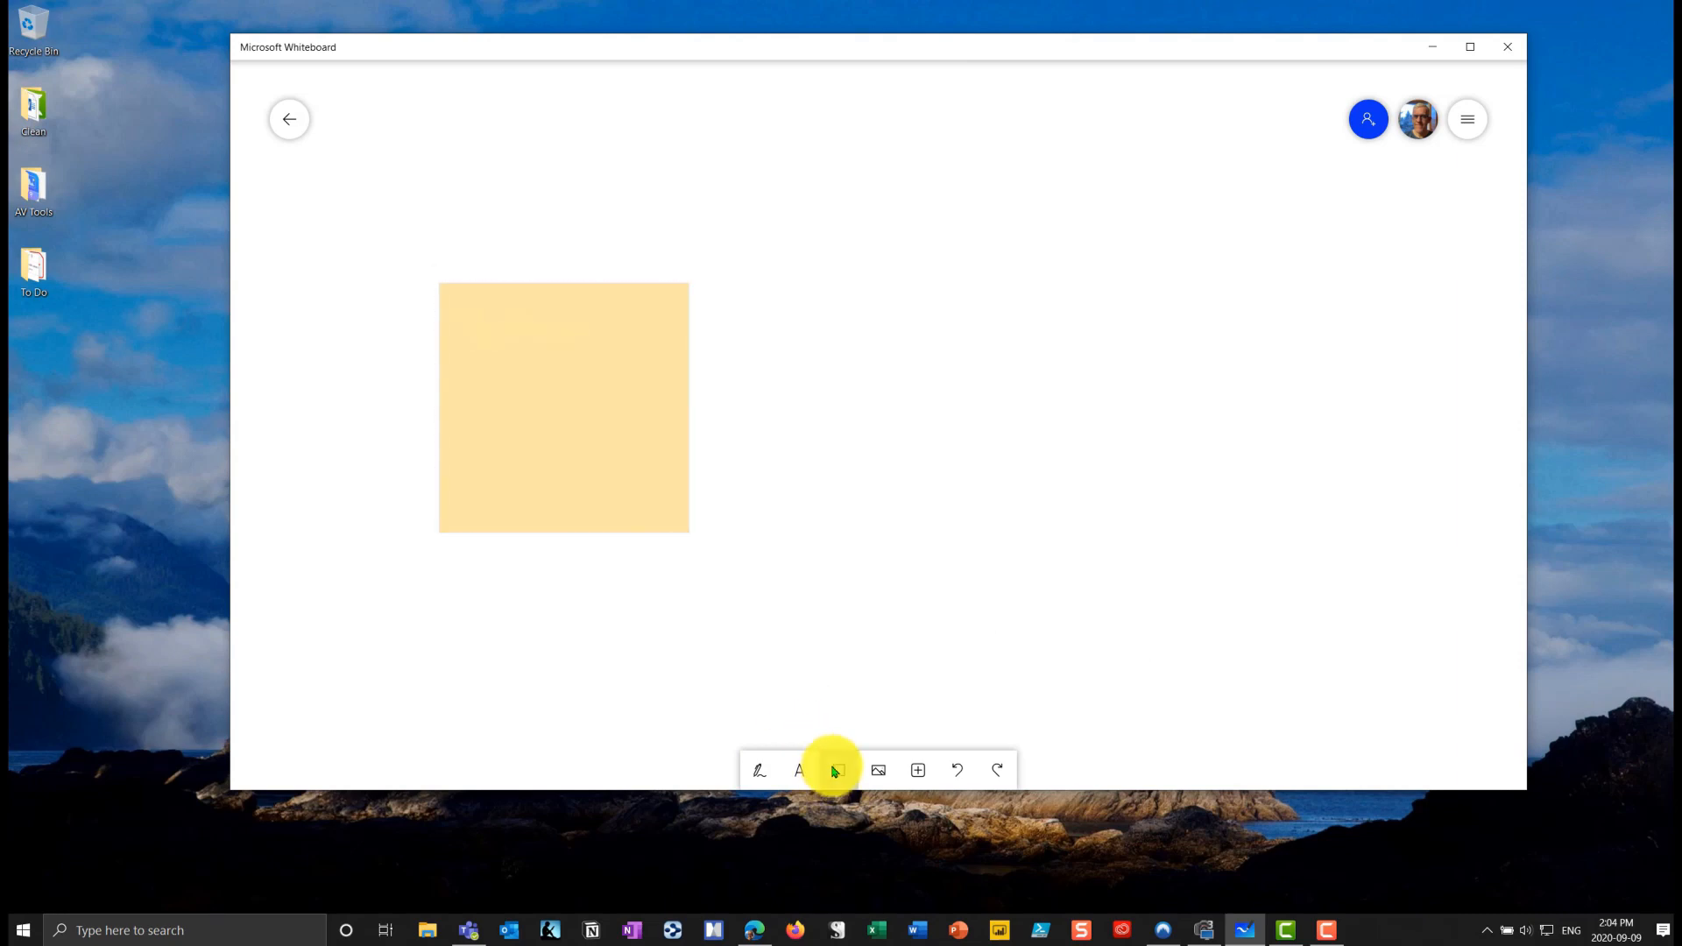
- Add a second blank sticky note, briefly checking the board settings
{"action": "left_click", "coordinate": [838, 771]}
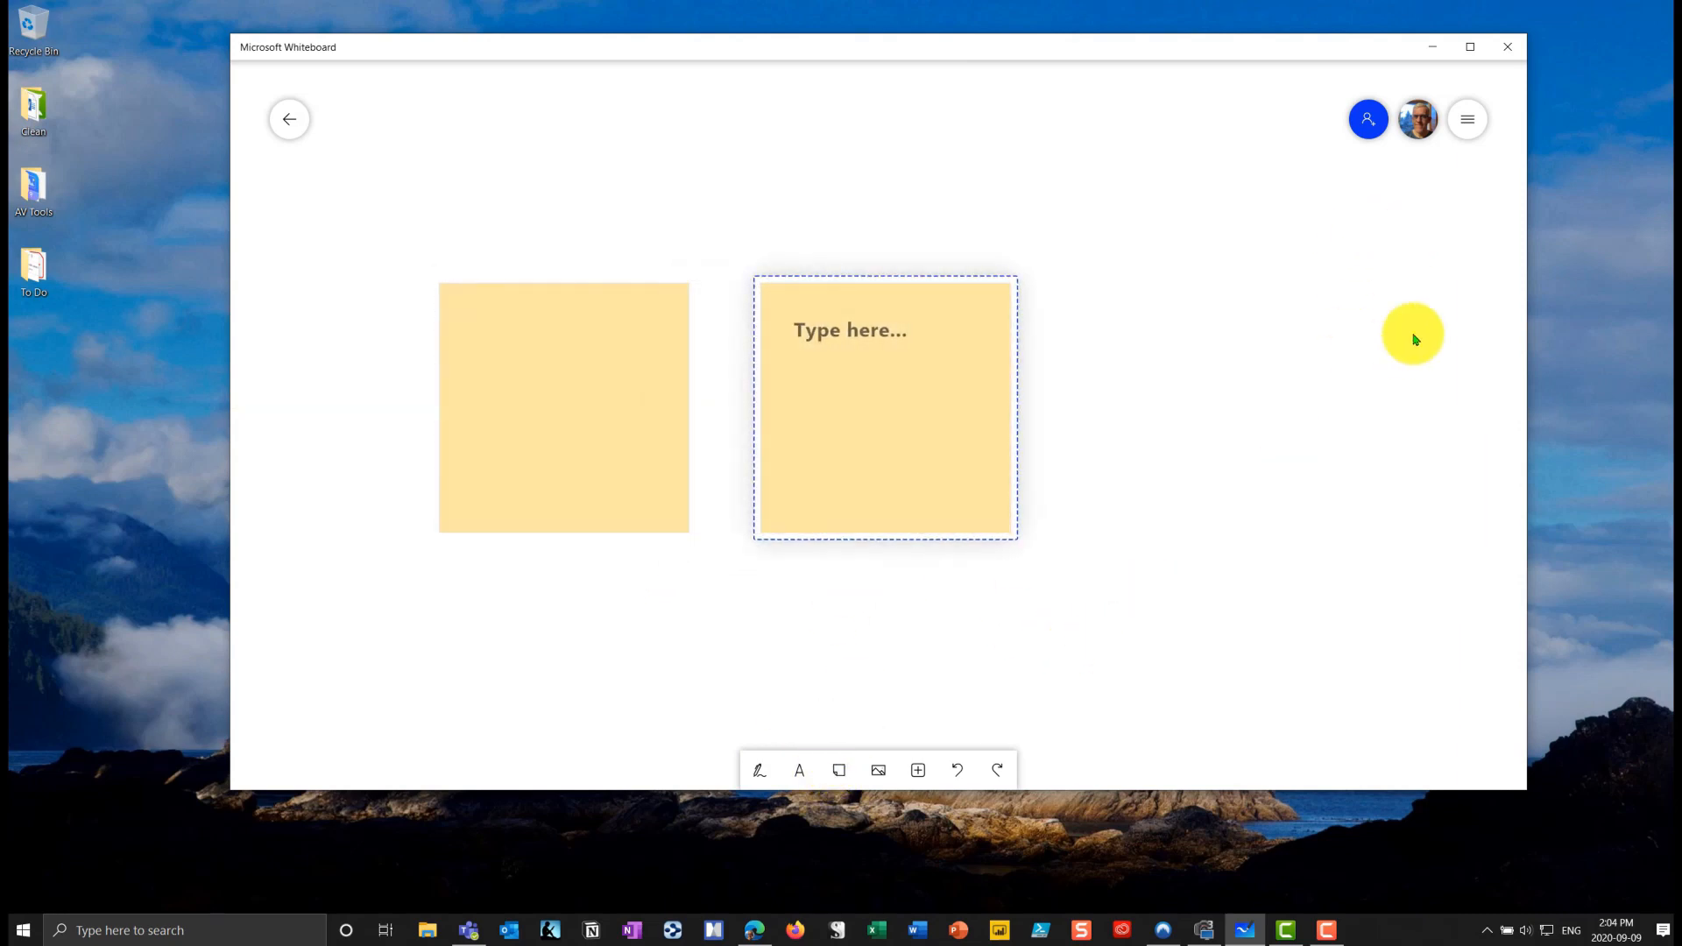
{"action": "left_click", "coordinate": [1469, 119]}
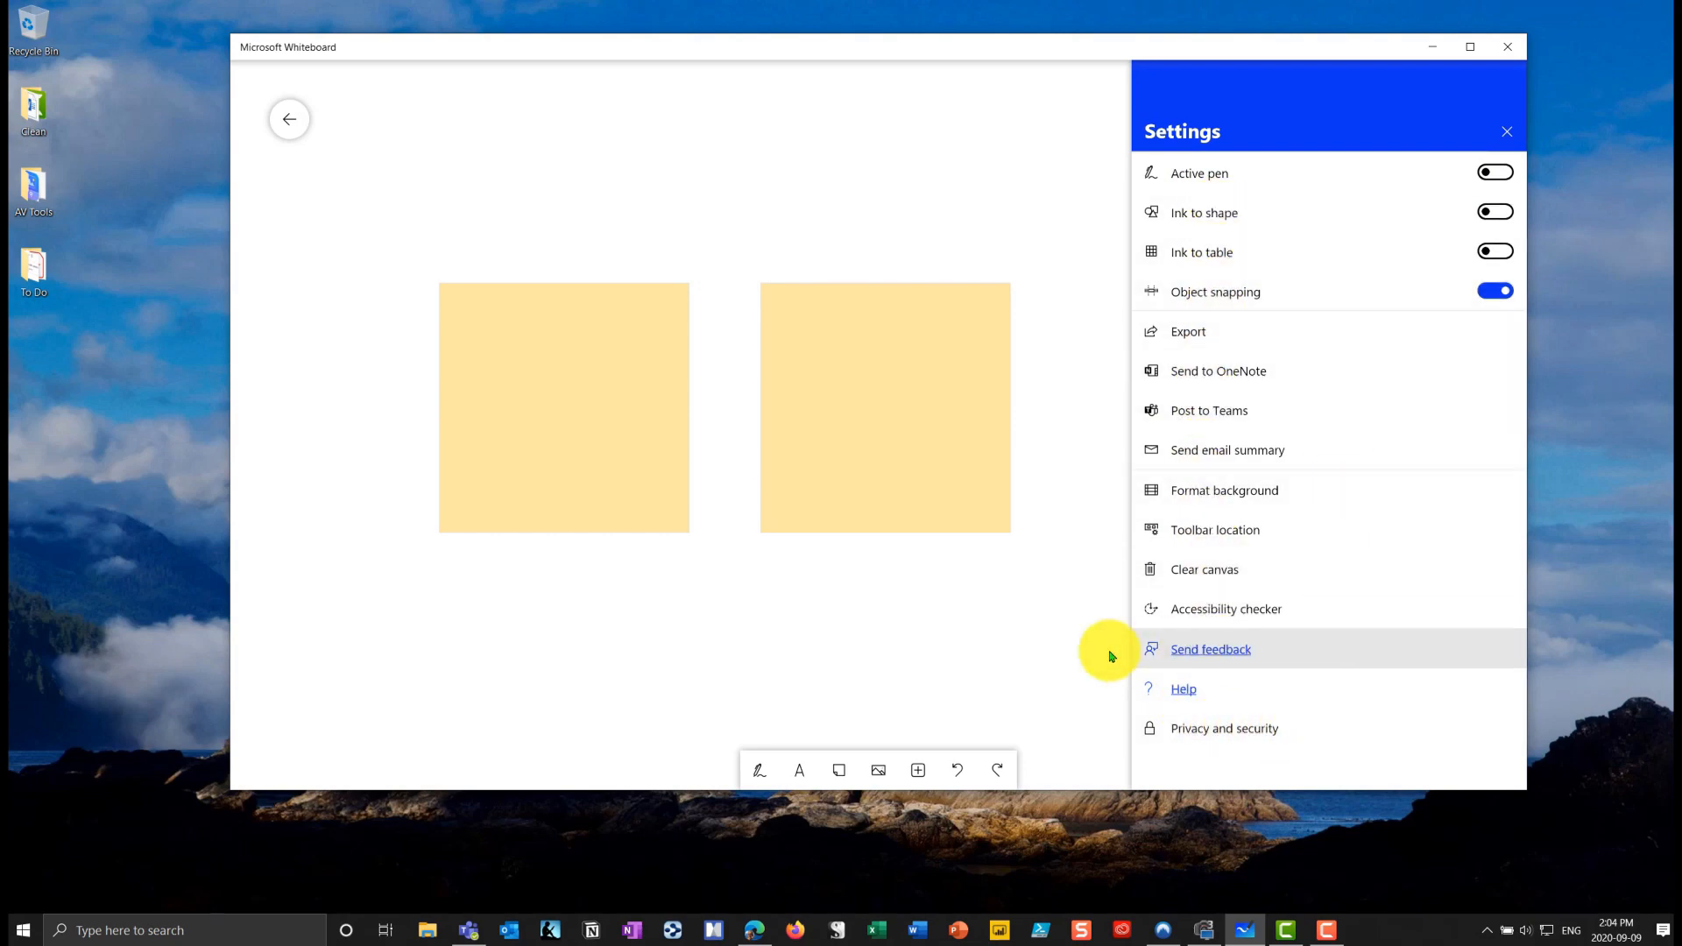
{"action": "left_click", "coordinate": [1508, 130]}
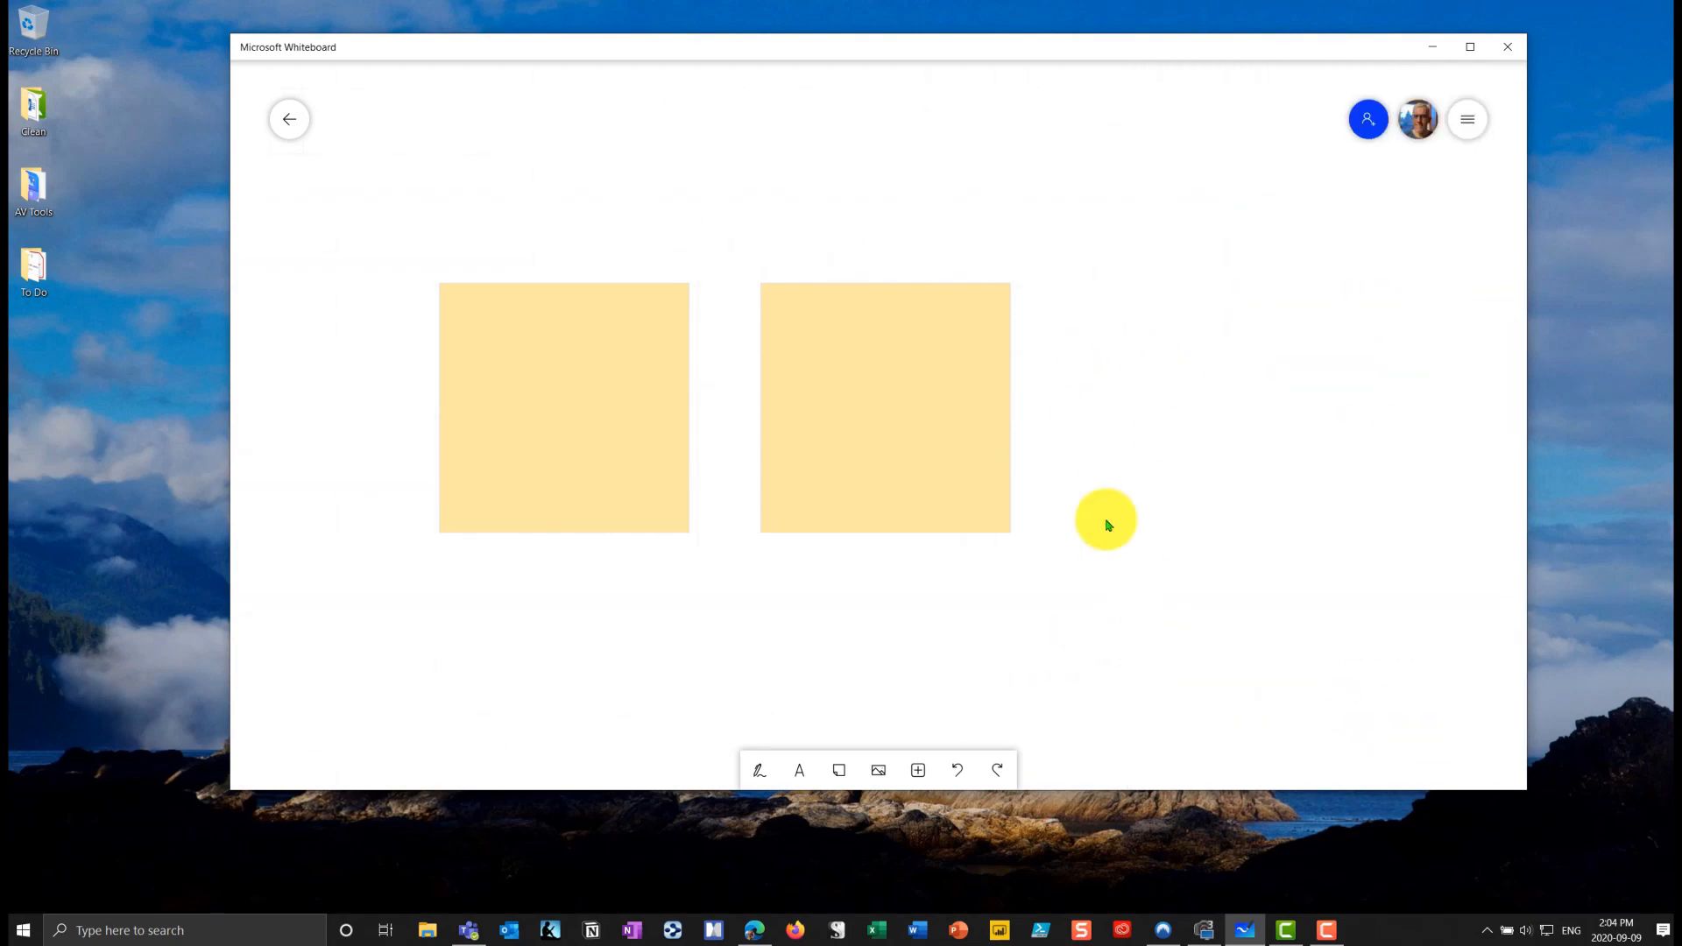
{"action": "mouse_move", "coordinate": [1148, 534]}
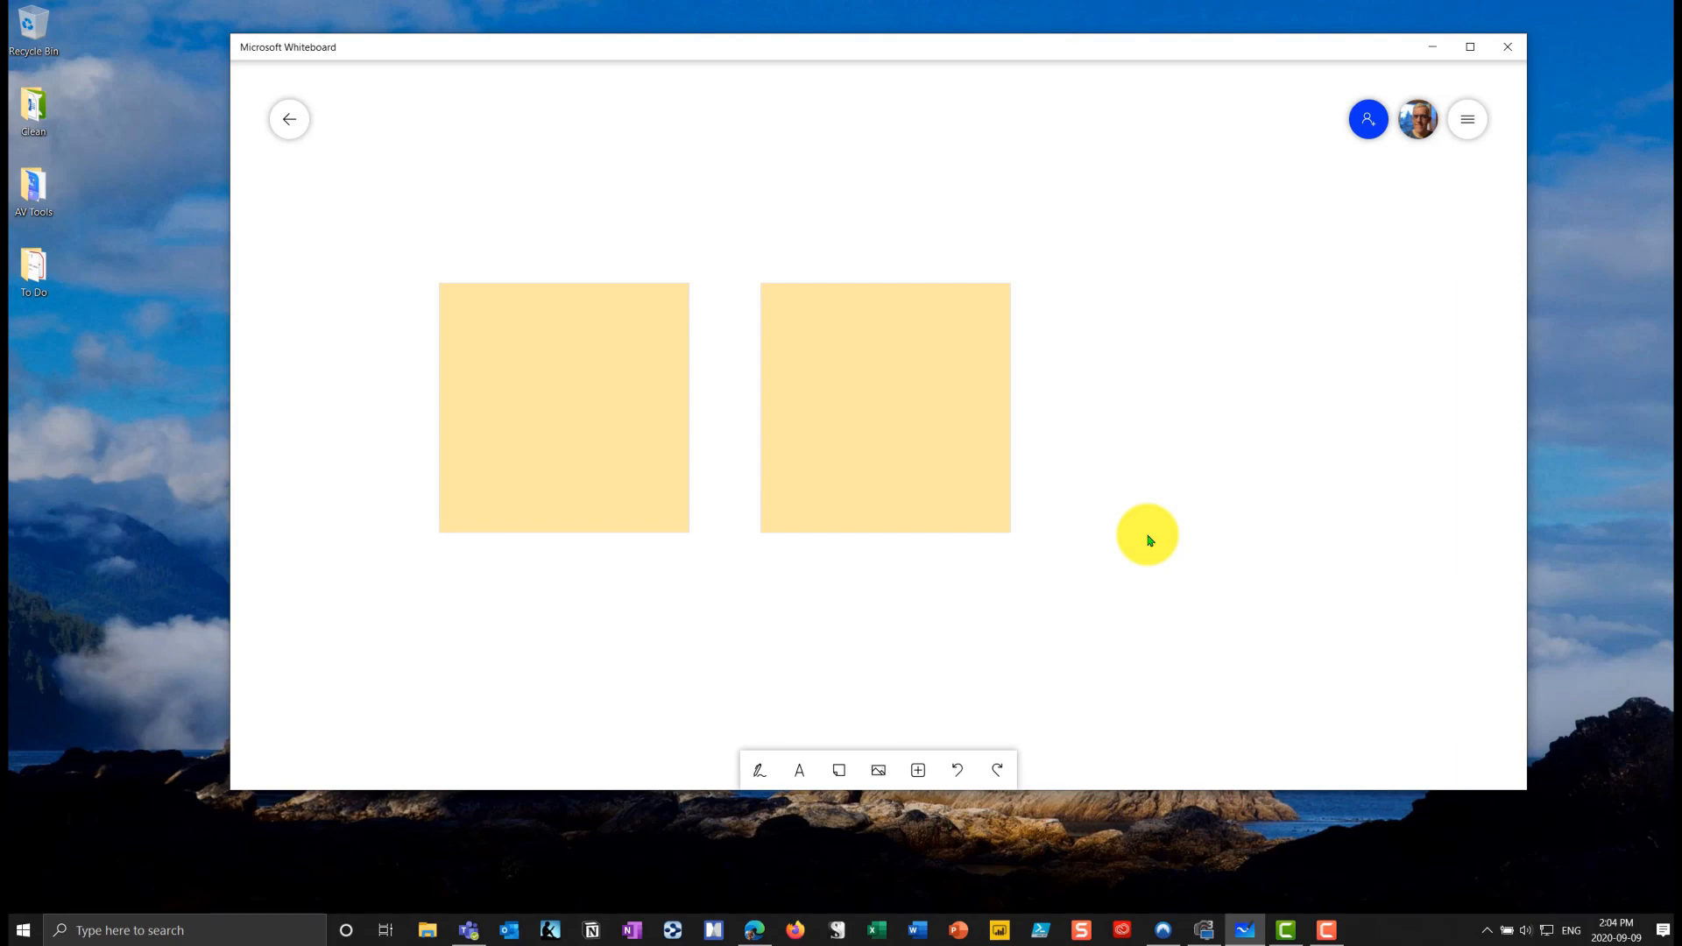
{"action": "mouse_move", "coordinate": [1225, 547]}
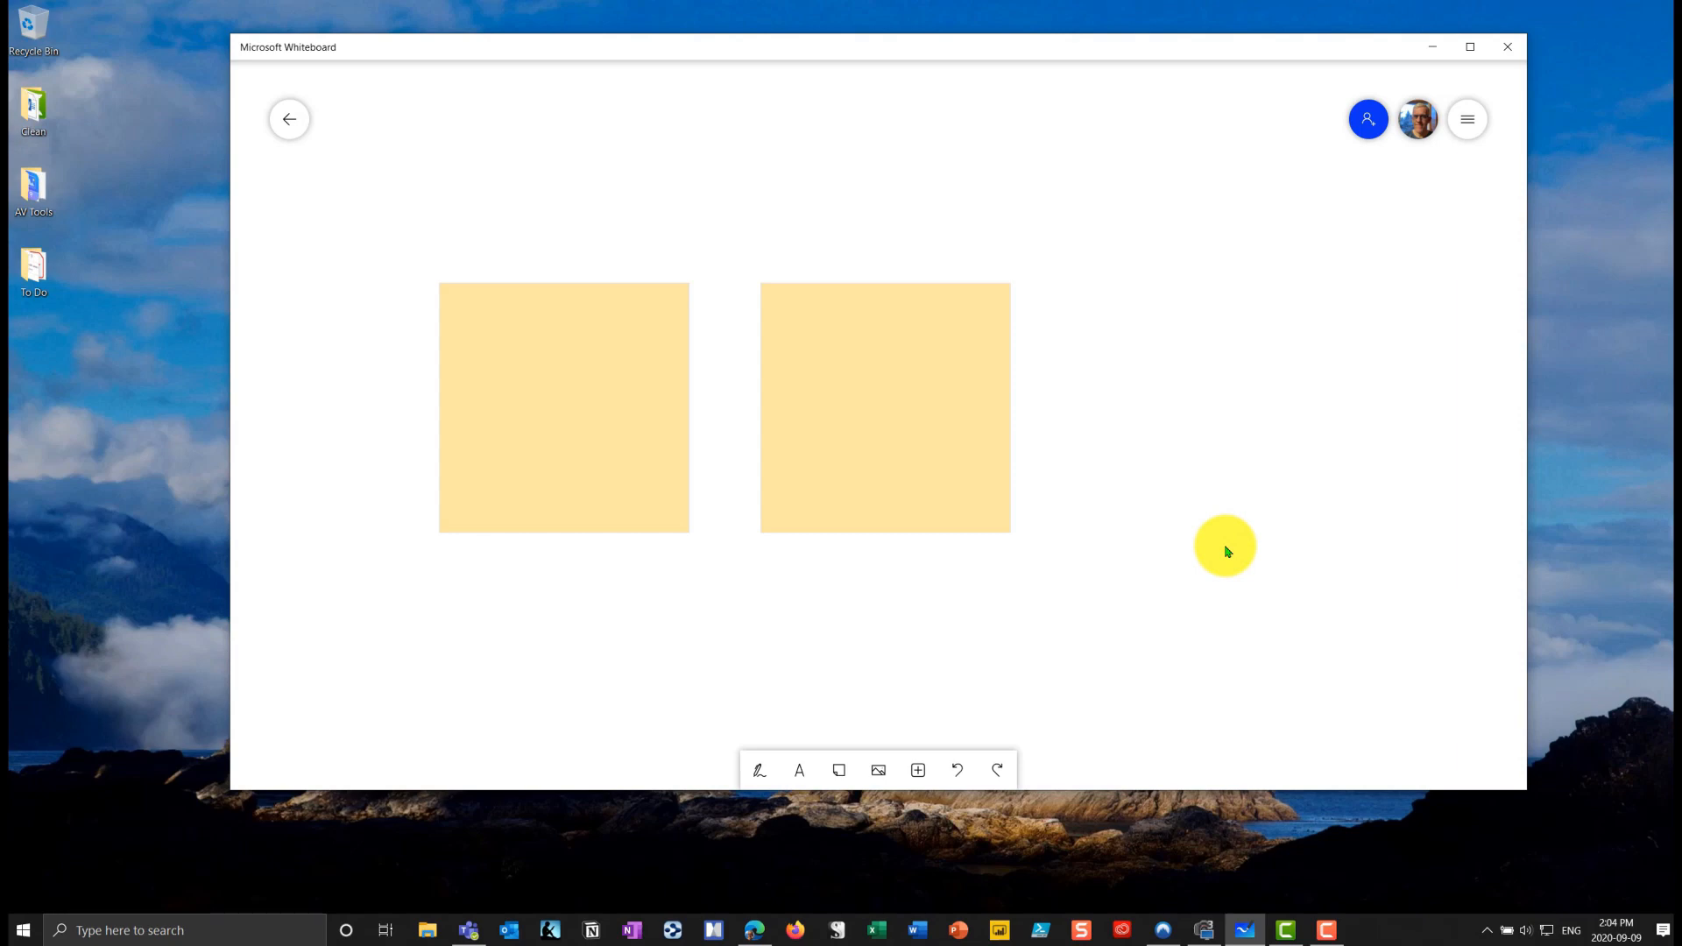
{"action": "mouse_move", "coordinate": [1220, 582]}
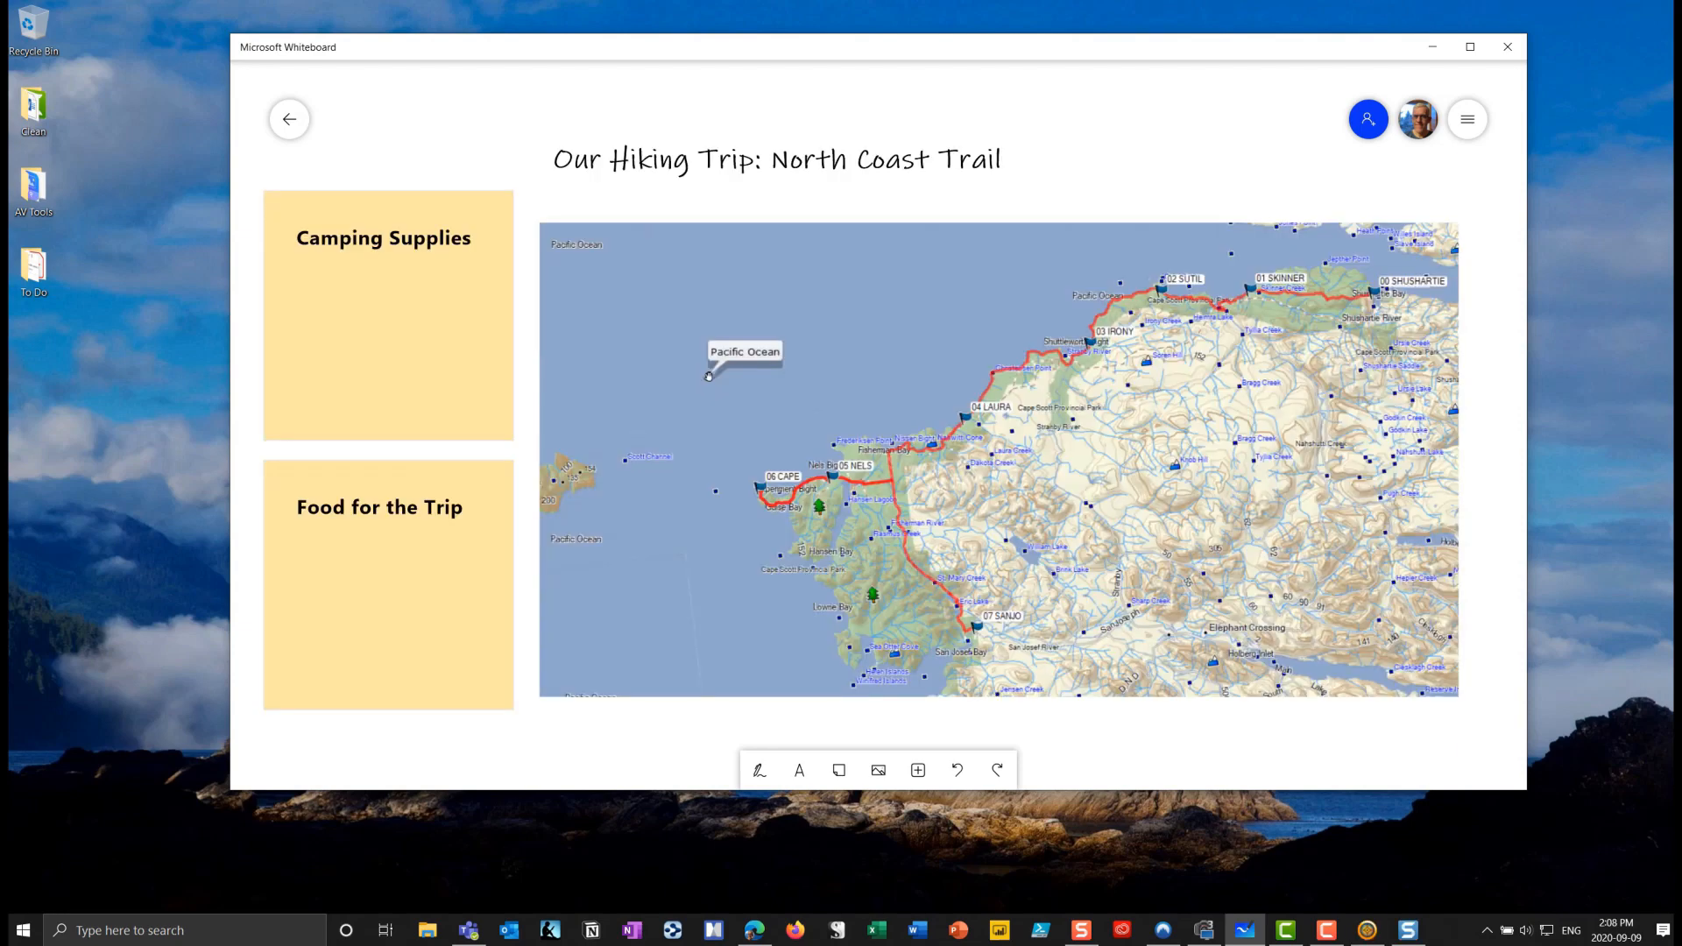
- Place the North Coast Trail title, labeled notes and trail map, then test a pen stroke
{"action": "left_click", "coordinate": [1169, 349]}
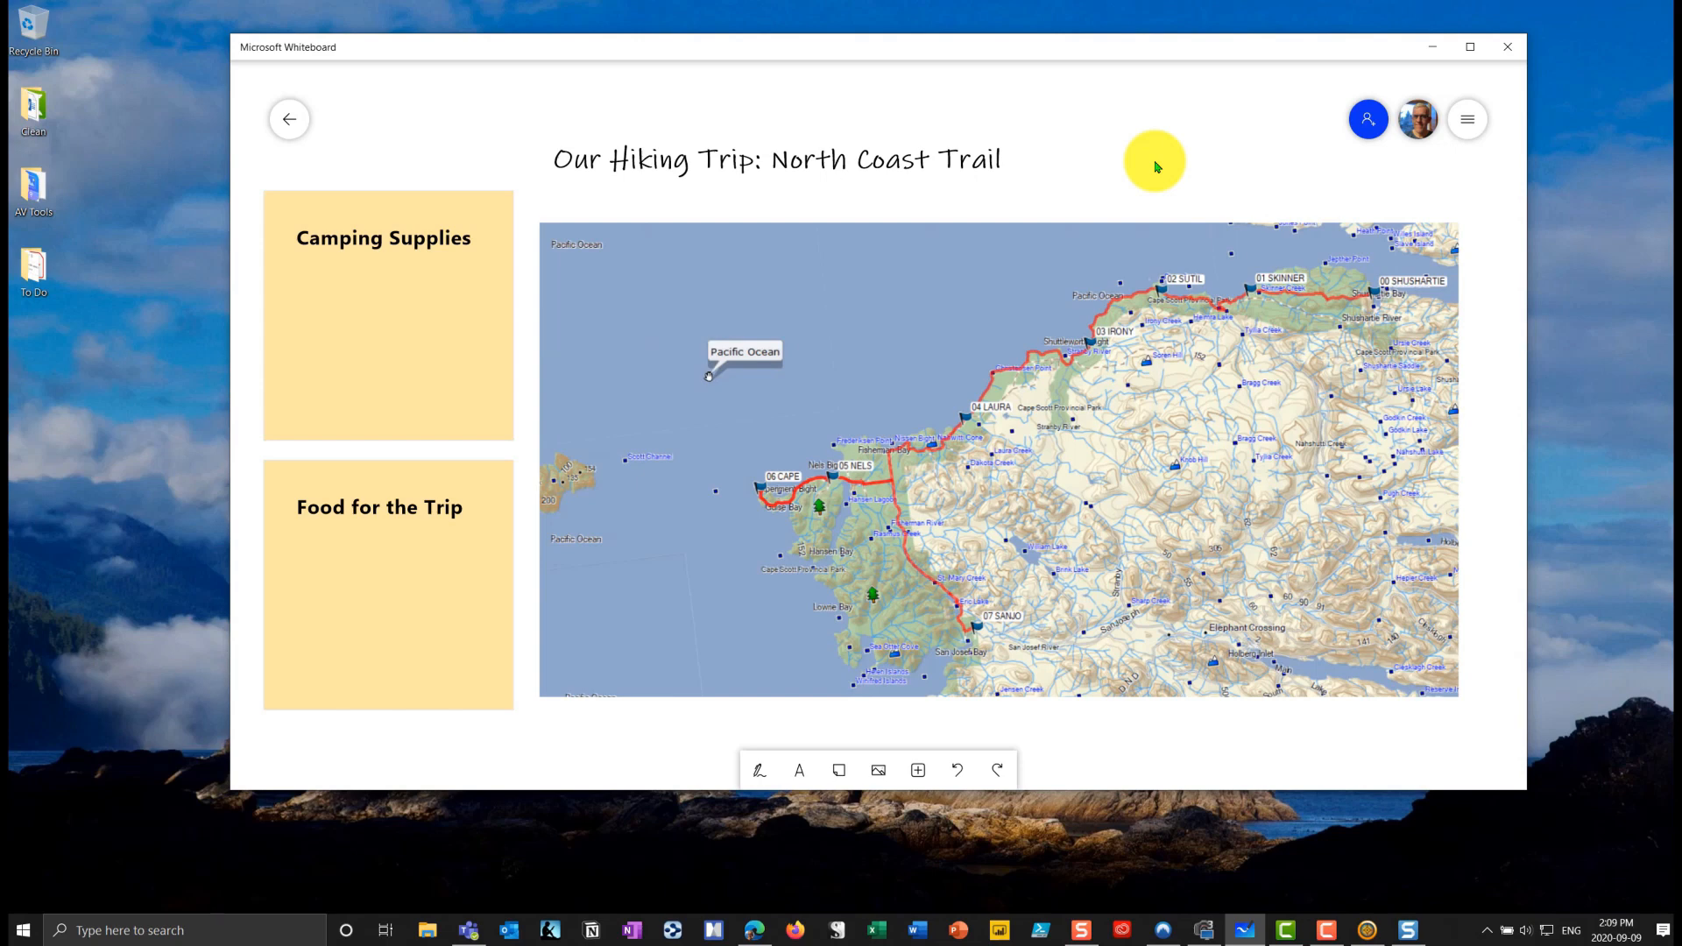
{"action": "mouse_move", "coordinate": [1121, 137]}
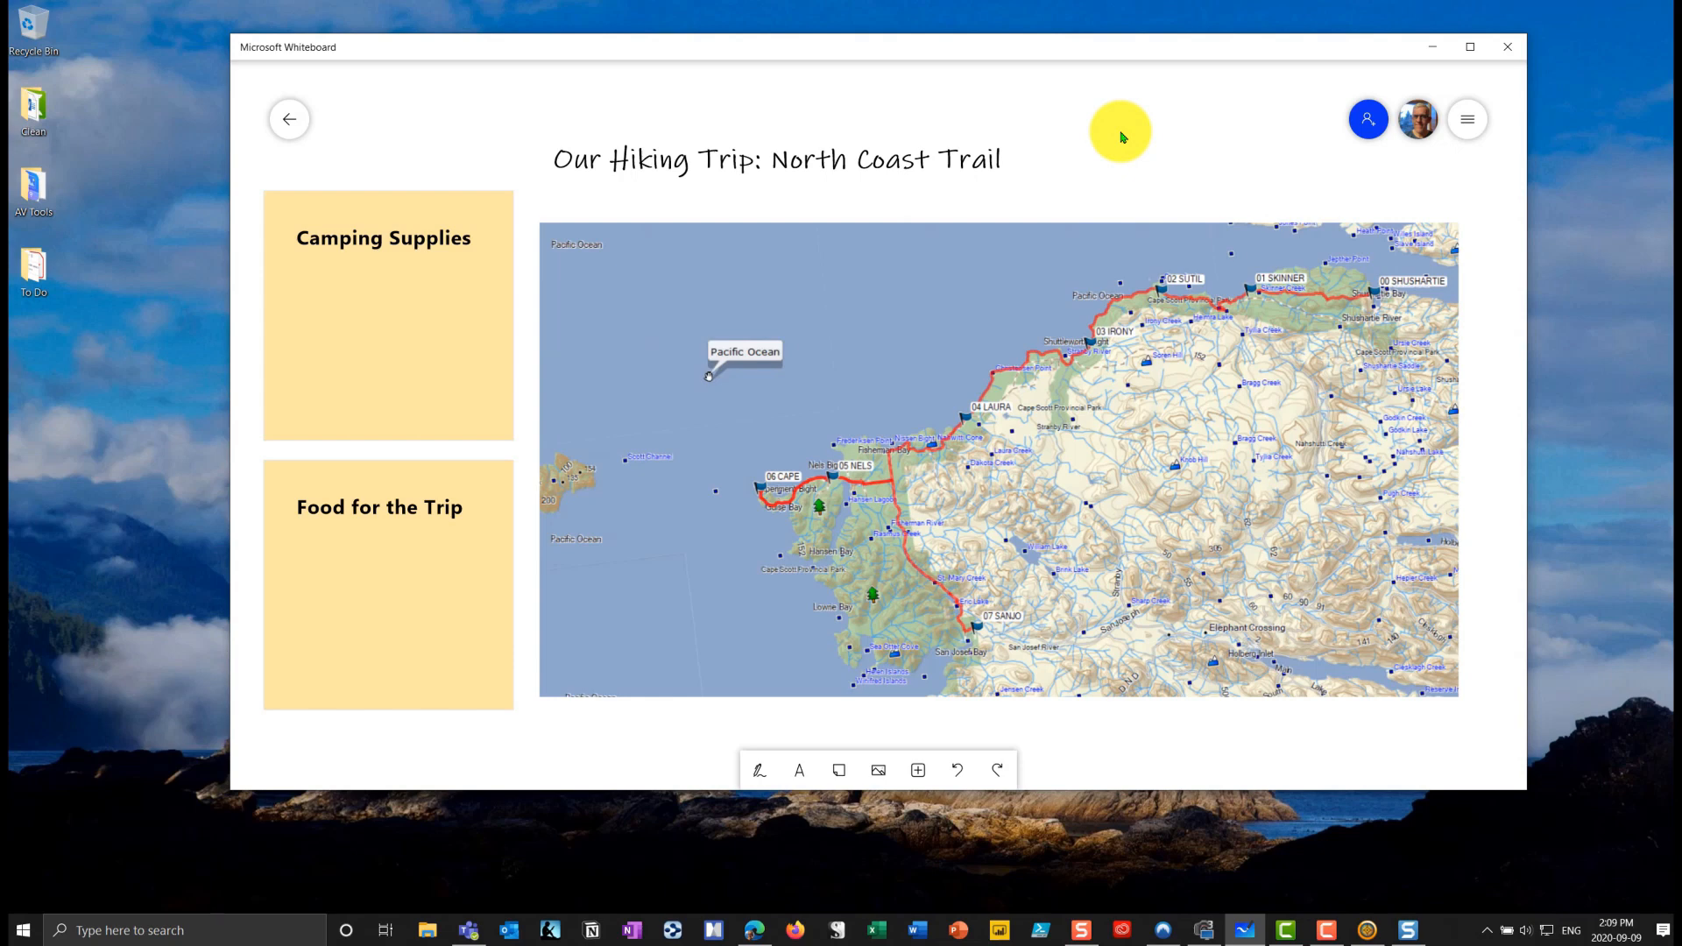
{"action": "mouse_move", "coordinate": [1135, 140]}
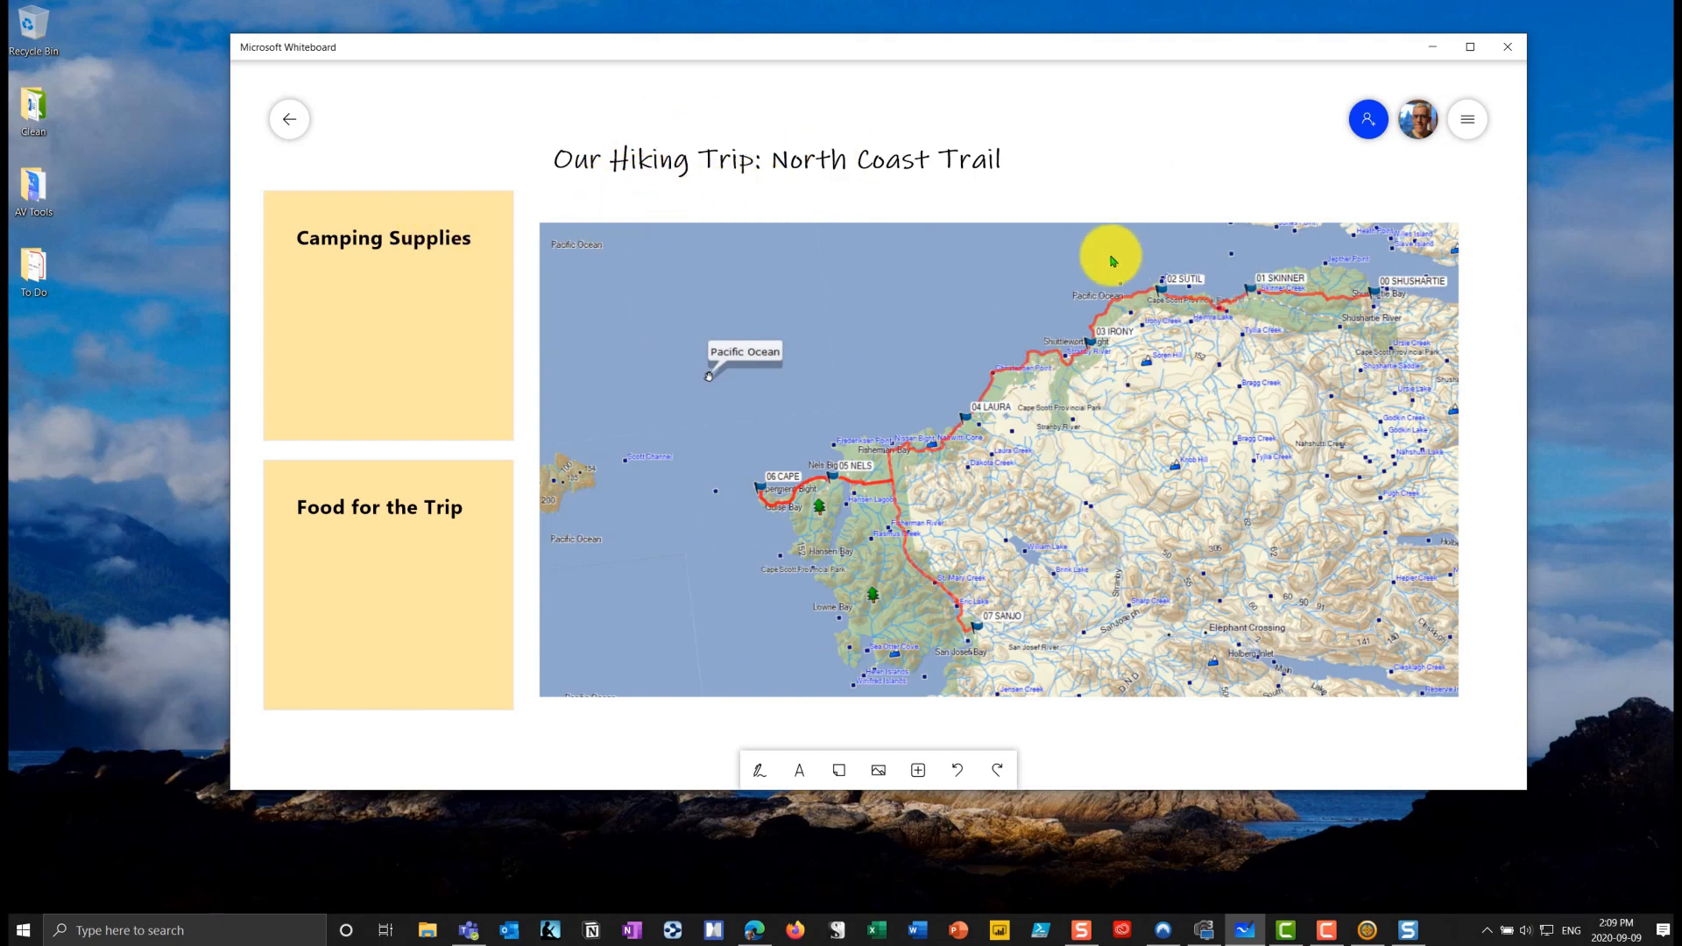
{"action": "mouse_move", "coordinate": [378, 266]}
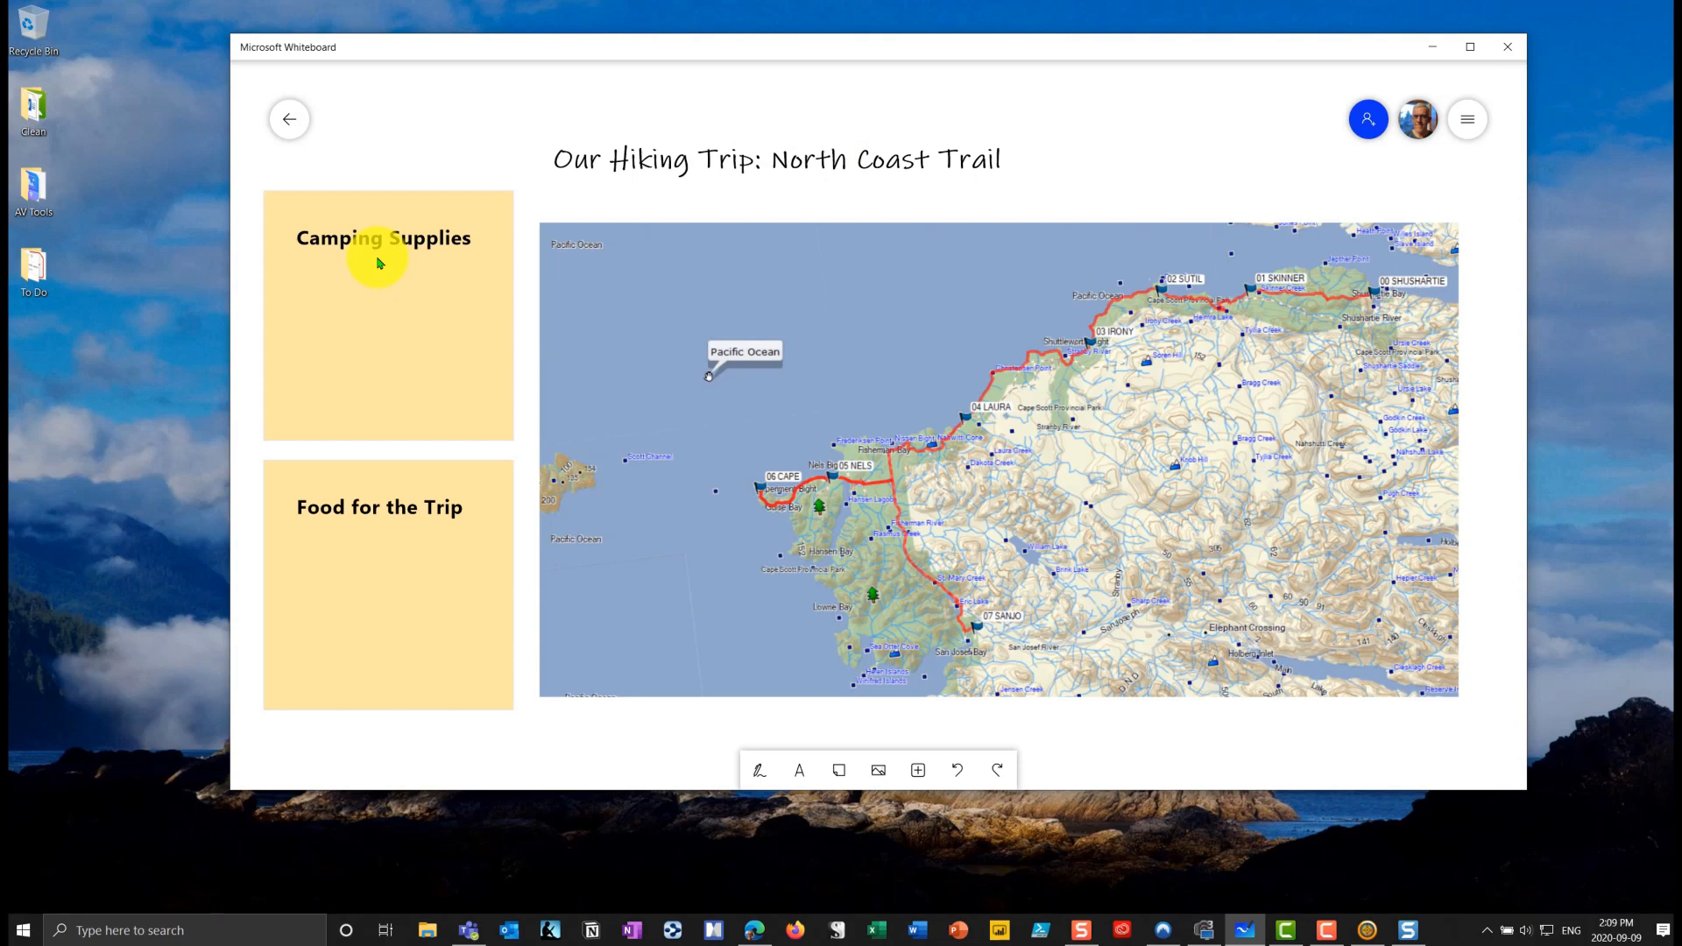
{"action": "mouse_move", "coordinate": [371, 571]}
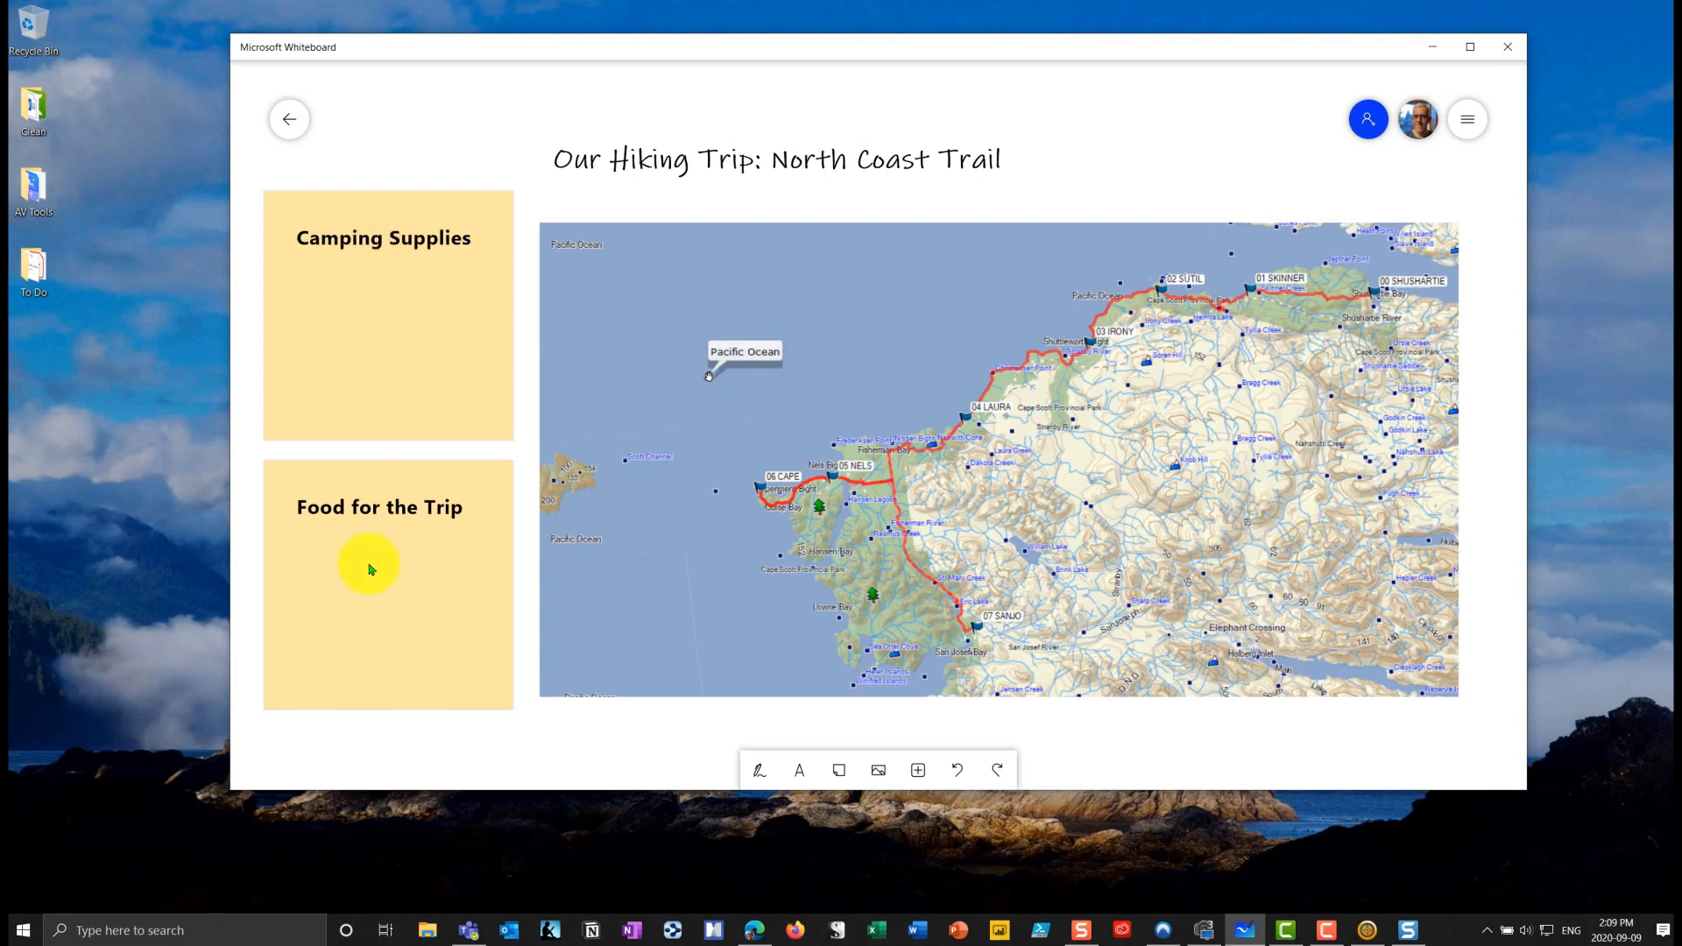
{"action": "left_click_drag", "start_coordinate": [368, 567], "coordinate": [588, 308]}
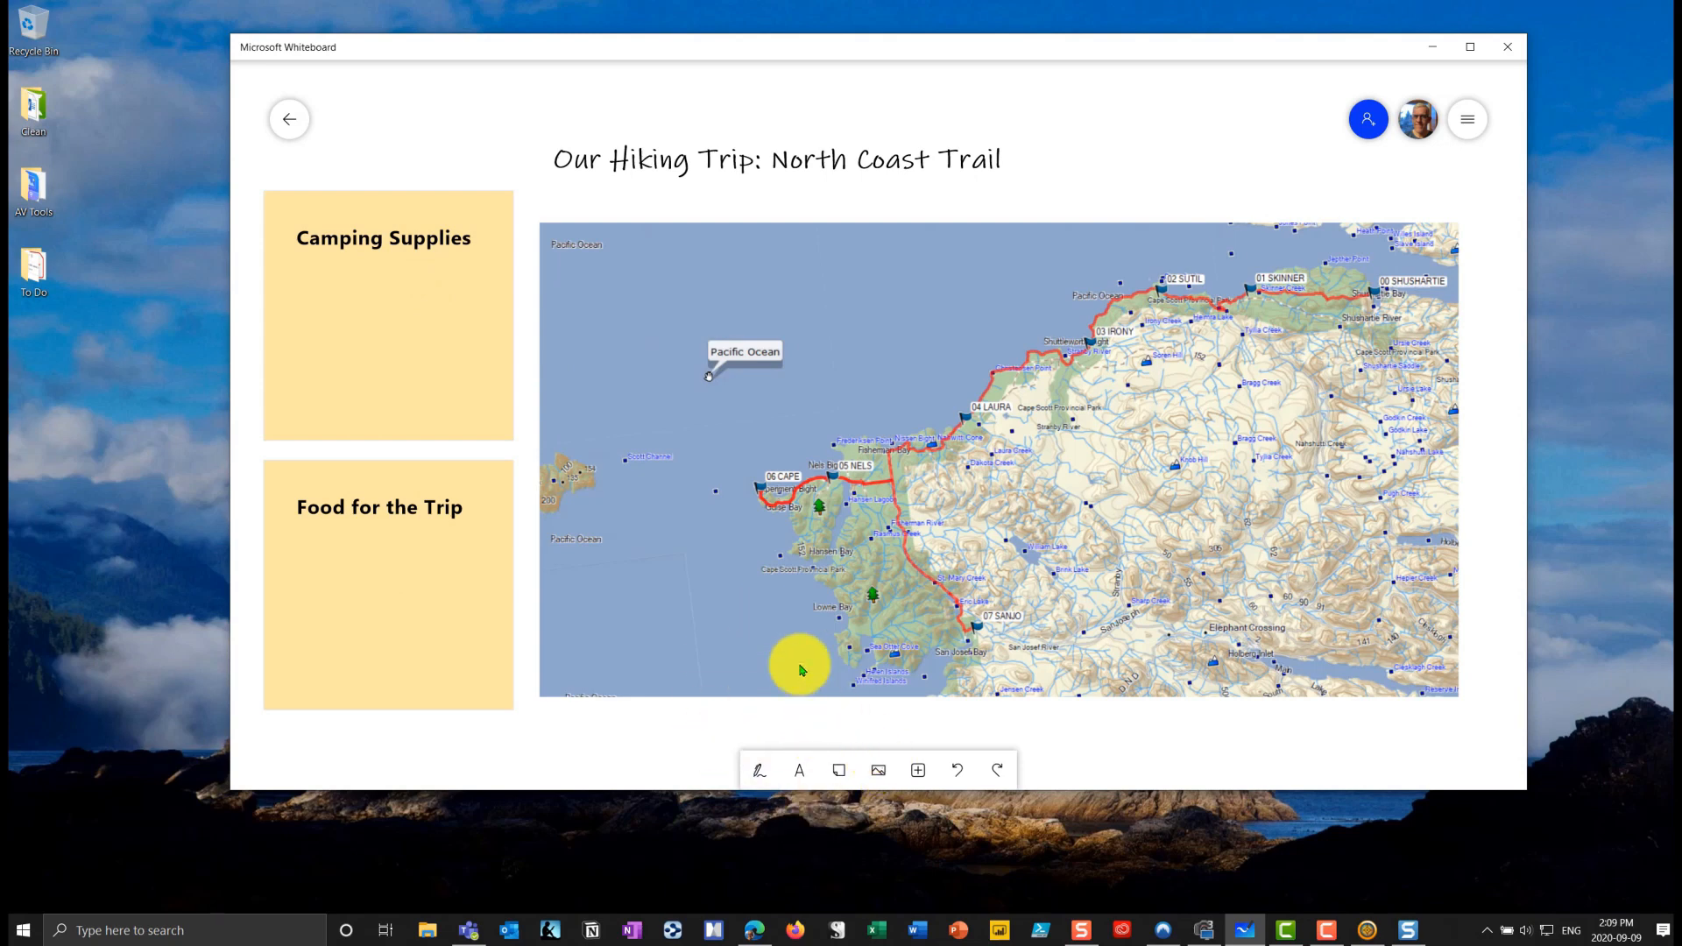
{"action": "left_click", "coordinate": [761, 771]}
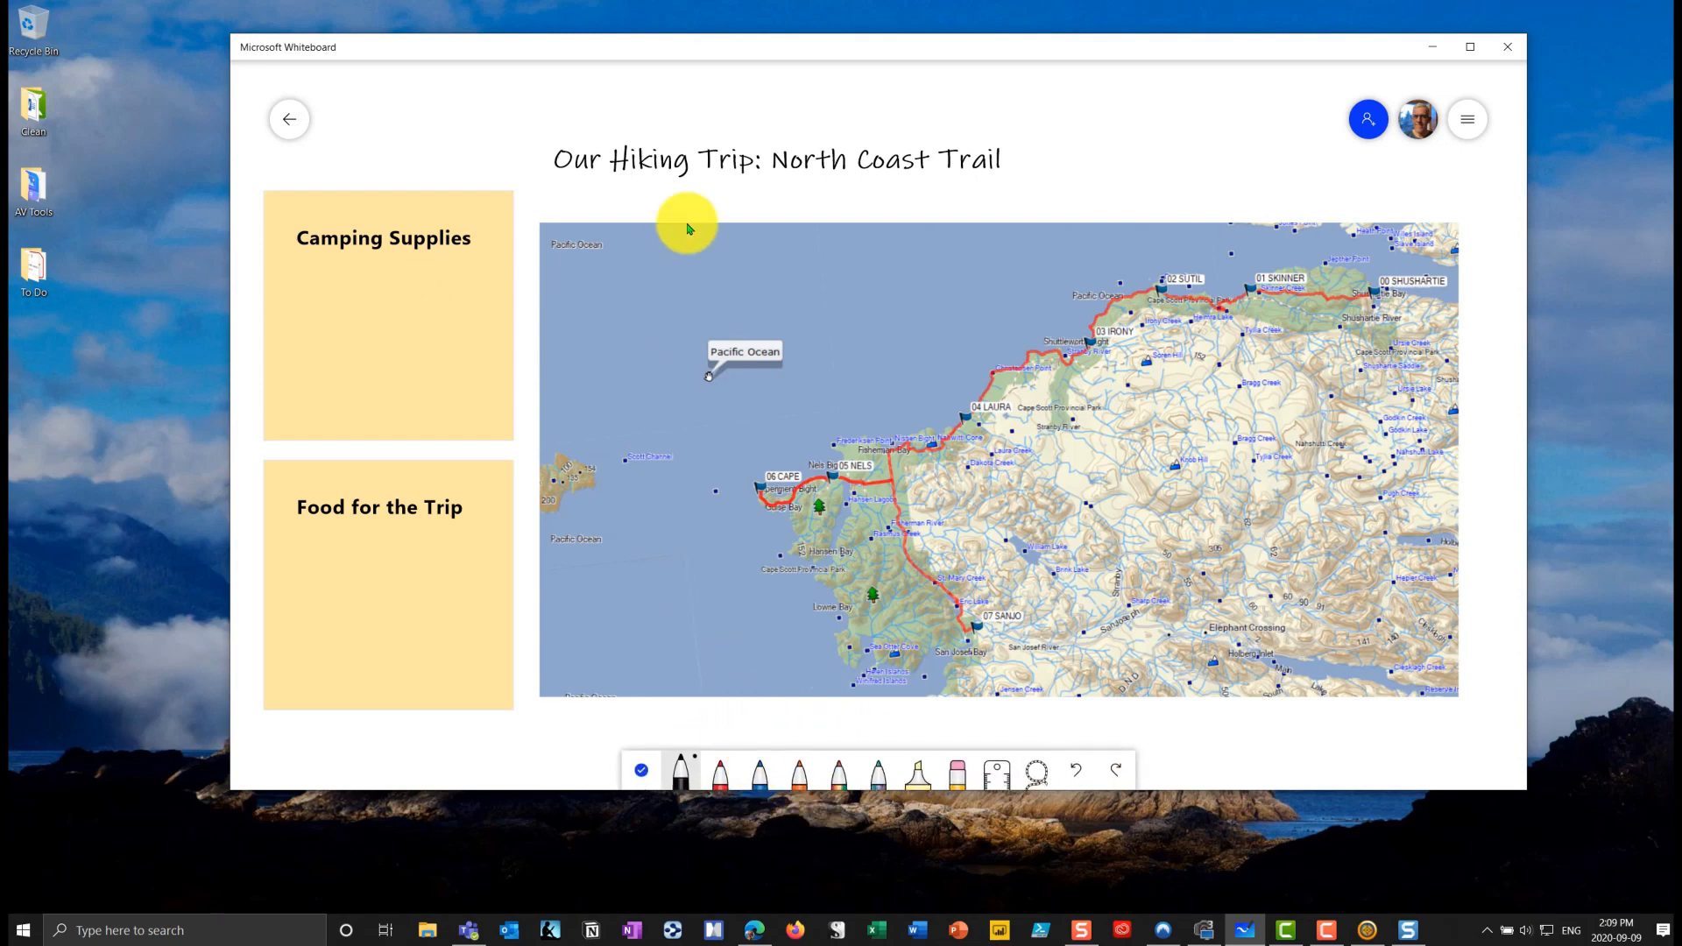
{"action": "left_click_drag", "start_coordinate": [739, 207], "coordinate": [784, 203]}
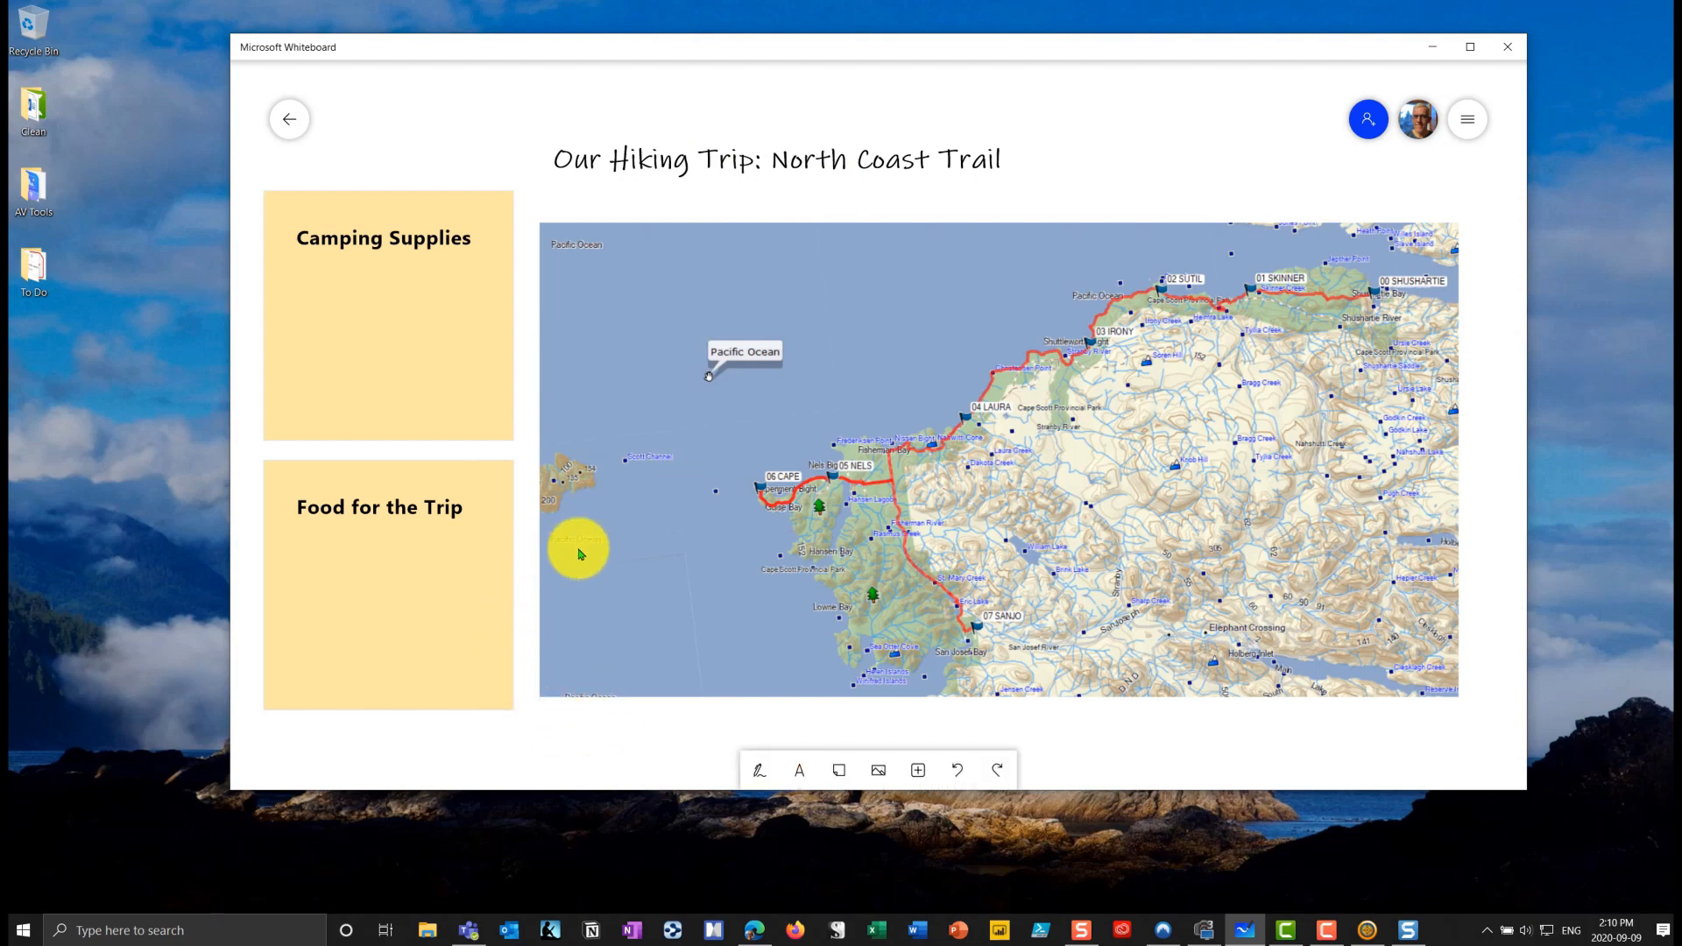
- From the board list, rename the hiking trip board to '_NCT Template'
{"action": "left_click", "coordinate": [289, 119]}
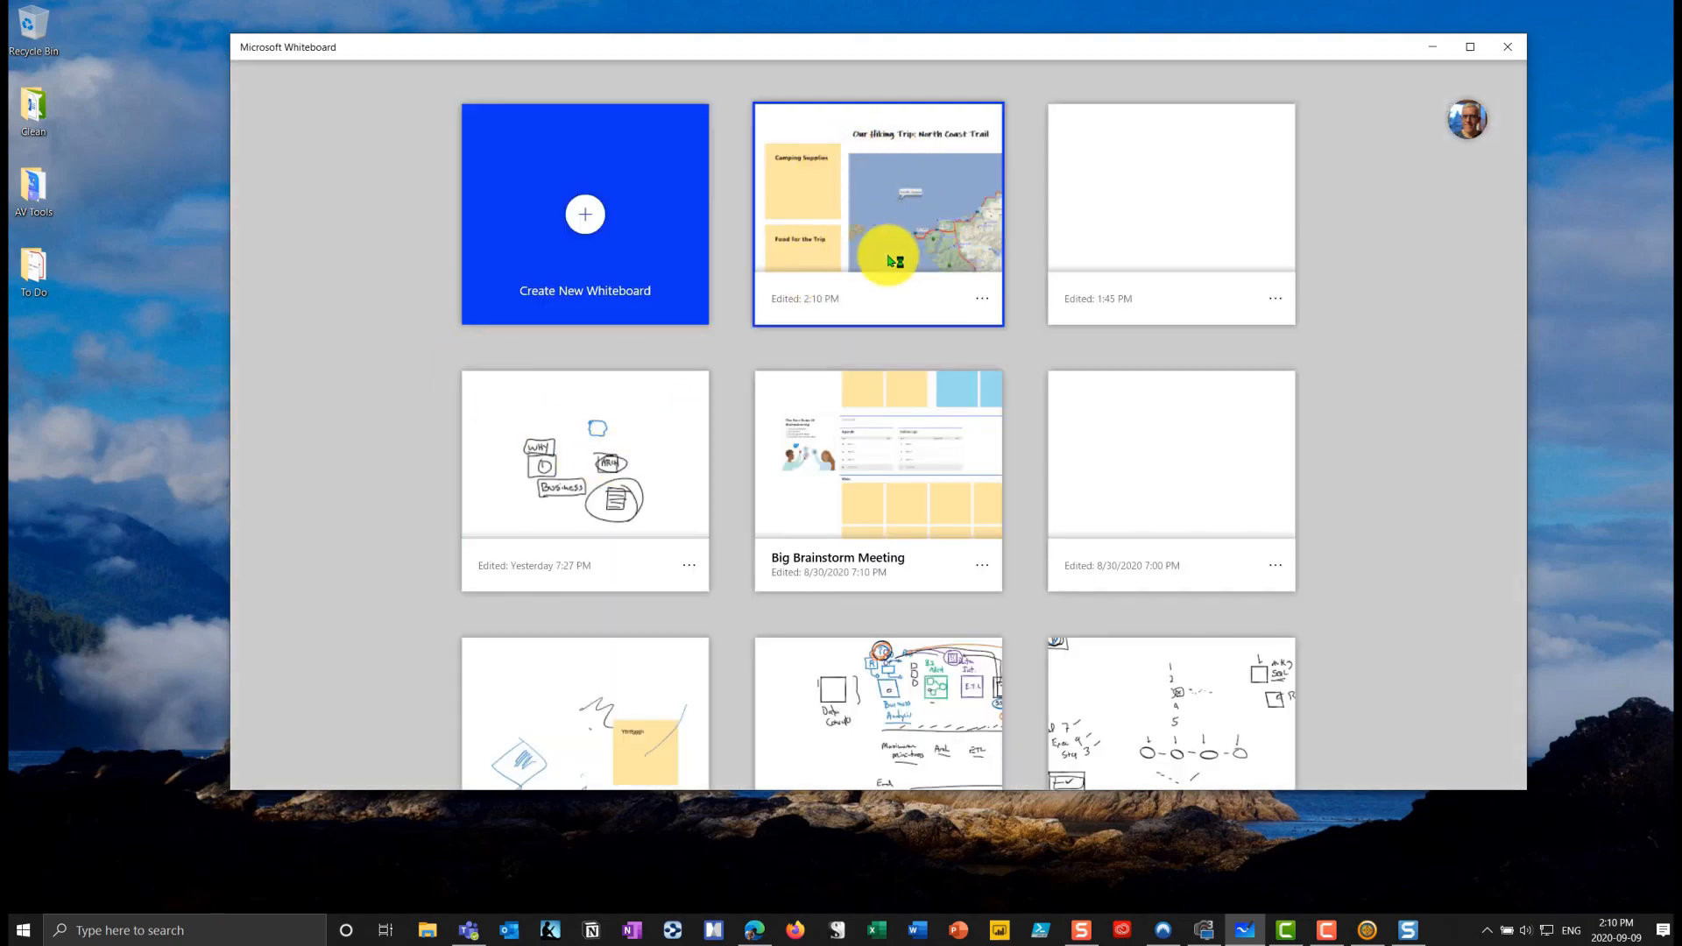
{"action": "mouse_move", "coordinate": [982, 298]}
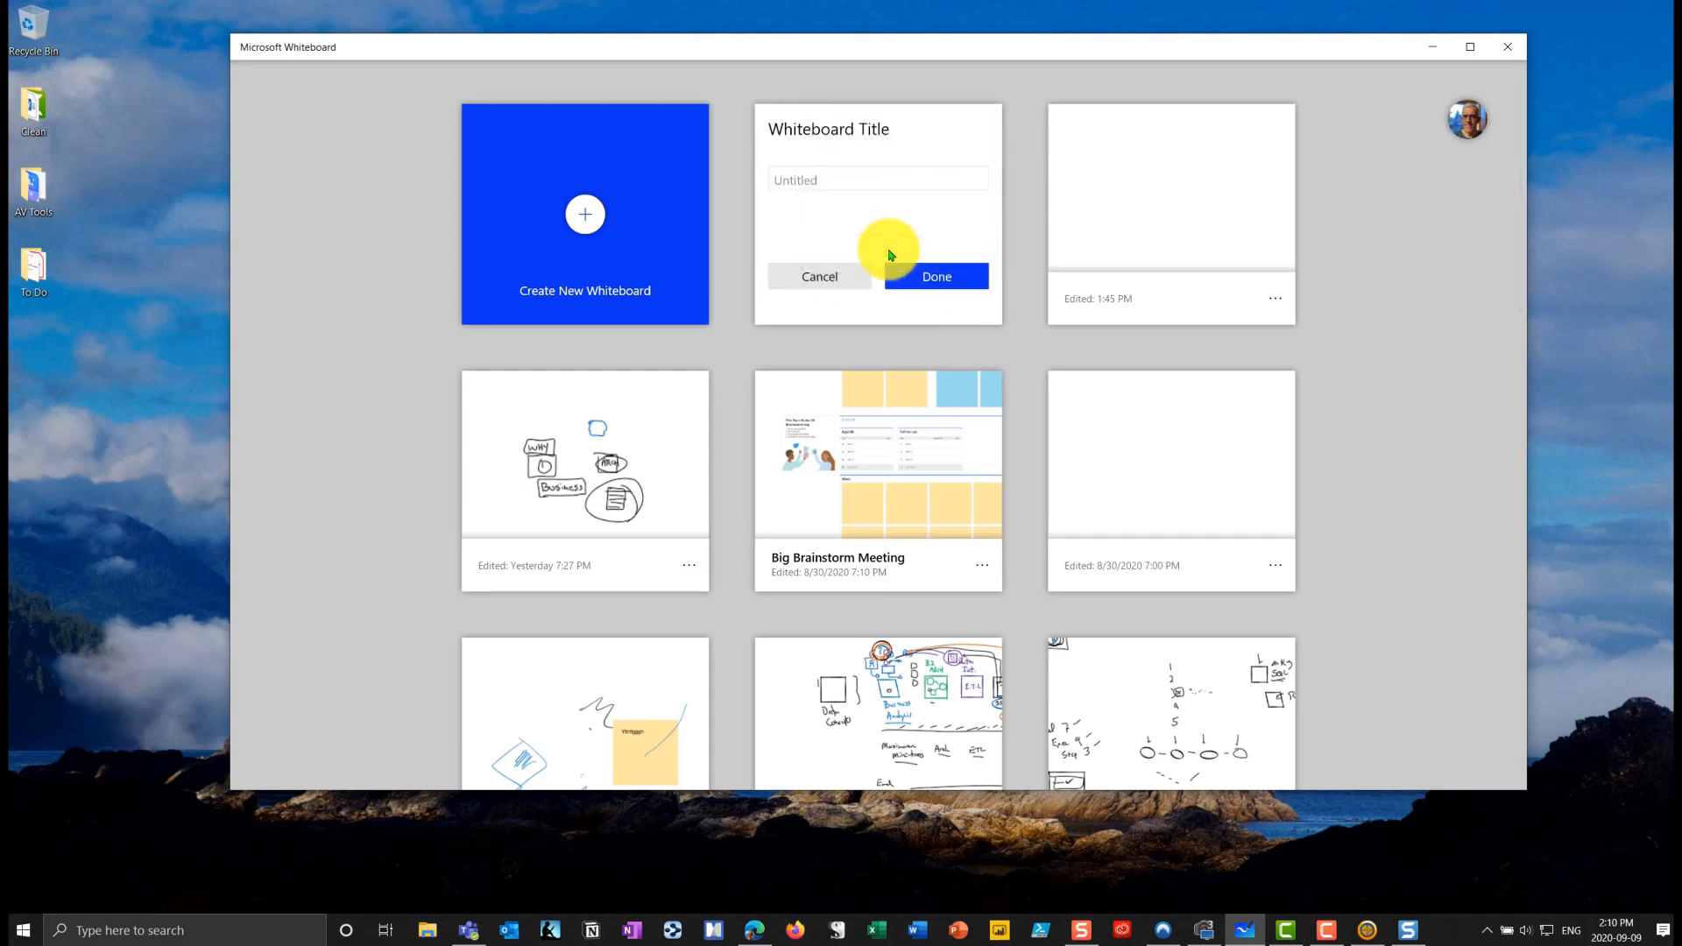
{"action": "type", "text": "NCT Te"}
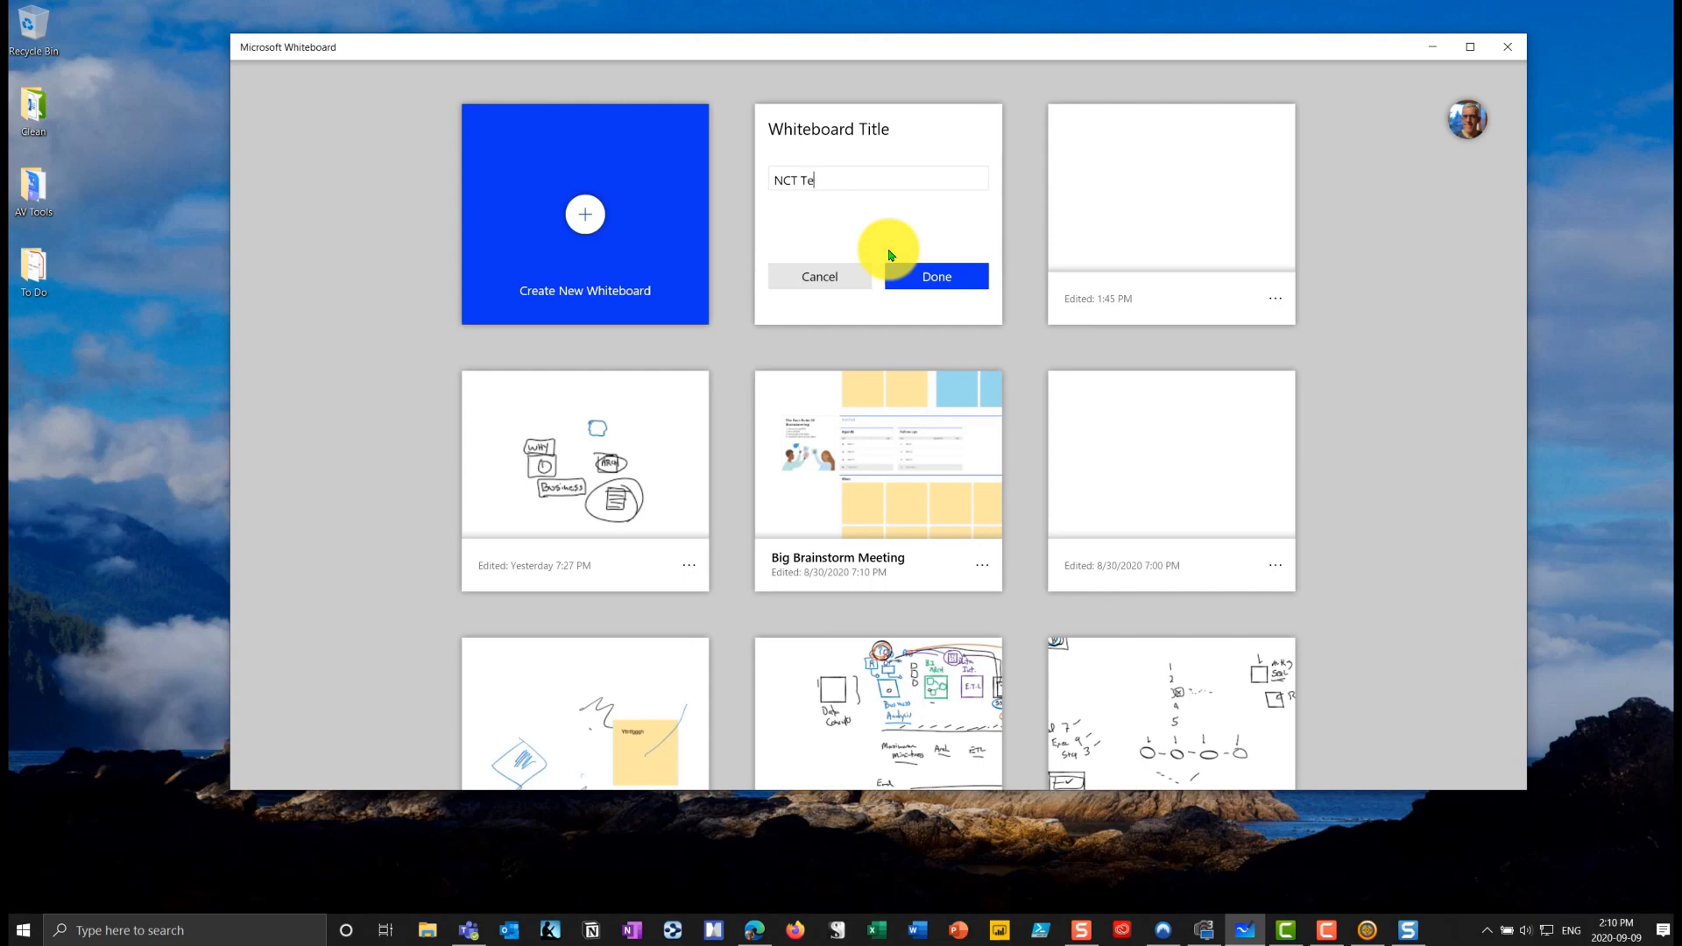
{"action": "type", "text": "mplate"}
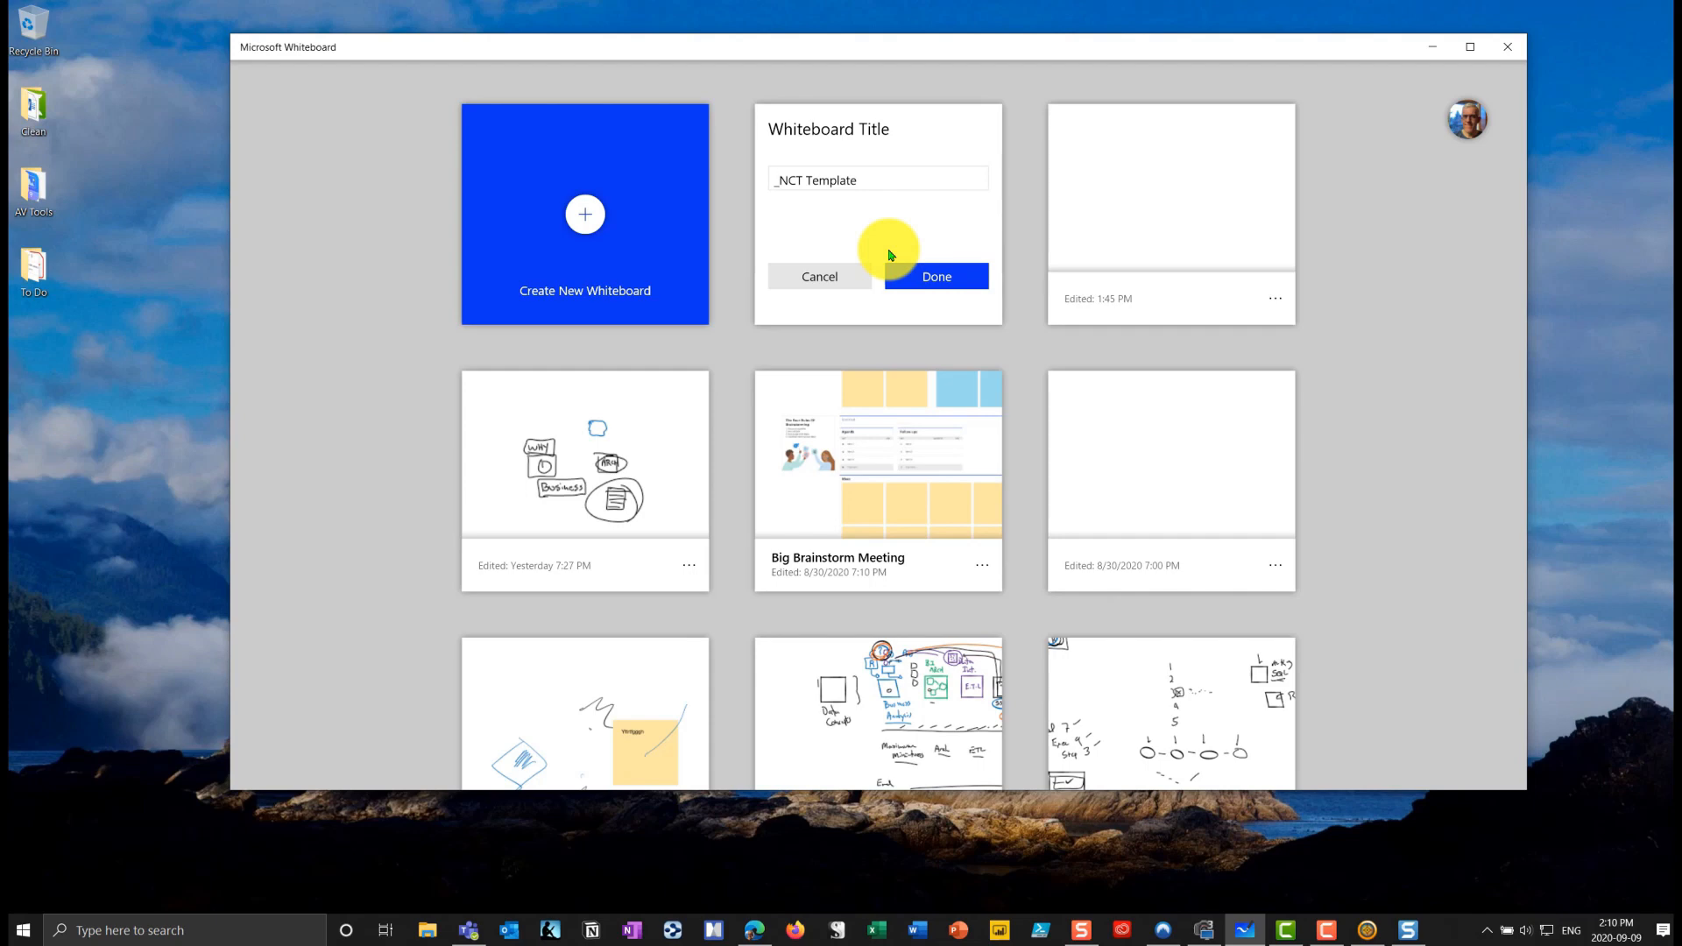
{"action": "left_click", "coordinate": [936, 277]}
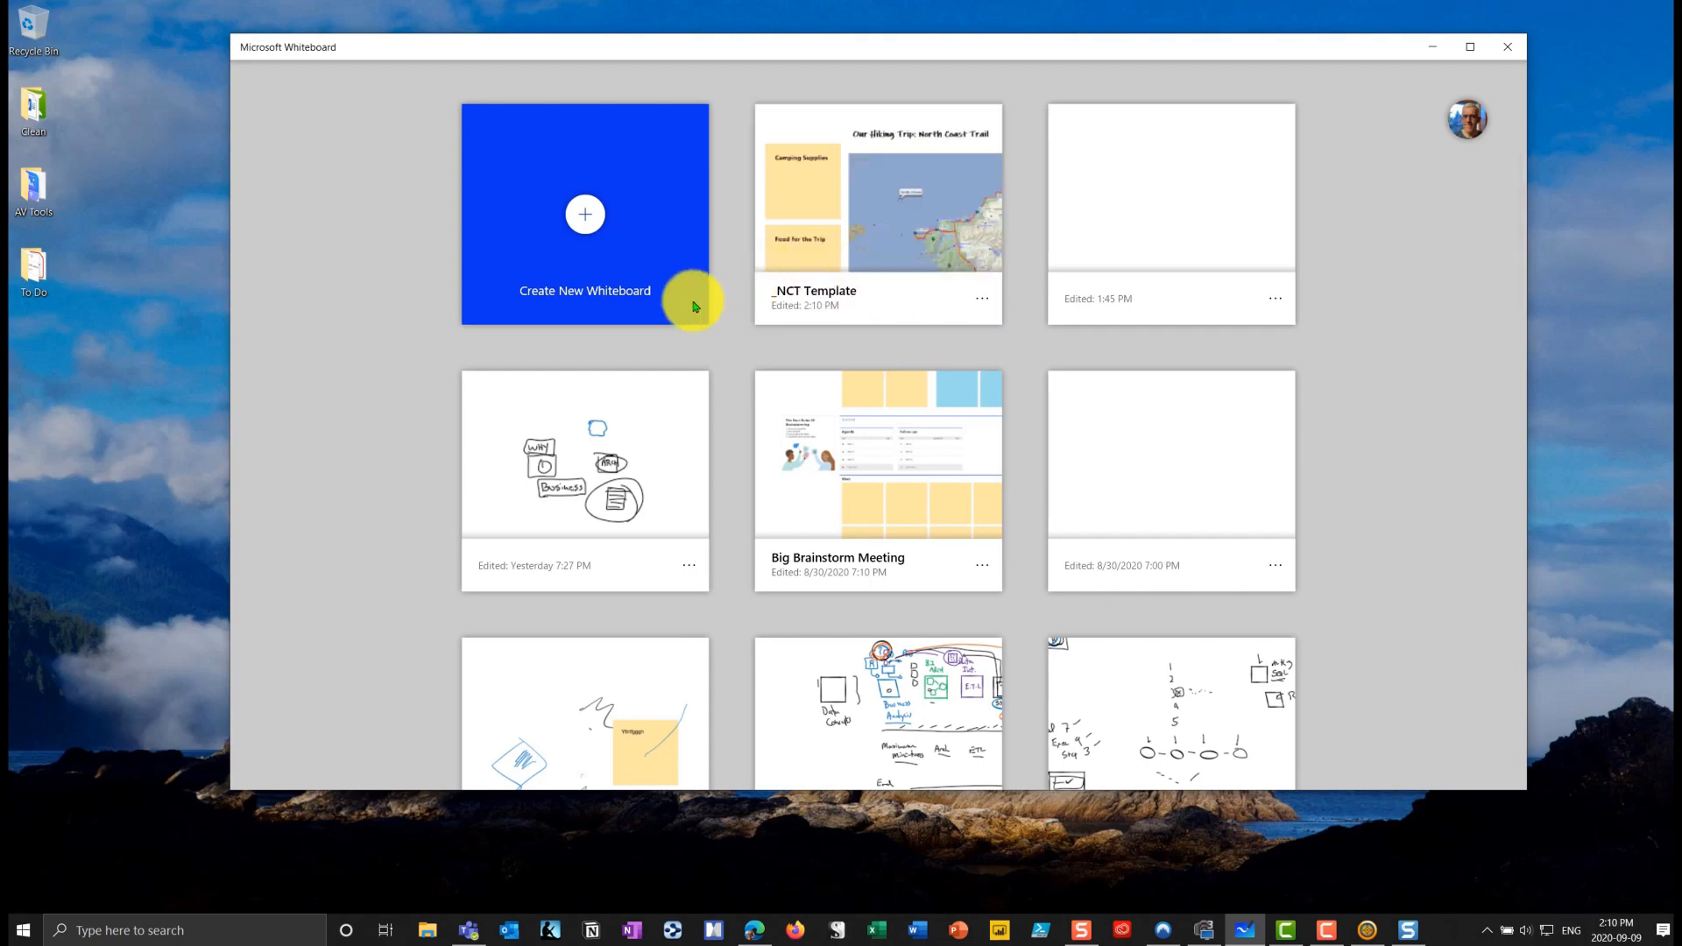
{"action": "mouse_move", "coordinate": [732, 323]}
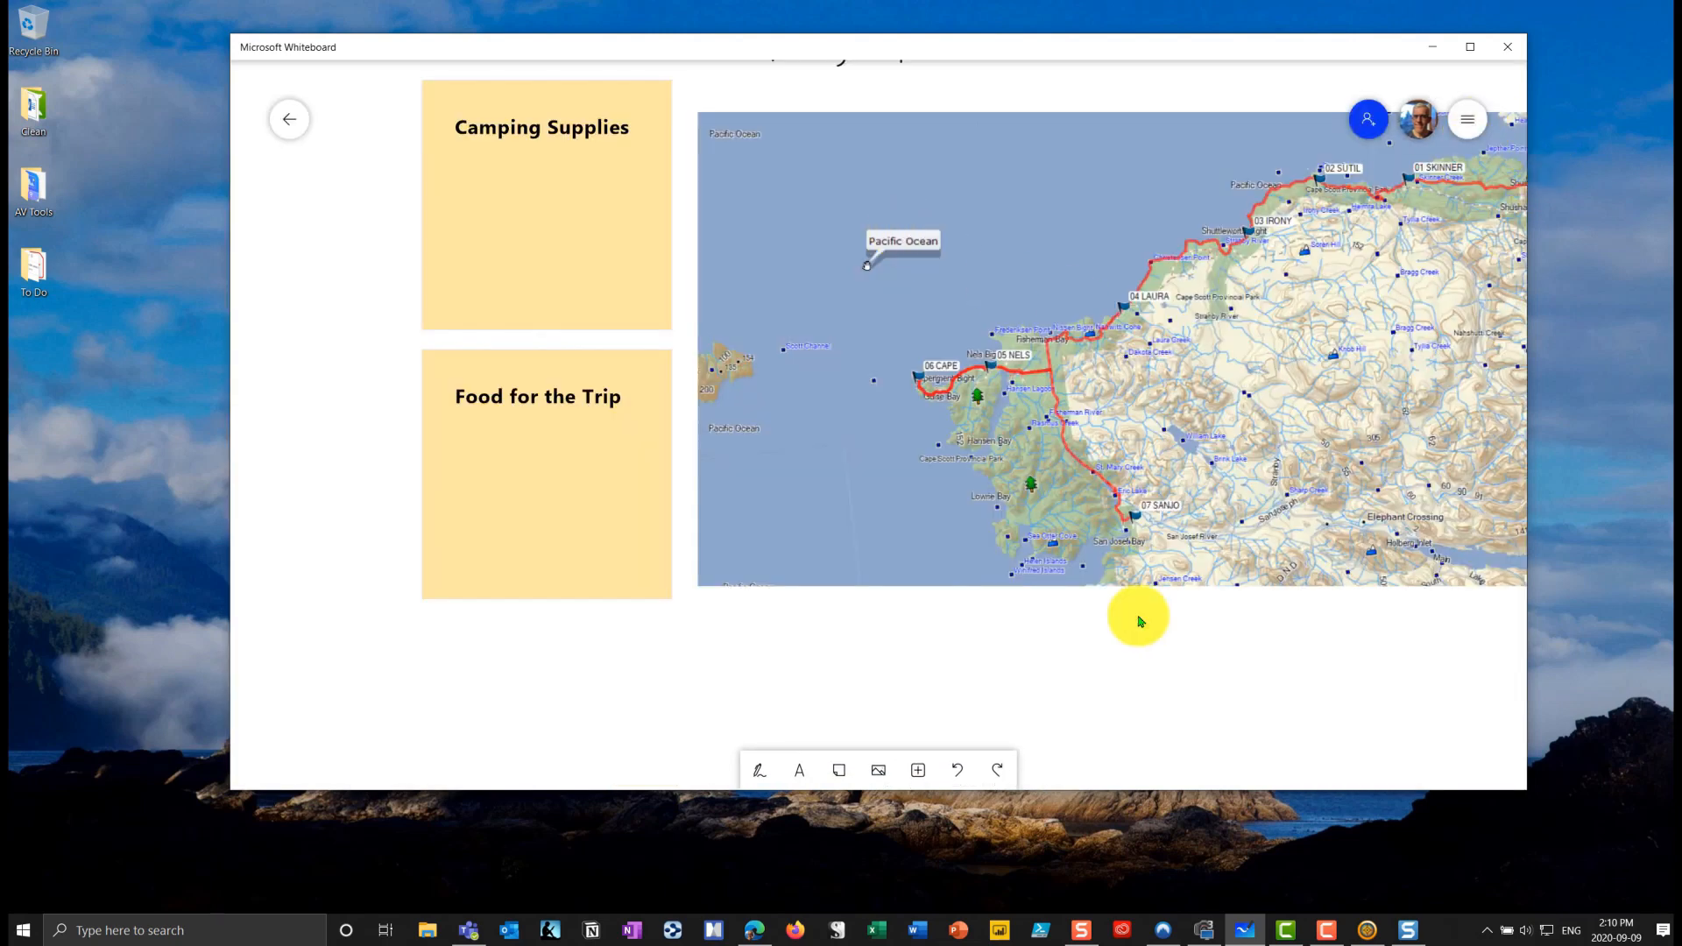
- Copy the template board's contents and return to the whiteboard list
{"action": "scroll", "scroll_direction": "down", "scroll_amount": 3}
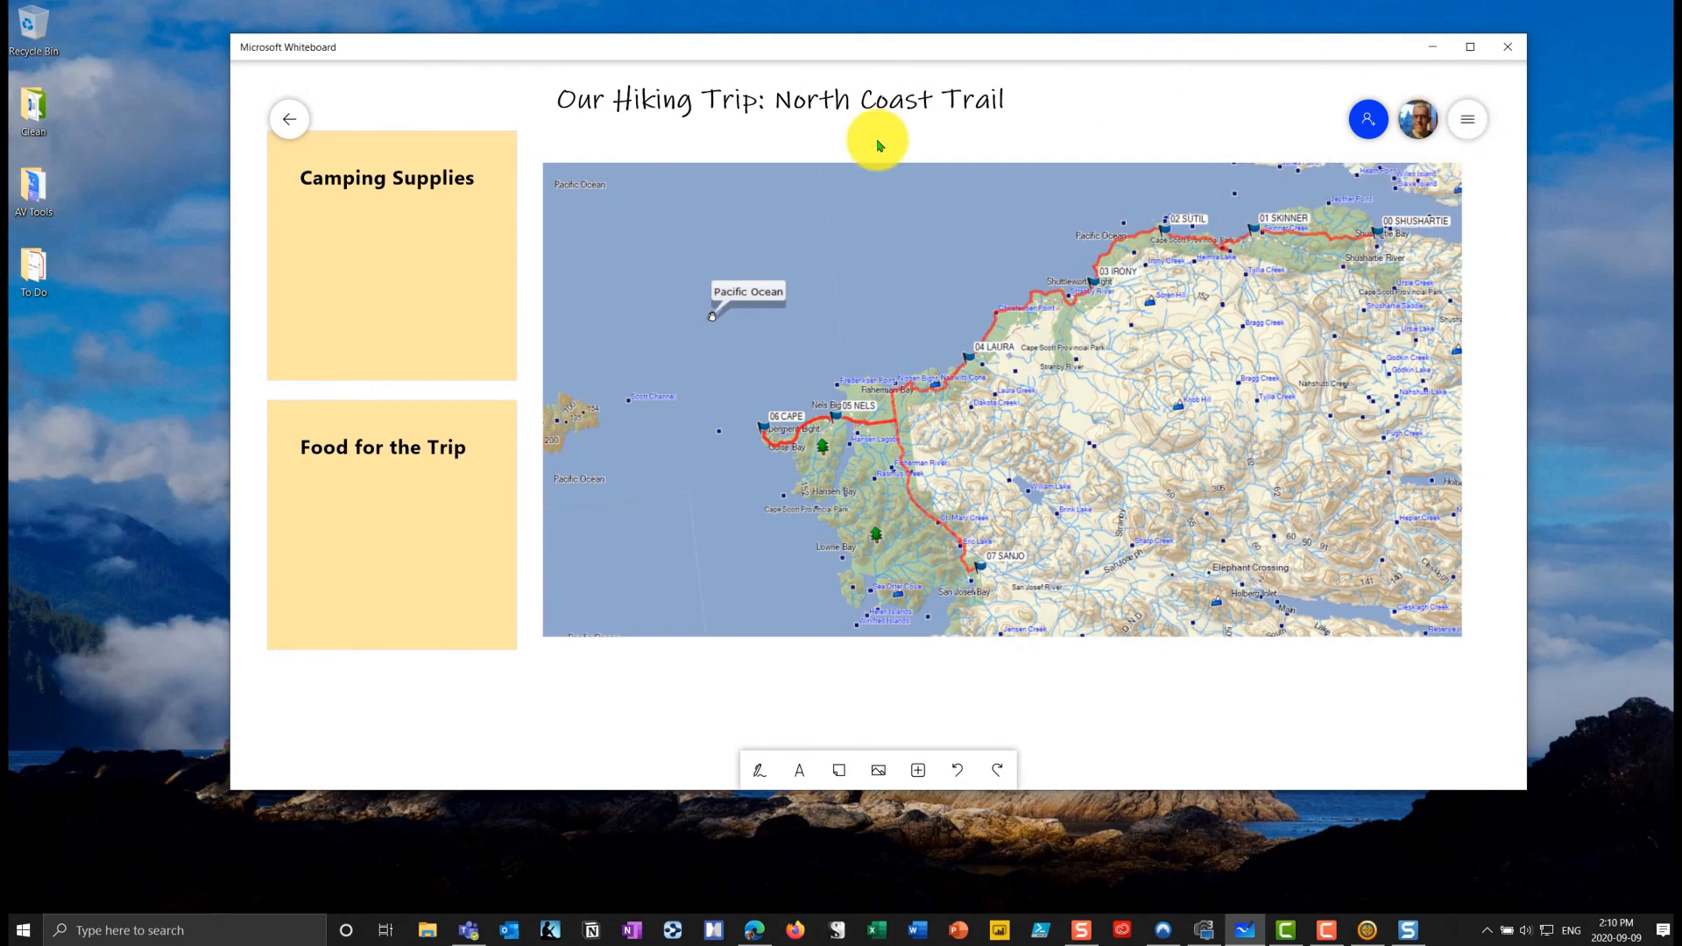
{"action": "mouse_move", "coordinate": [666, 741]}
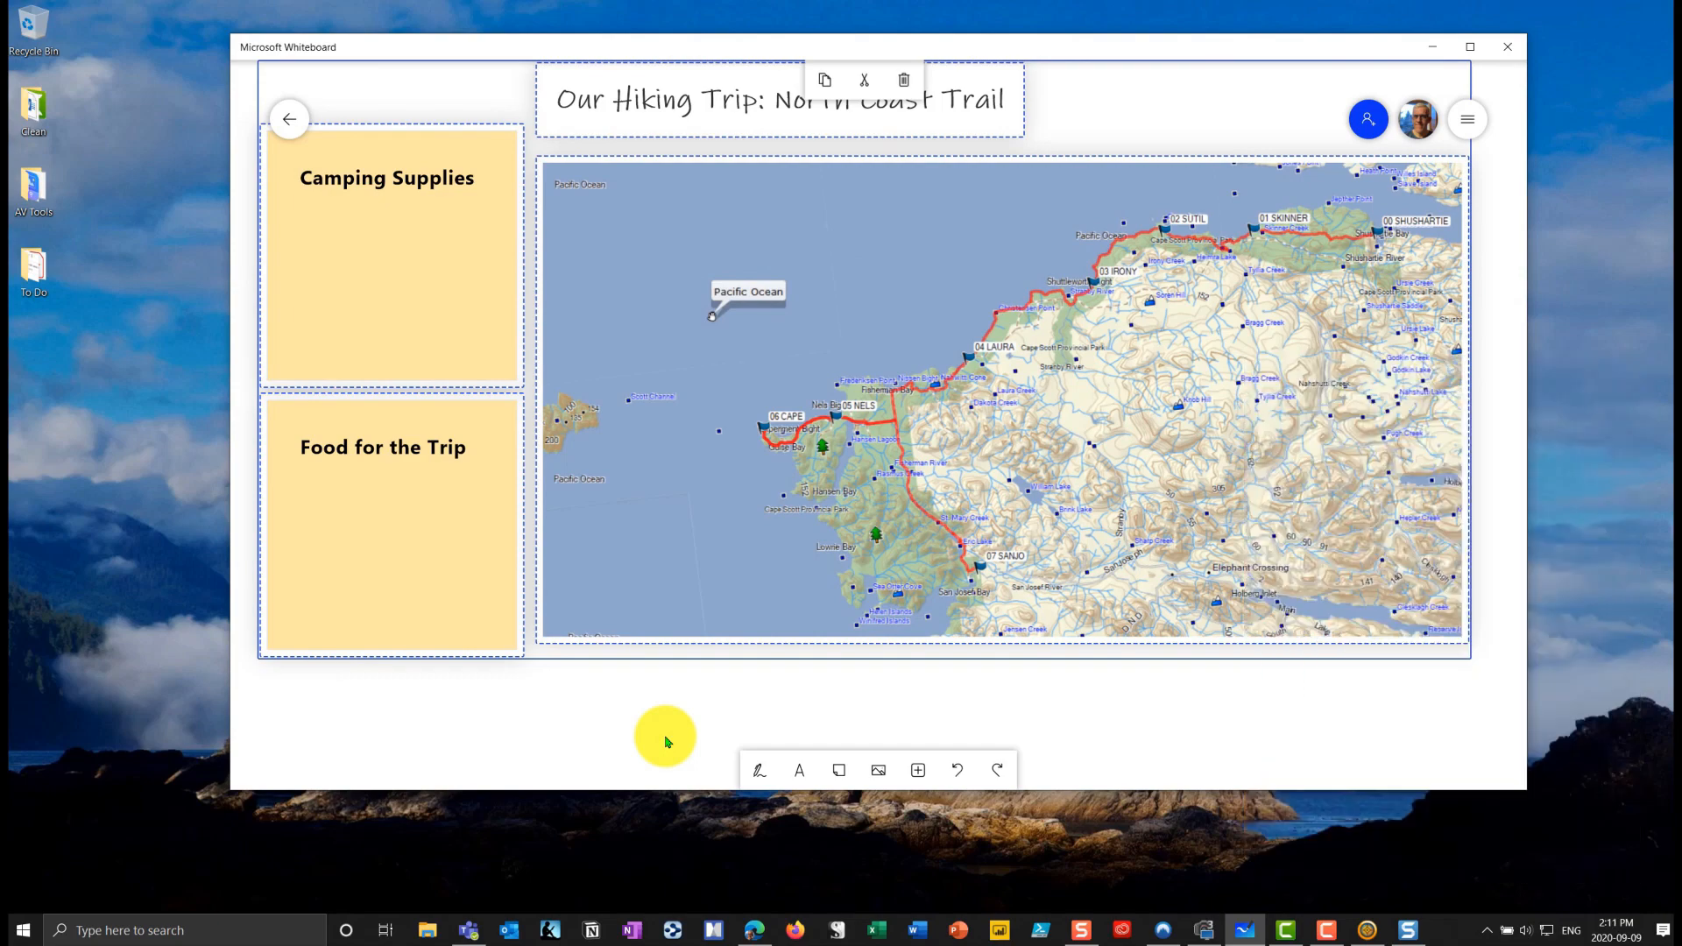
{"action": "mouse_move", "coordinate": [738, 152]}
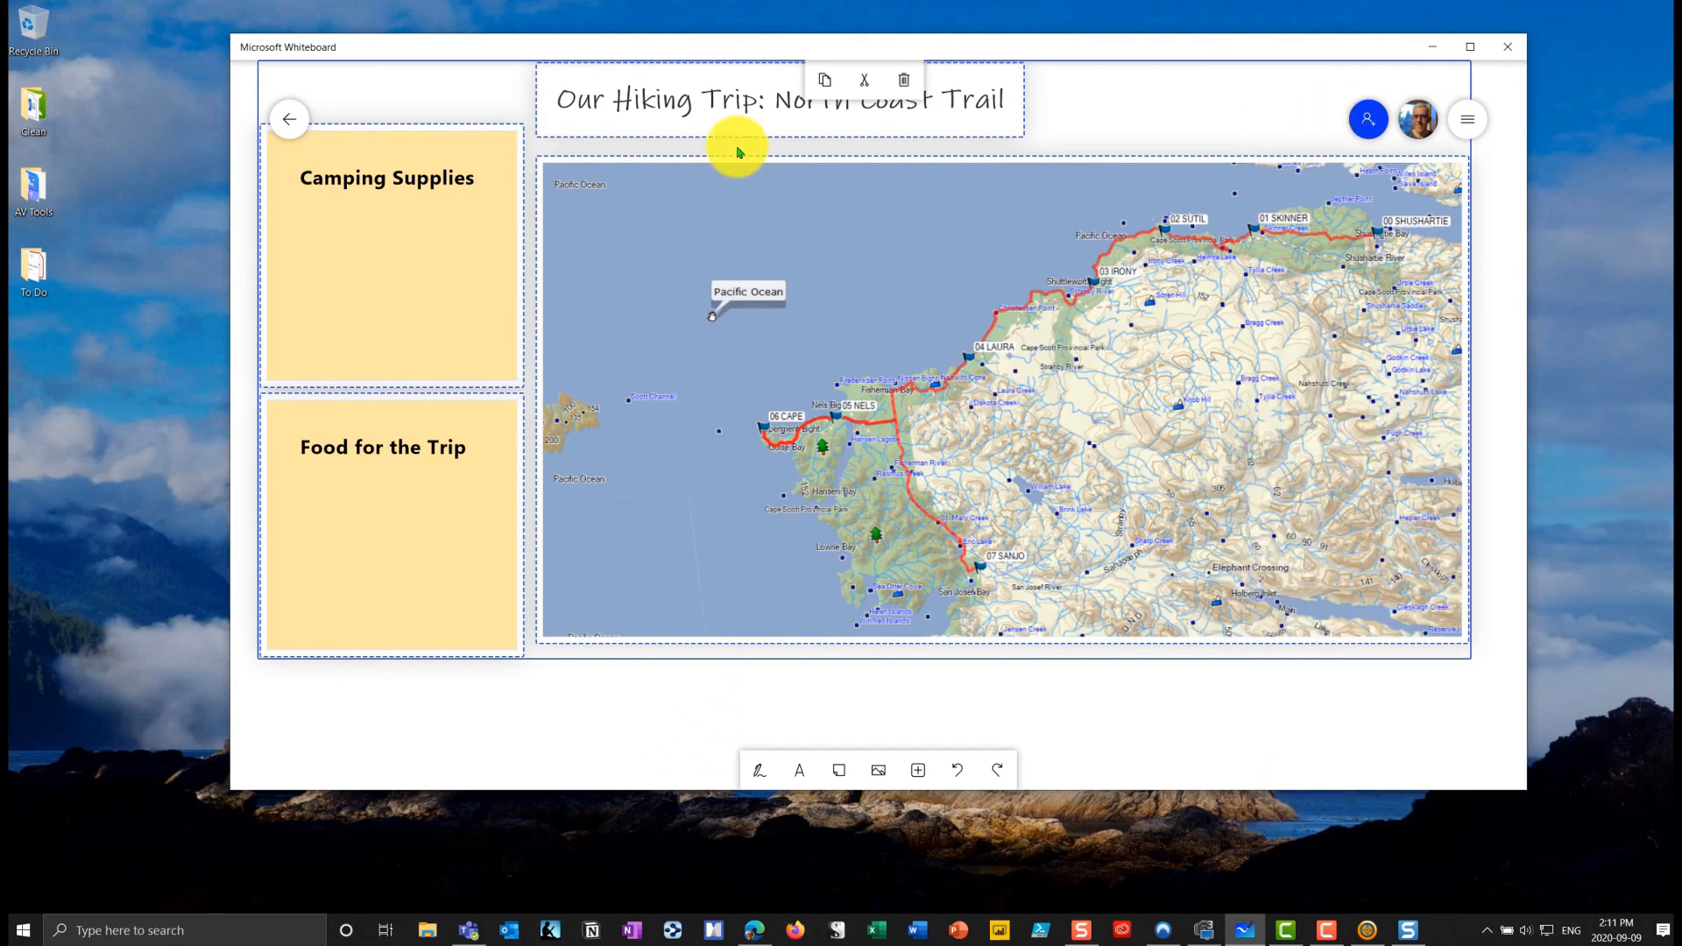
{"action": "left_click", "coordinate": [290, 119]}
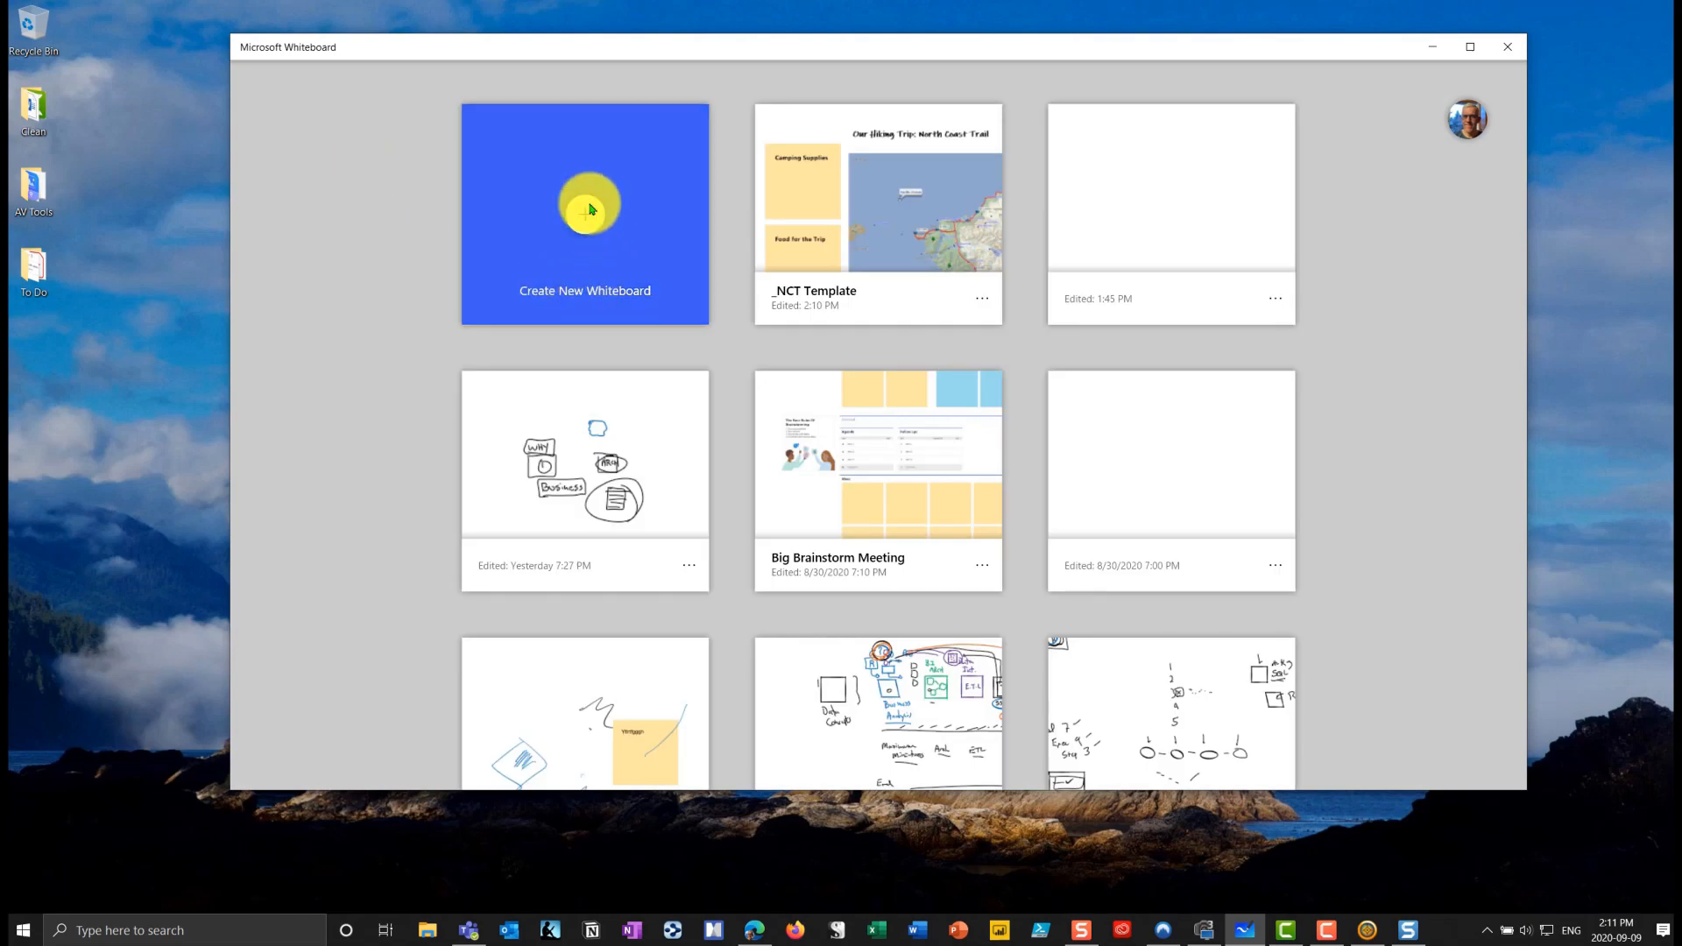
- Create a new whiteboard and paste the template title, notes and map into it
{"action": "left_click", "coordinate": [589, 209]}
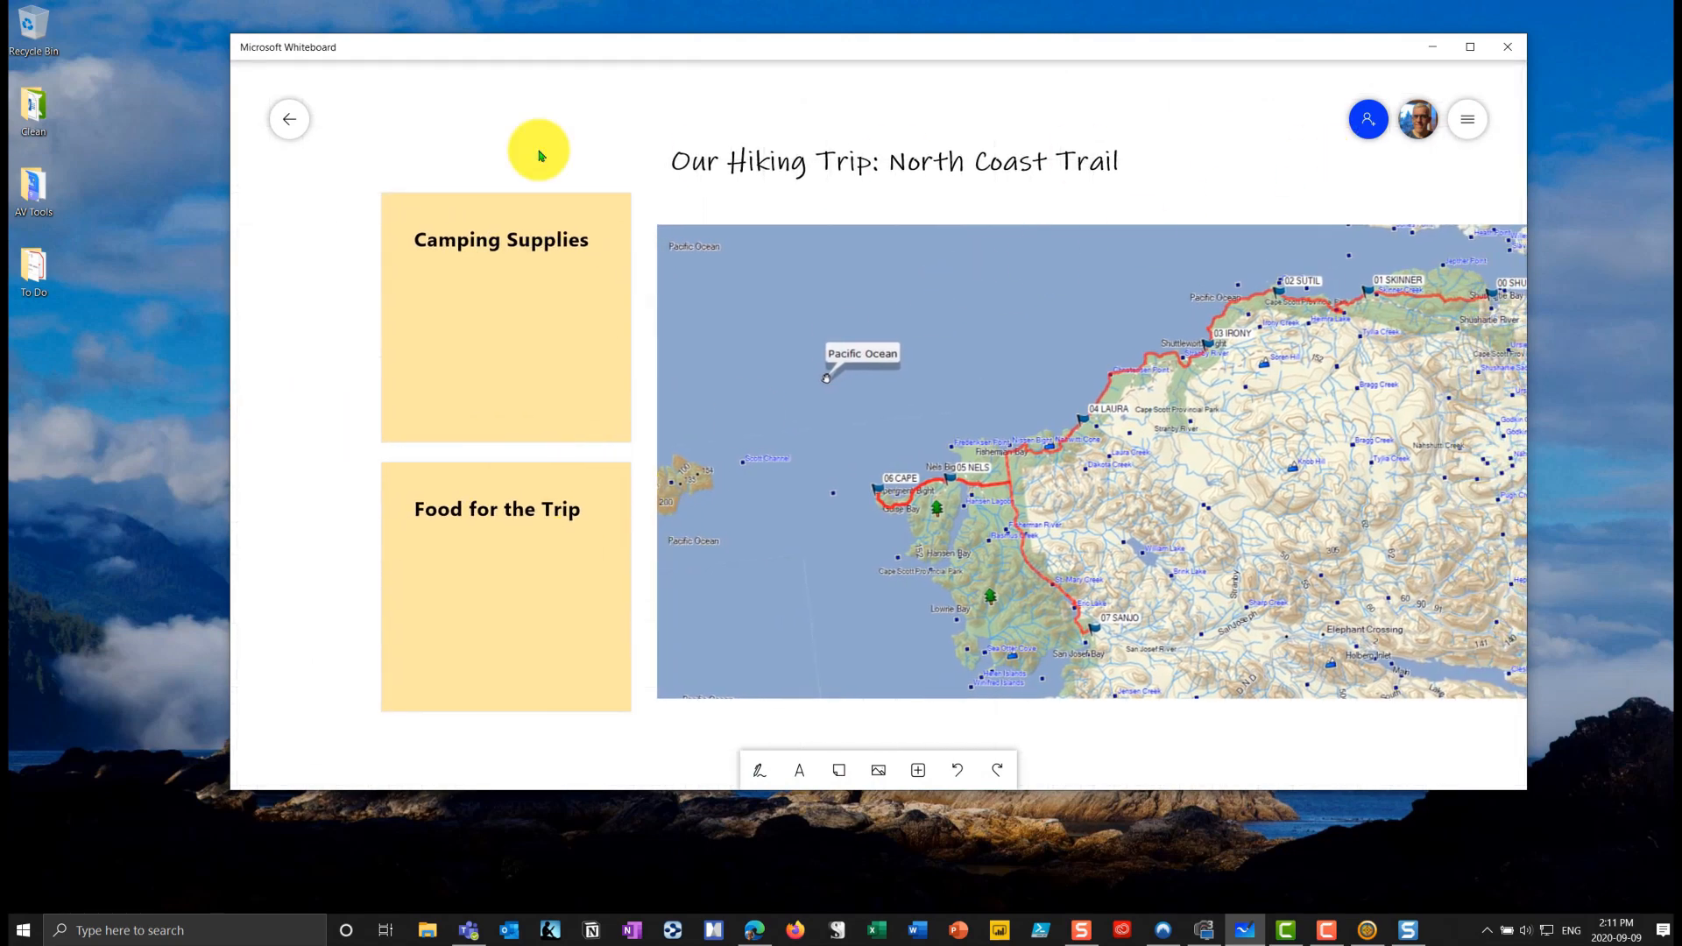
- From the board list, name the new whiteboard 'NCT - Group A'
{"action": "left_click", "coordinate": [289, 119]}
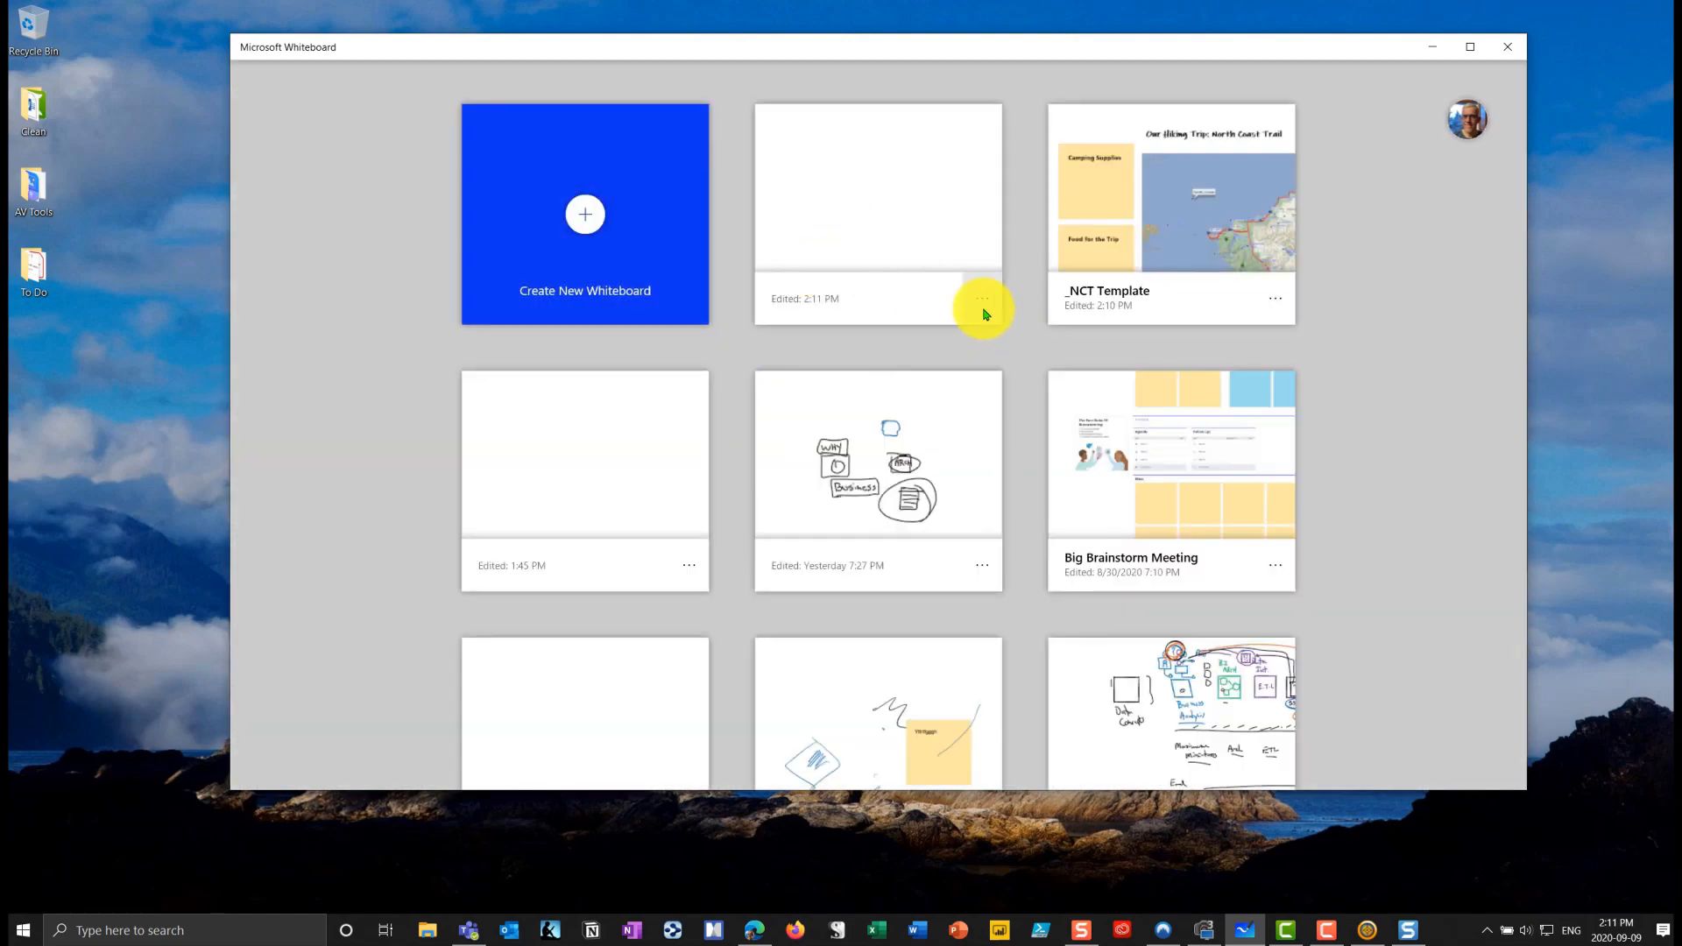
{"action": "left_click", "coordinate": [981, 298]}
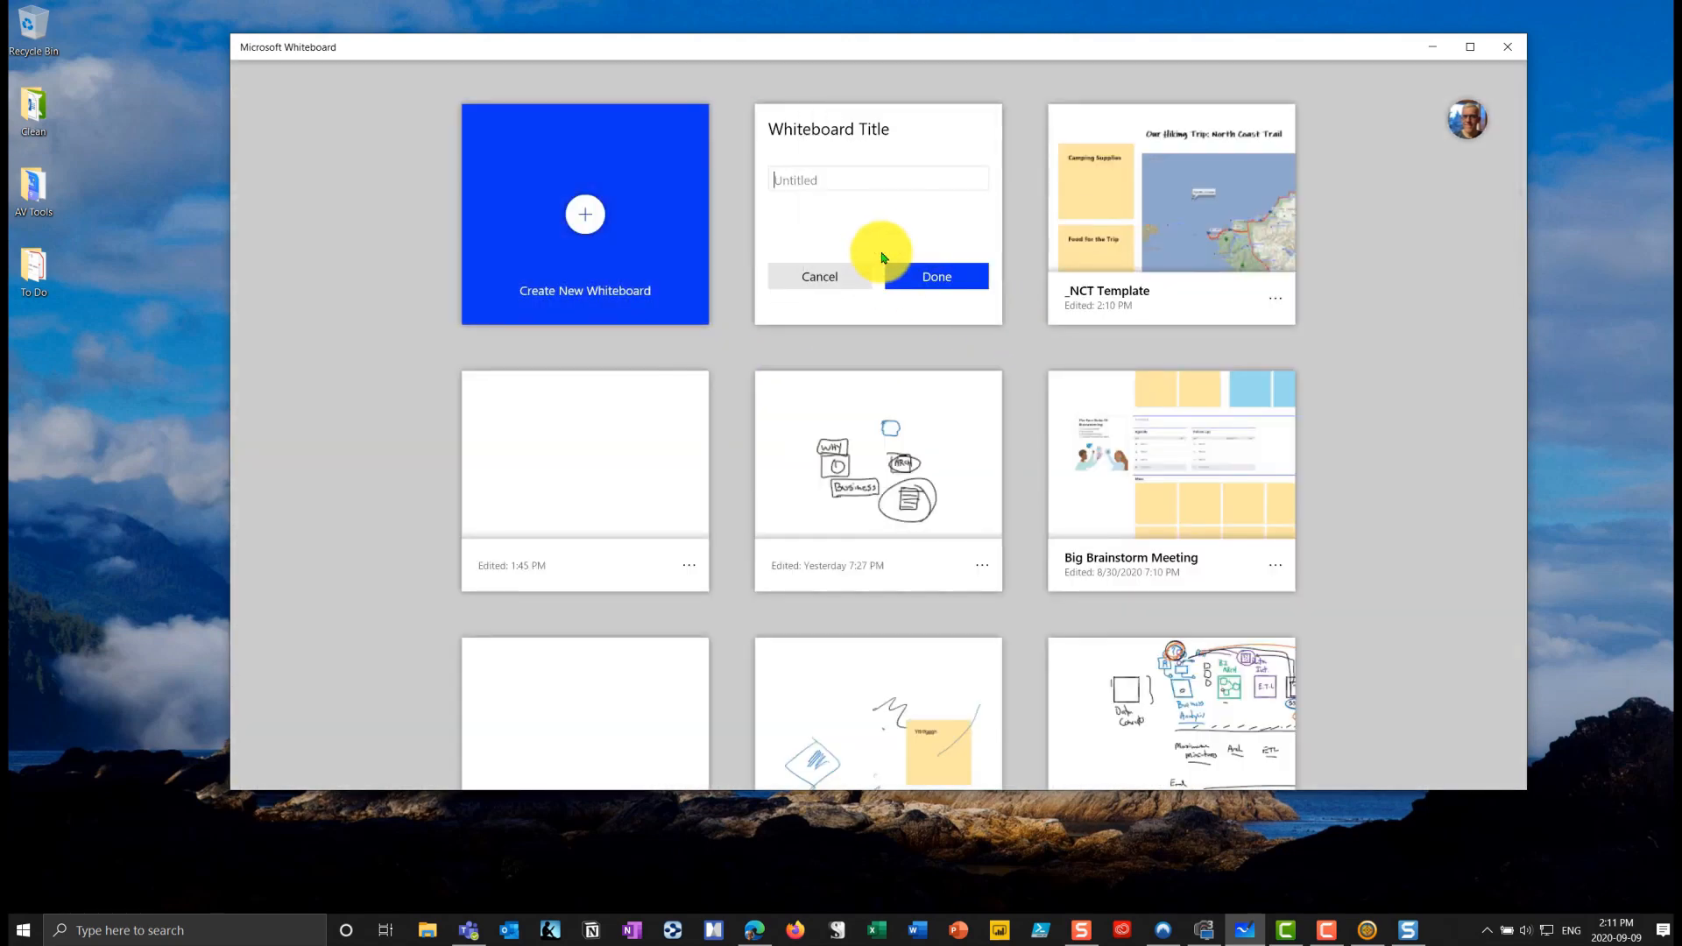
{"action": "mouse_move", "coordinate": [893, 252]}
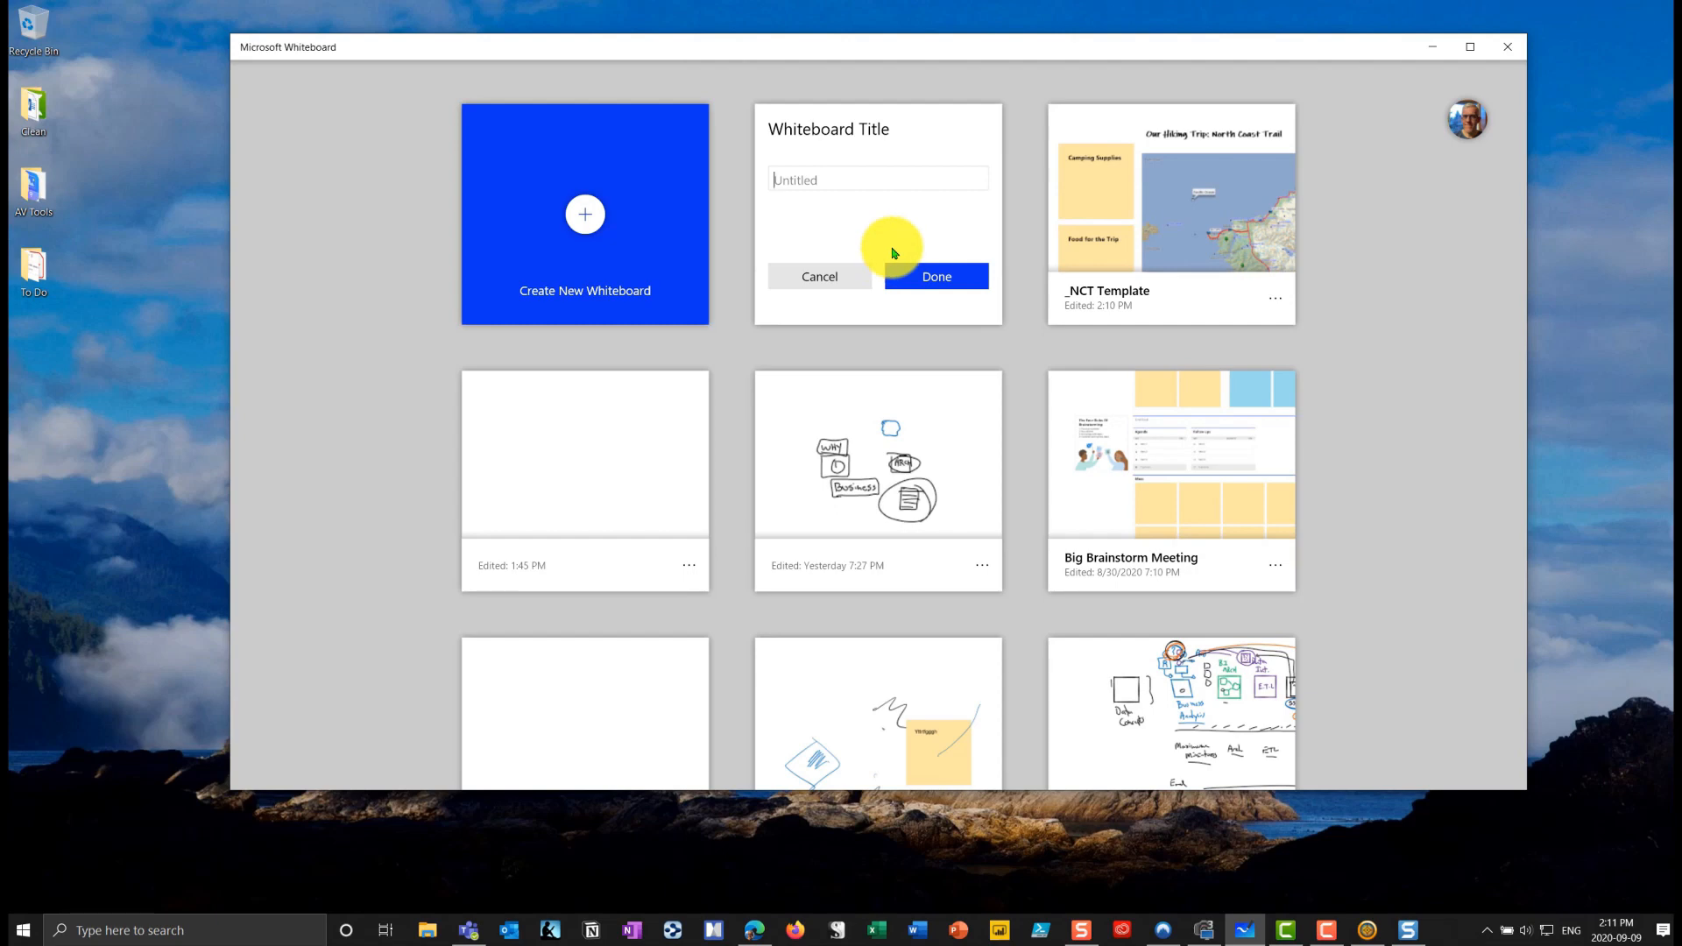
{"action": "type", "text": "NCT -"}
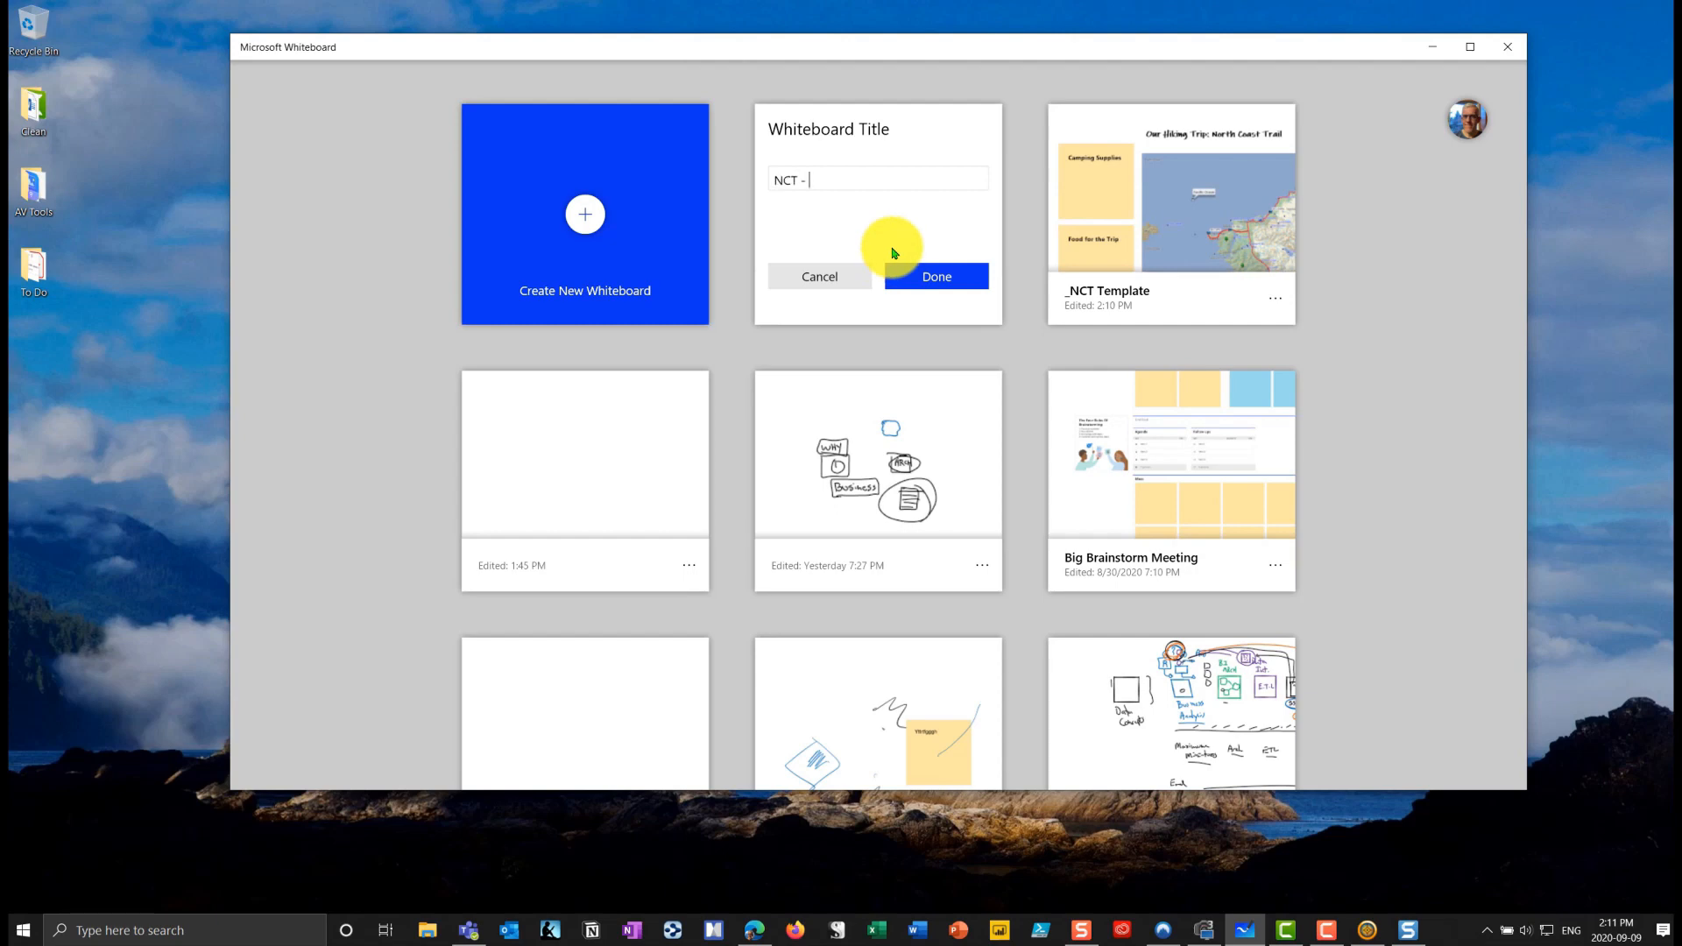
{"action": "type", "text": "Group A"}
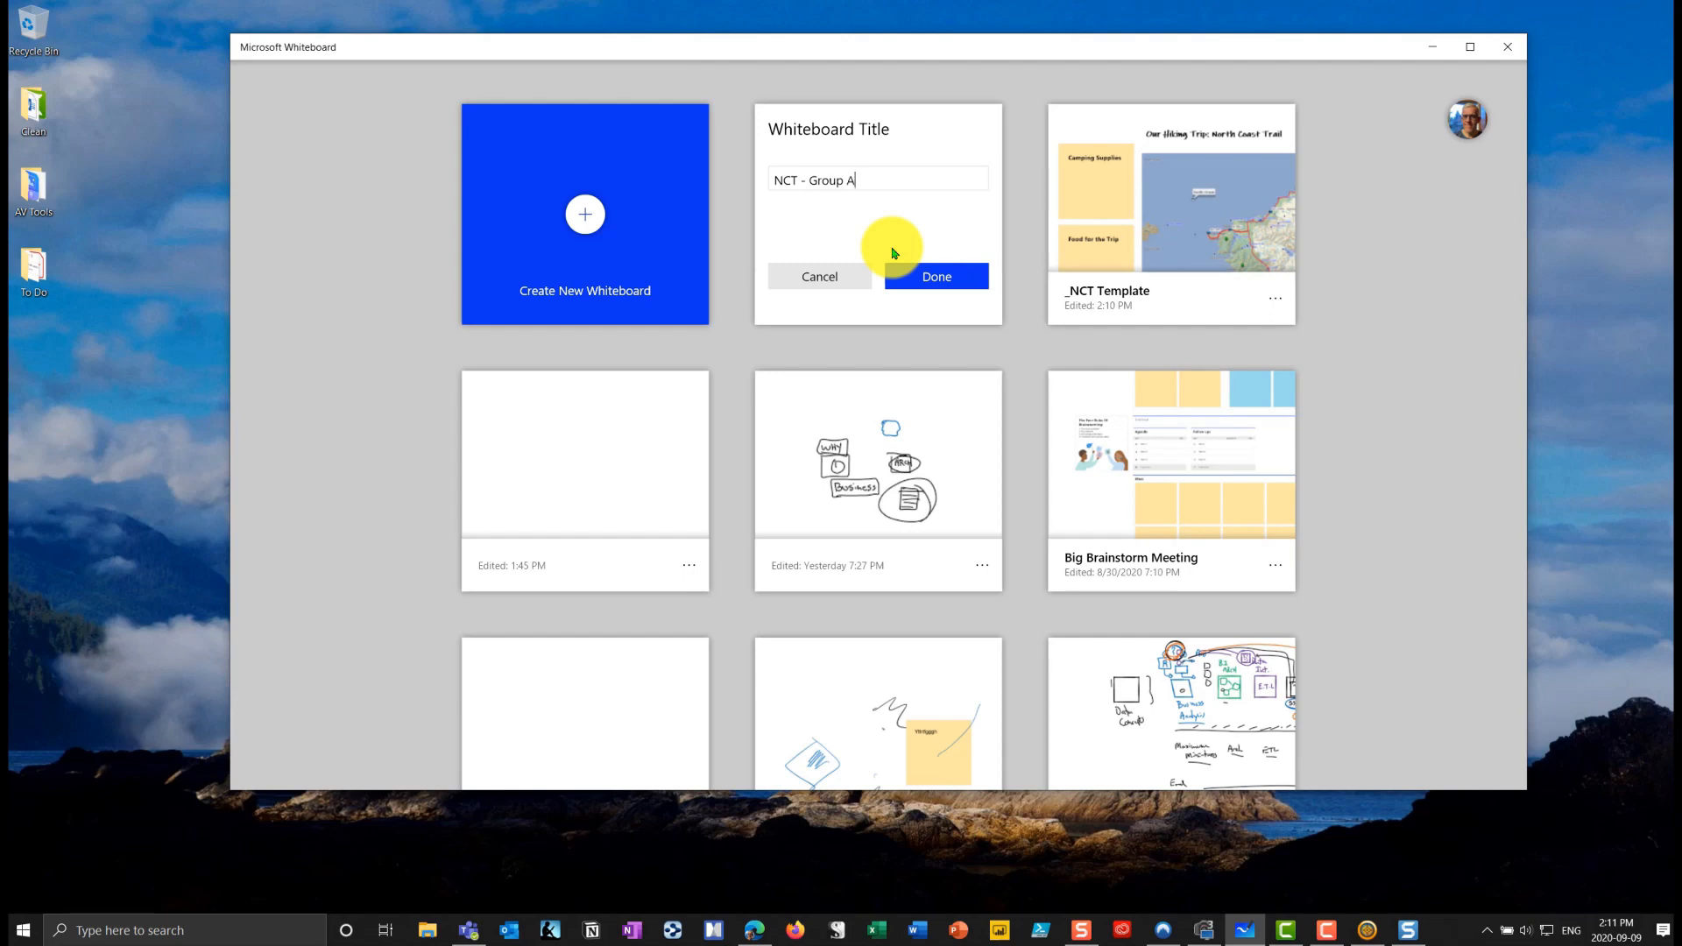
{"action": "left_click", "coordinate": [936, 277]}
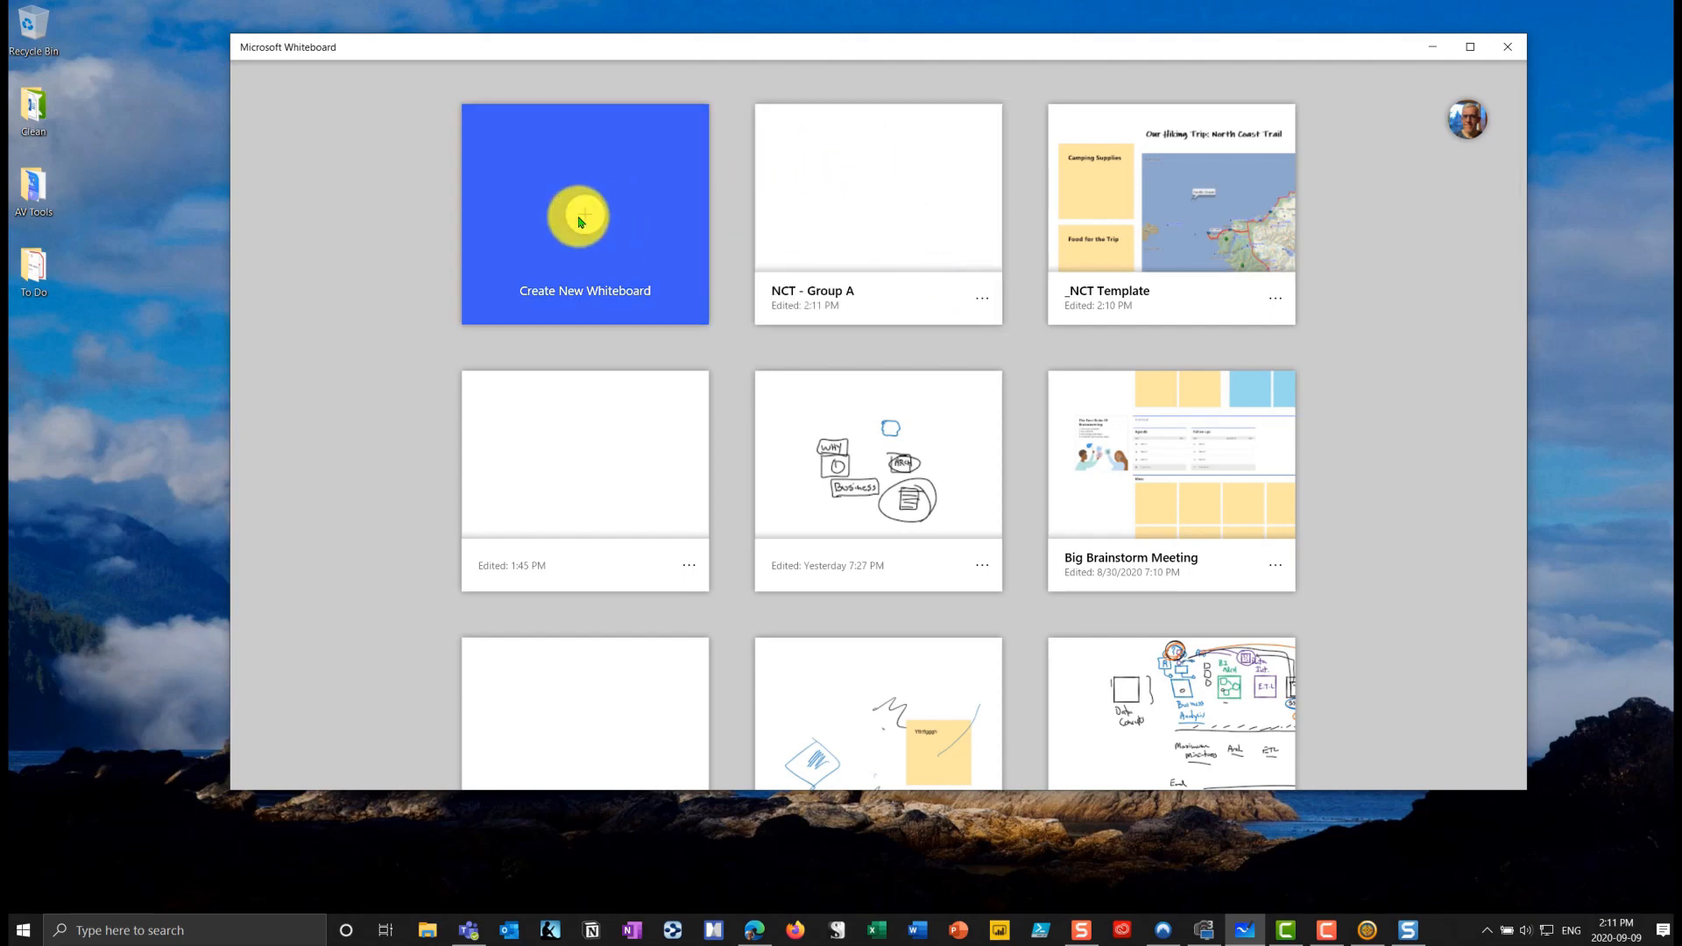
- On NCT - Group A, draw black ink line, triangle and squiggle over the title and map
{"action": "left_click", "coordinate": [580, 219]}
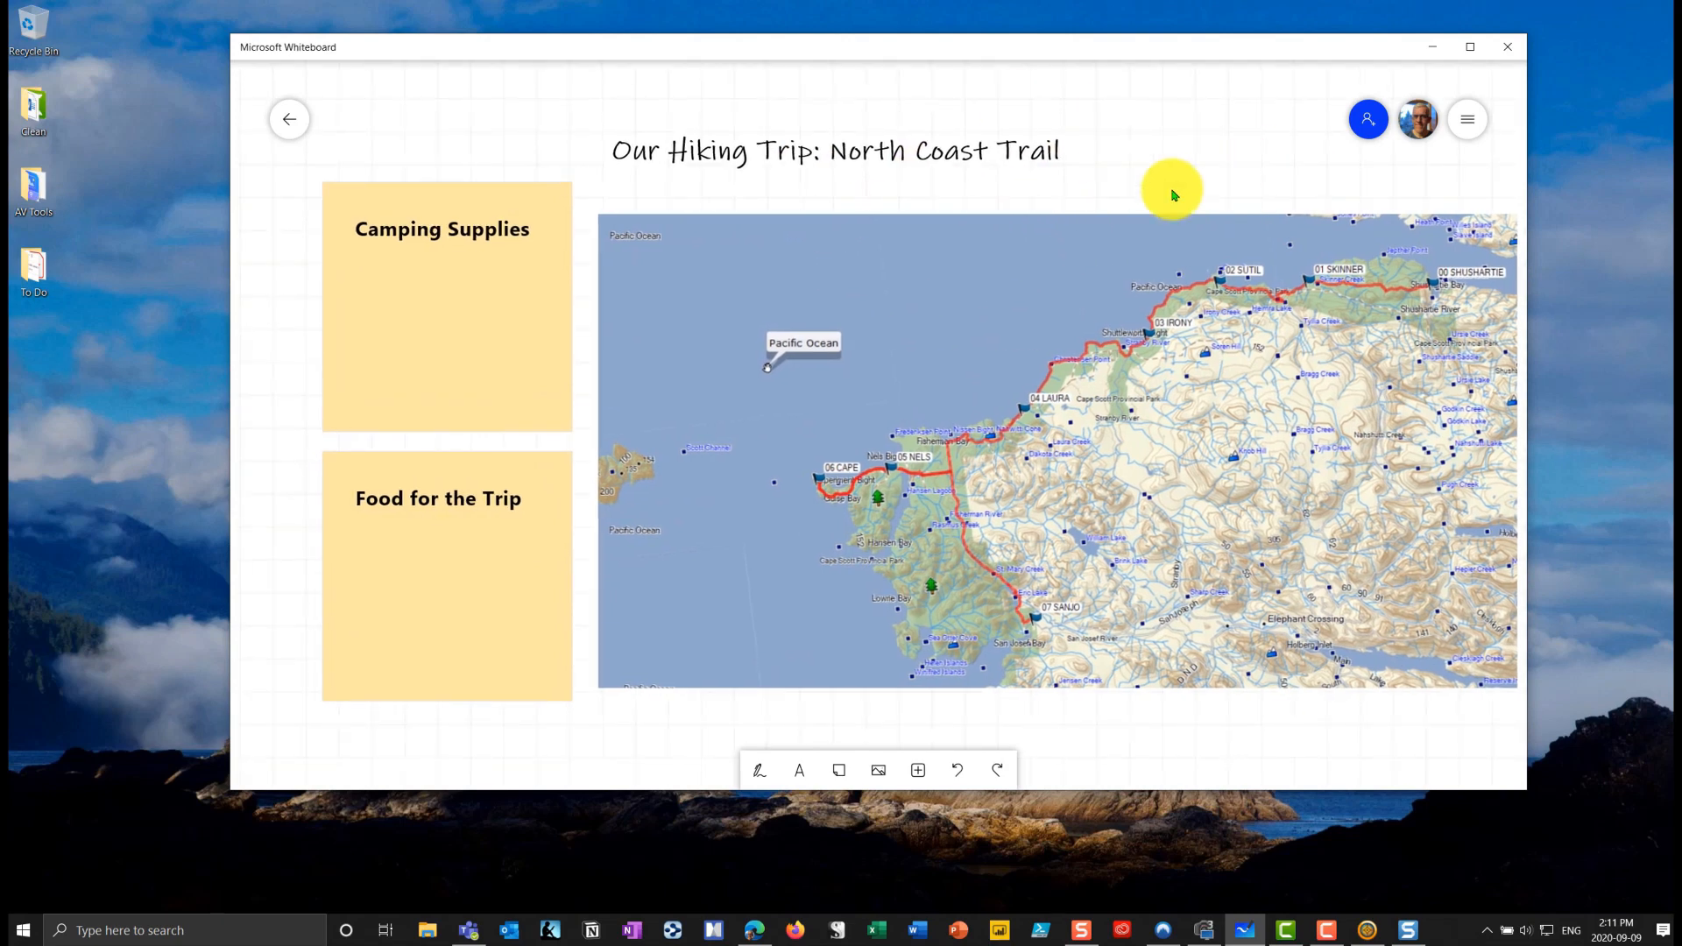
{"action": "left_click", "coordinate": [760, 769]}
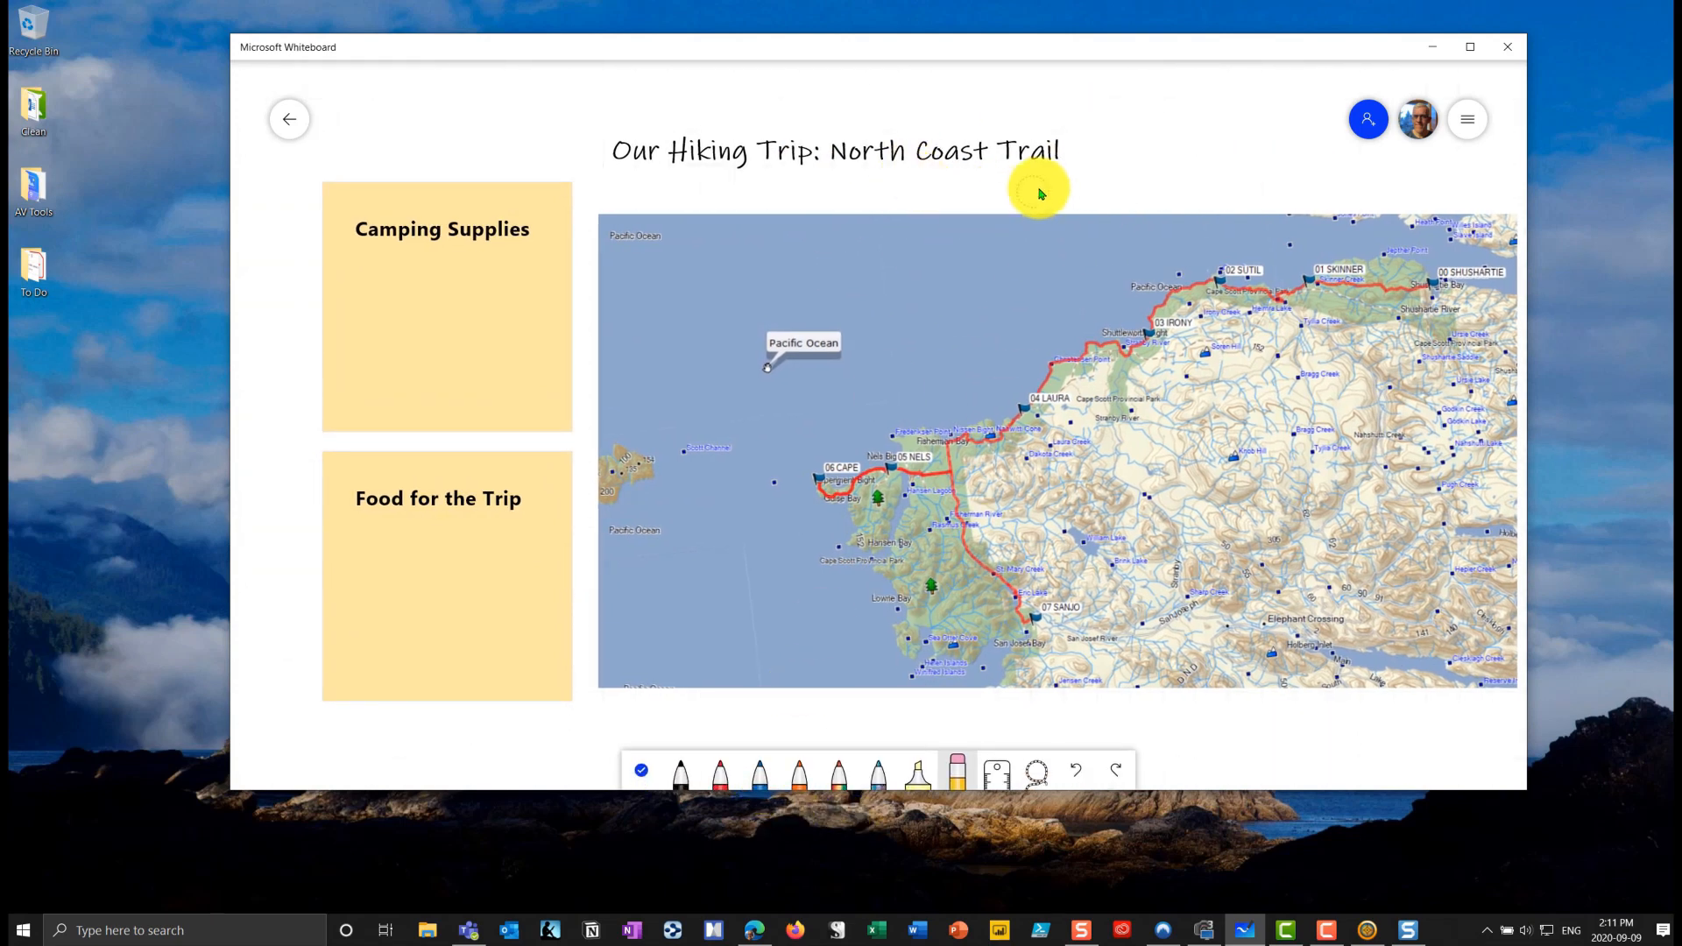
{"action": "left_click", "coordinate": [680, 774]}
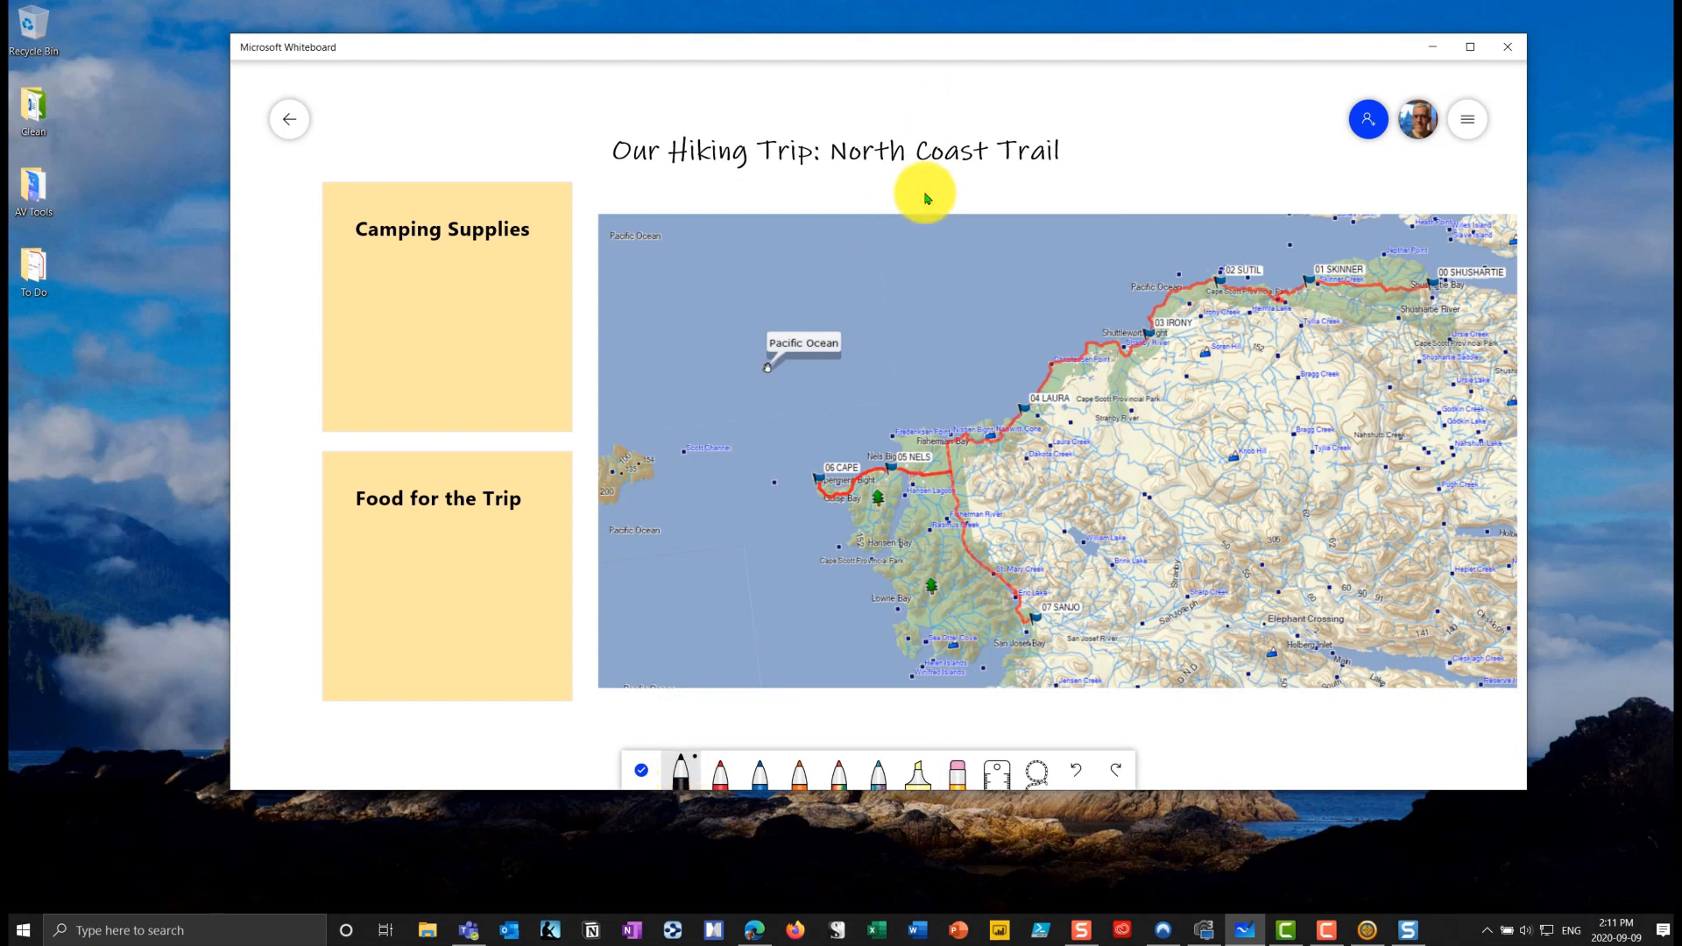
{"action": "left_click_drag", "start_coordinate": [934, 198], "coordinate": [1094, 188]}
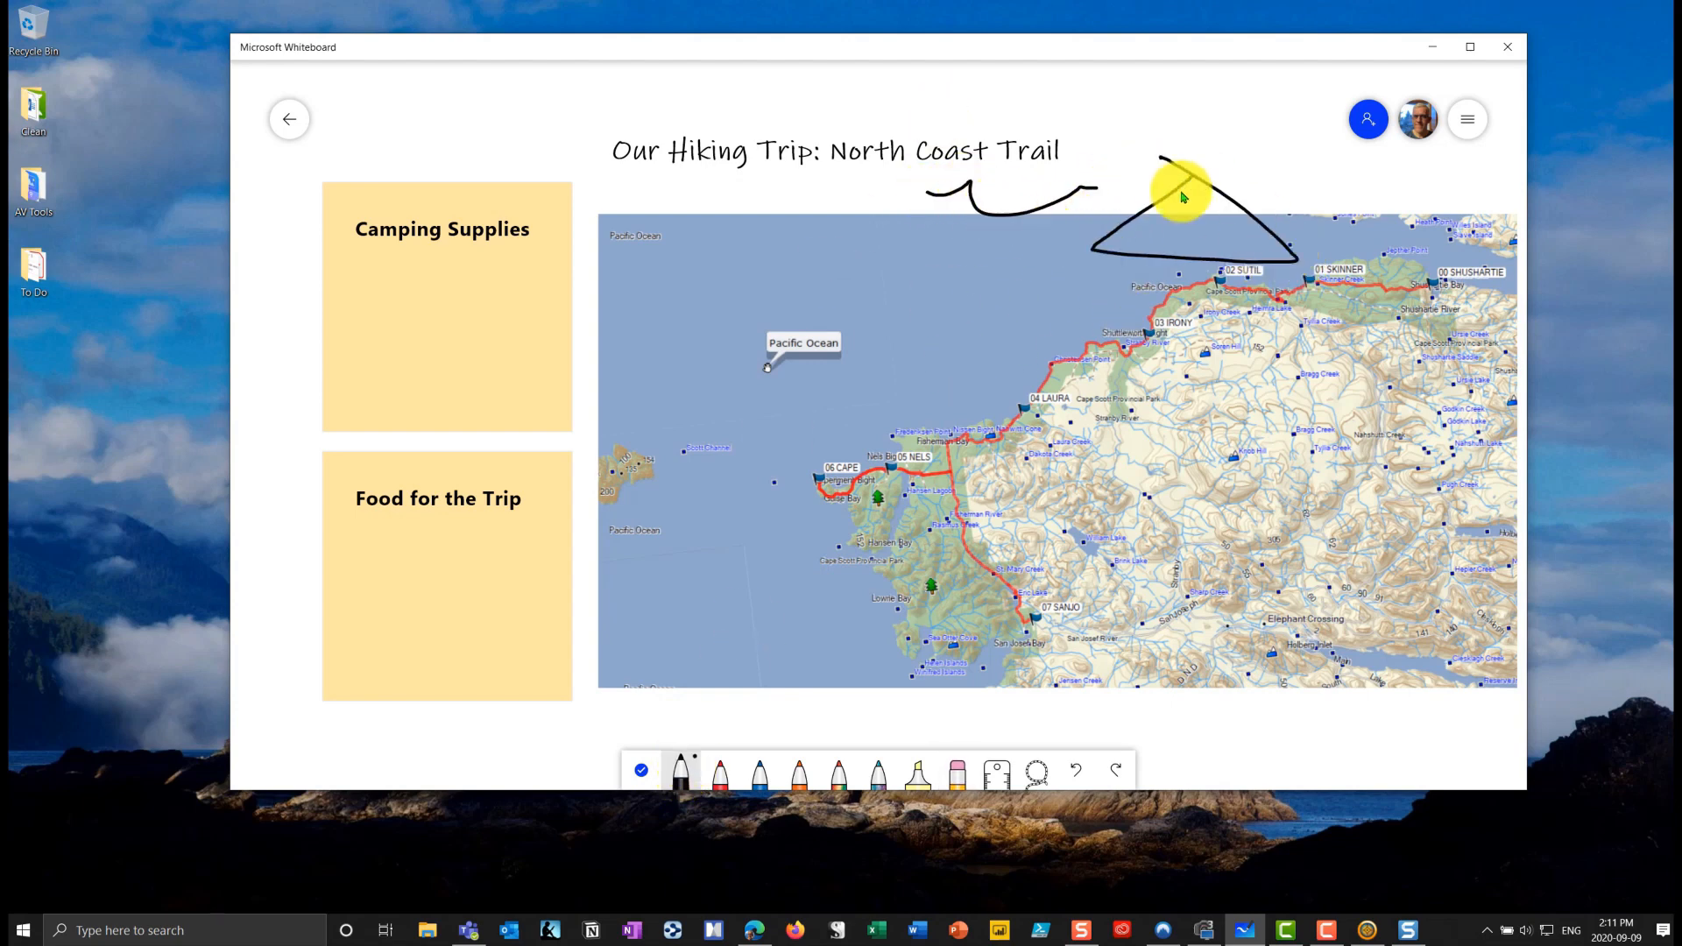
{"action": "mouse_move", "coordinate": [1200, 214]}
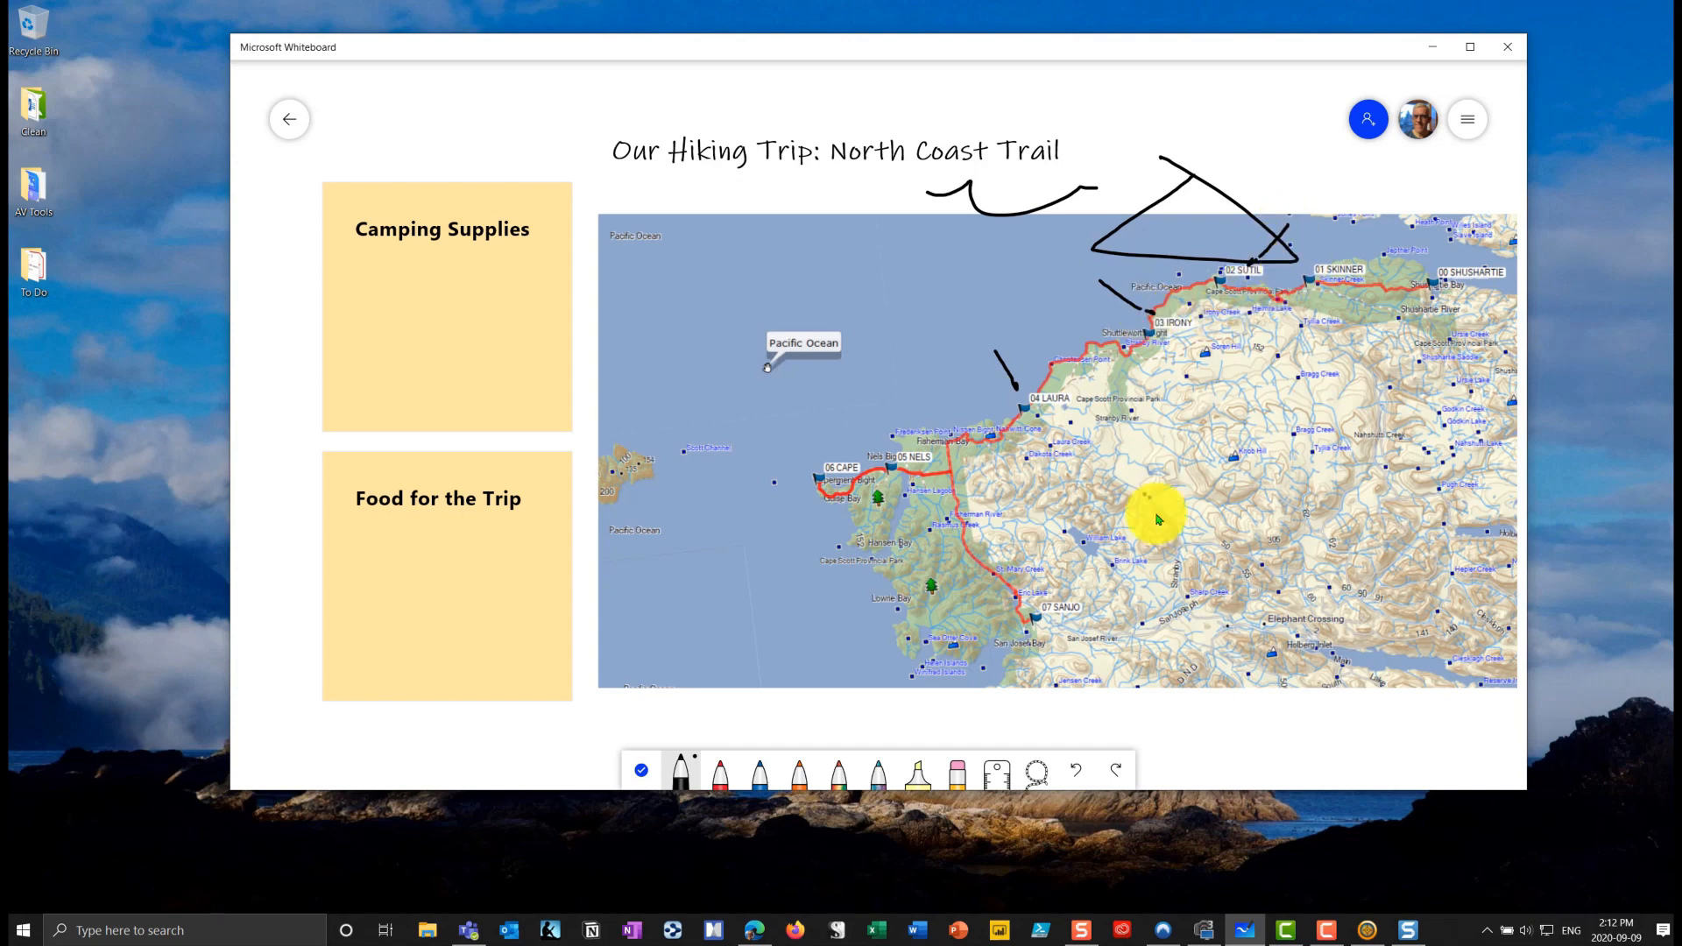
{"action": "left_click_drag", "start_coordinate": [1174, 461], "coordinate": [1310, 516]}
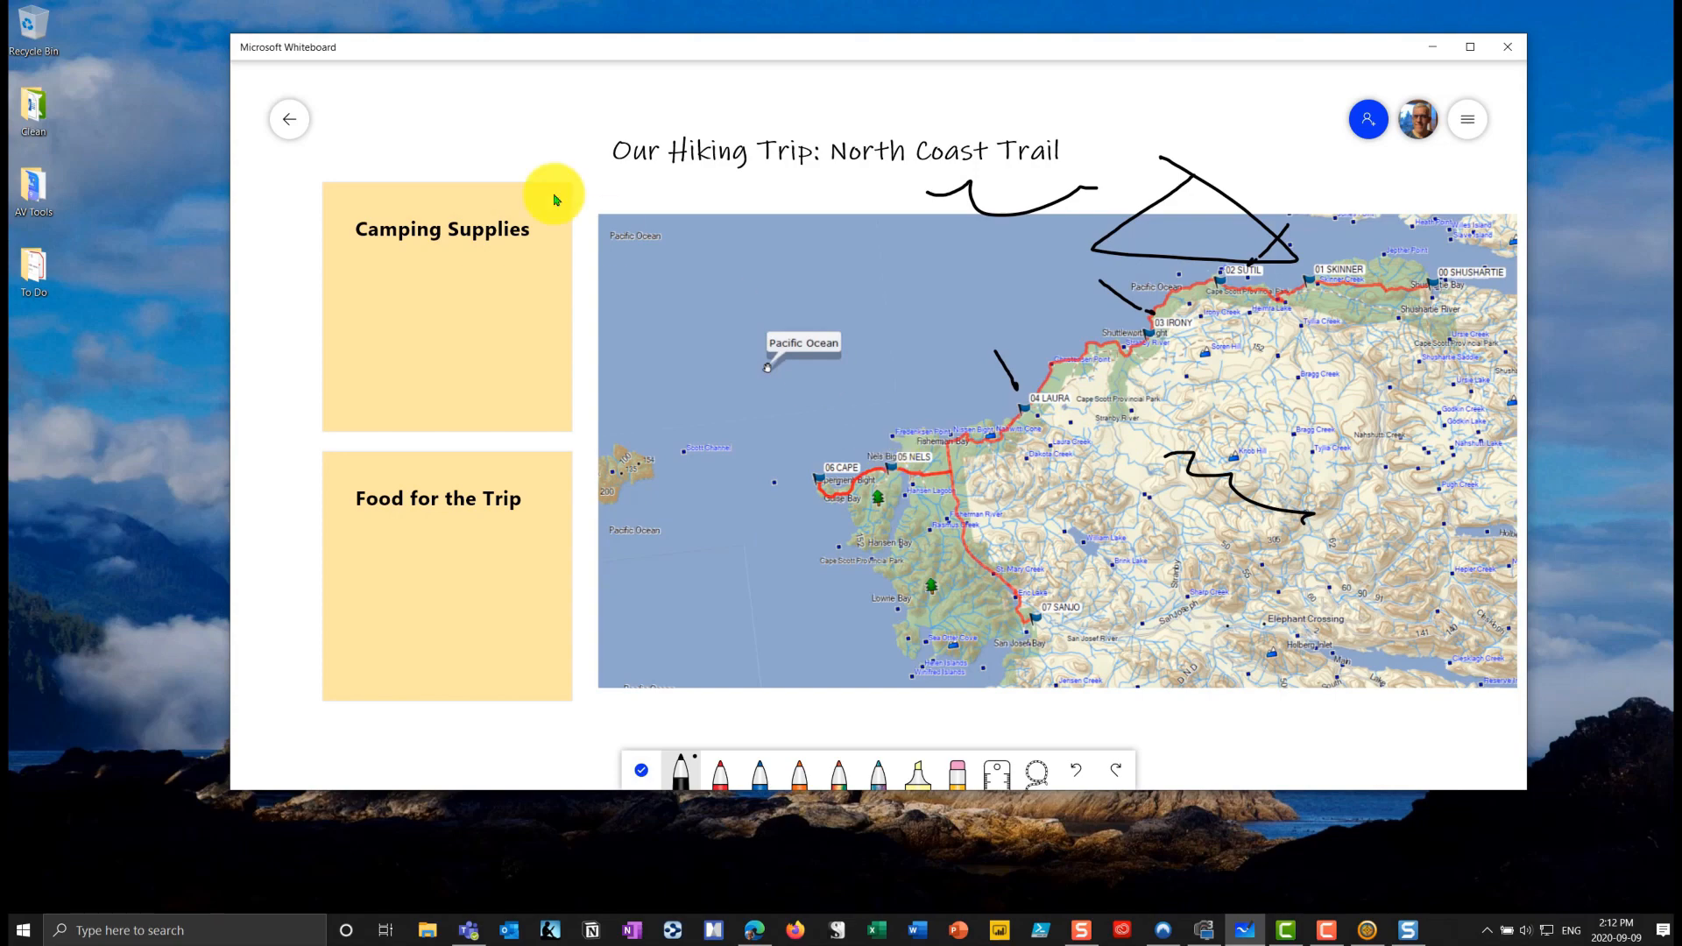
- Create another template-filled whiteboard and return to the board list
{"action": "left_click", "coordinate": [289, 119]}
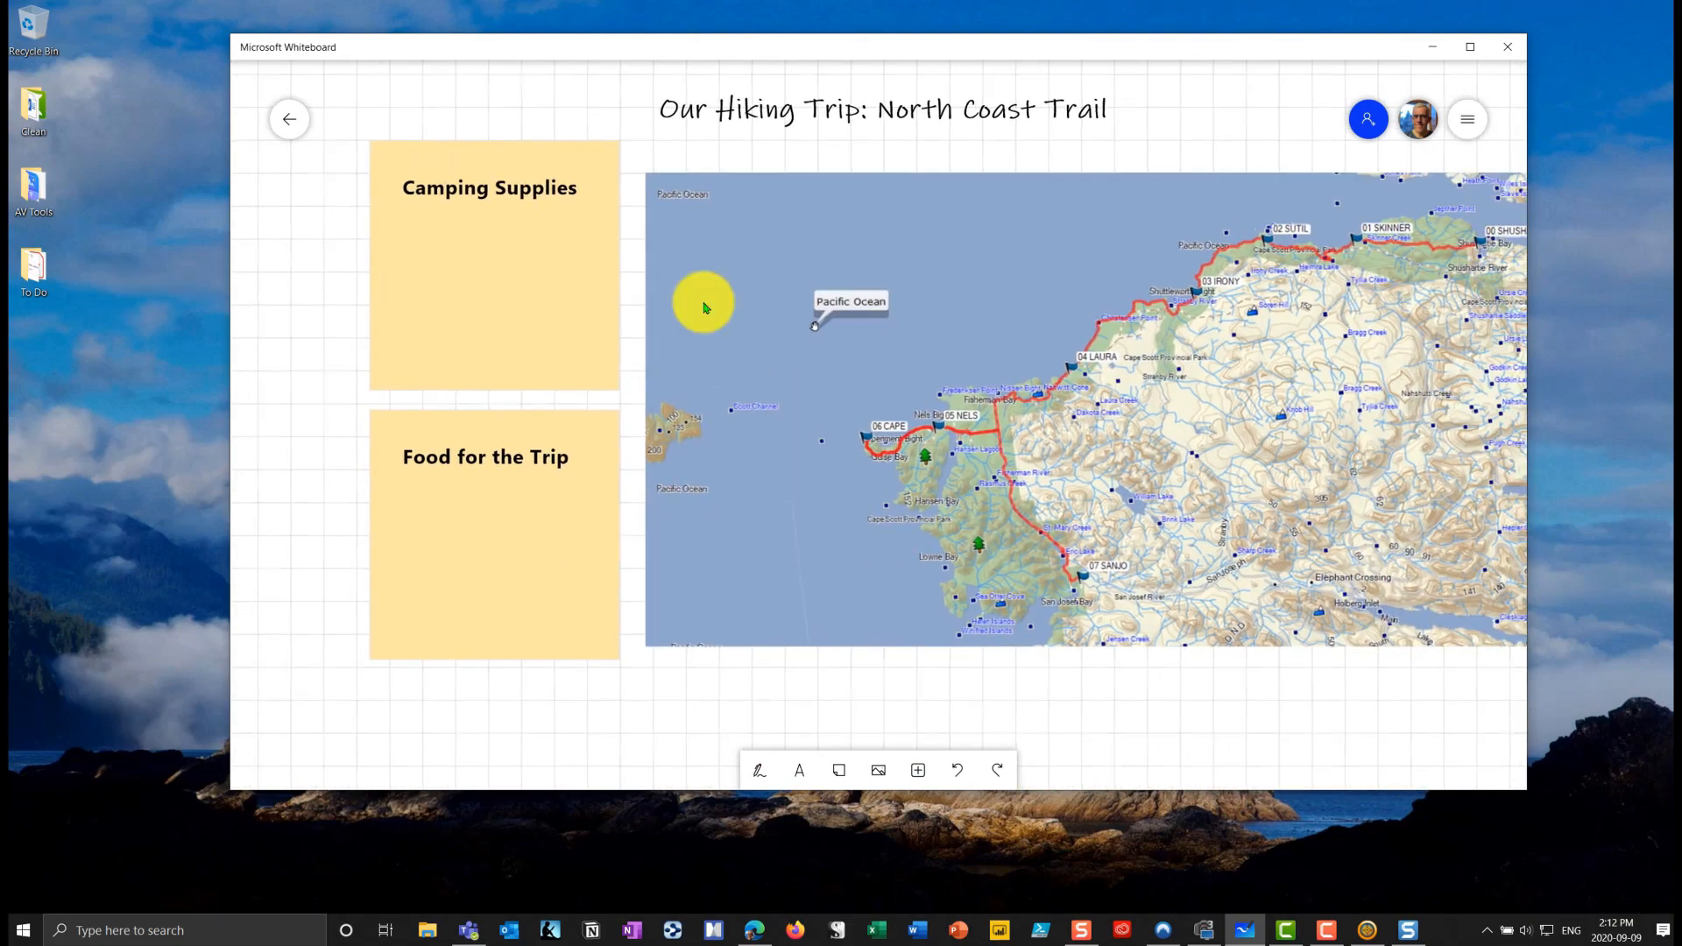
{"action": "left_click", "coordinate": [289, 119]}
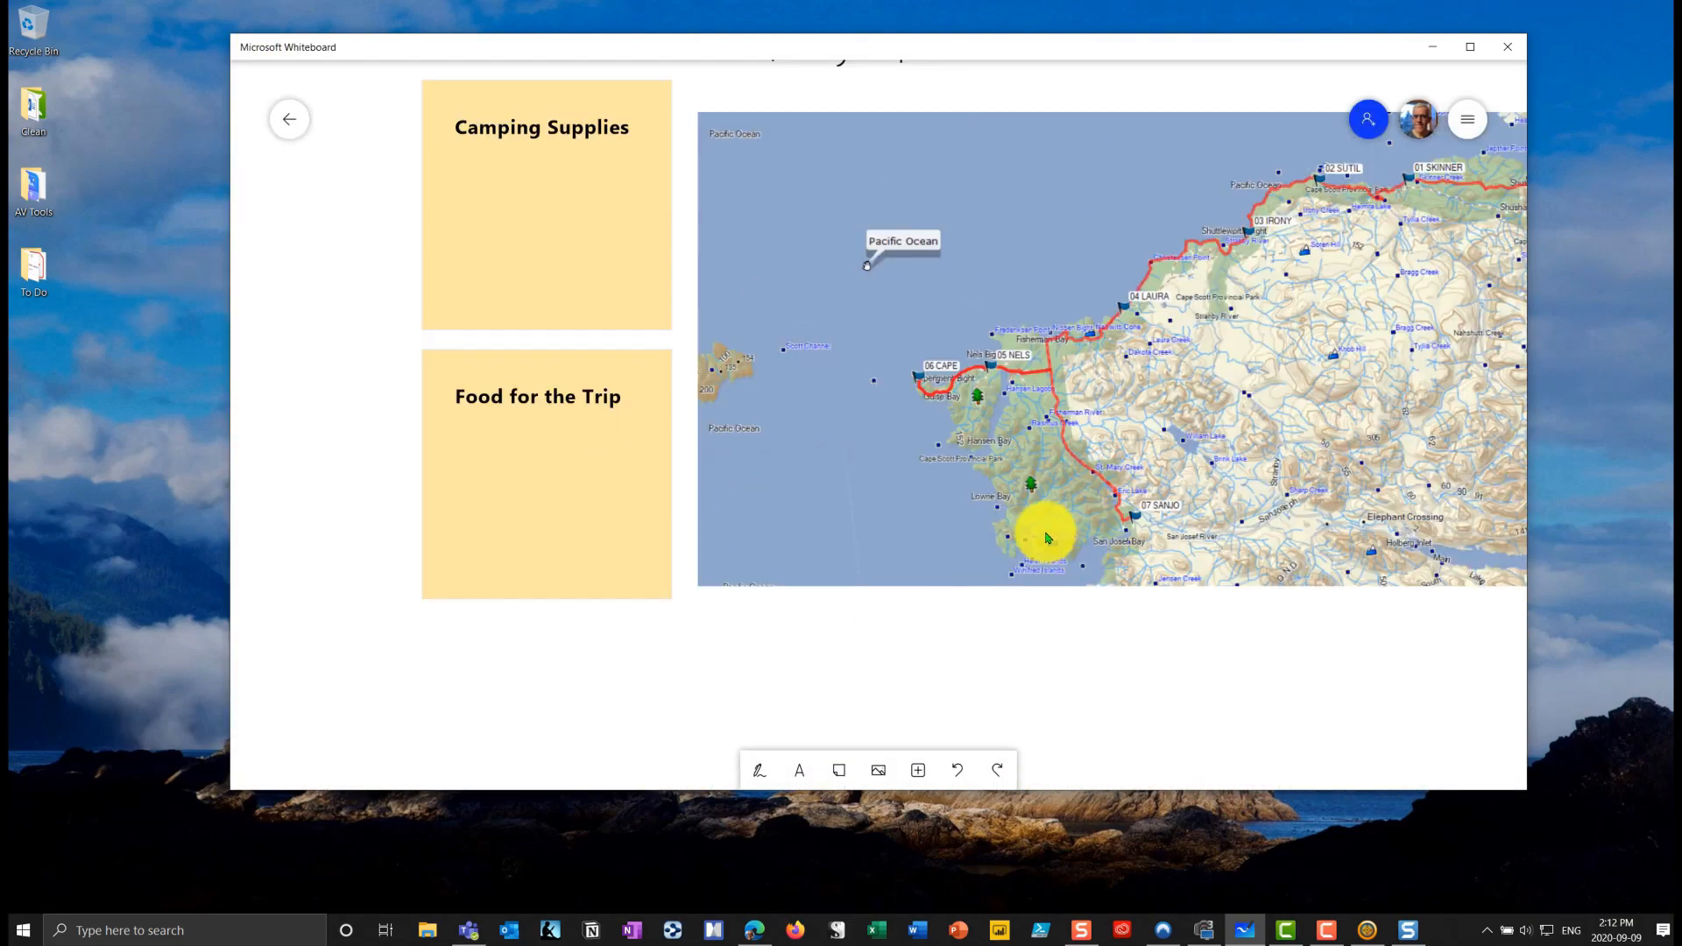
{"action": "left_click", "coordinate": [289, 119]}
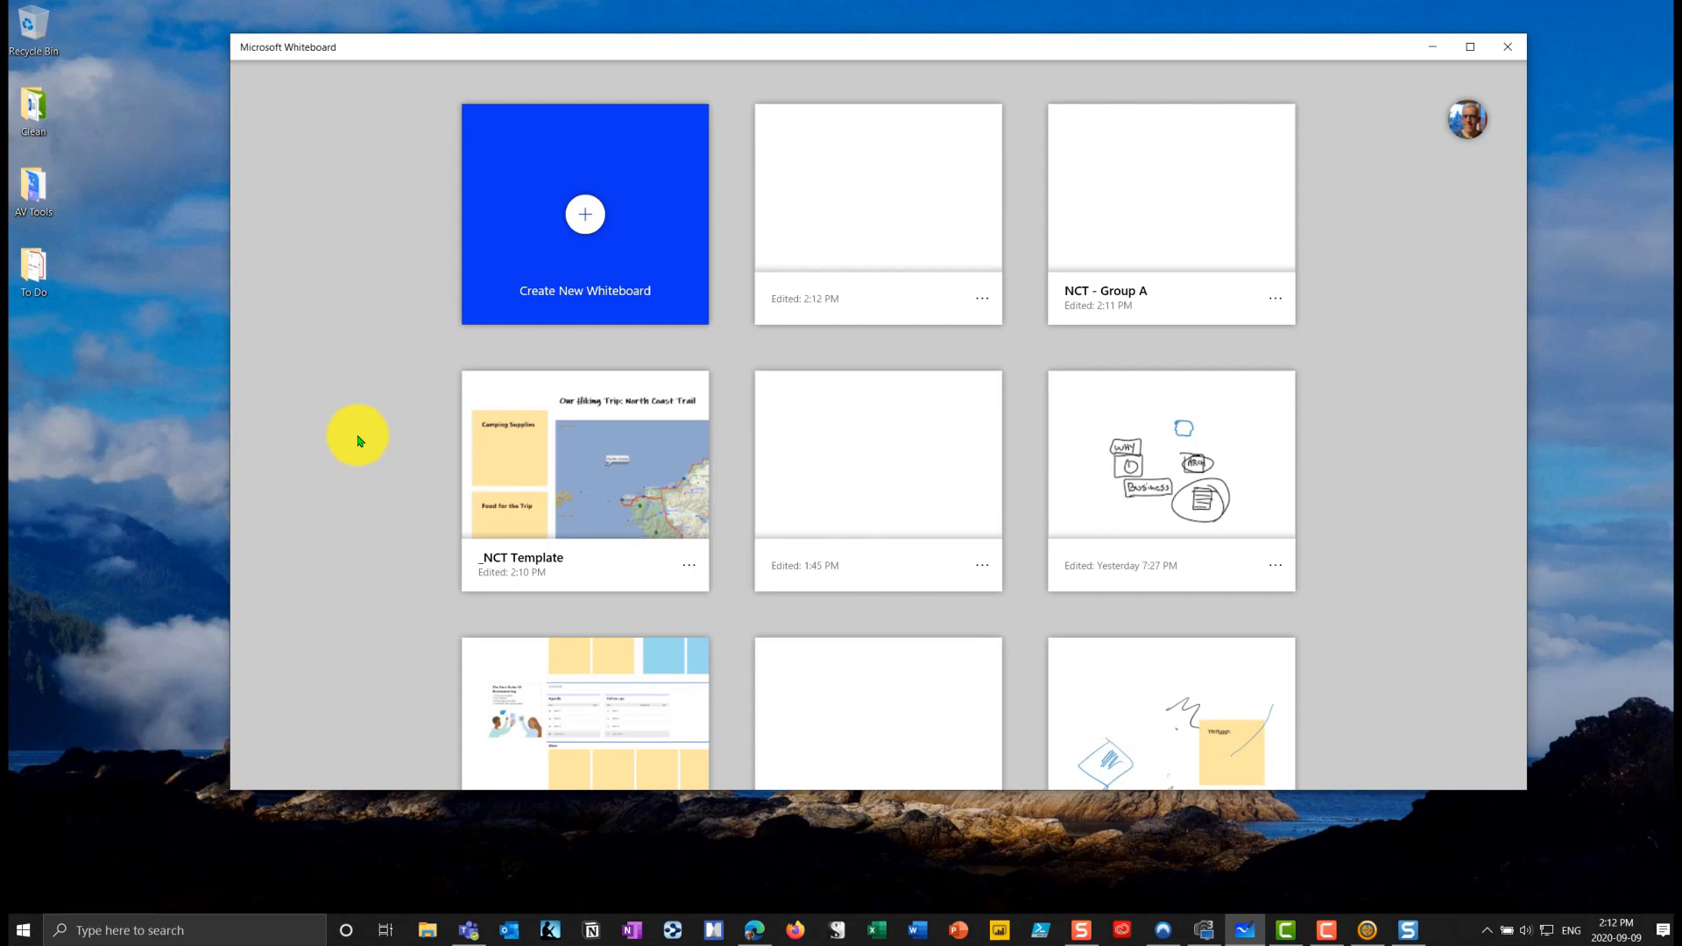
- Name the newest whiteboard 'NCT - Group B'
{"action": "left_click", "coordinate": [878, 186]}
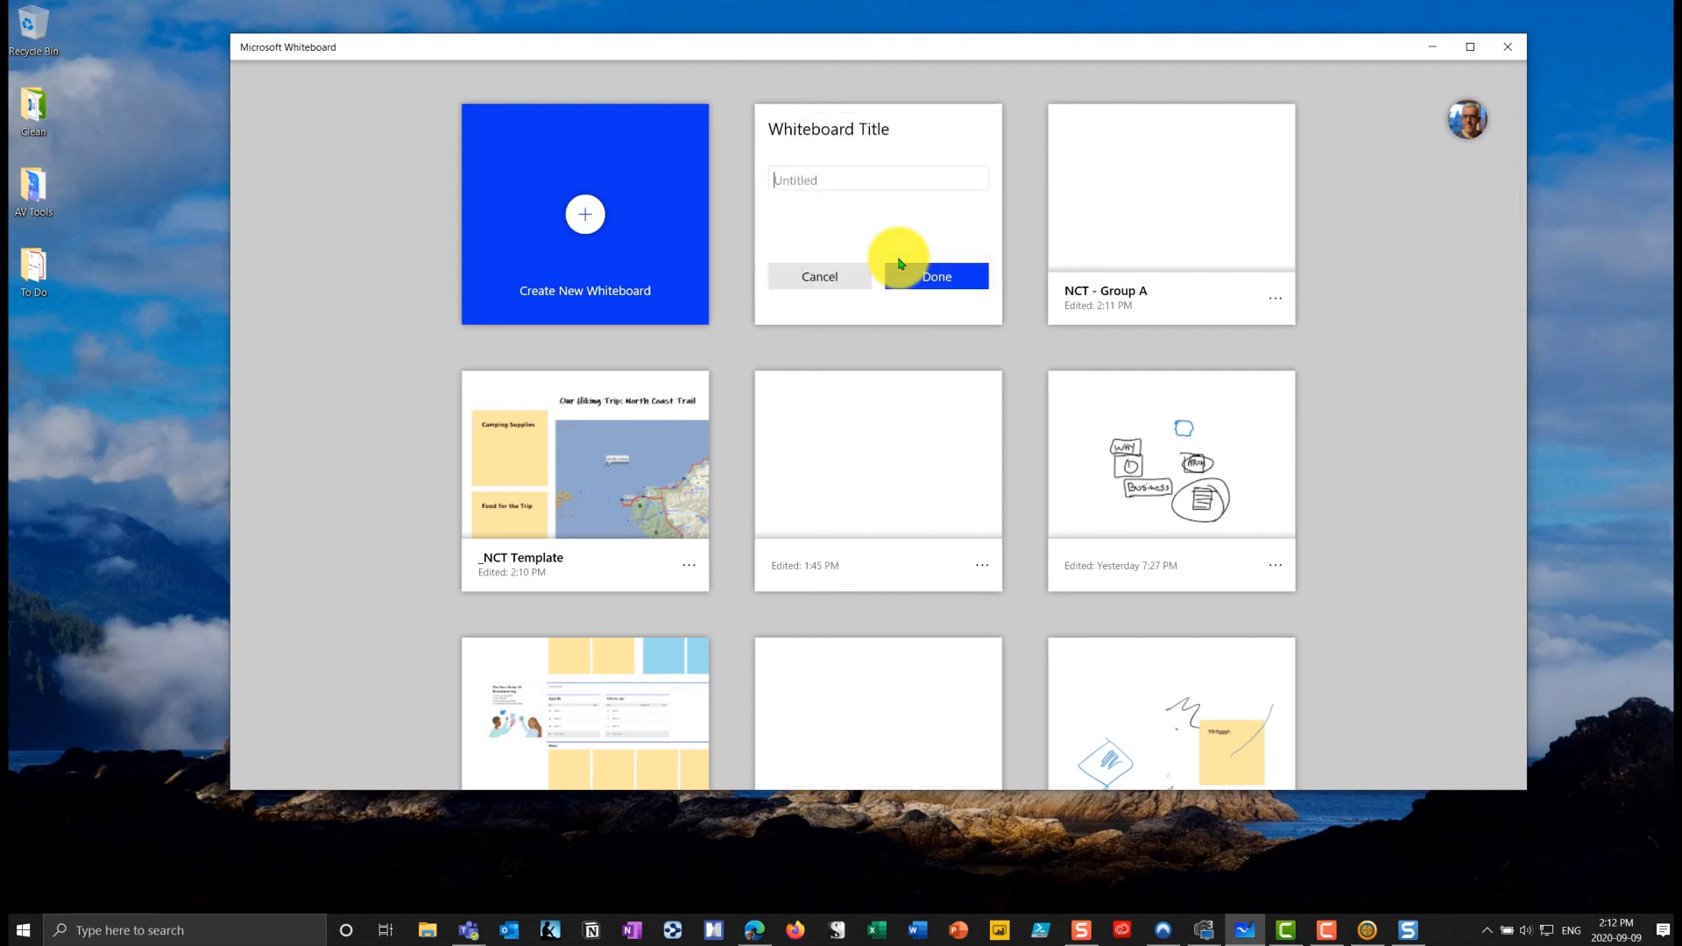
{"action": "type", "text": "NCT"}
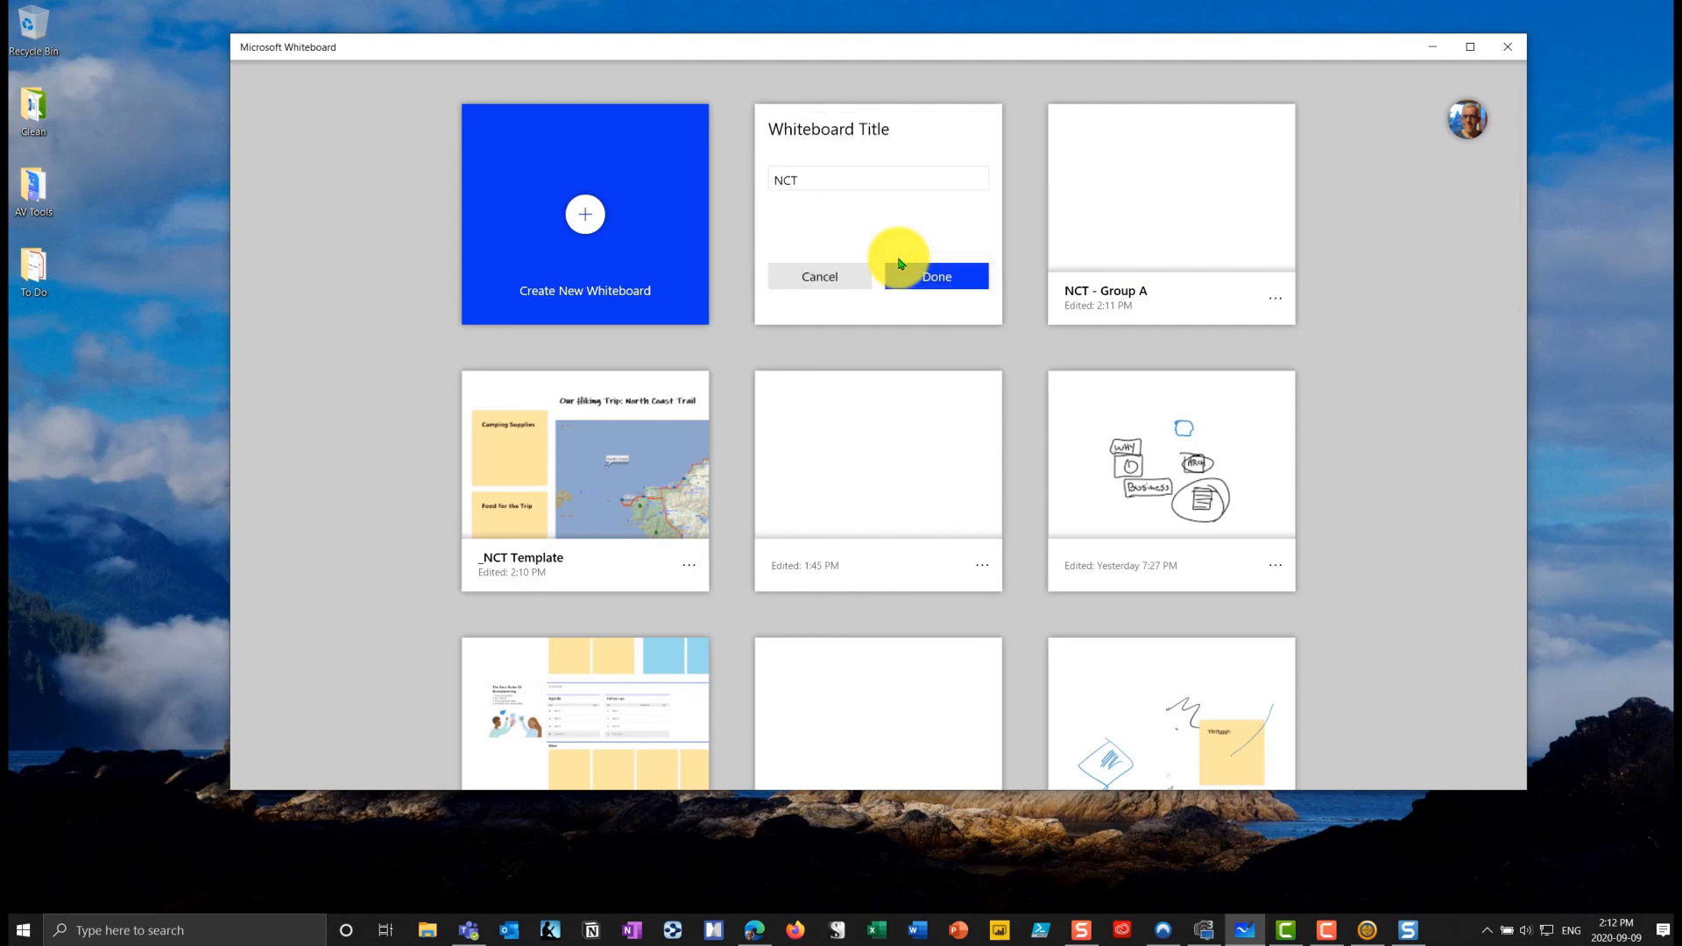
{"action": "type", "text": "- Grop"}
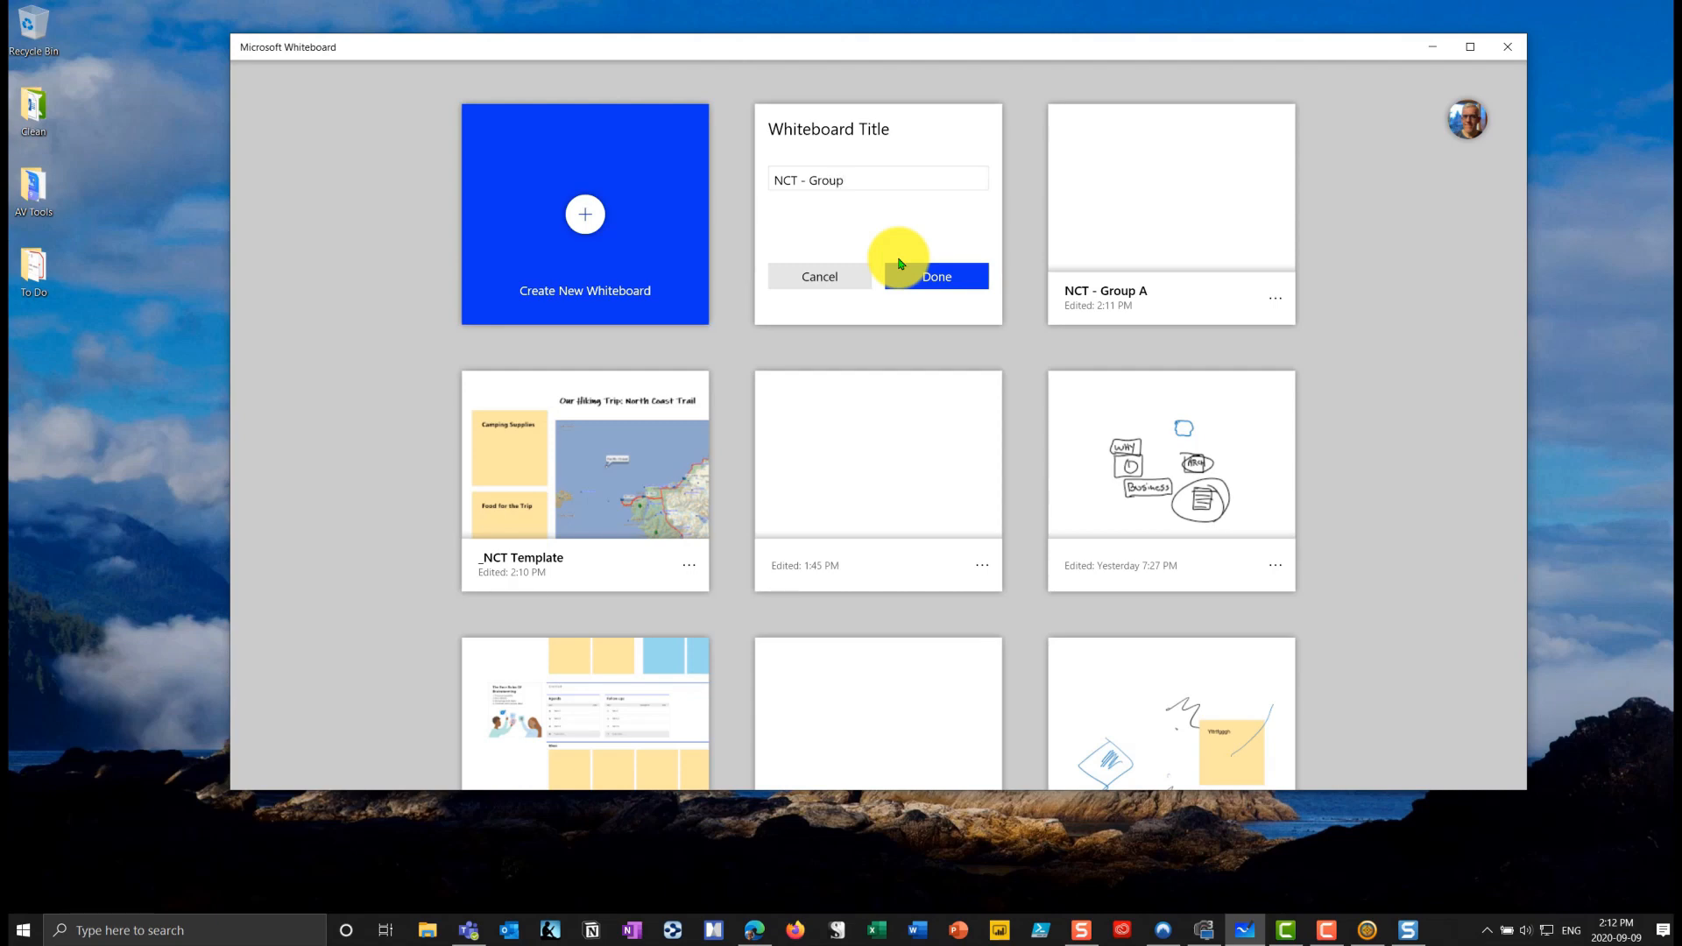
{"action": "left_click", "coordinate": [939, 277]}
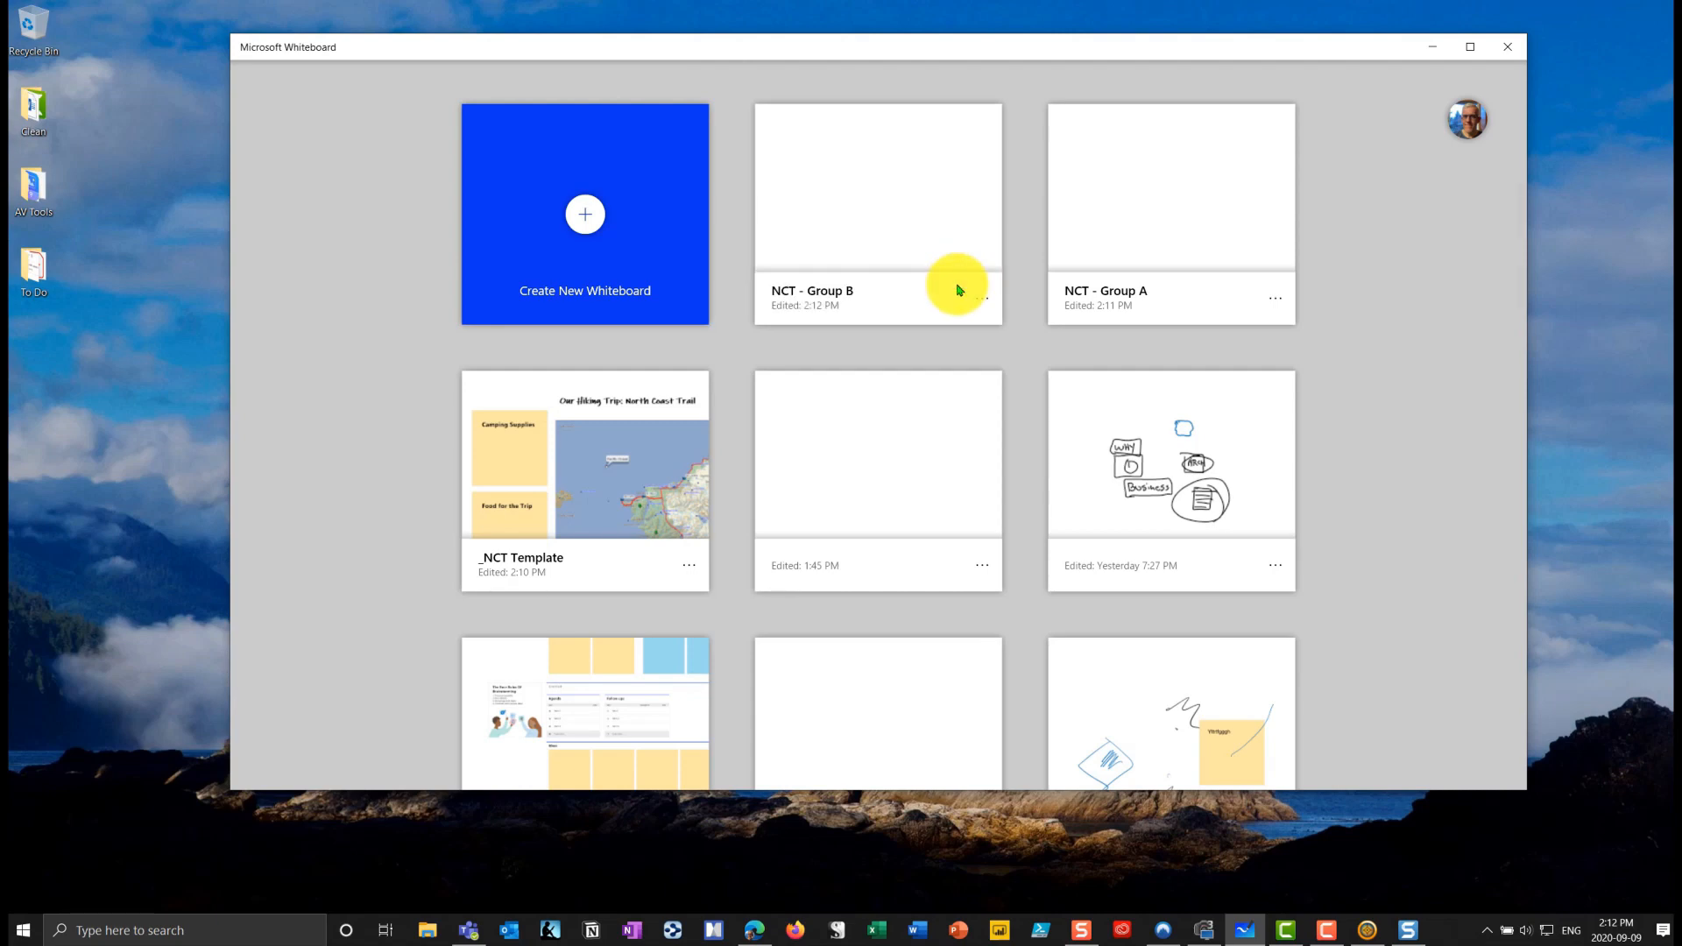
{"action": "mouse_move", "coordinate": [735, 403]}
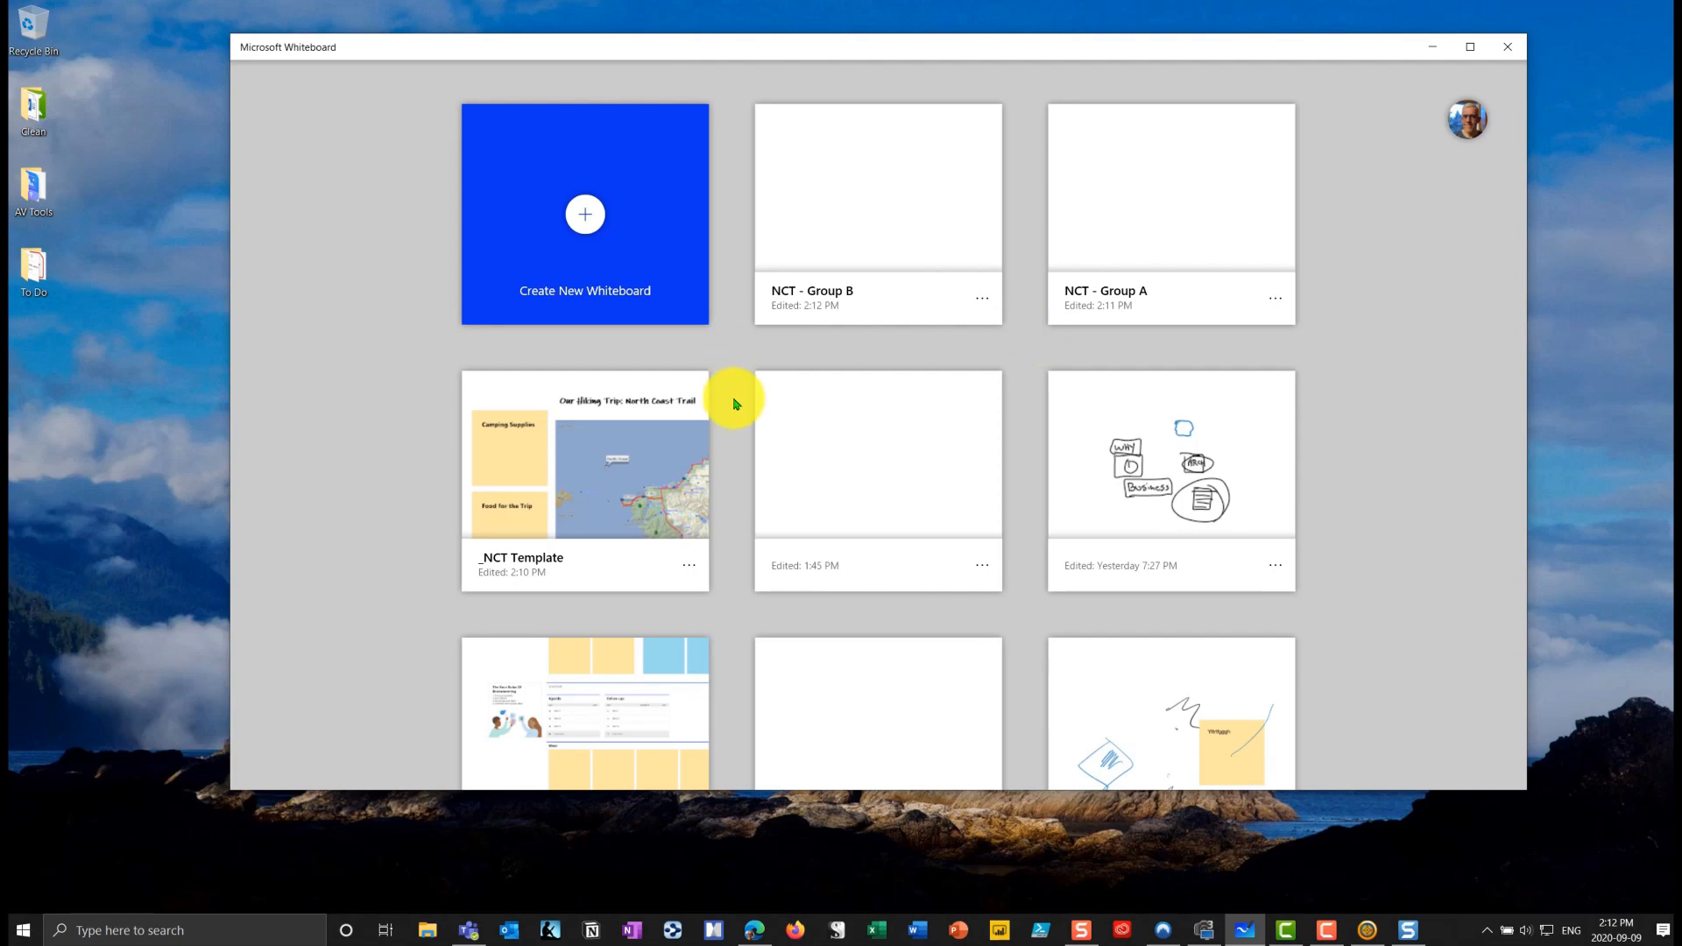
{"action": "mouse_move", "coordinate": [1111, 208]}
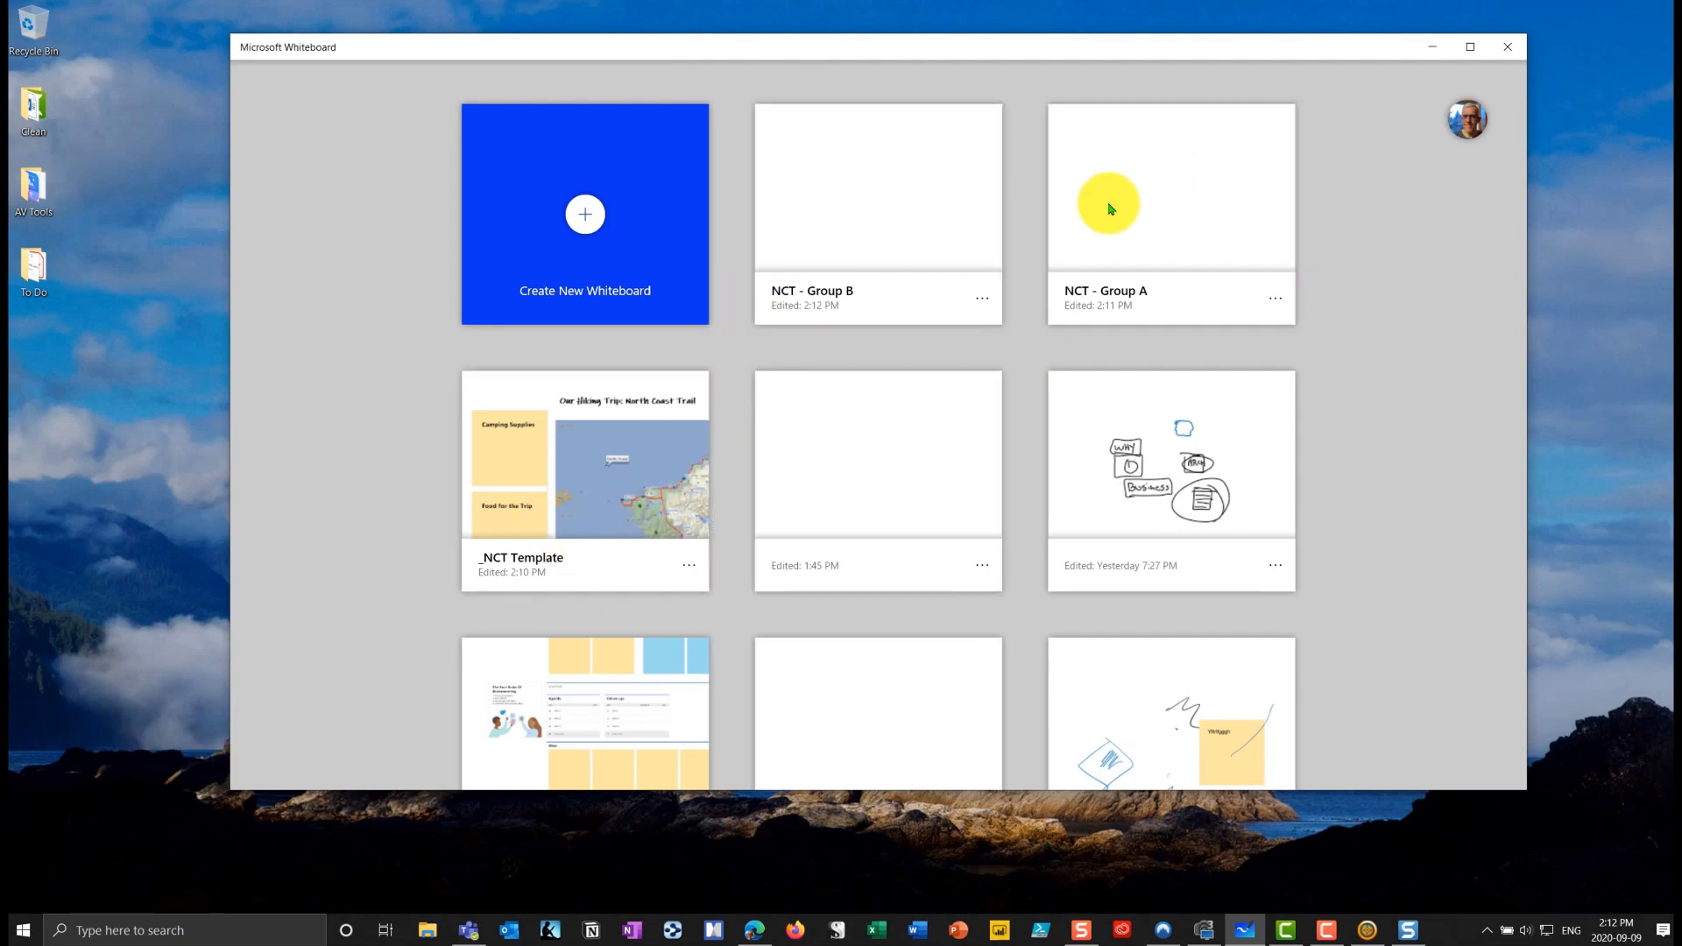
{"action": "mouse_move", "coordinate": [967, 355]}
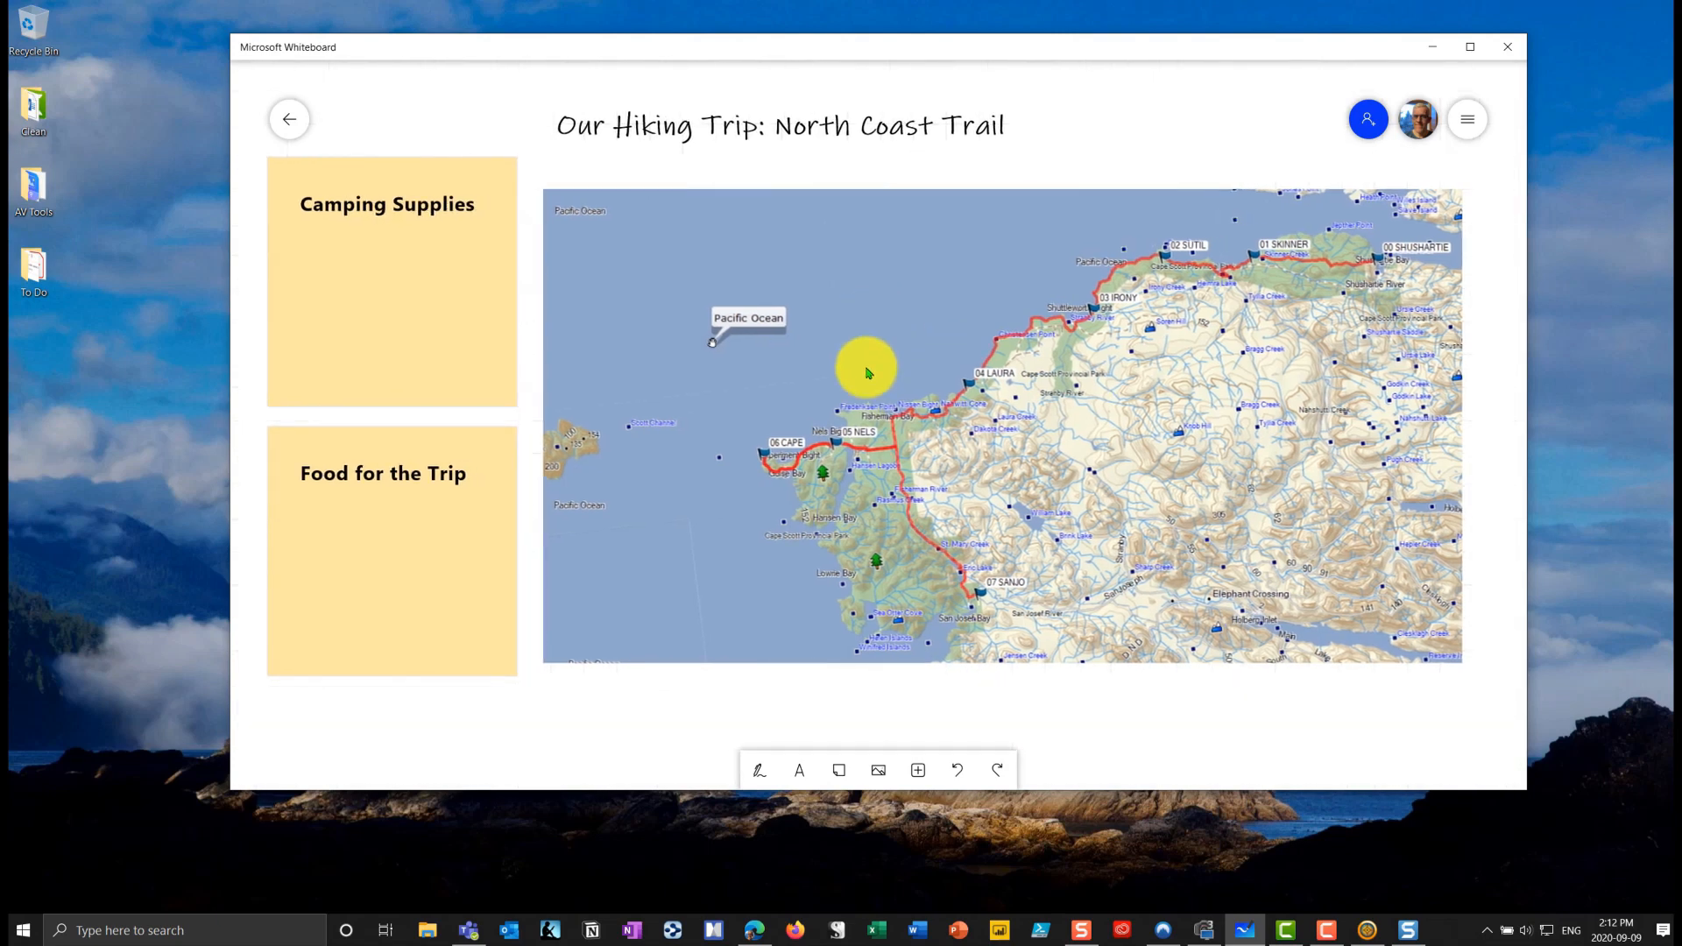
{"action": "mouse_move", "coordinate": [1472, 119]}
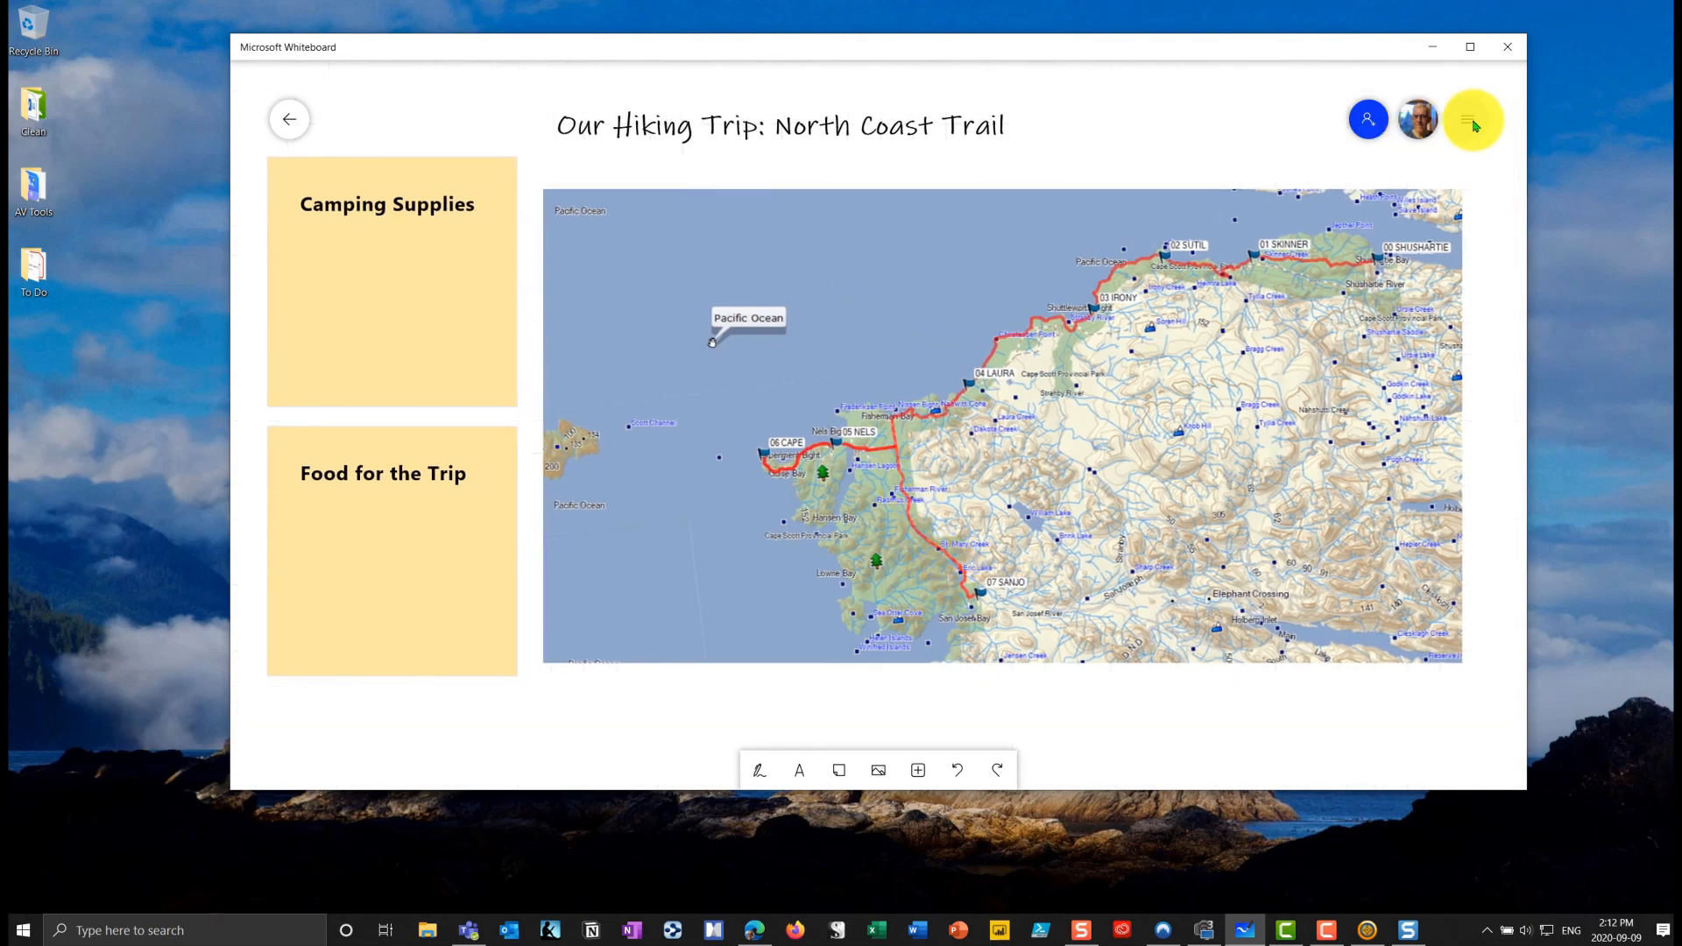
- Post the trail whiteboard link to Breakout Room 1 of Astronomy Class - 101 Demonstration via Post to Teams
{"action": "left_click", "coordinate": [1472, 119]}
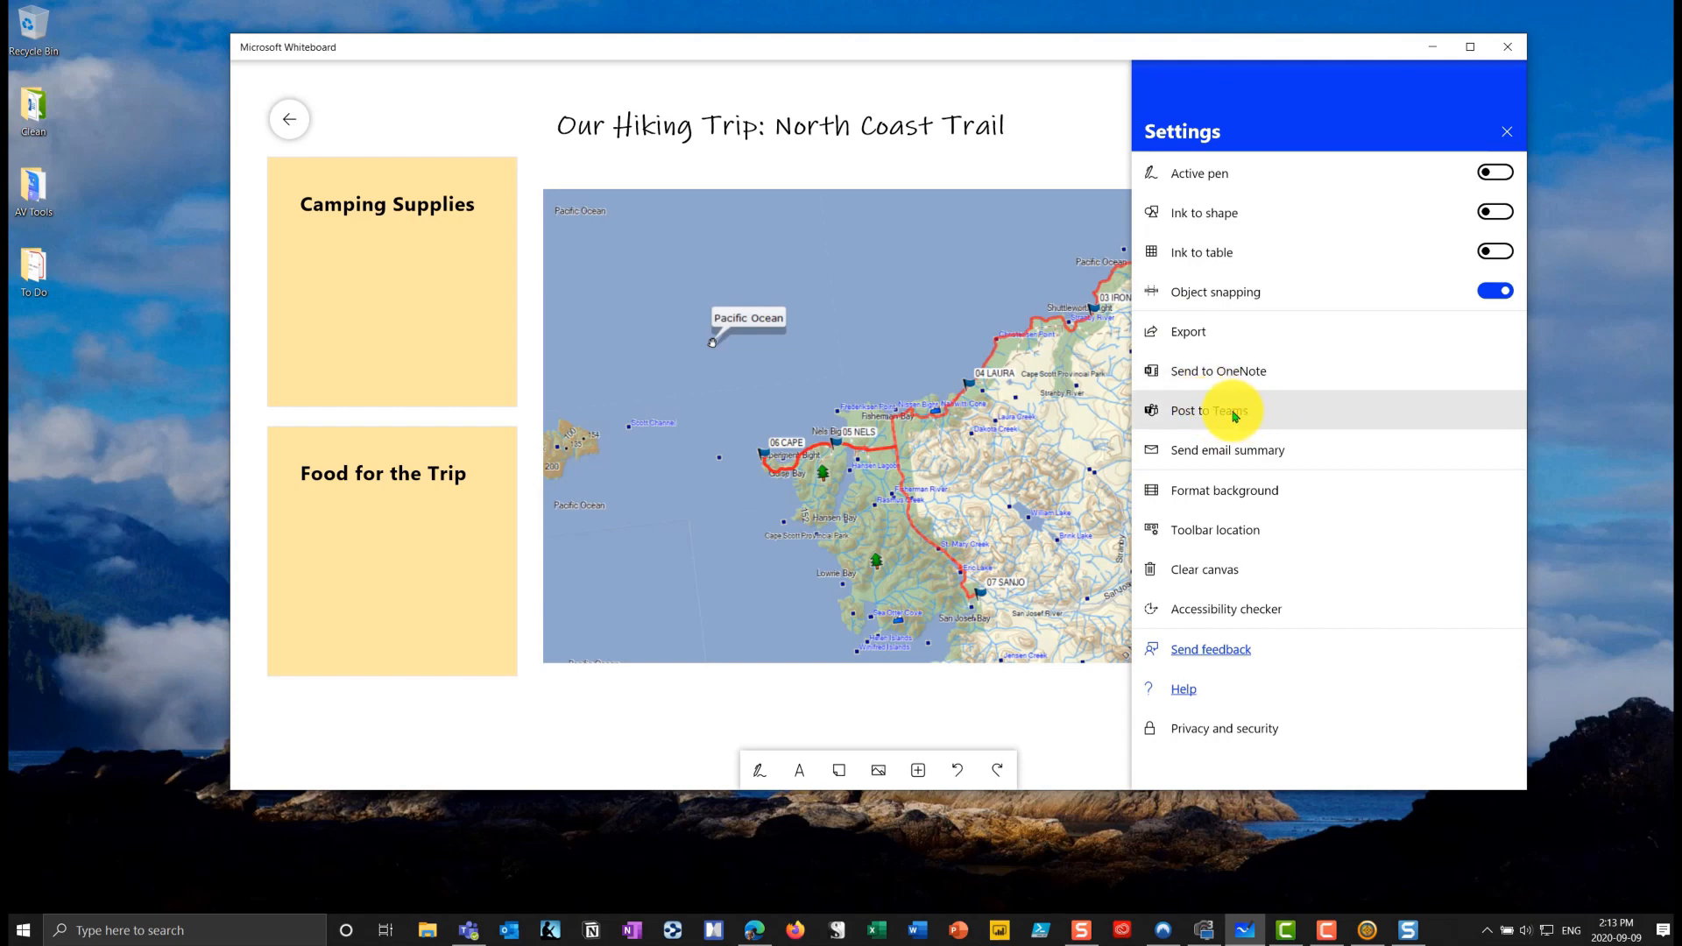
{"action": "left_click", "coordinate": [1209, 410]}
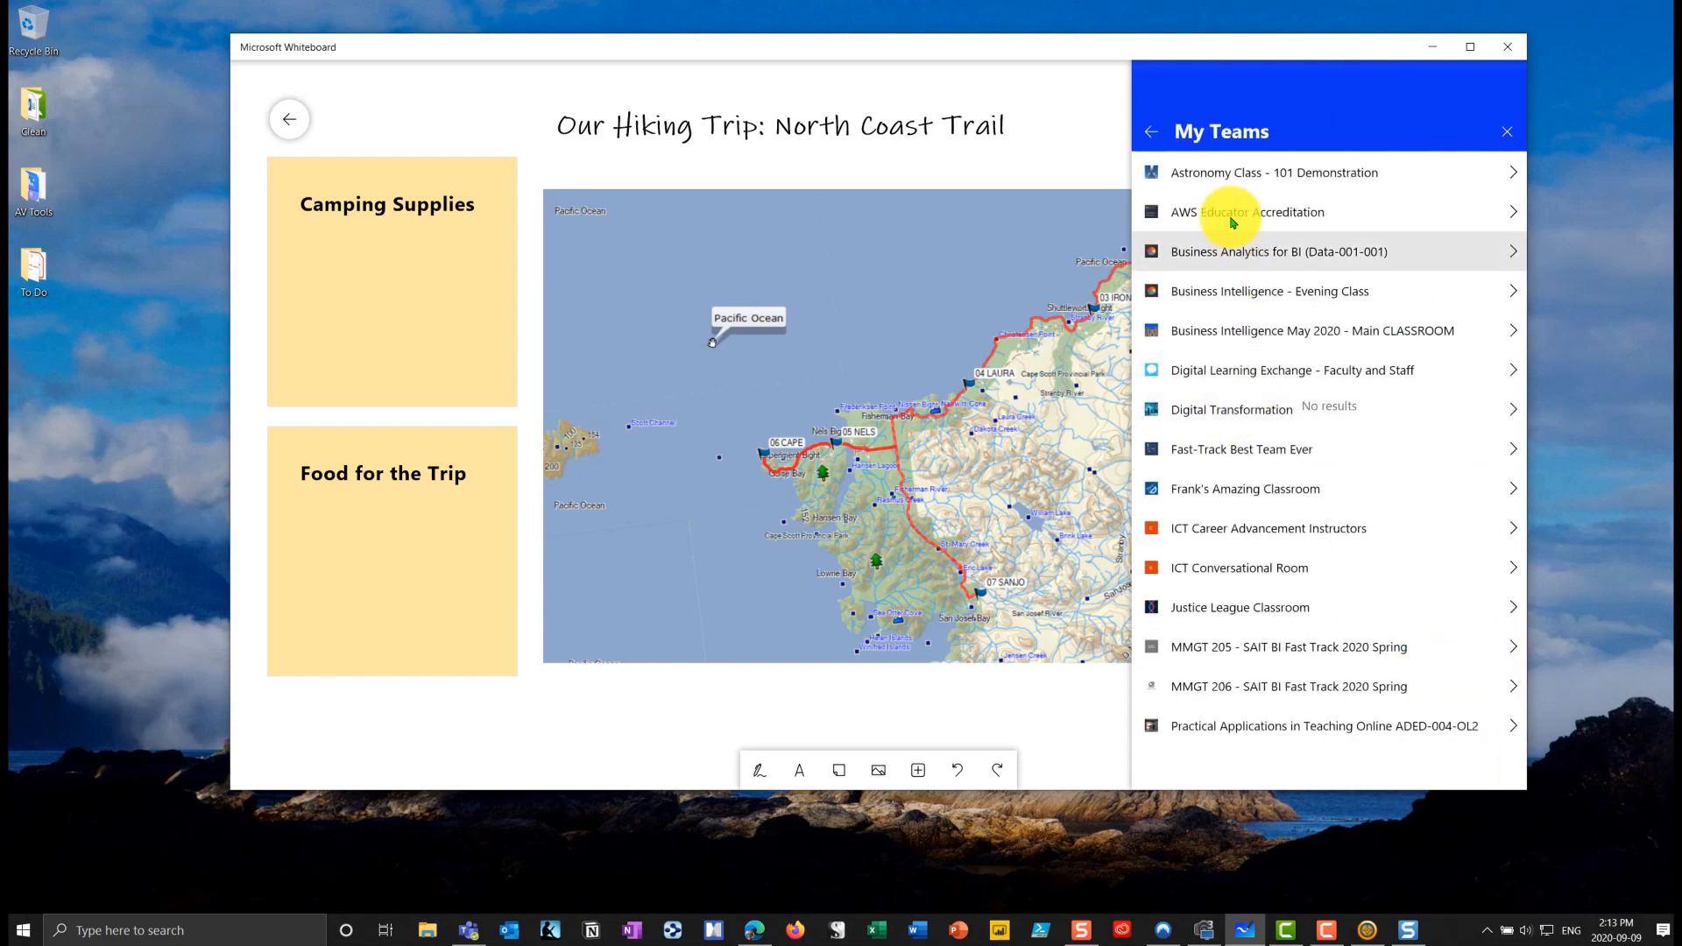
{"action": "mouse_move", "coordinate": [1223, 179]}
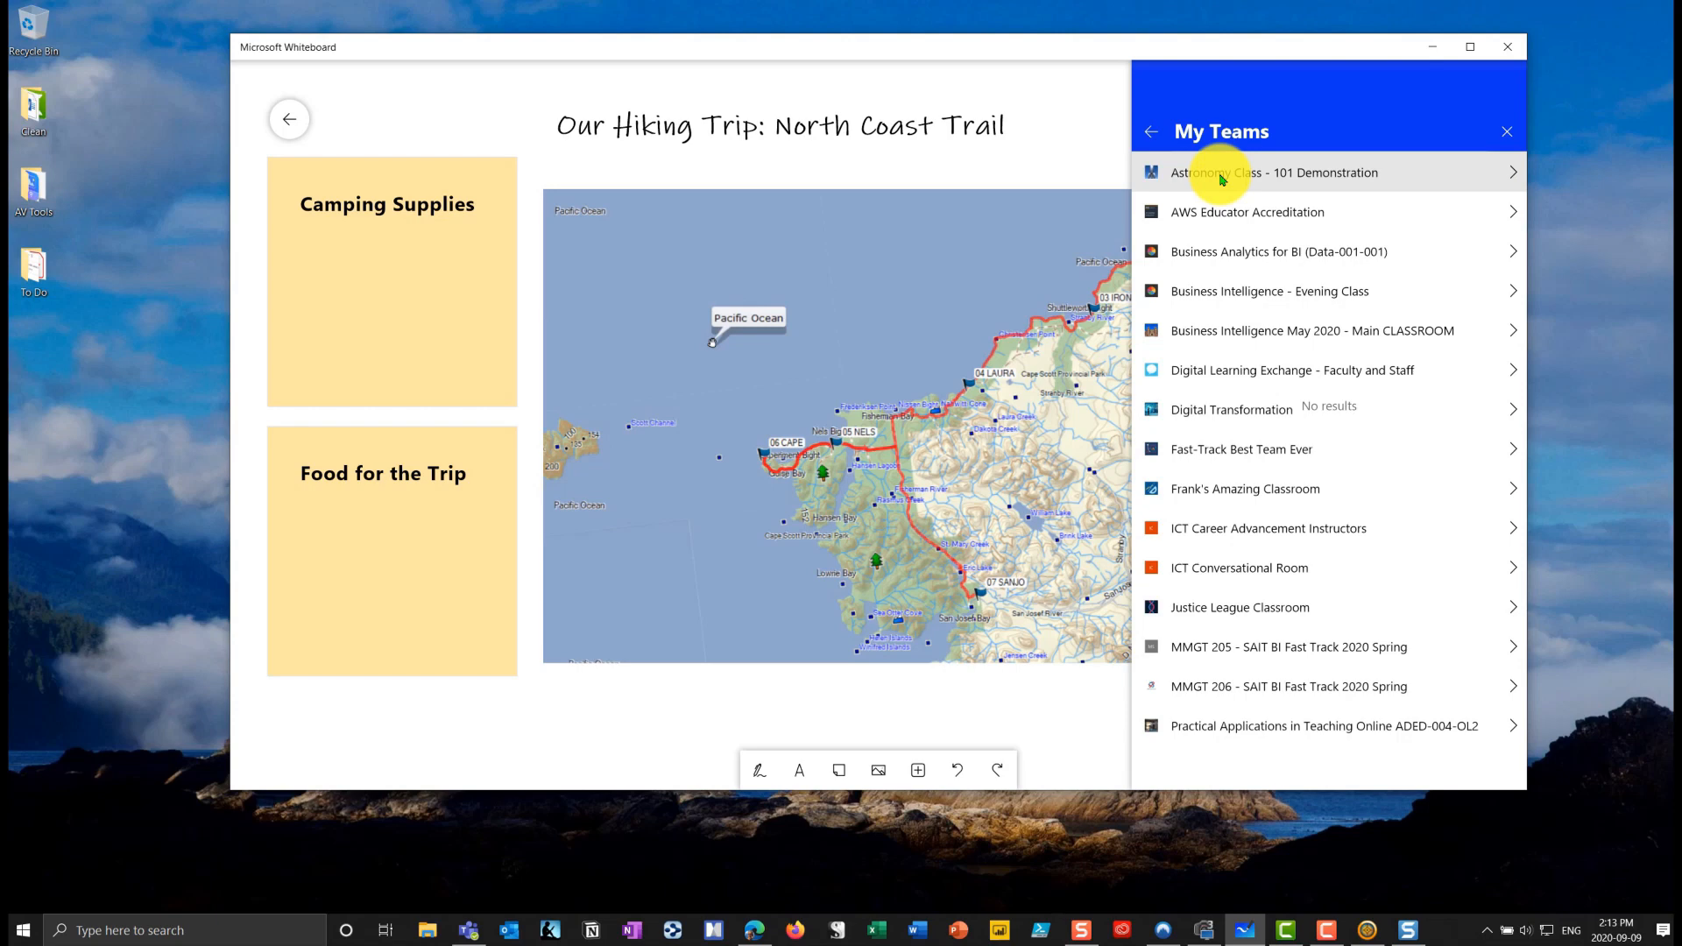
{"action": "left_click", "coordinate": [1276, 172]}
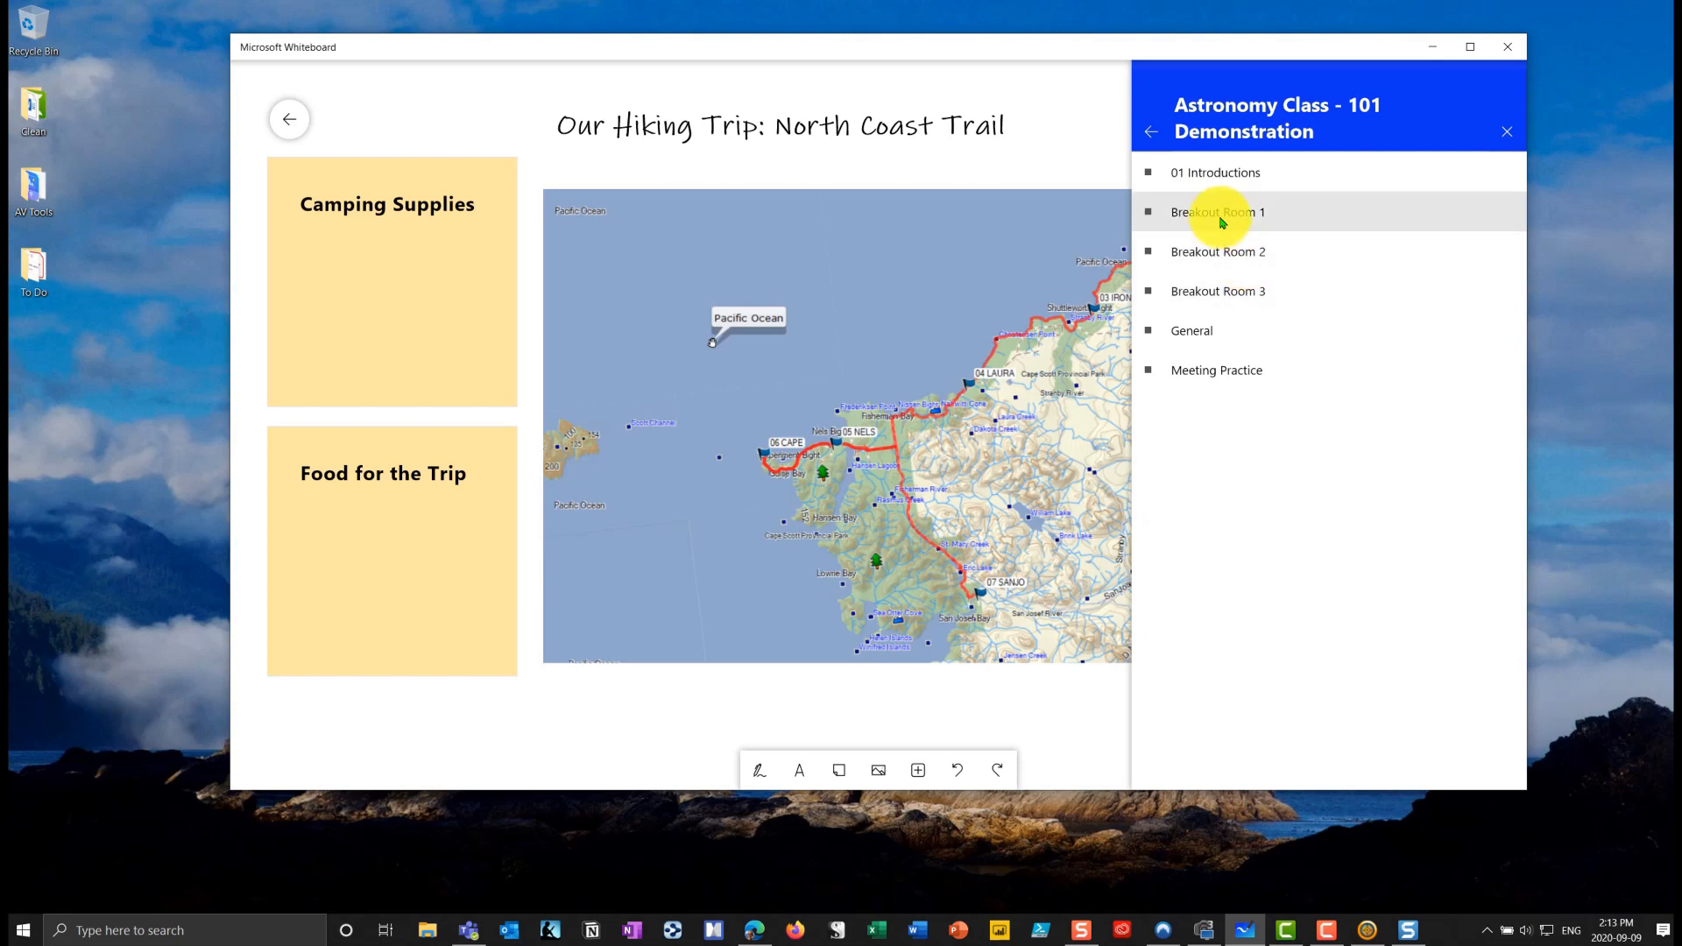
{"action": "left_click", "coordinate": [1221, 212]}
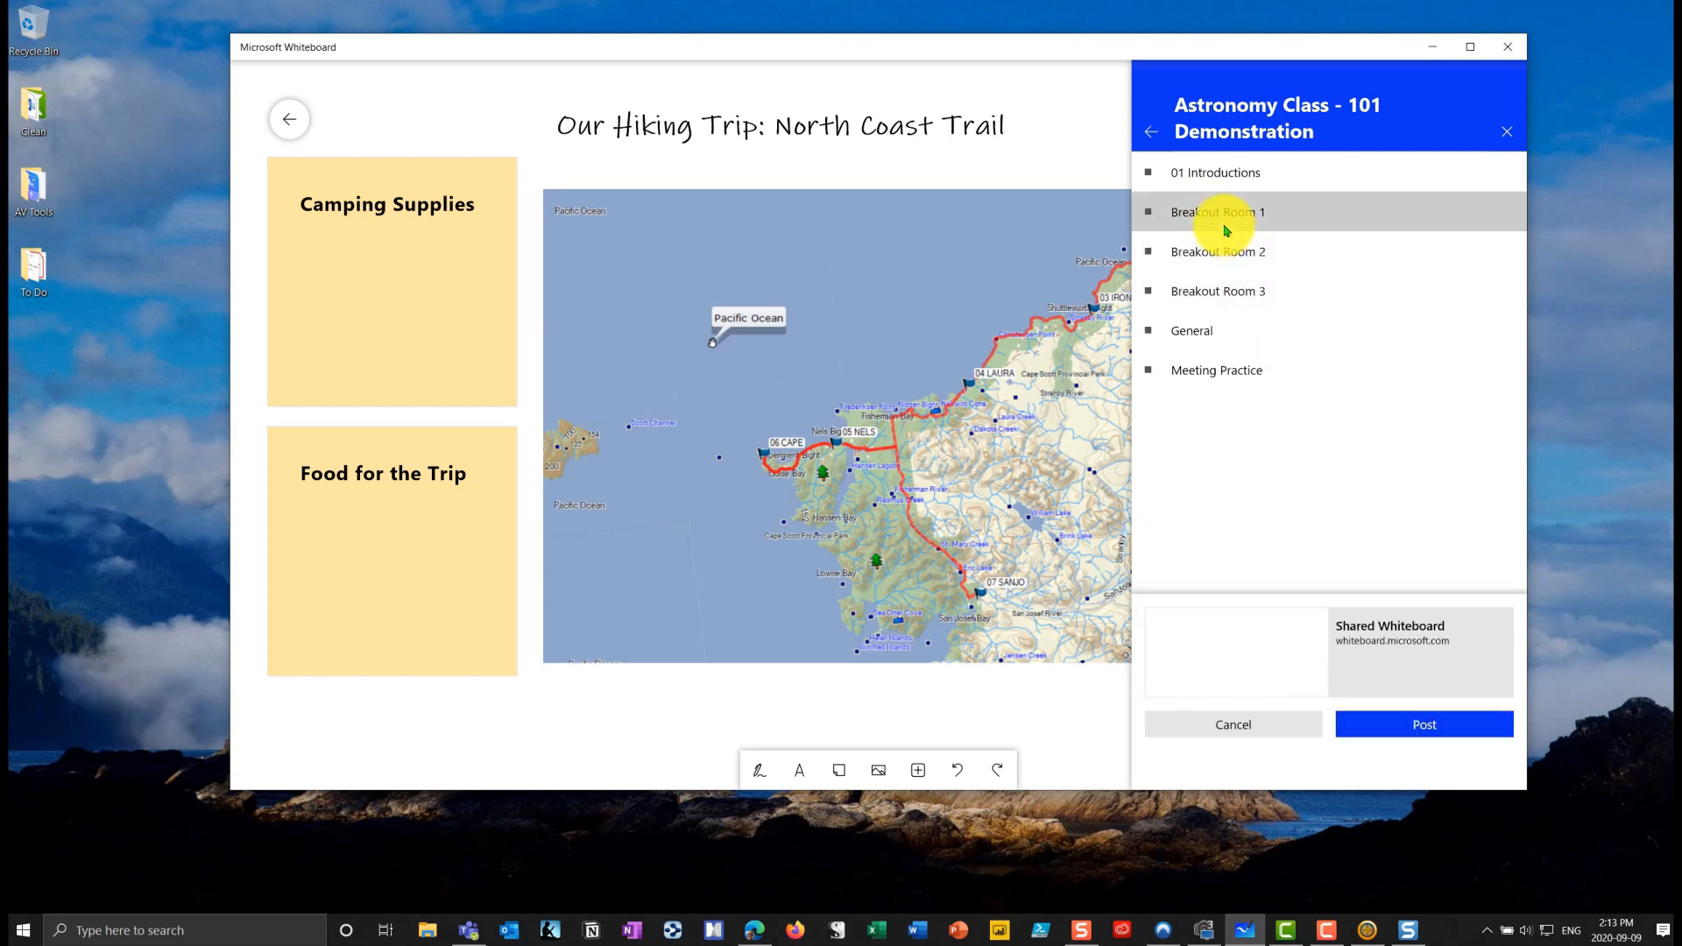
{"action": "left_click", "coordinate": [1423, 724]}
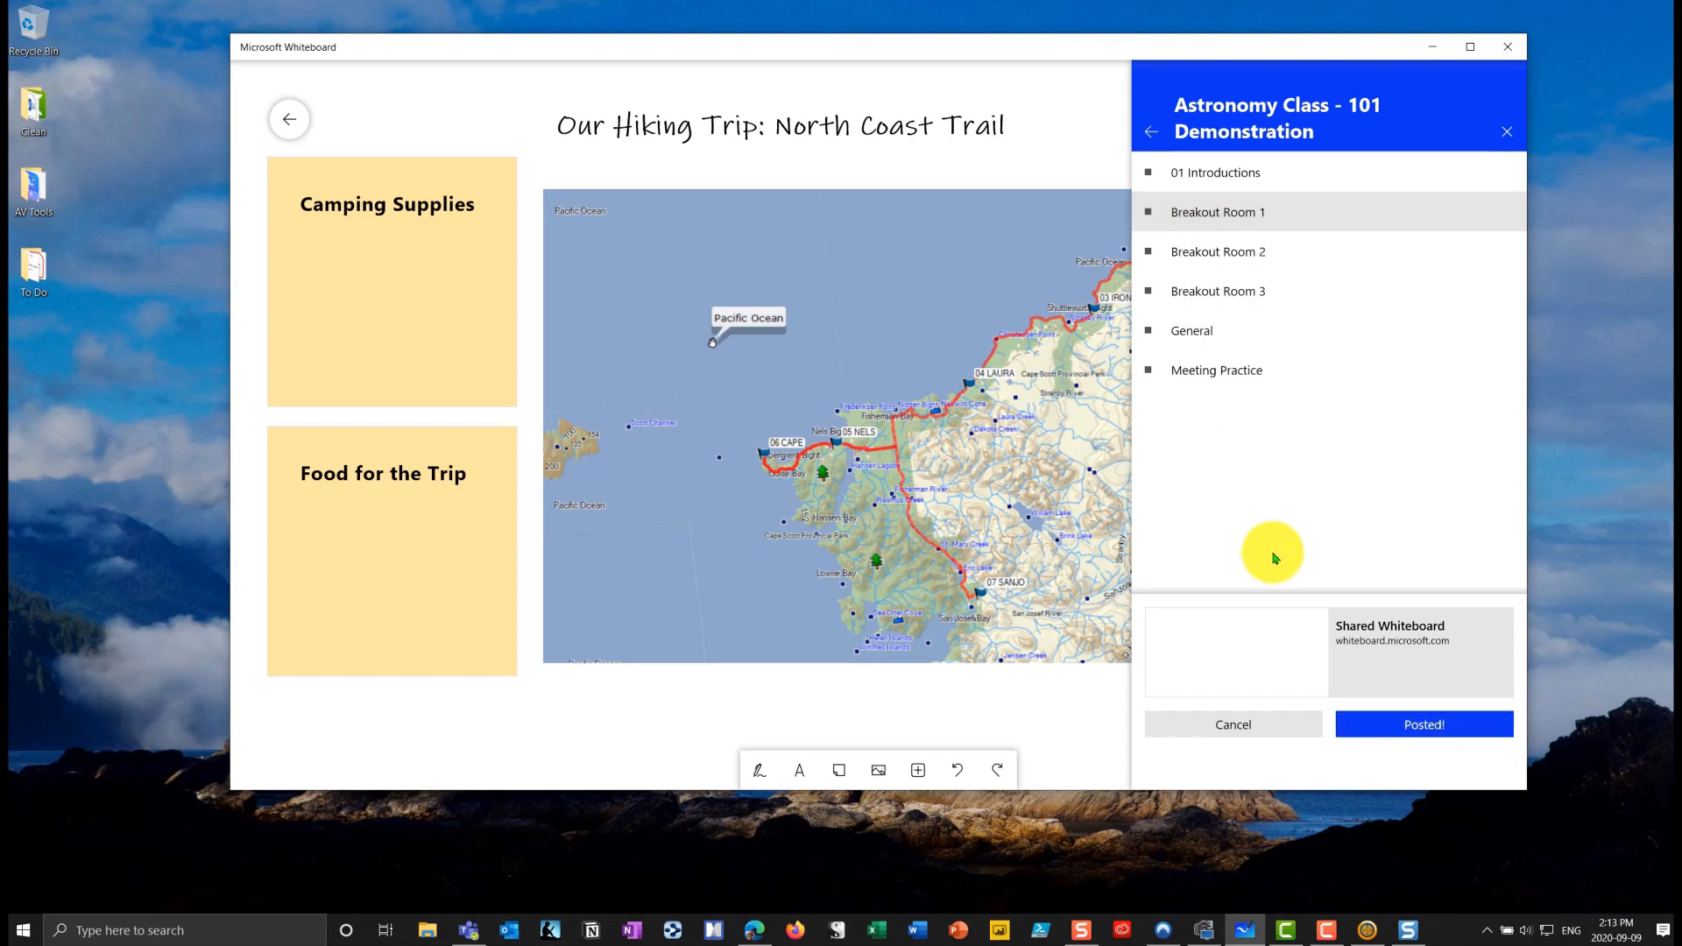
{"action": "mouse_move", "coordinate": [1209, 728]}
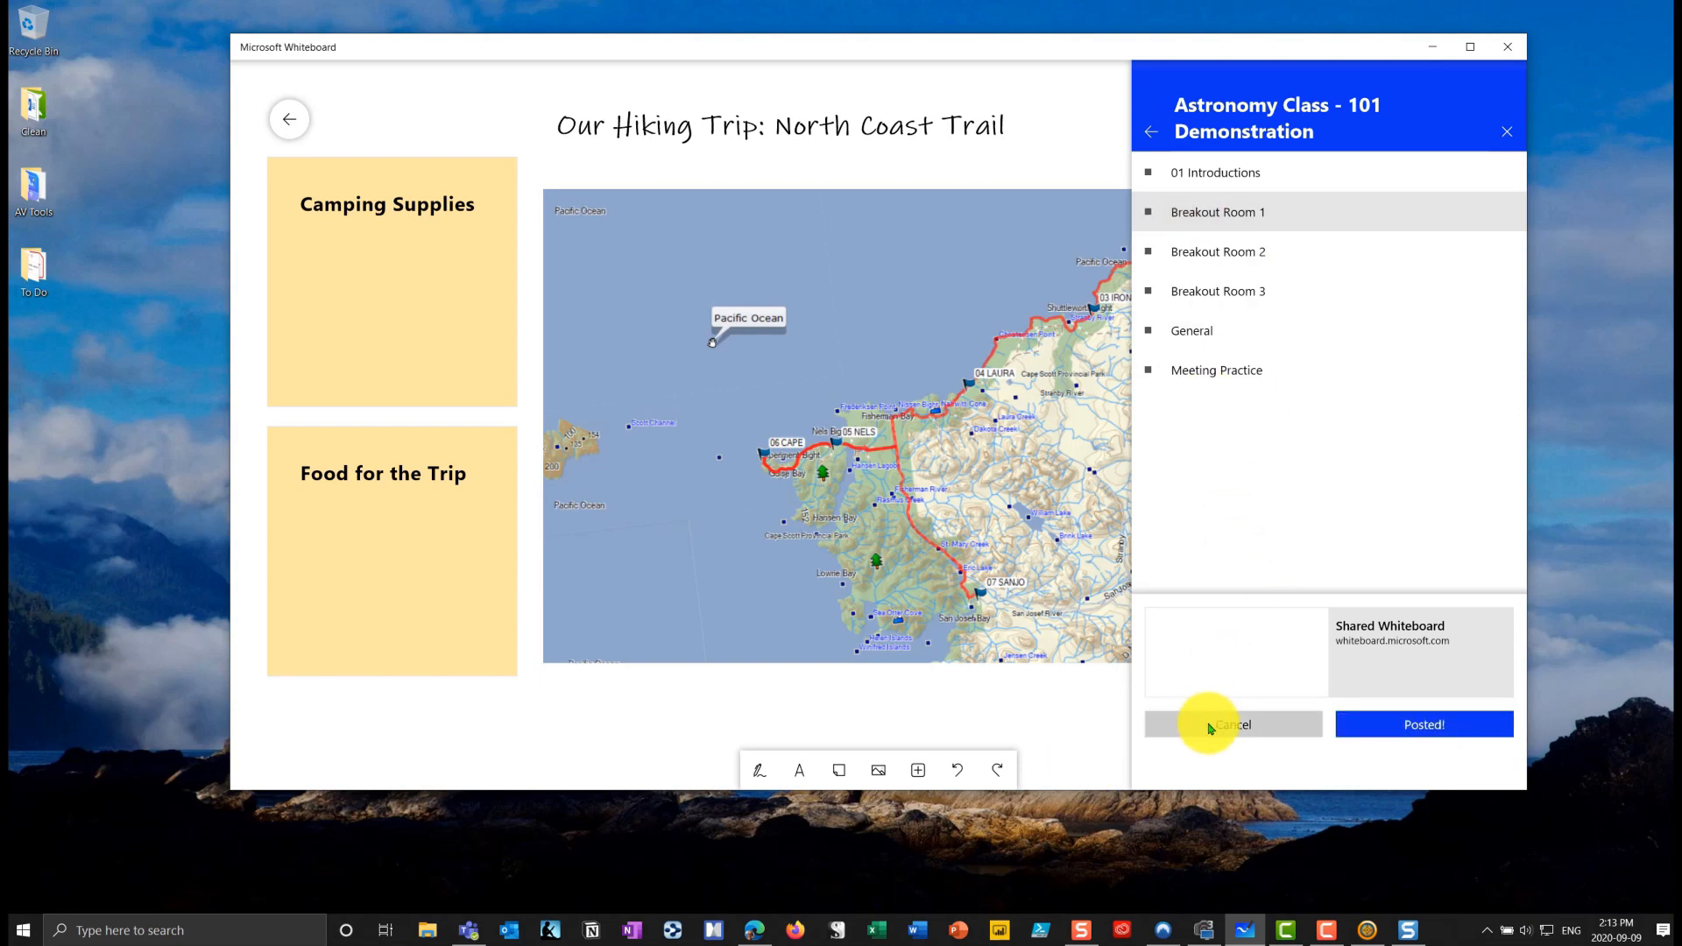
- Close the sharing panel, then post NCT - Group B to Breakout Room 2 of Astronomy Class - 101 Demonstration
{"action": "left_click", "coordinate": [1234, 725]}
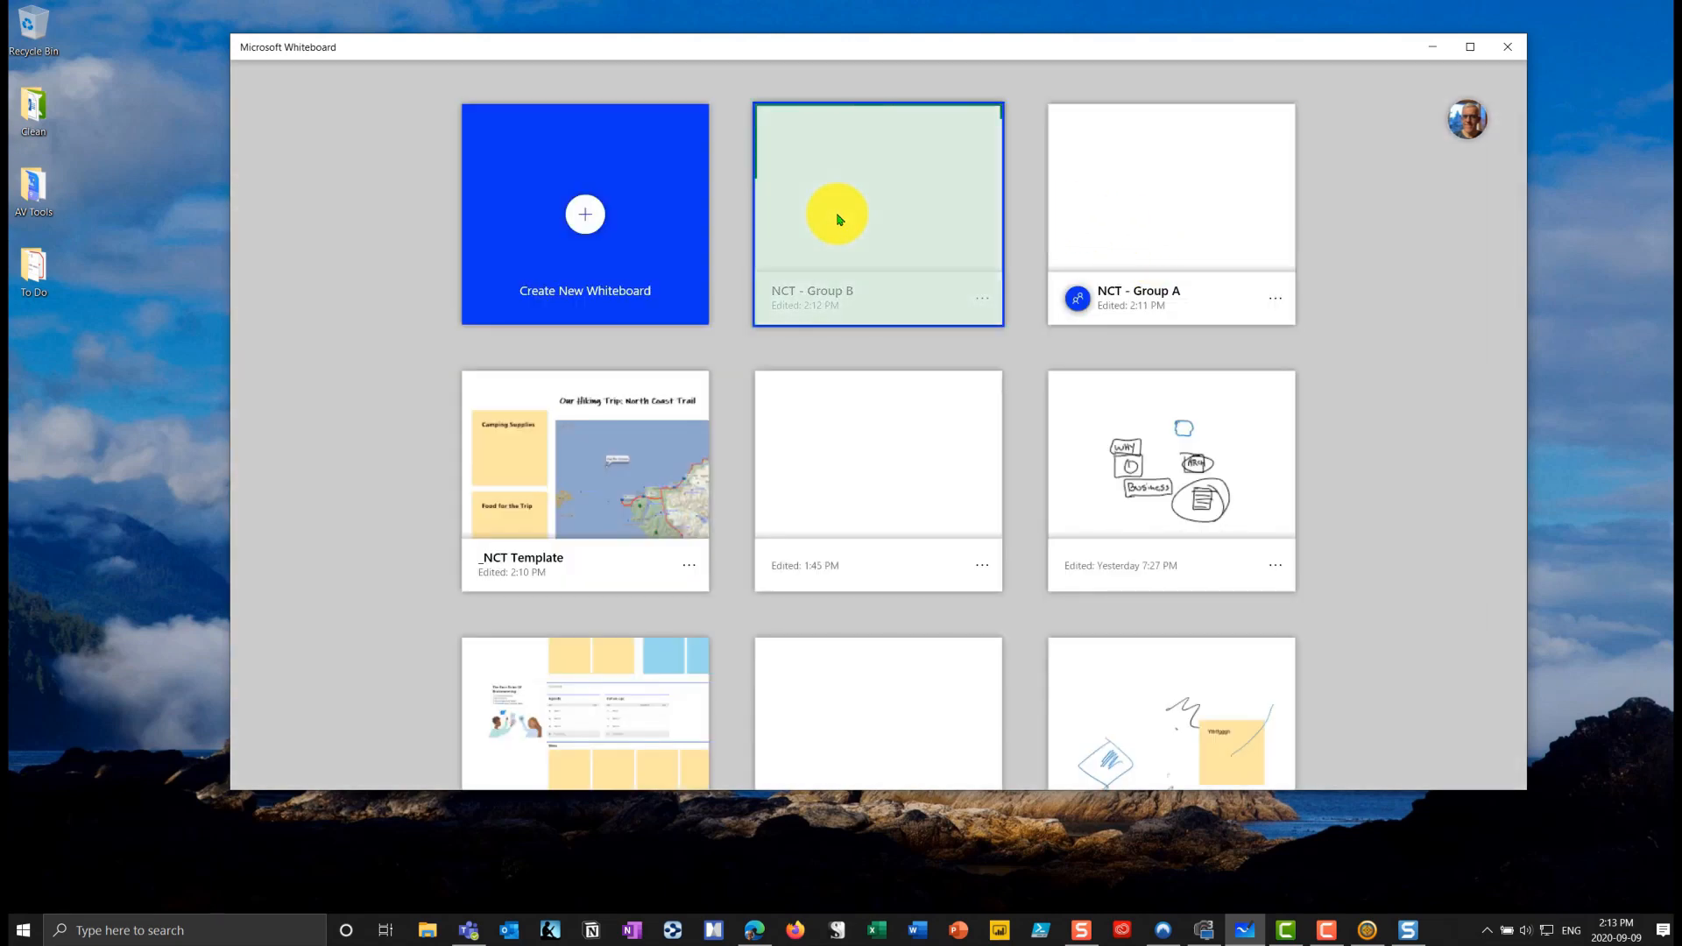
{"action": "left_click", "coordinate": [837, 217]}
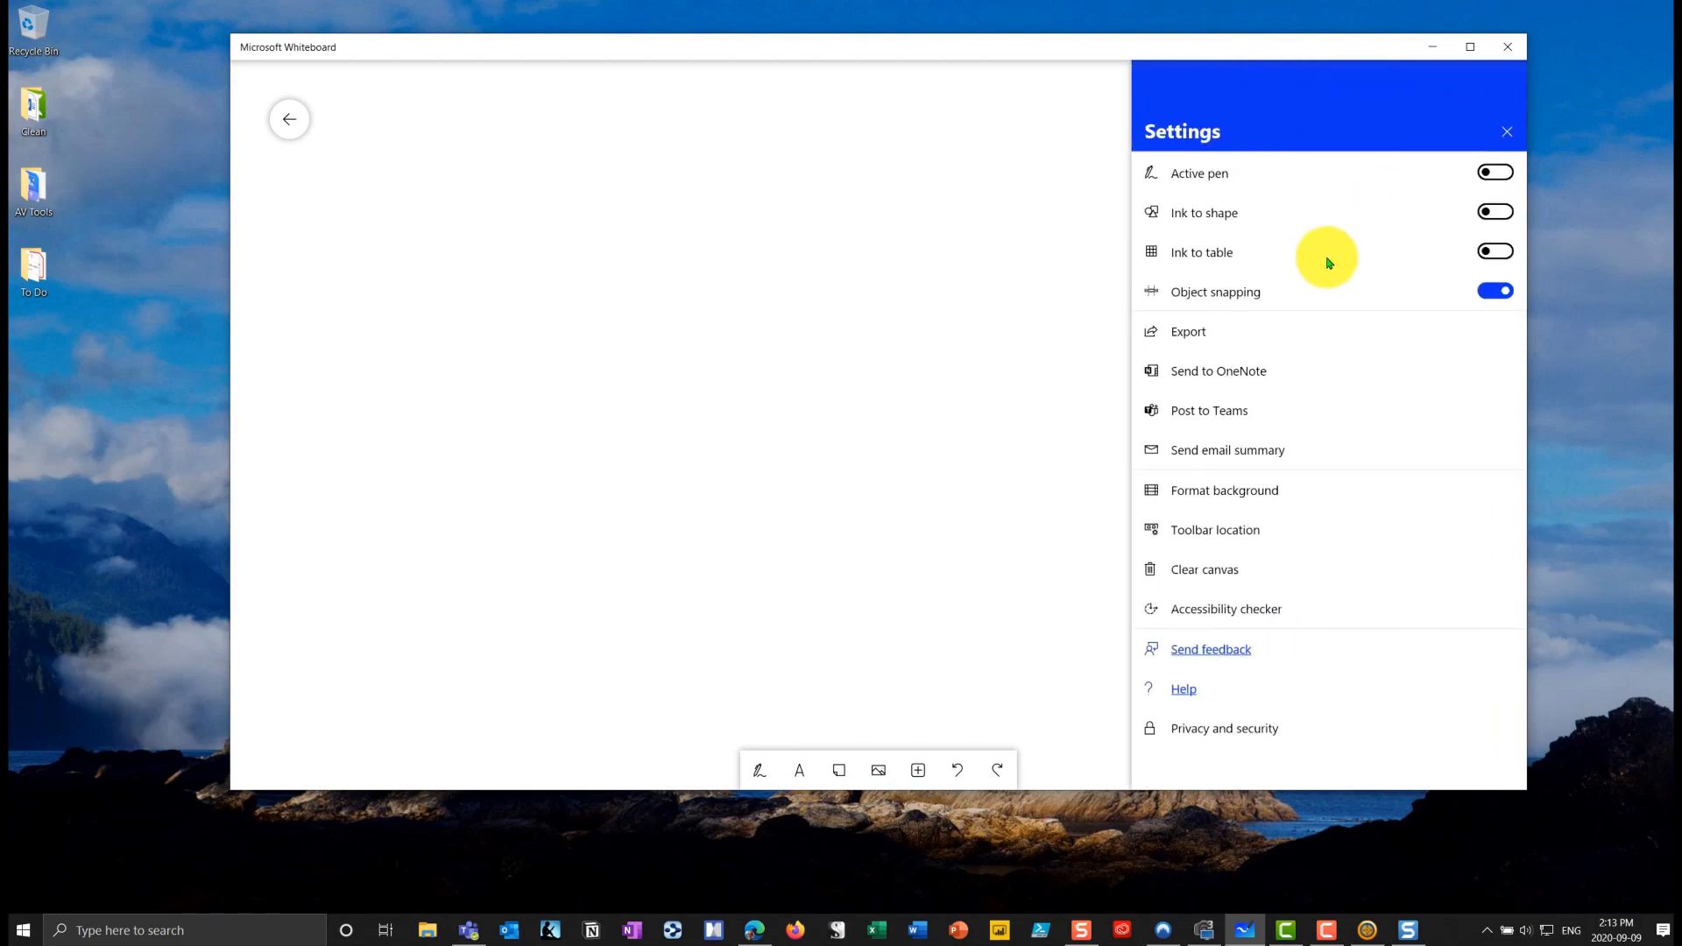
{"action": "left_click", "coordinate": [1209, 410]}
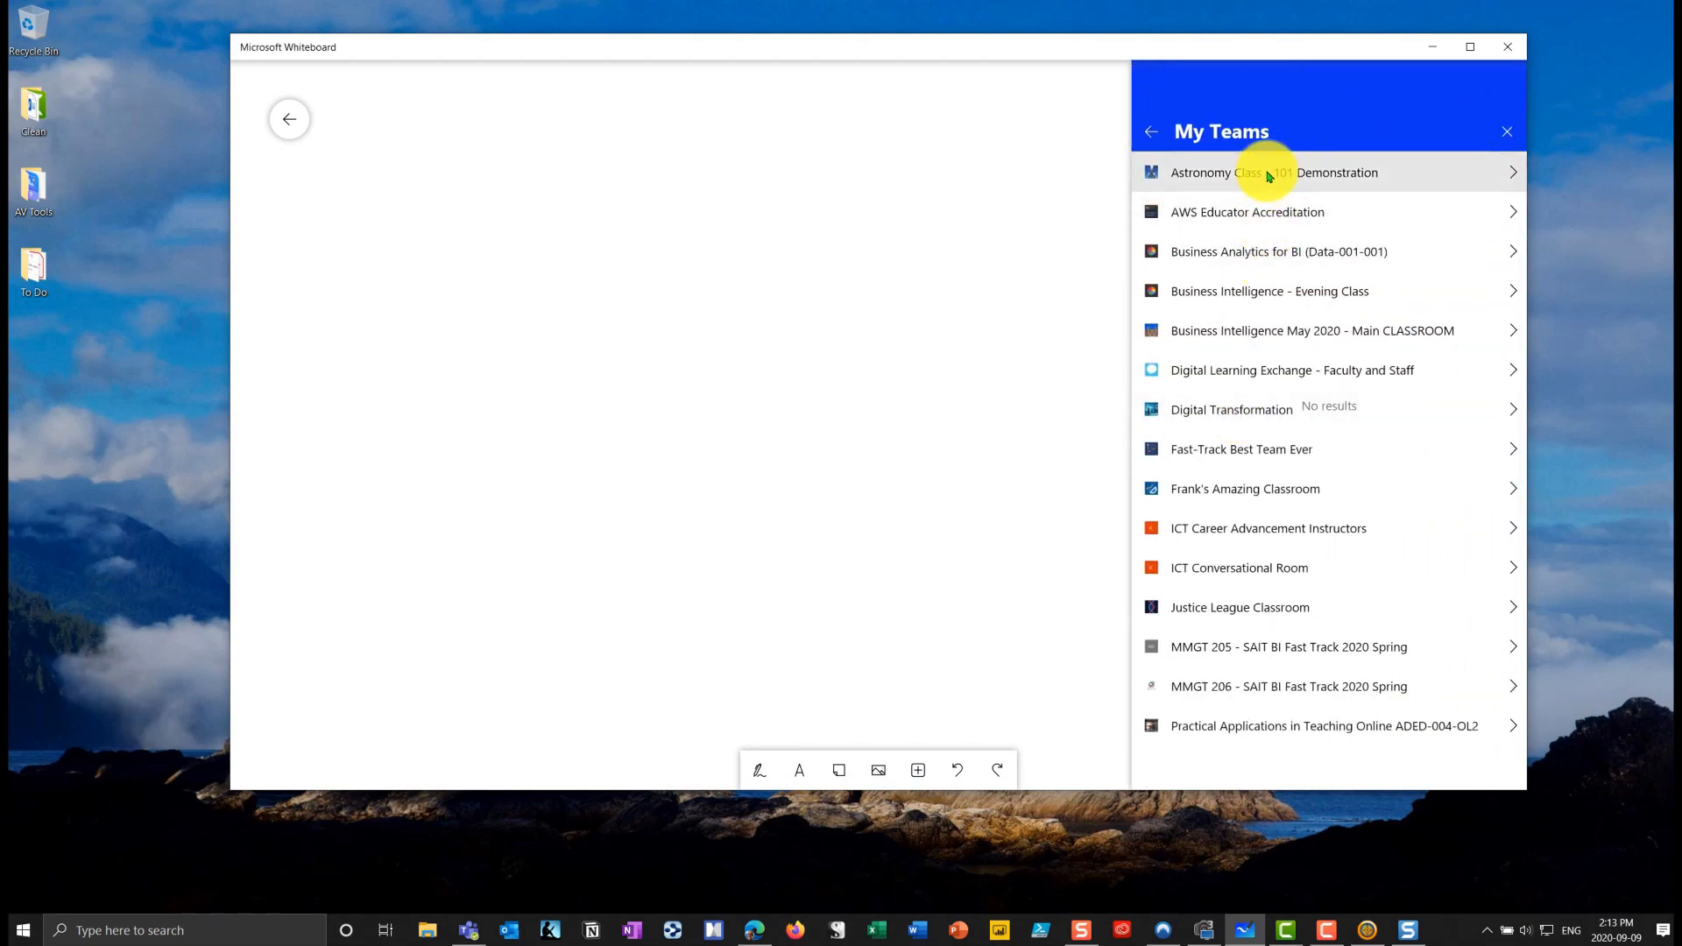
{"action": "left_click", "coordinate": [1272, 171]}
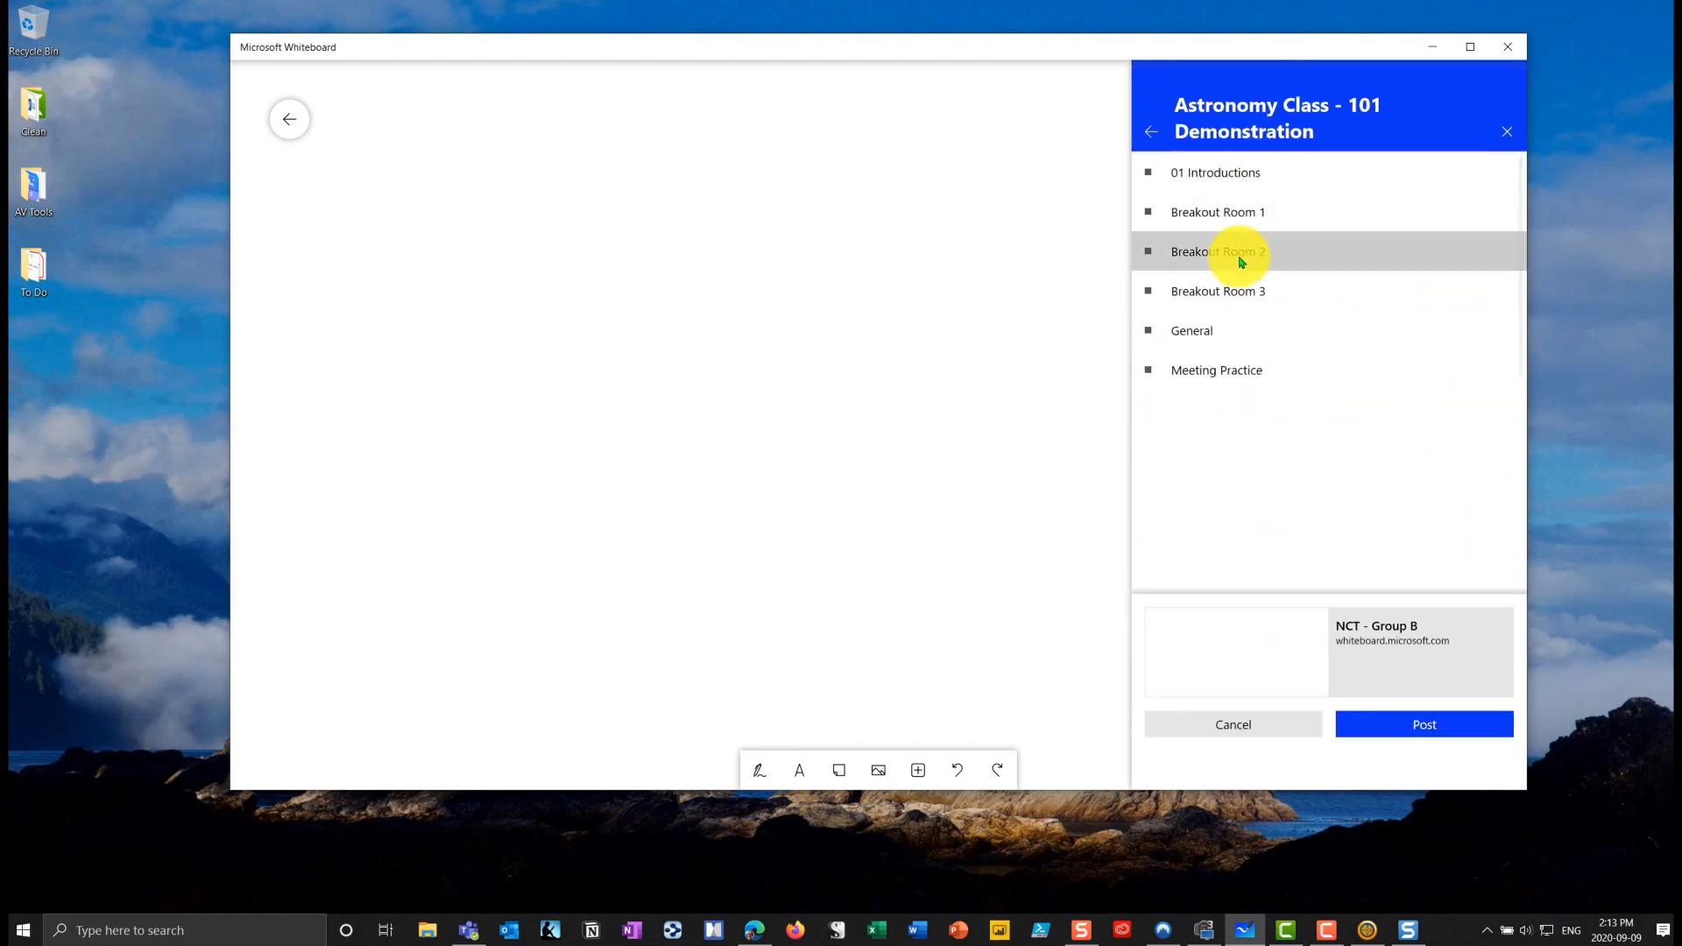
{"action": "left_click", "coordinate": [1423, 724]}
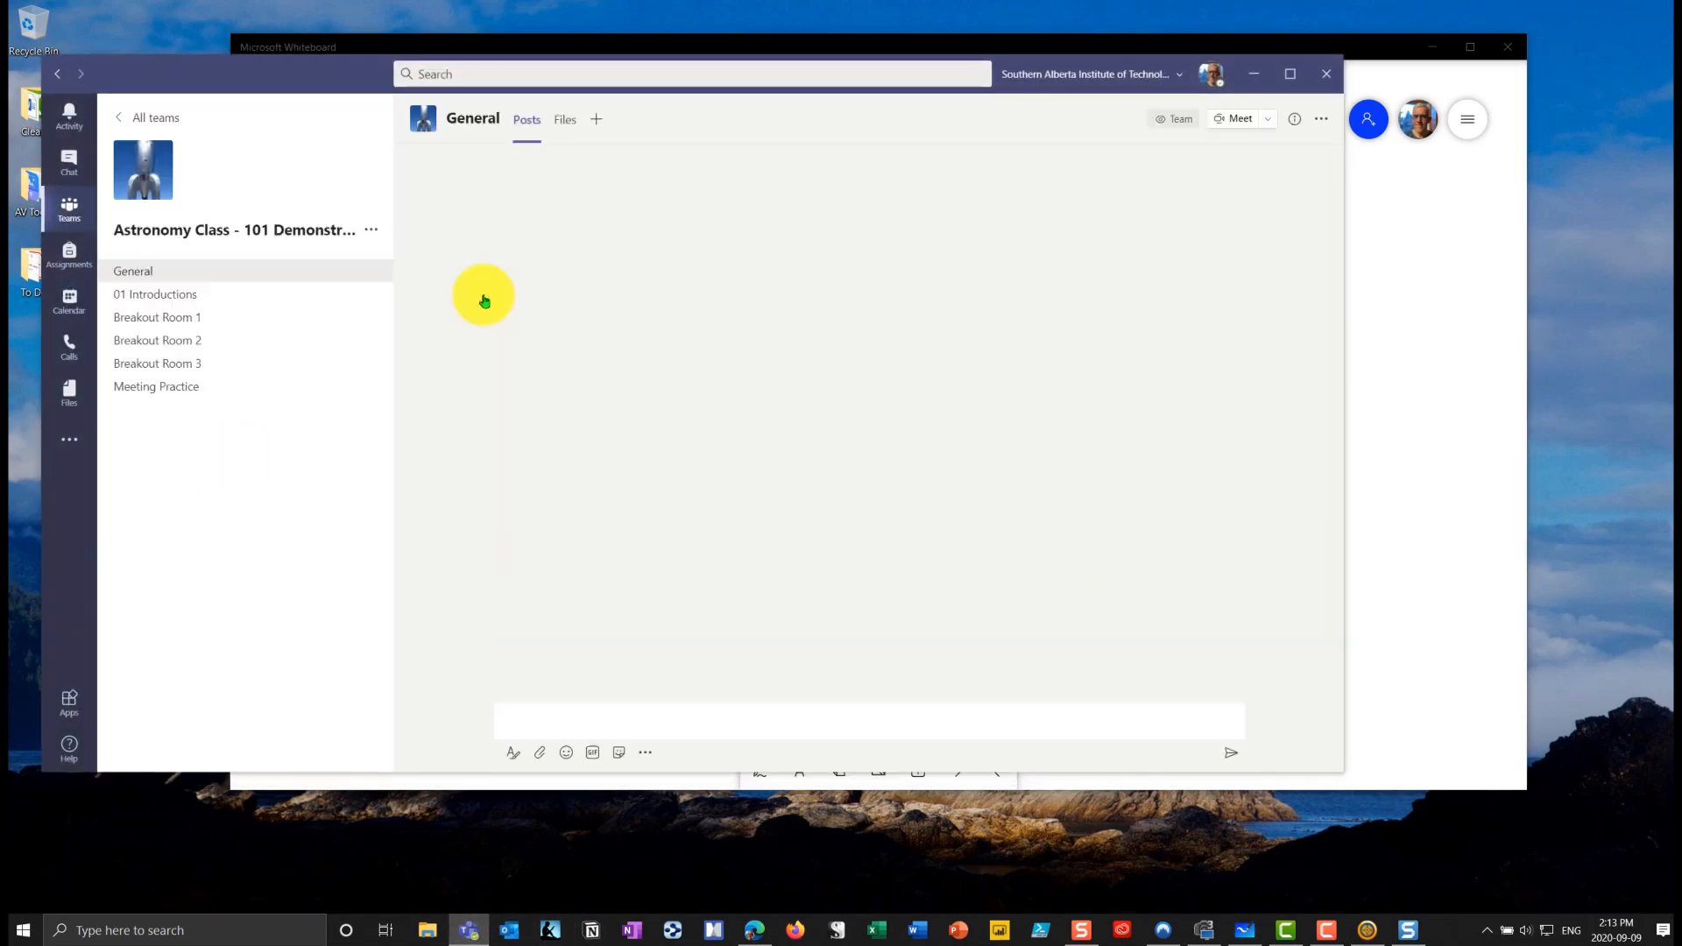
- Check Breakout Room 1 and Breakout Room 2 posts for the Shared Whiteboard and NCT - Group B links
{"action": "left_click", "coordinate": [158, 317]}
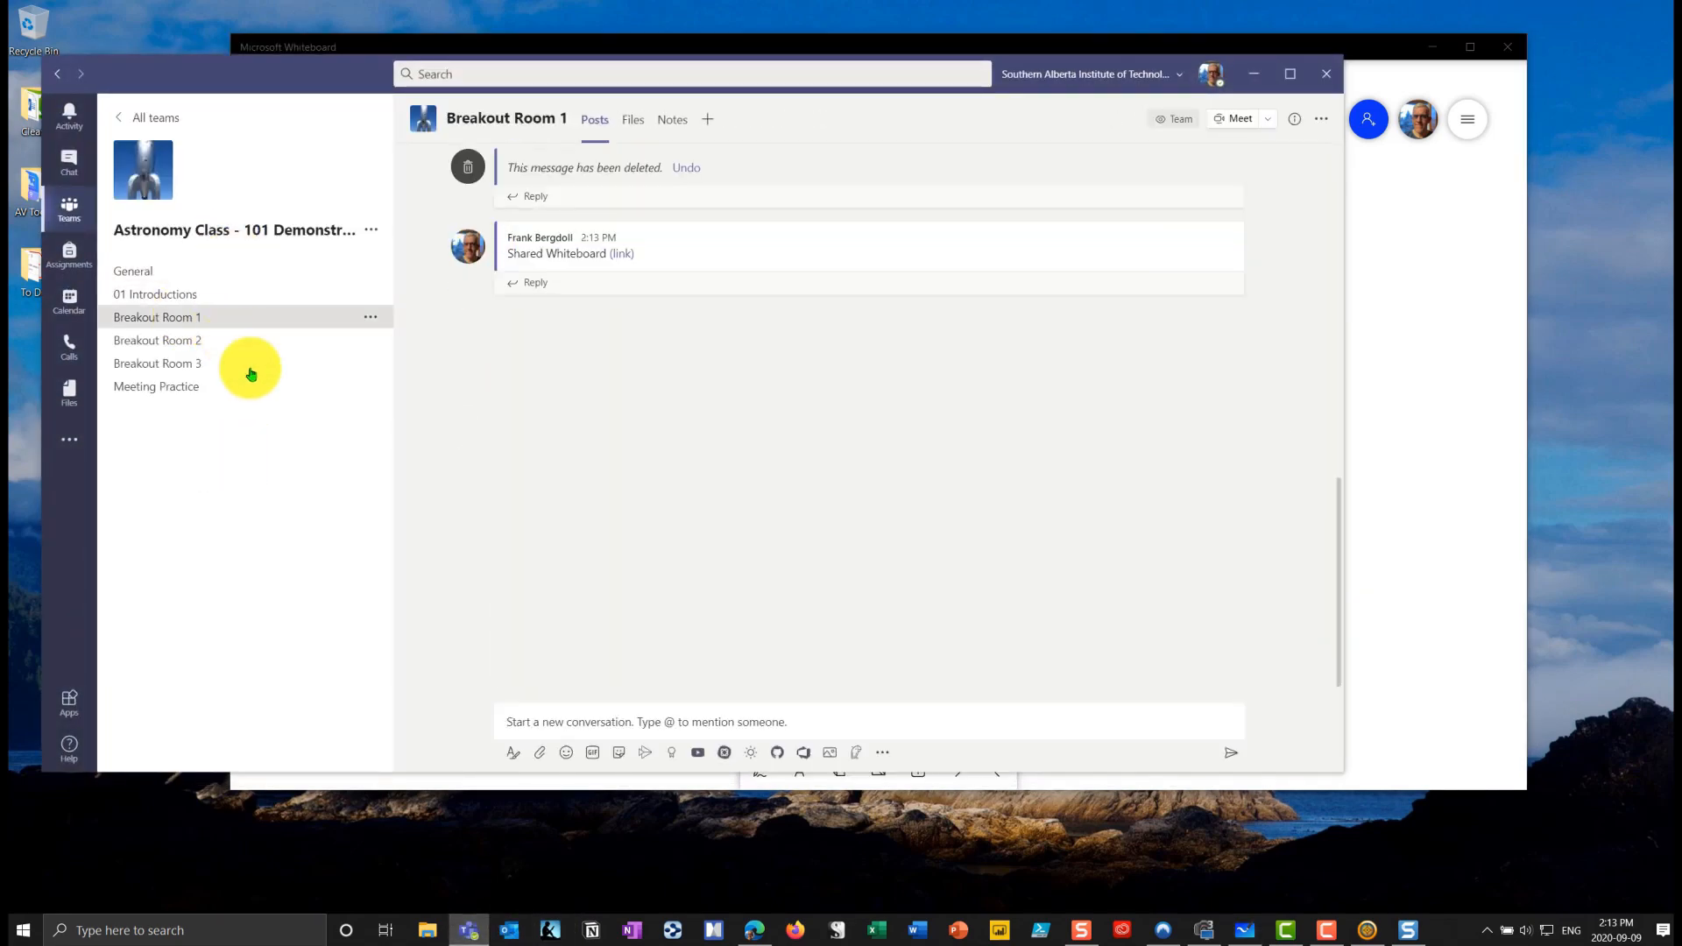
{"action": "mouse_move", "coordinate": [628, 259]}
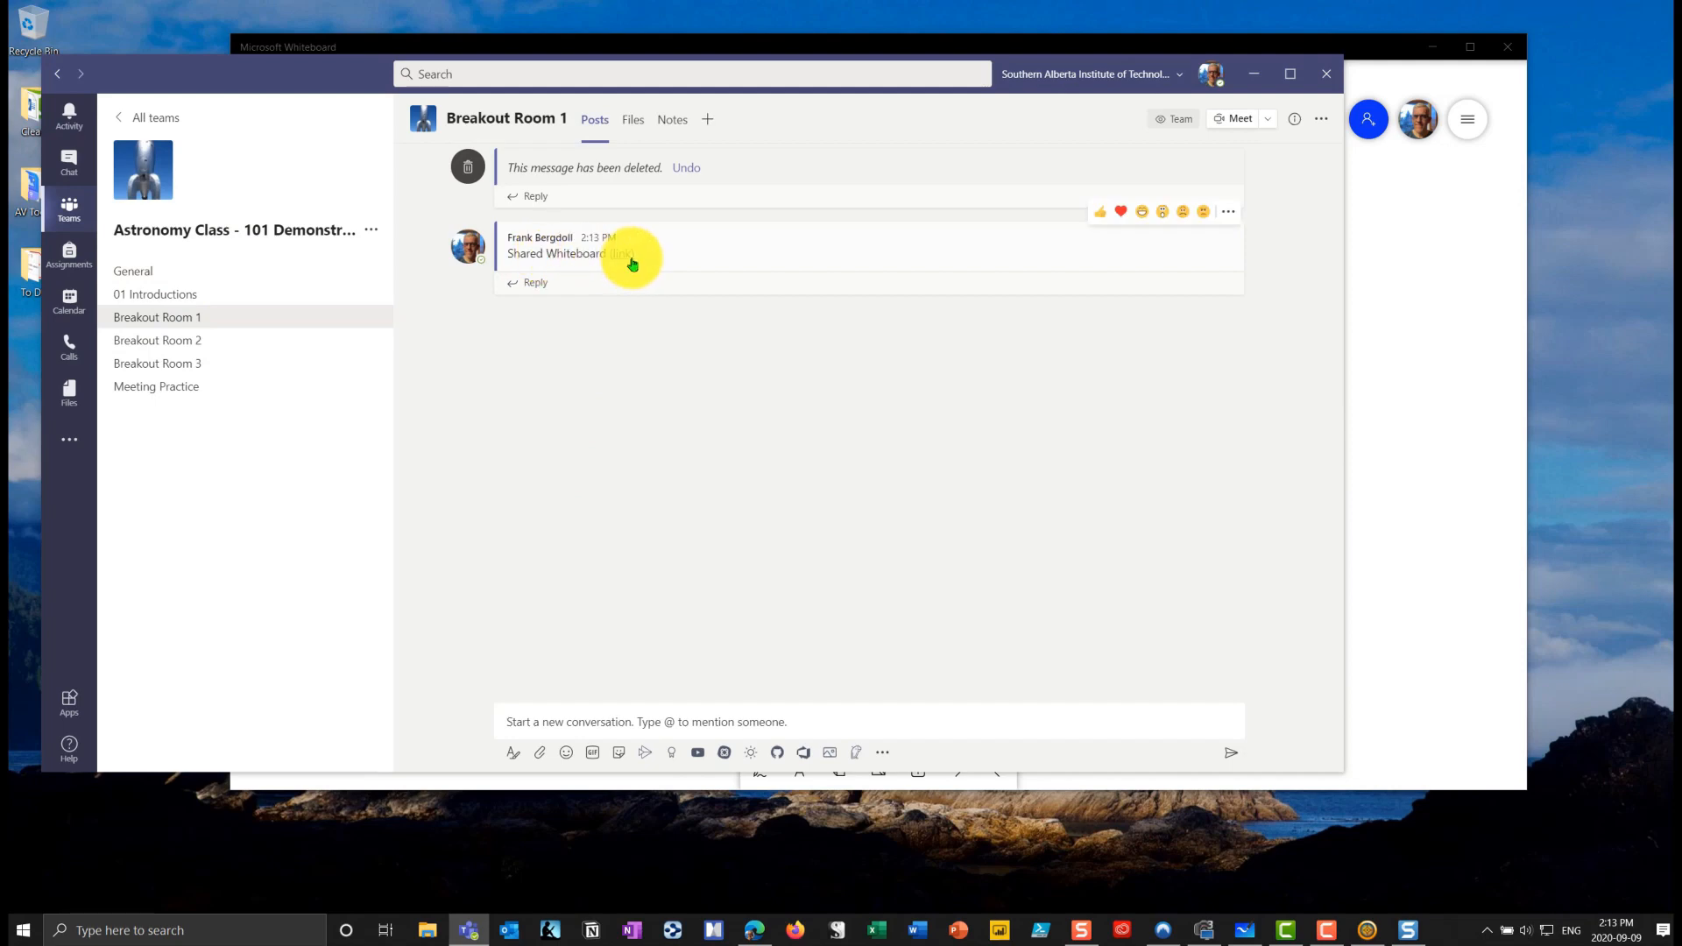
{"action": "left_click", "coordinate": [157, 340]}
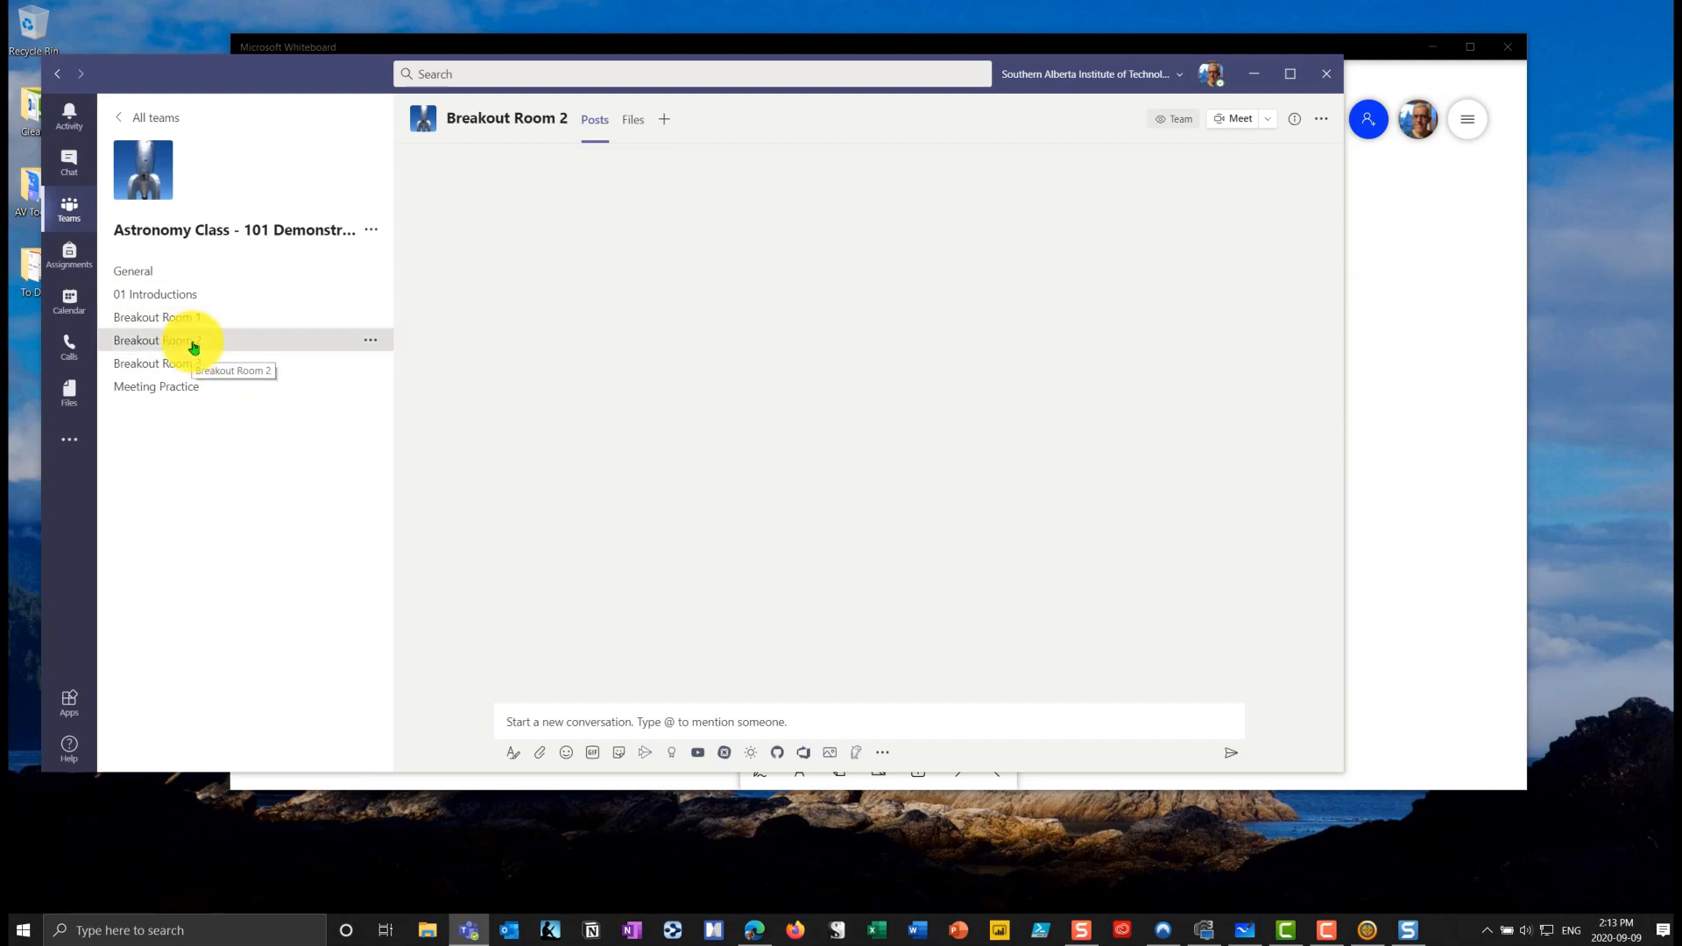
{"action": "left_click", "coordinate": [158, 340]}
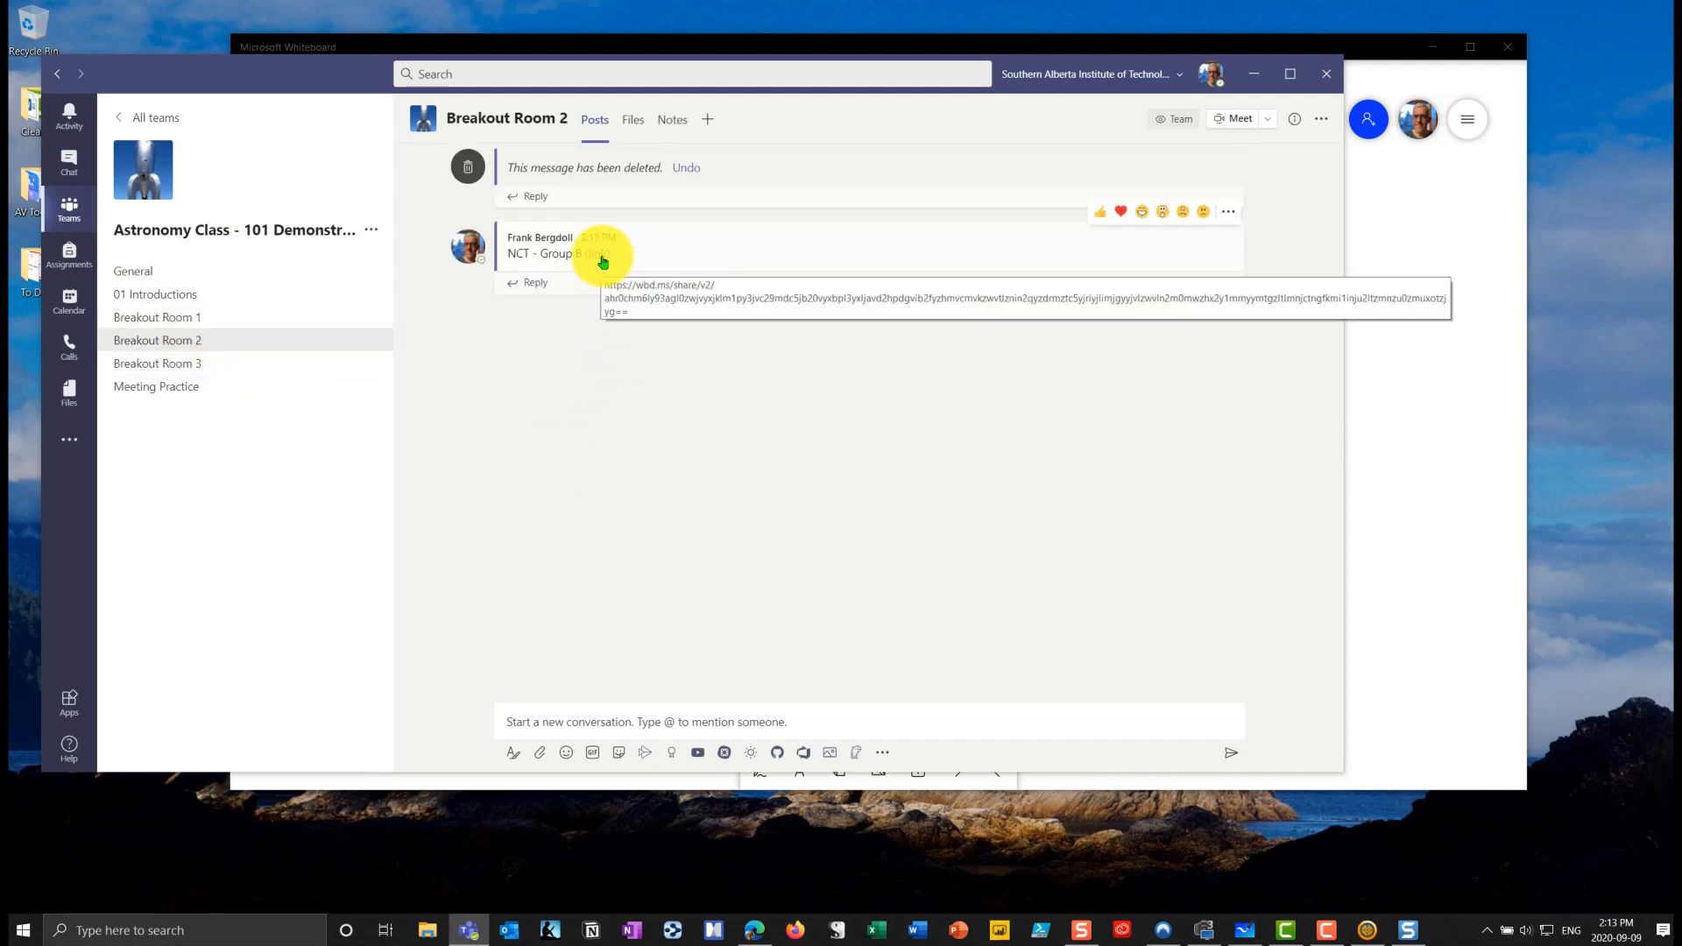
{"action": "left_click", "coordinate": [158, 317]}
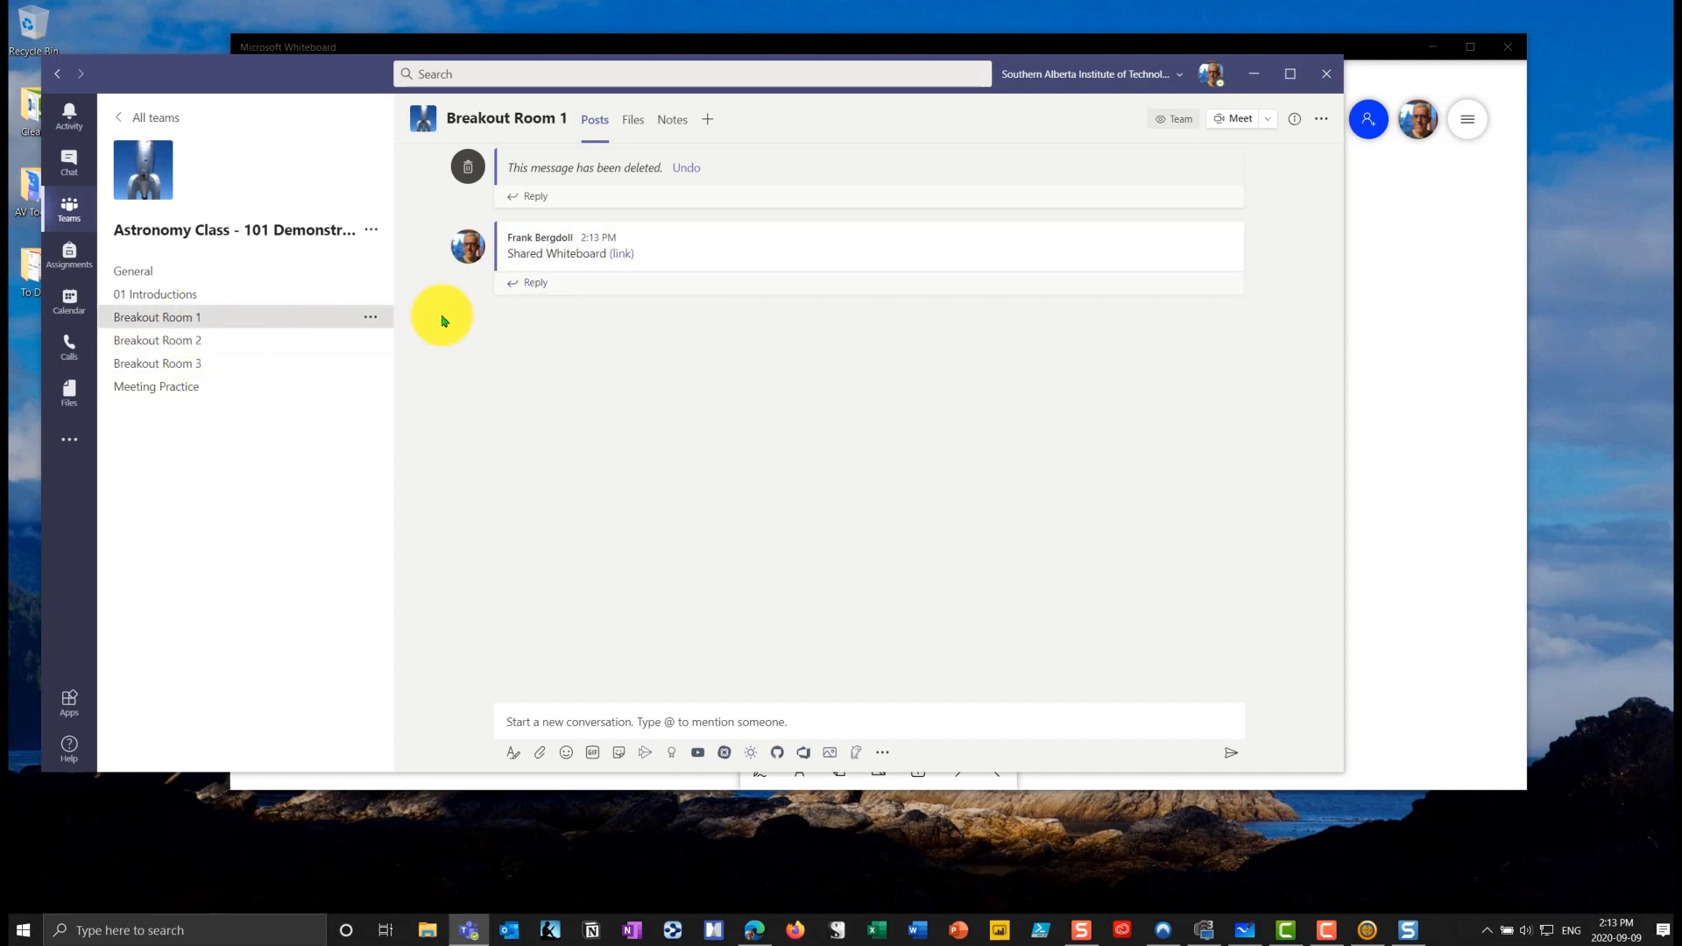
{"action": "mouse_move", "coordinate": [627, 261]}
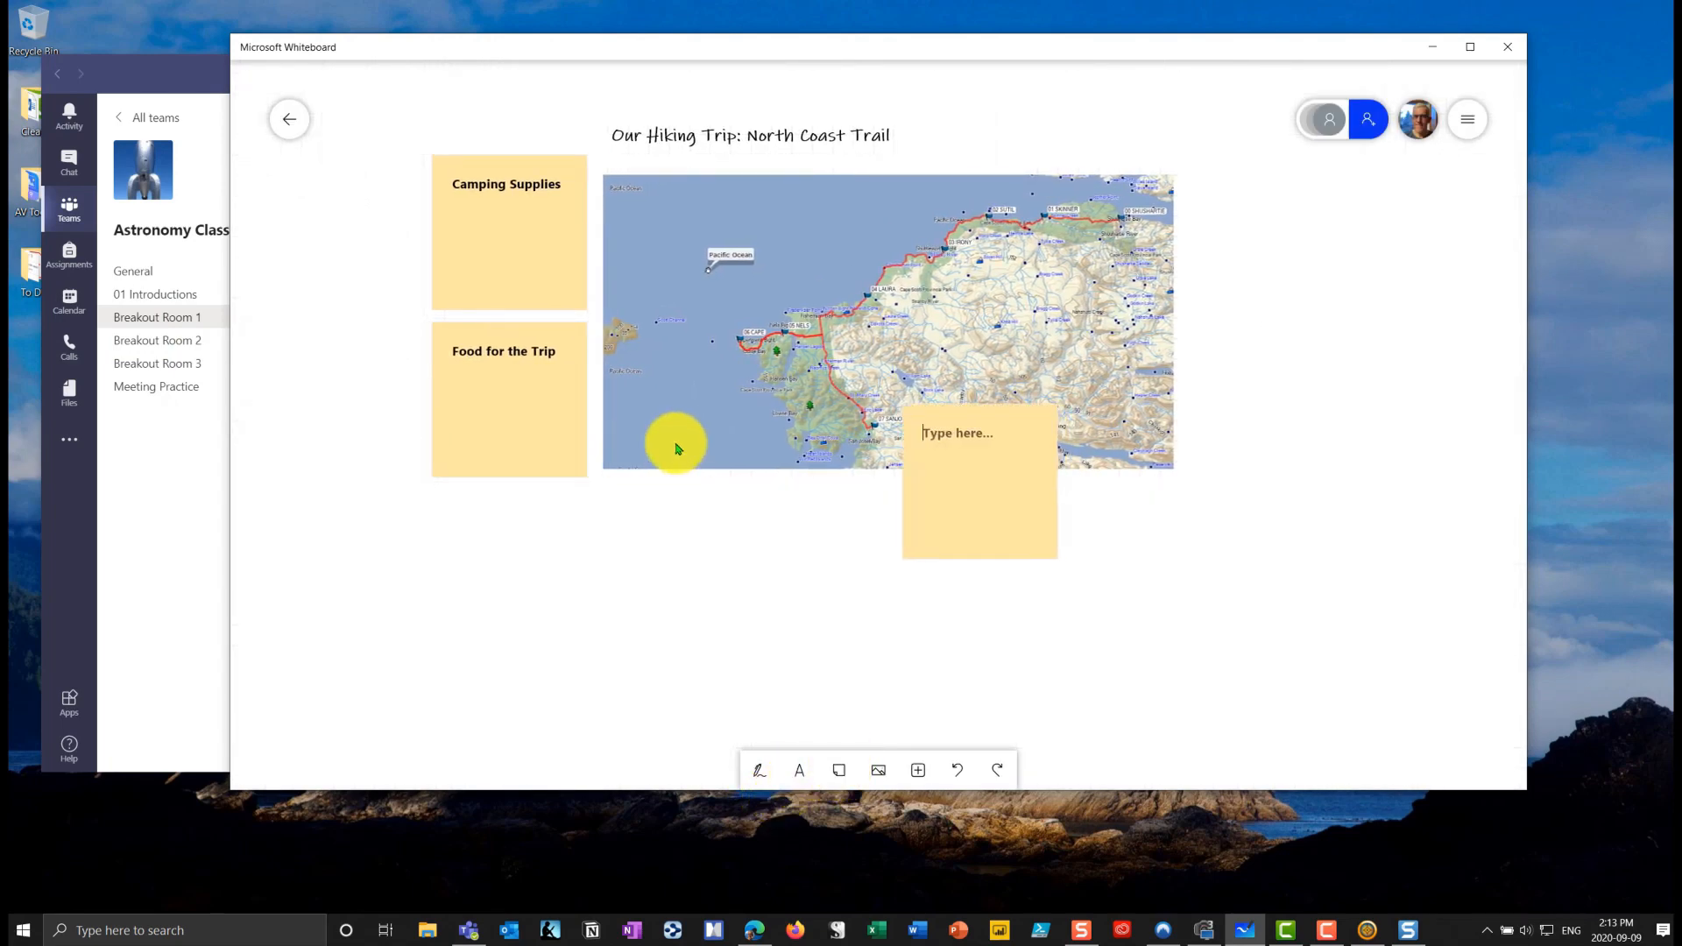
- Place a sticky note reading Astronomy Supplies below Food for the Trip, then return to the board list
{"action": "left_click_drag", "start_coordinate": [978, 477], "coordinate": [524, 577]}
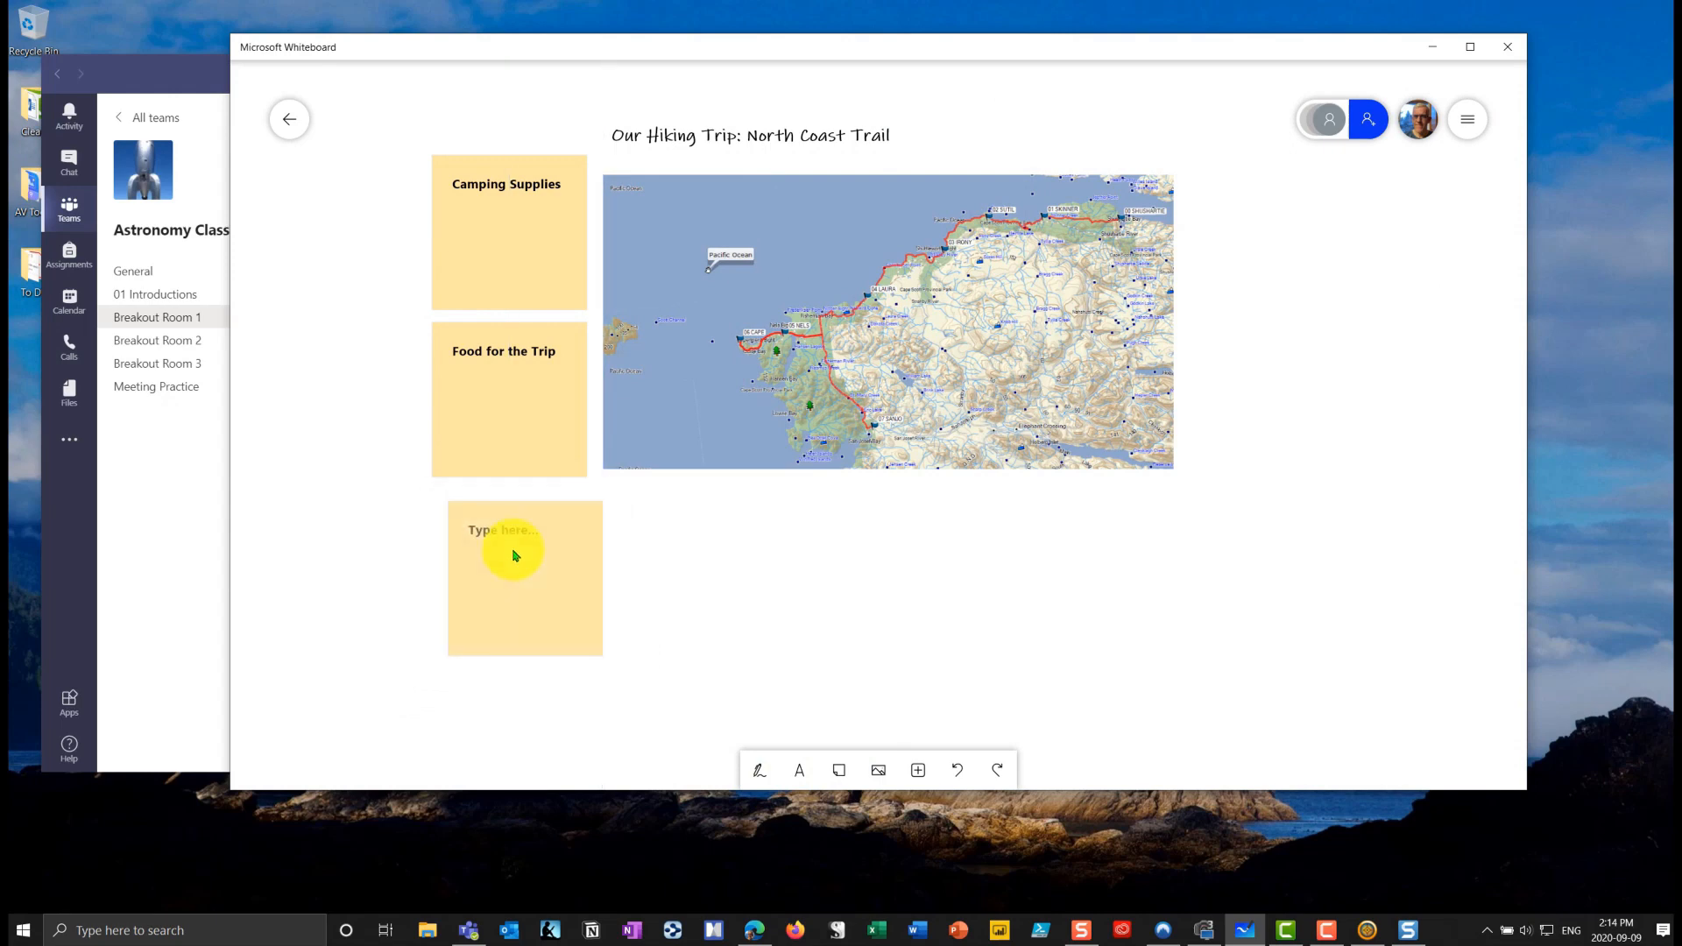
{"action": "left_click", "coordinate": [511, 553]}
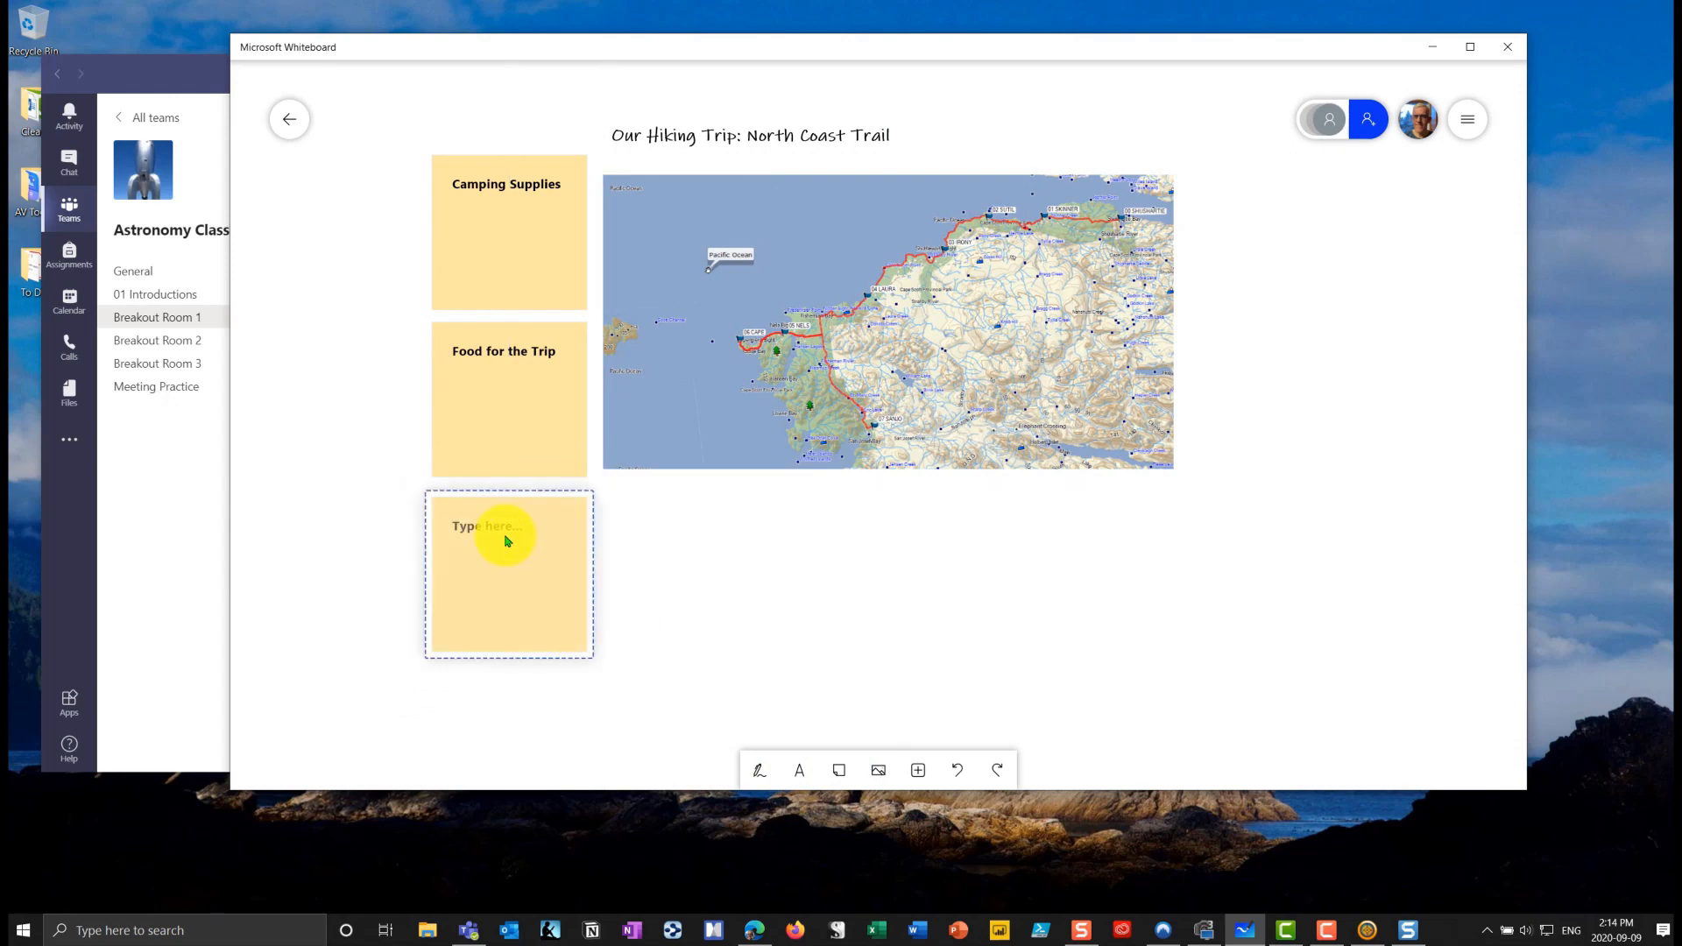
{"action": "type", "text": "Astyro"}
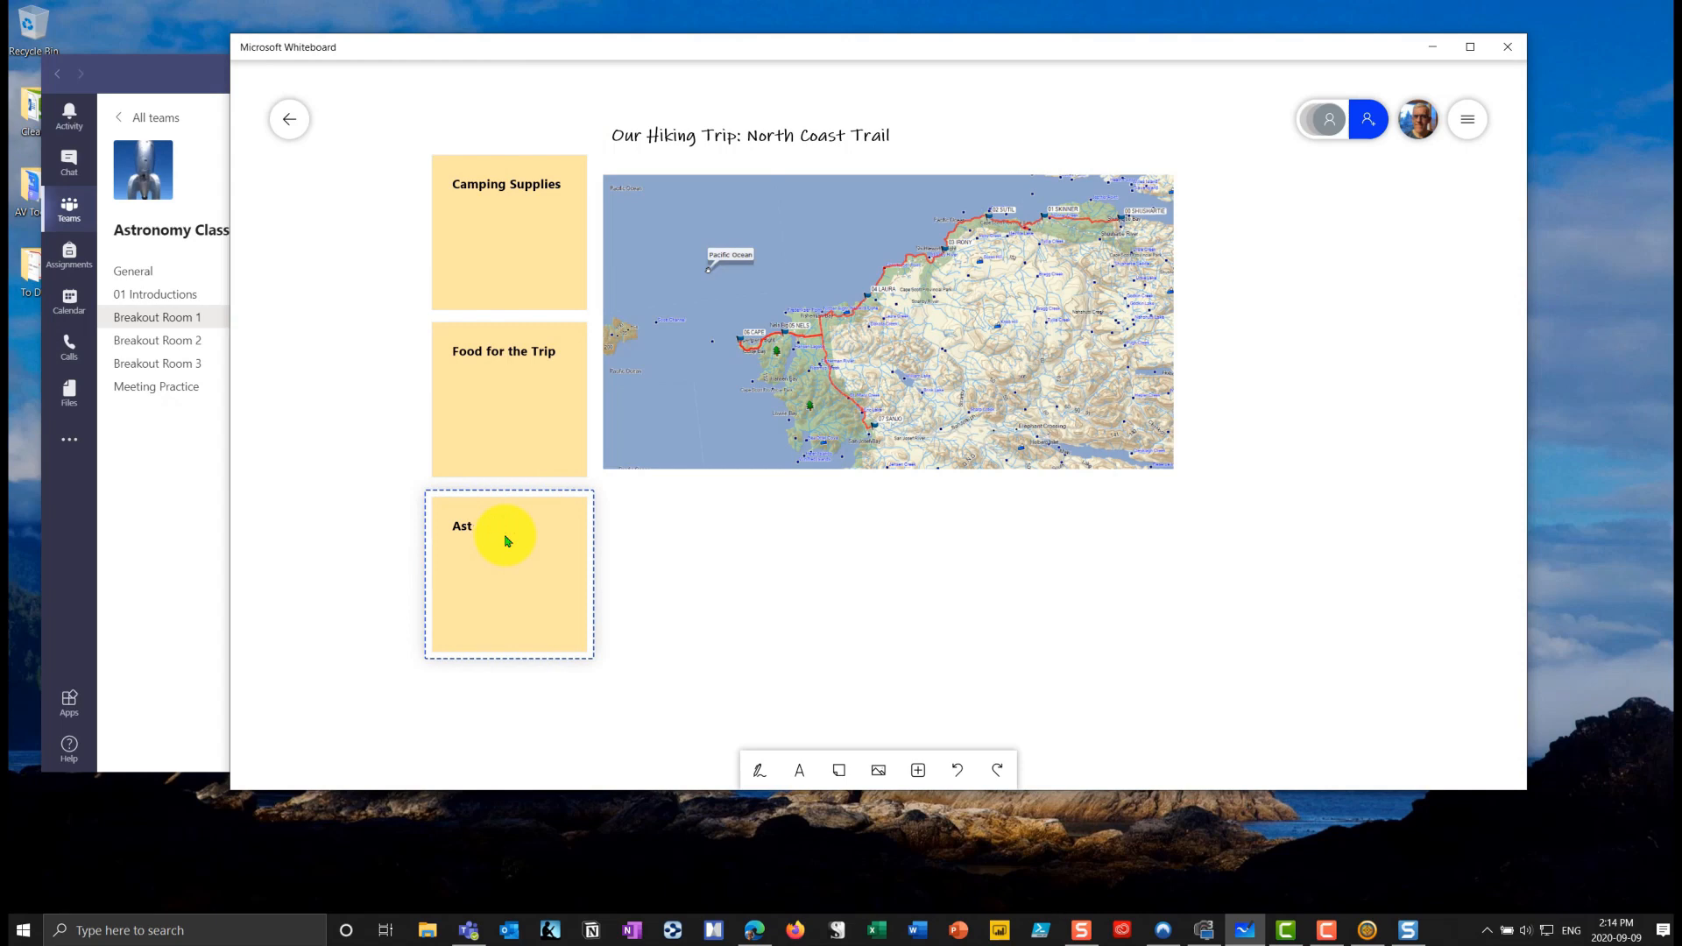
{"action": "type", "text": "ronomy Supplies"}
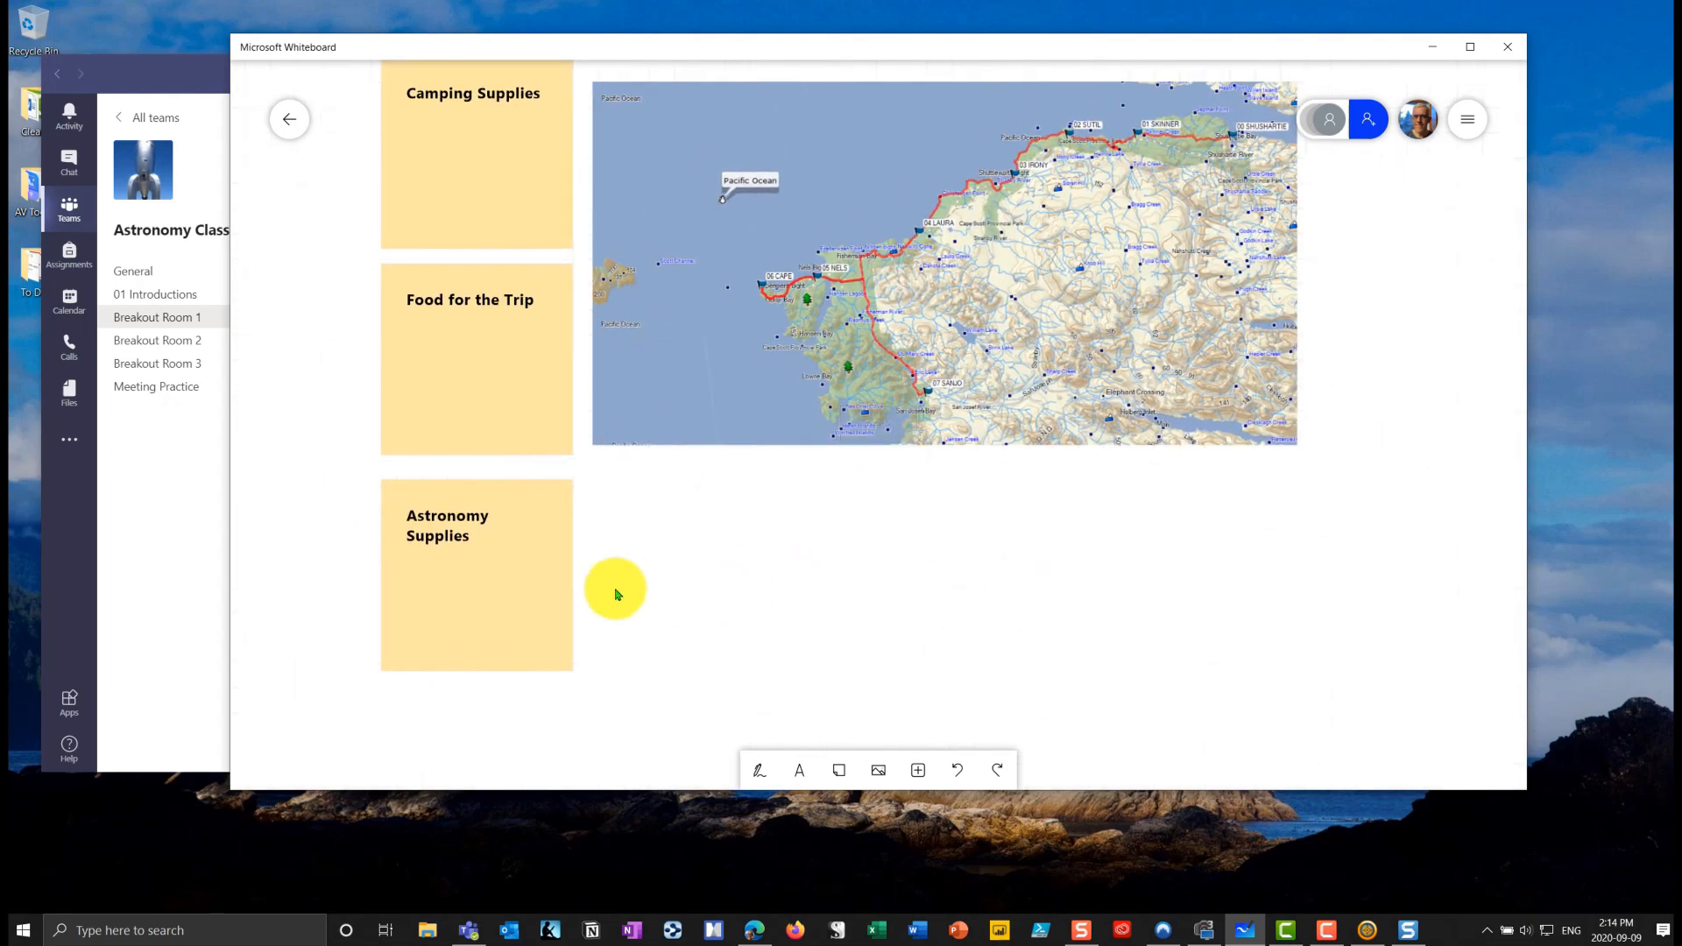
{"action": "mouse_move", "coordinate": [722, 605]}
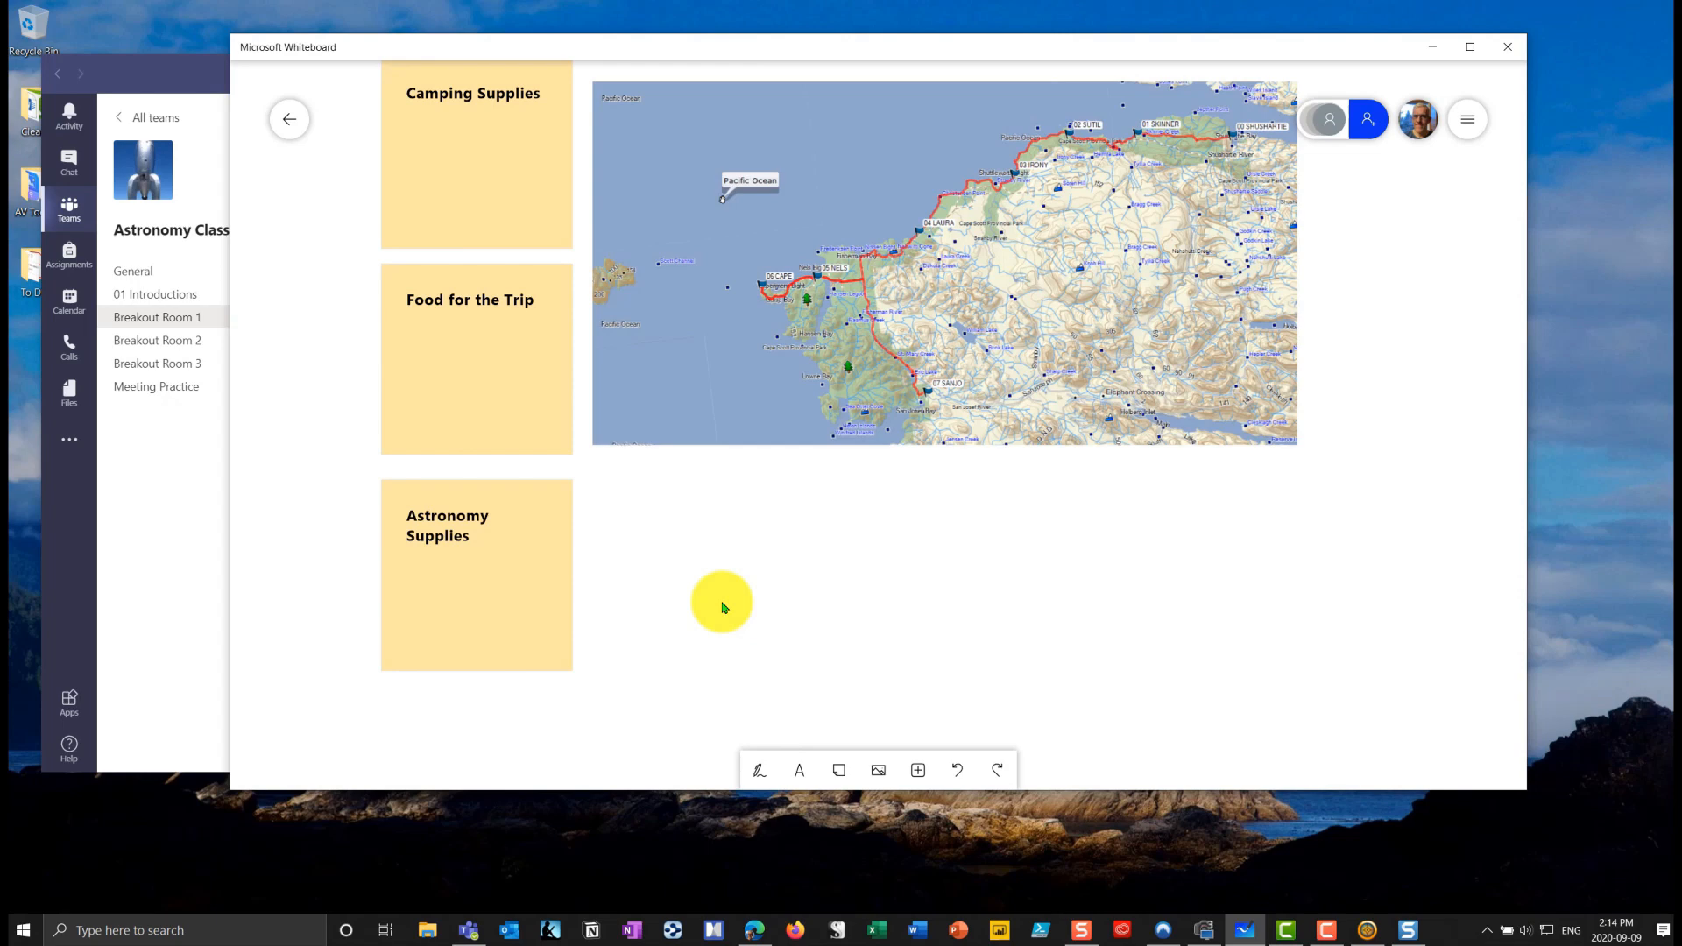
{"action": "mouse_move", "coordinate": [440, 393]}
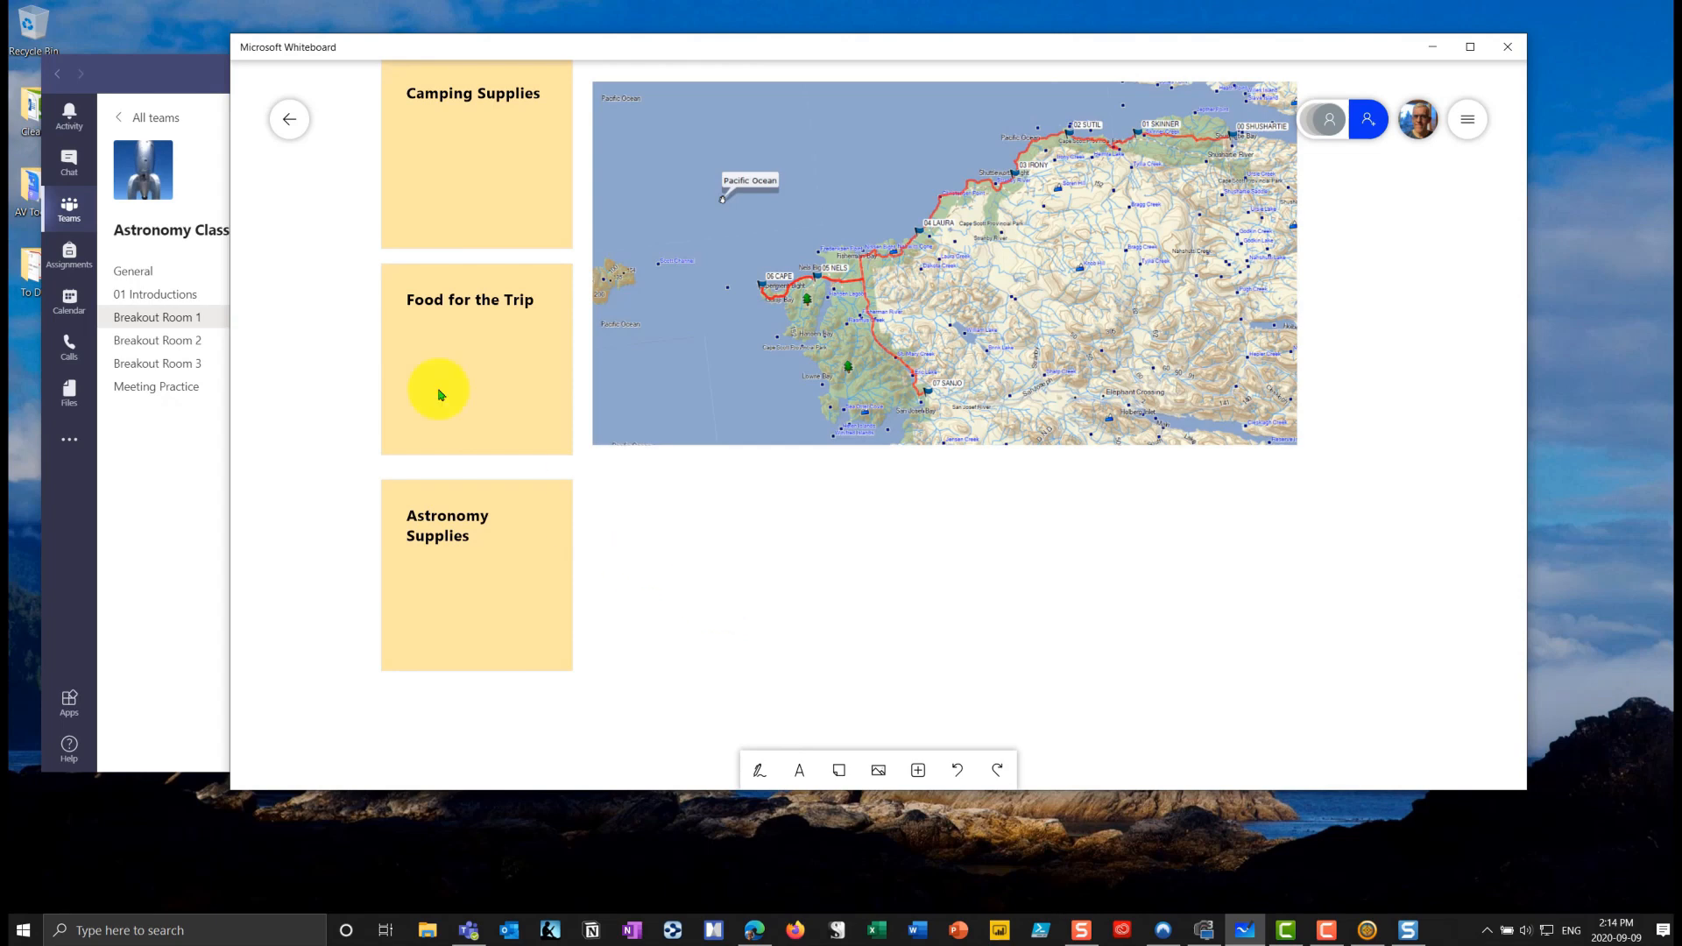
{"action": "mouse_move", "coordinate": [349, 281]}
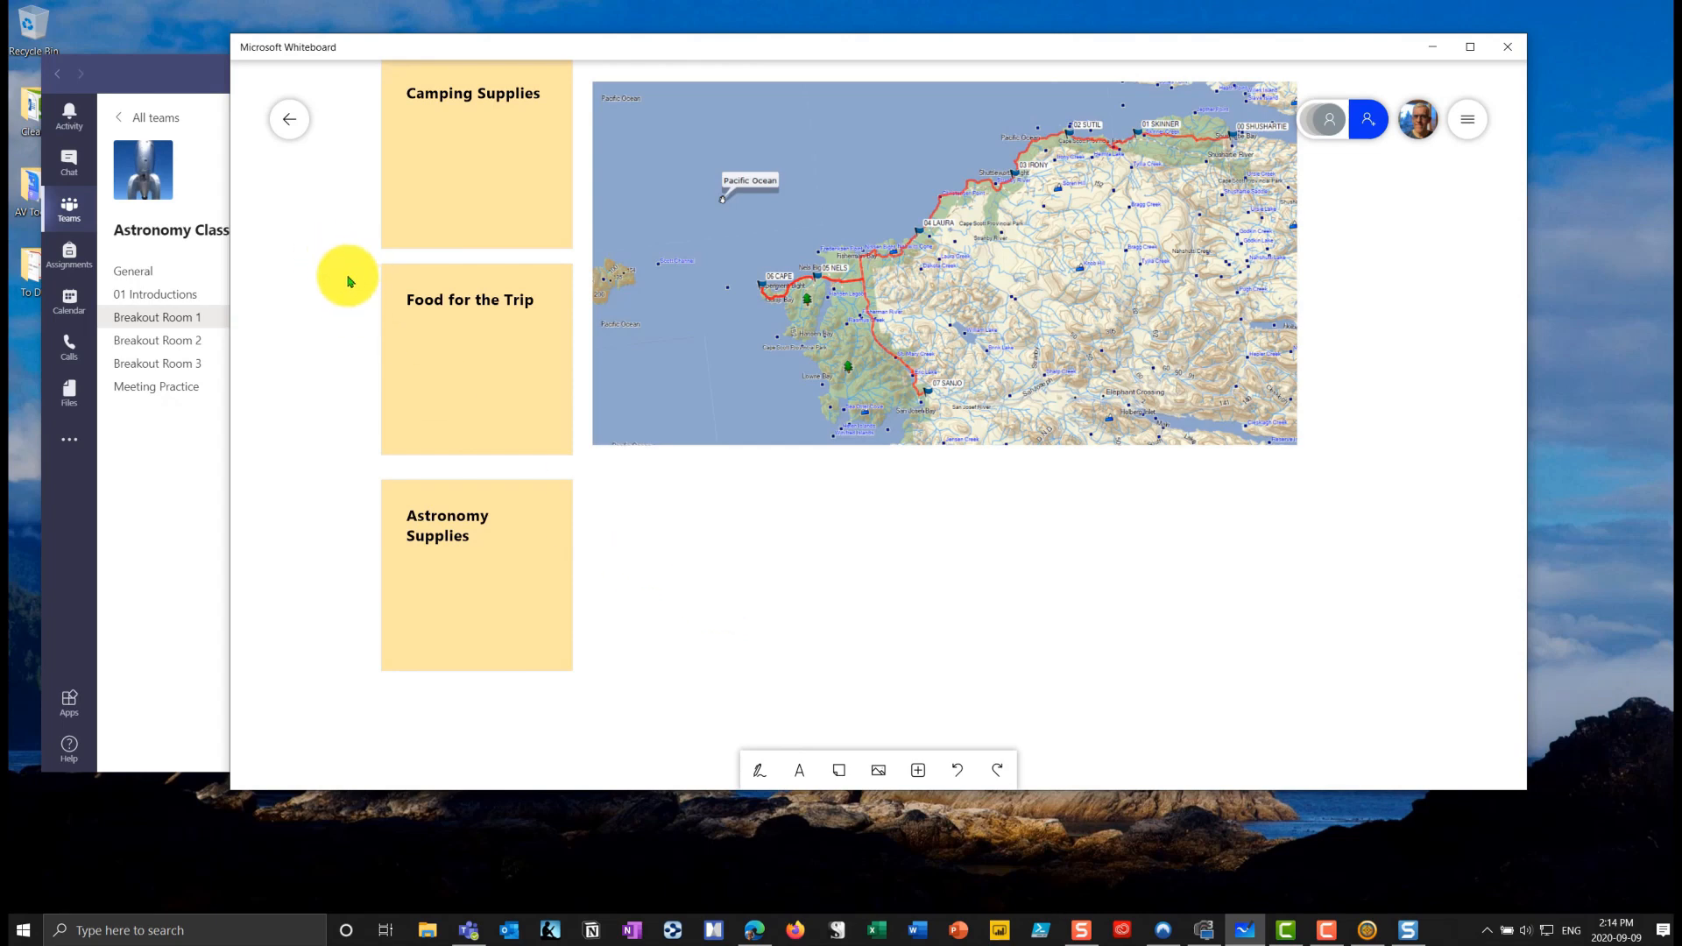
{"action": "mouse_move", "coordinate": [333, 223]}
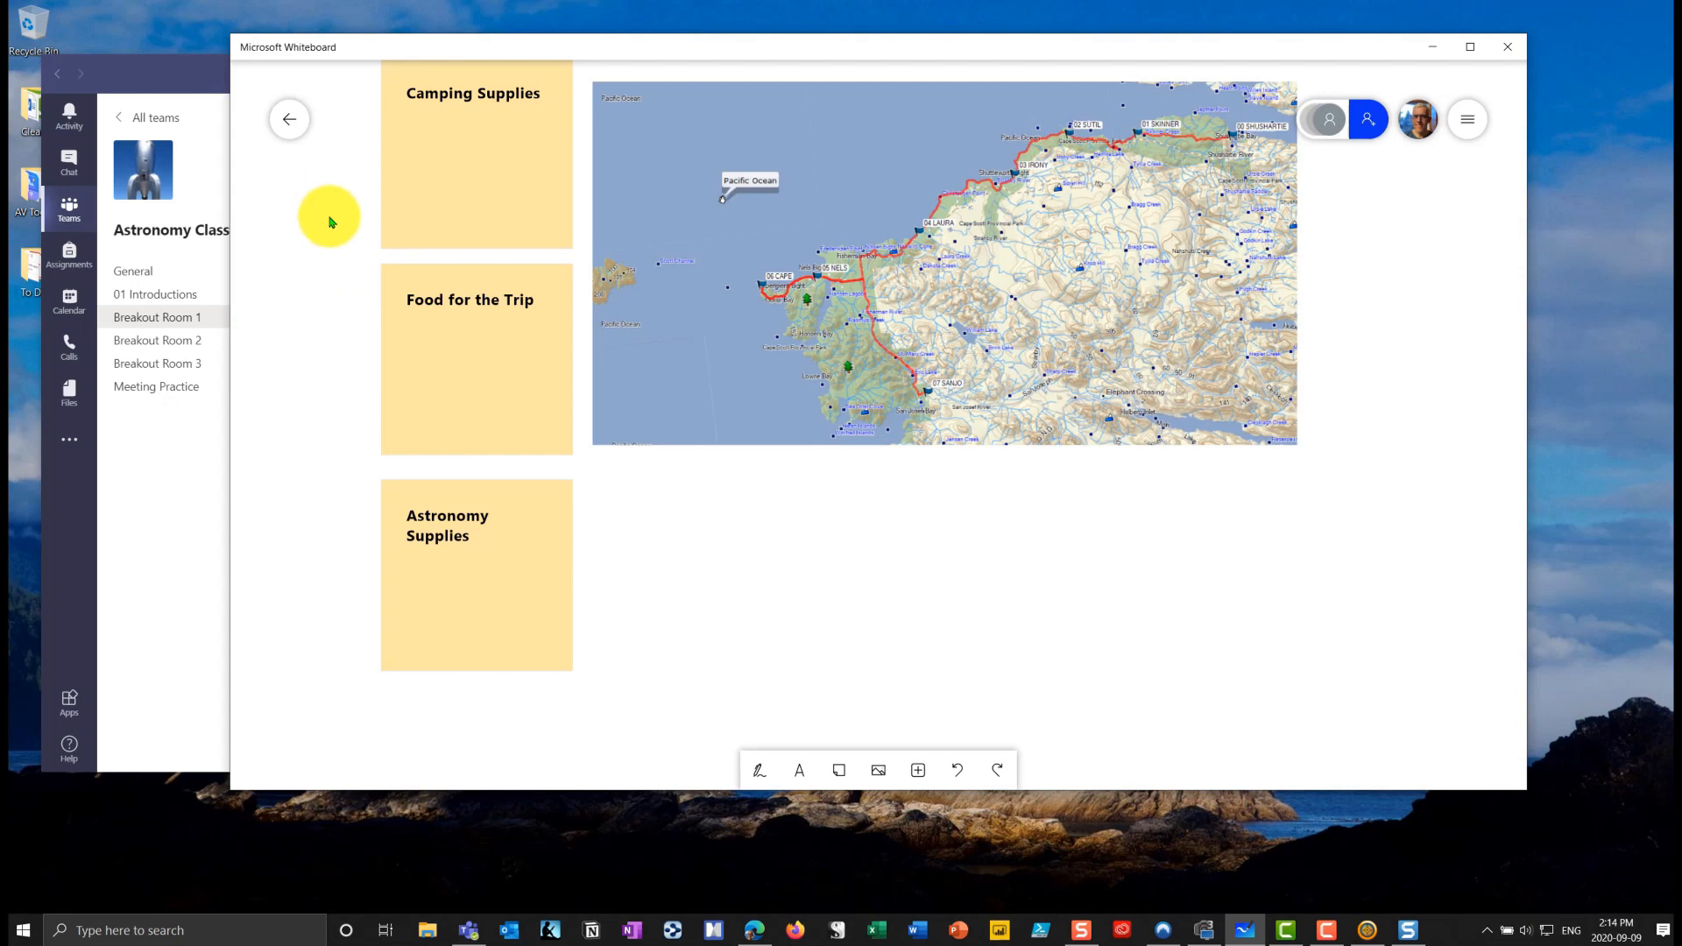
{"action": "mouse_move", "coordinate": [312, 215]}
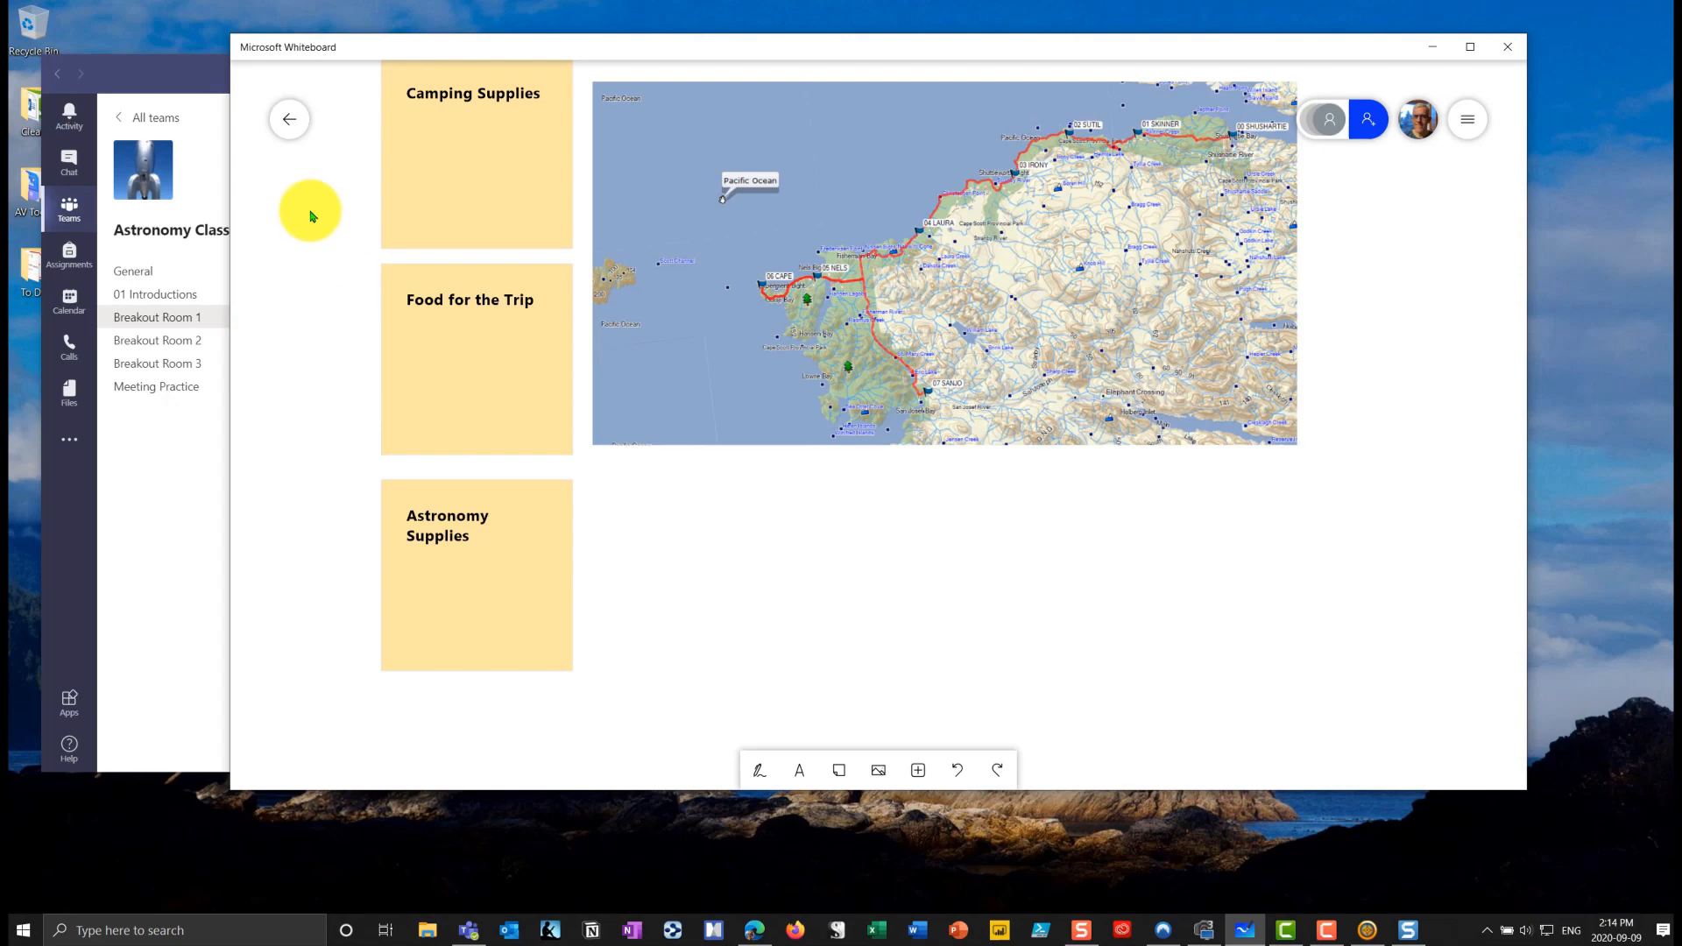
{"action": "left_click", "coordinate": [289, 119]}
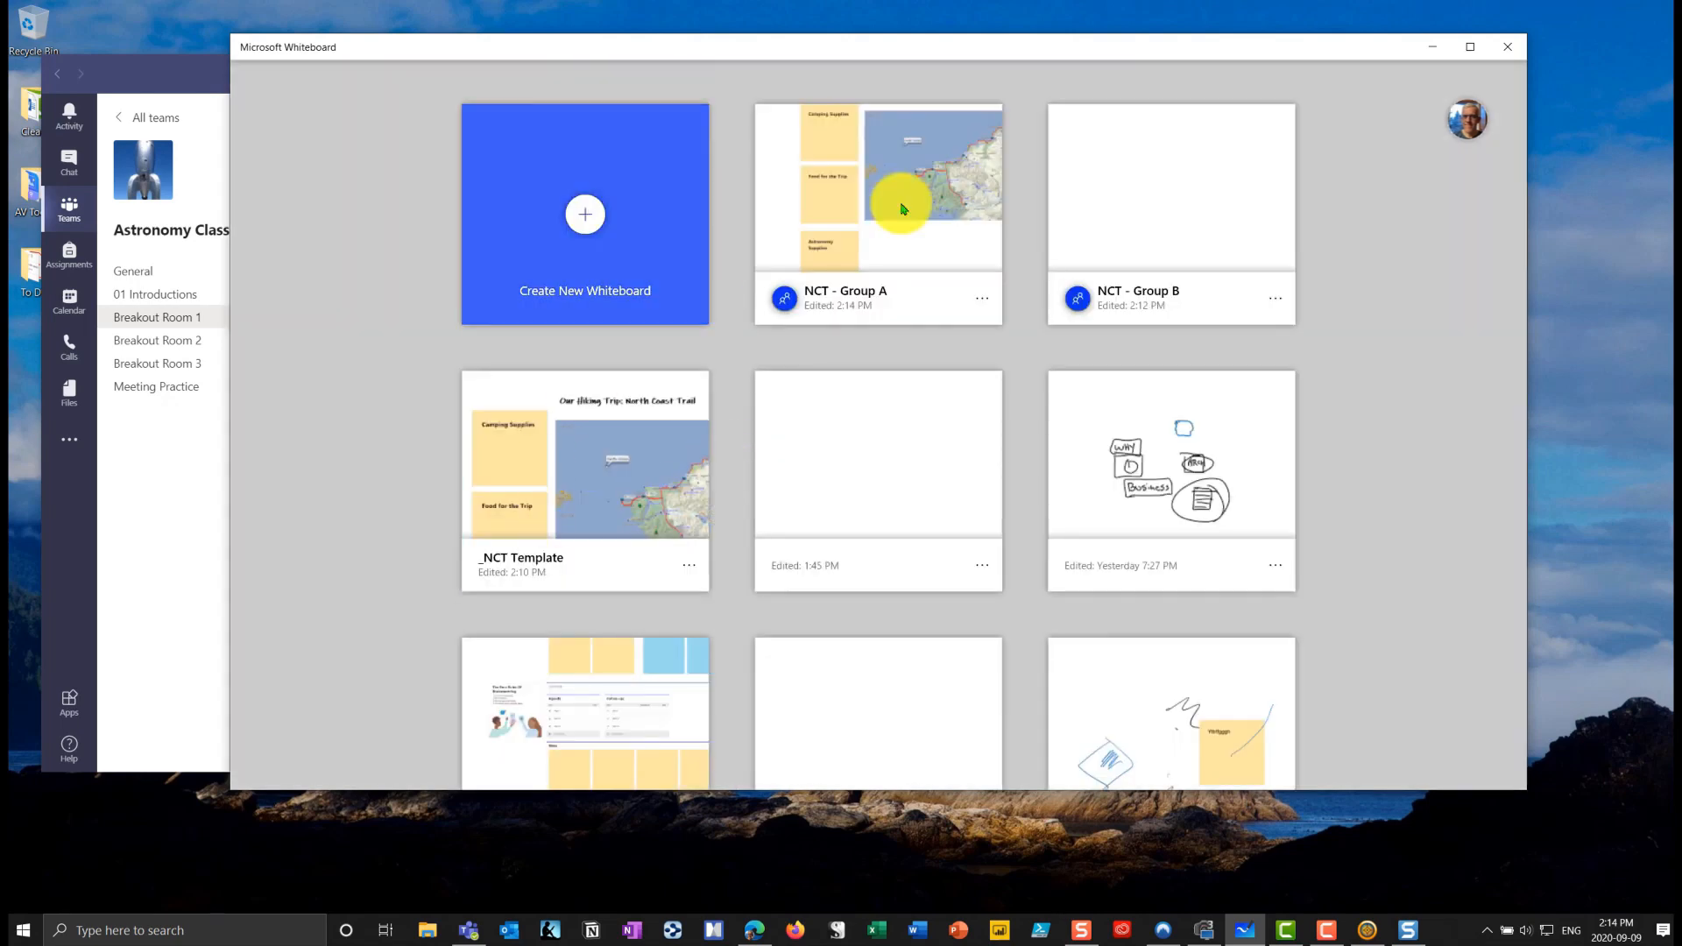
- View Breakout Room 2 in Teams, then add a new sticky note below the map's left side
{"action": "left_click", "coordinate": [1171, 190]}
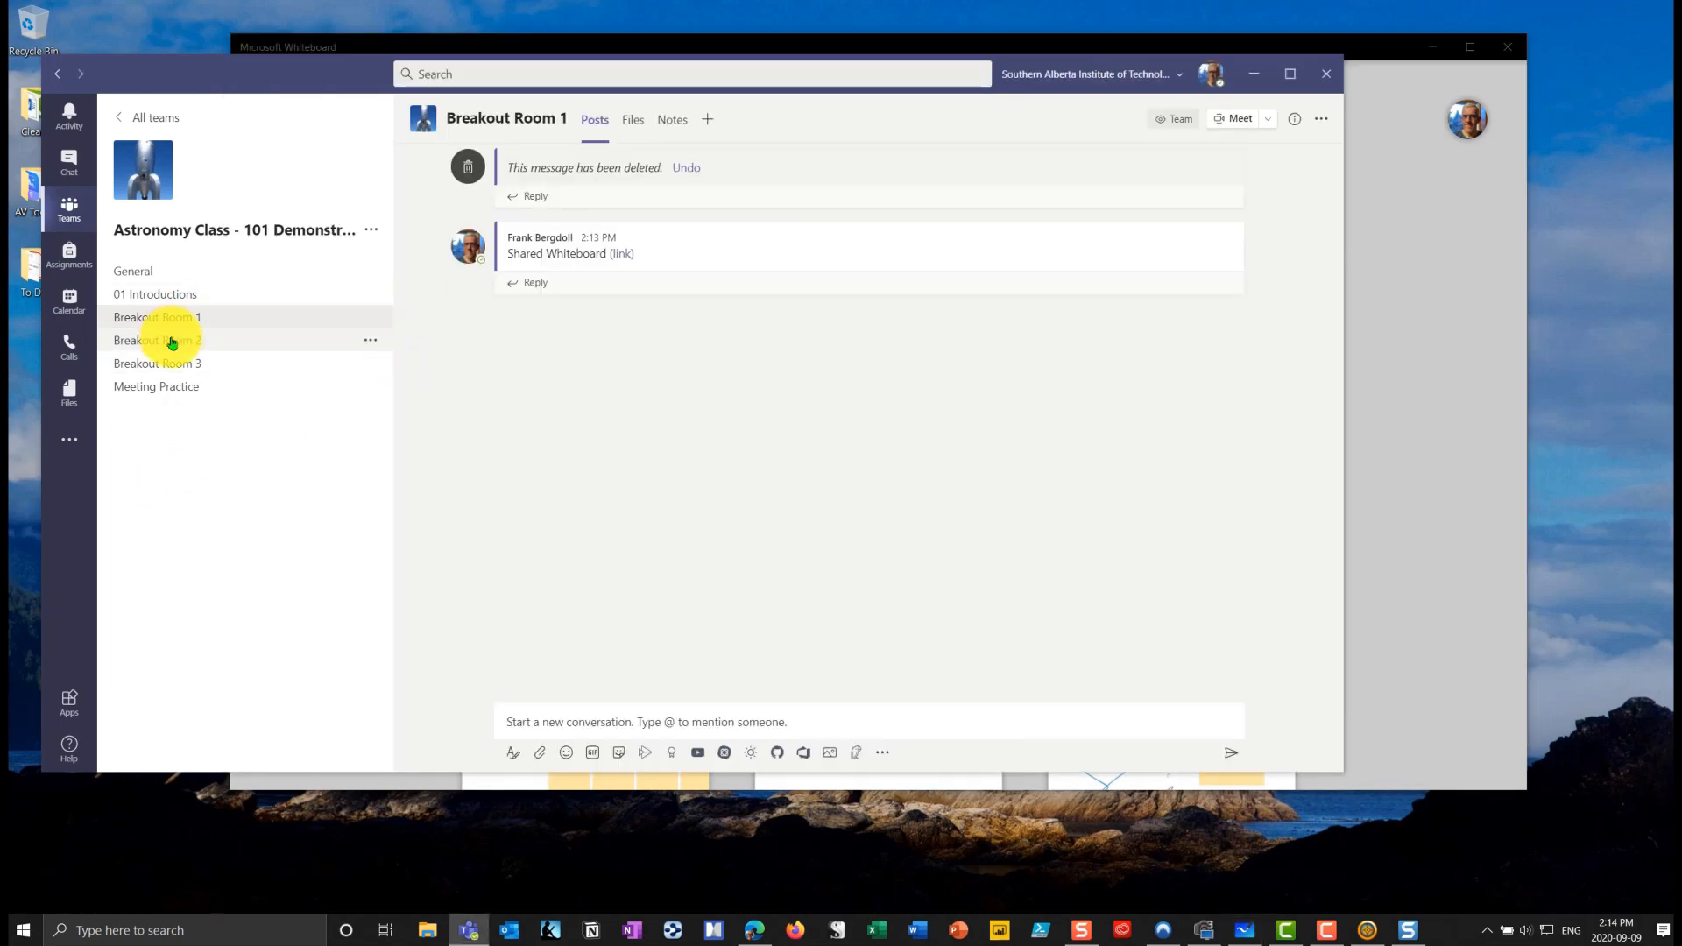
{"action": "left_click", "coordinate": [158, 340]}
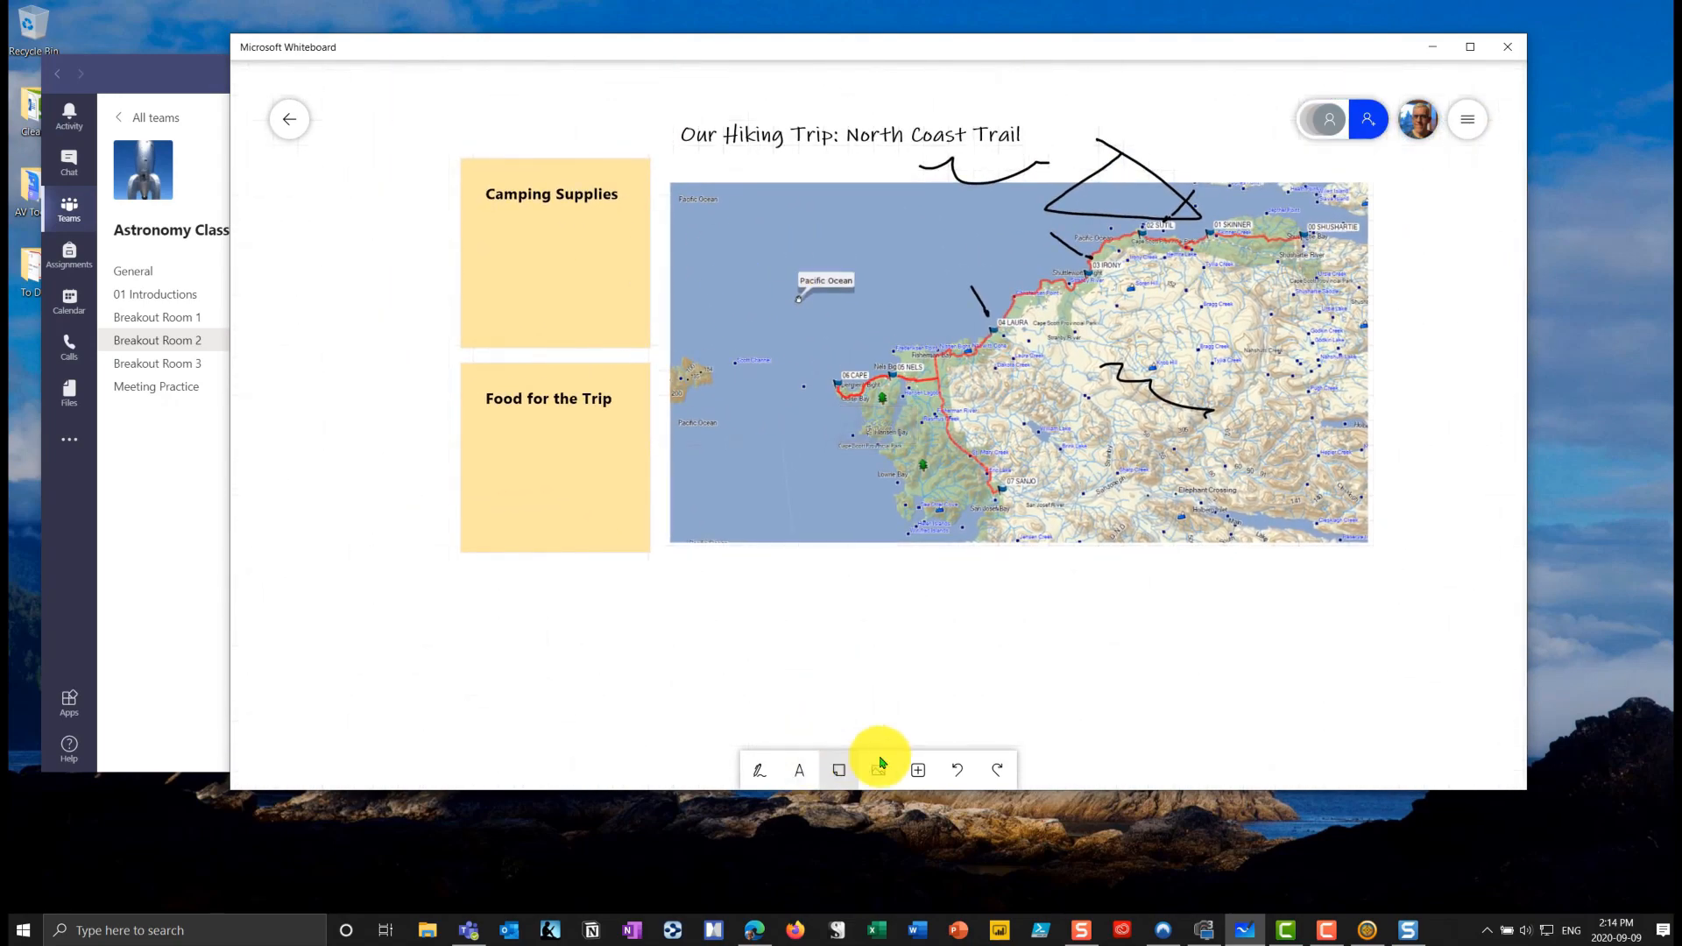
{"action": "left_click", "coordinate": [838, 771]}
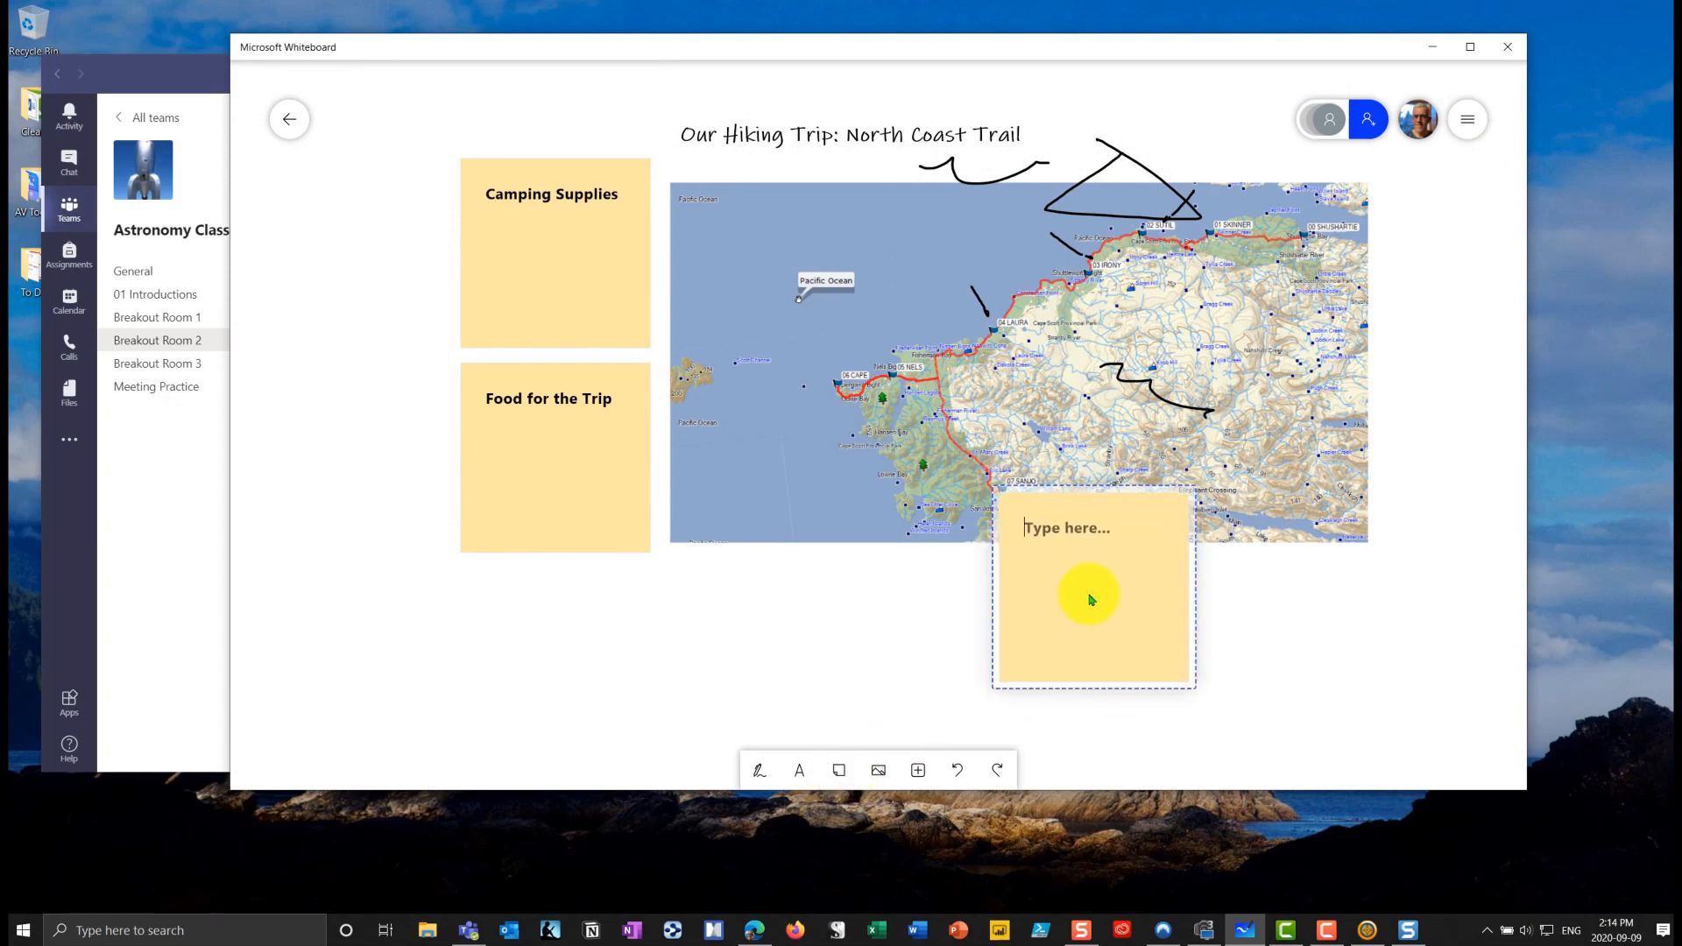
{"action": "left_click_drag", "start_coordinate": [1089, 599], "coordinate": [815, 526]}
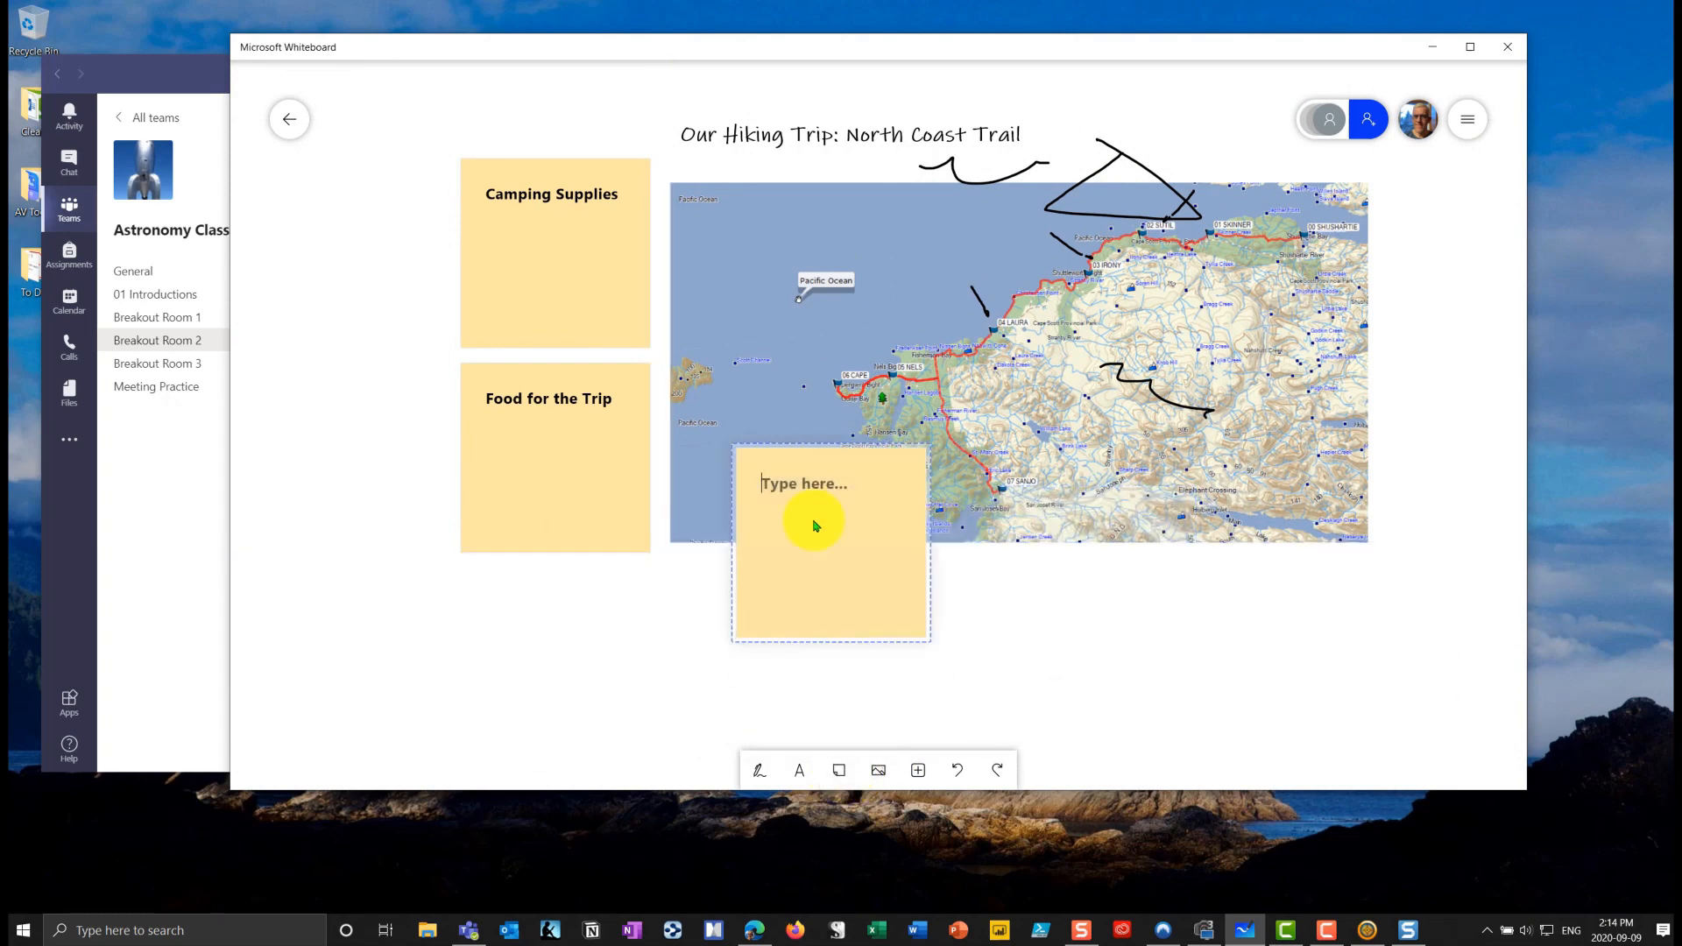
{"action": "left_click", "coordinate": [816, 526]}
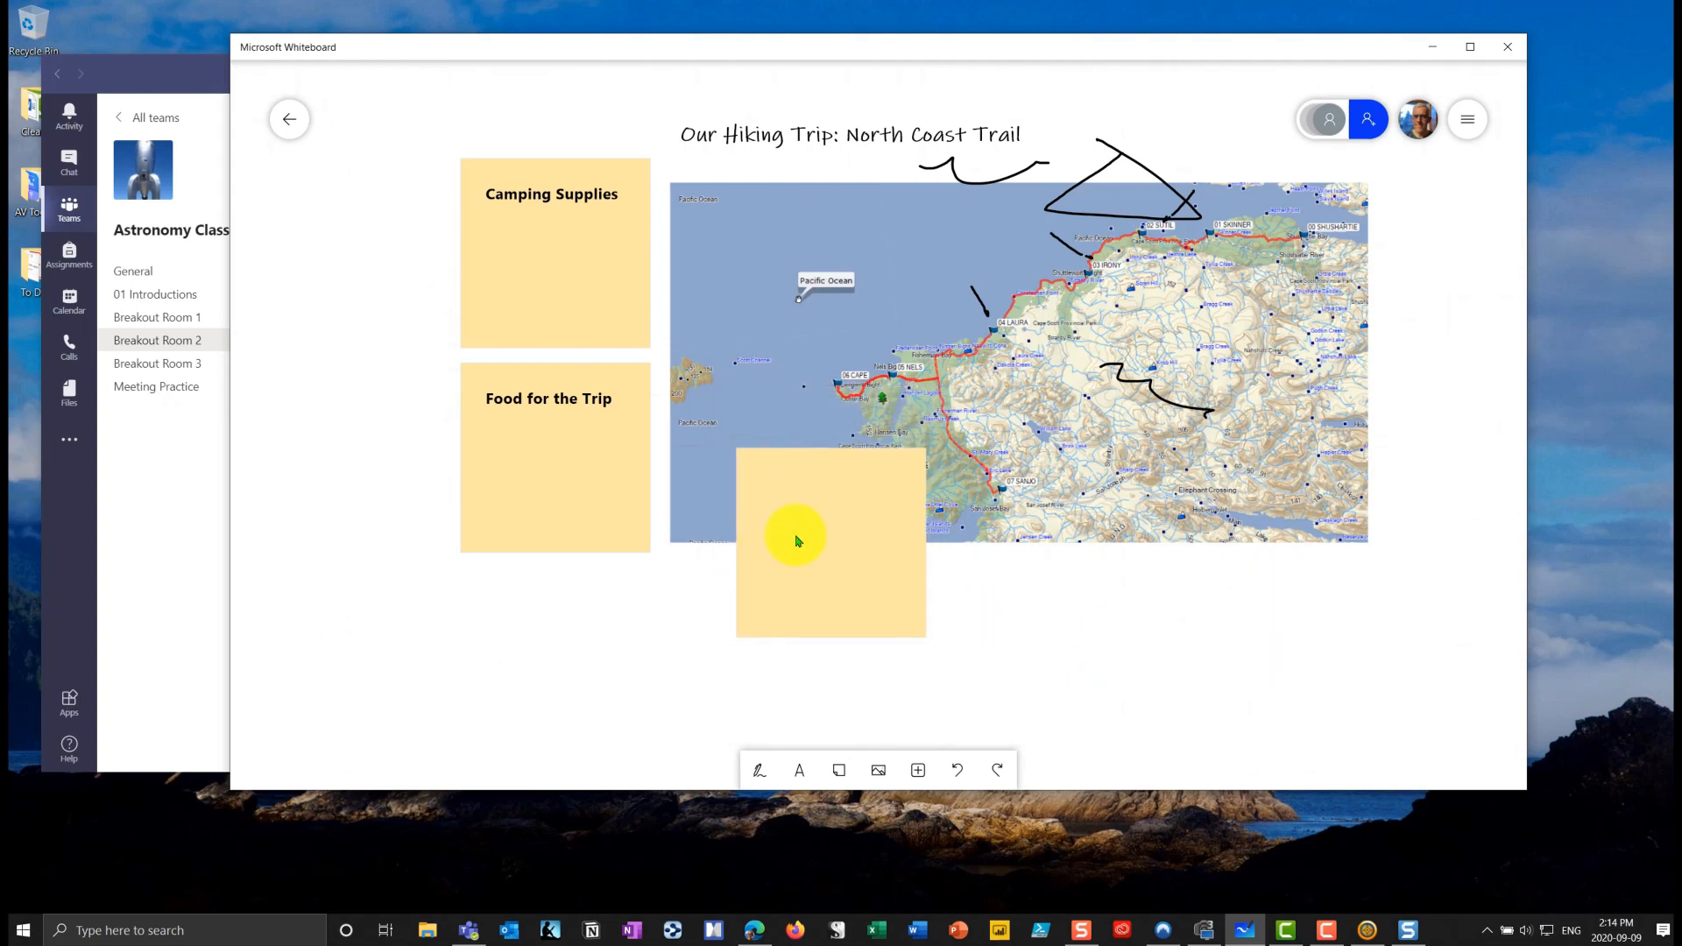
- Label the new sticky note GPS Equipment
{"action": "left_click", "coordinate": [797, 541]}
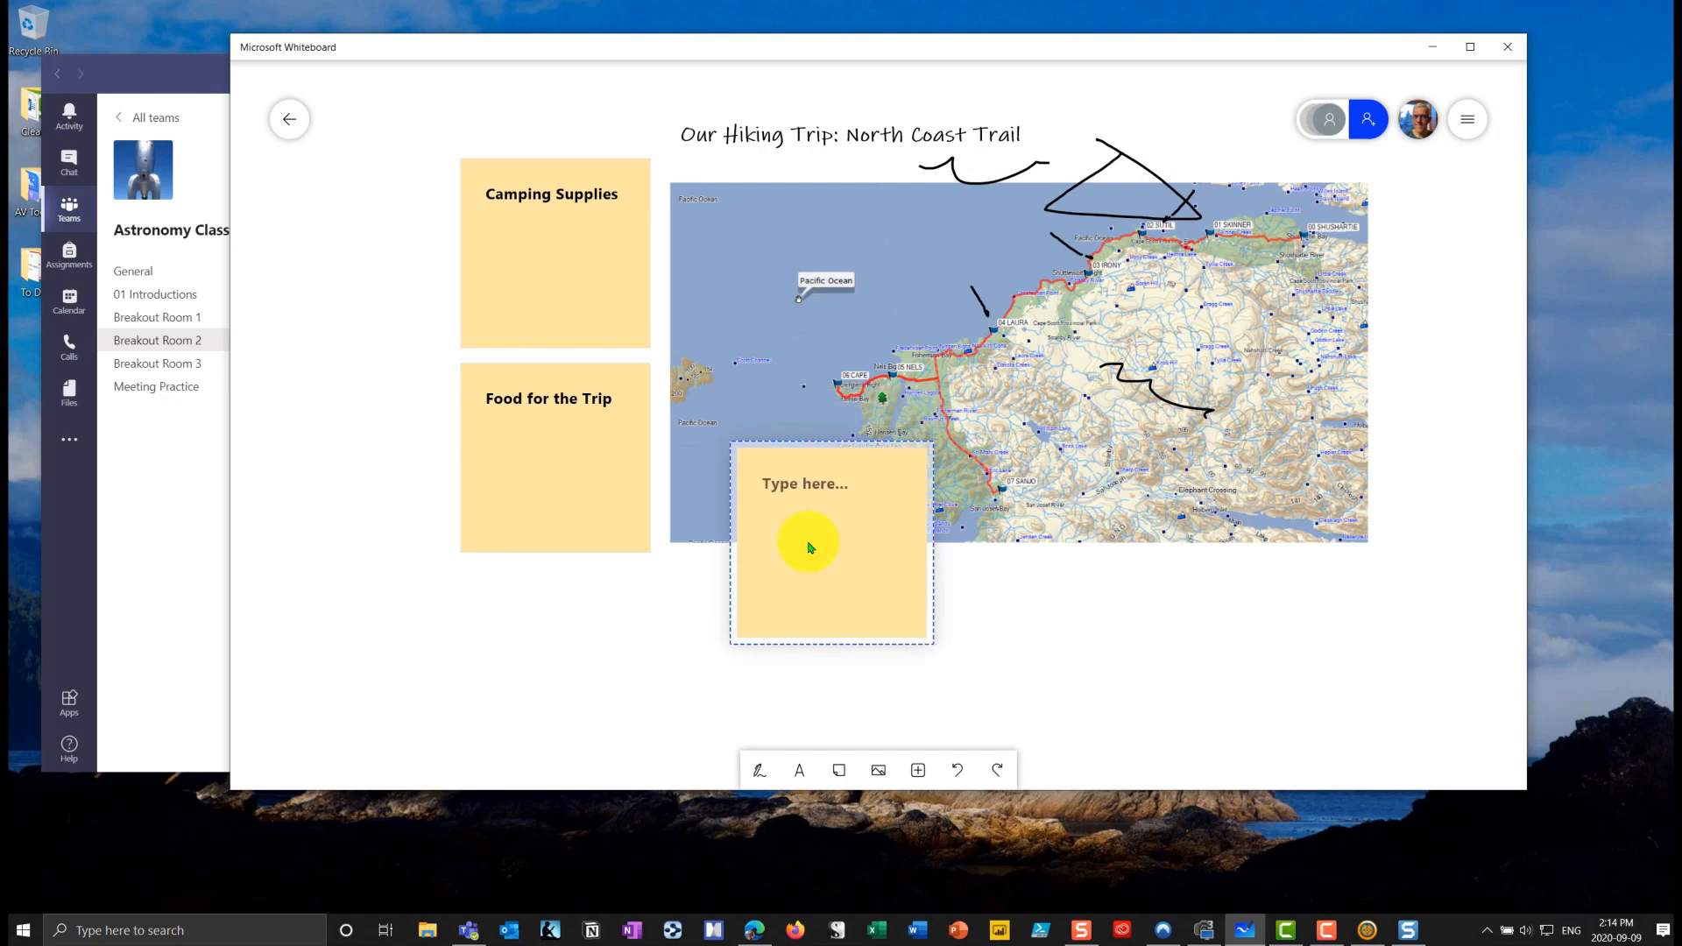
{"action": "type", "text": "GPS E"}
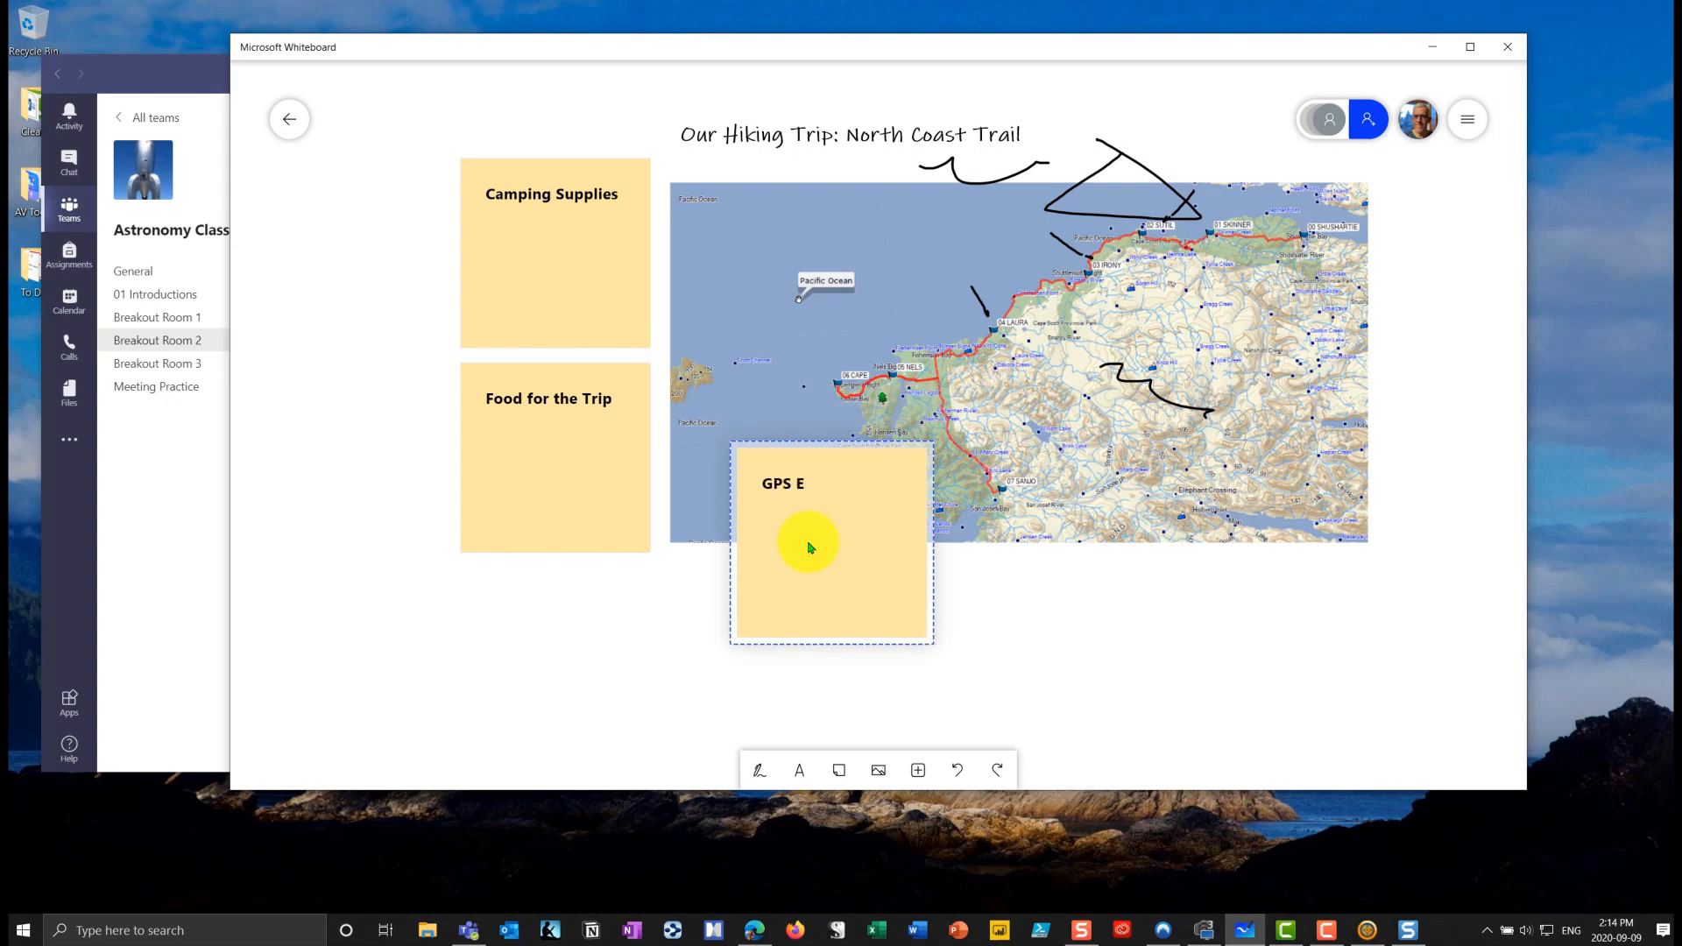
{"action": "type", "text": "quipment"}
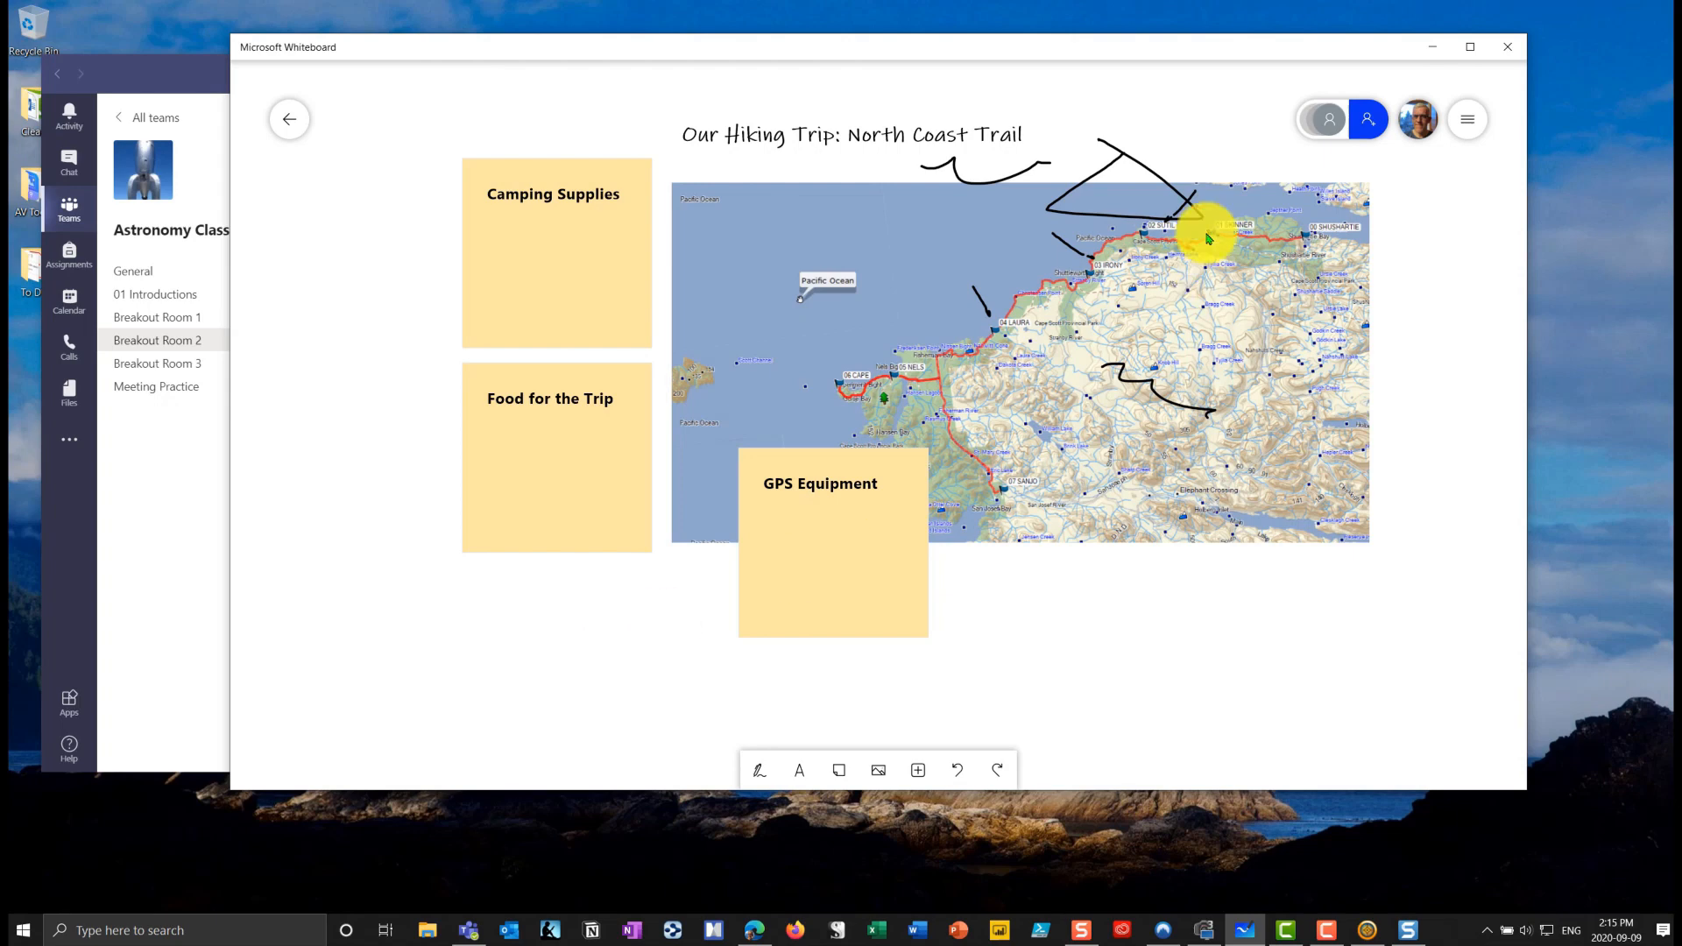
{"action": "mouse_move", "coordinate": [1097, 655]}
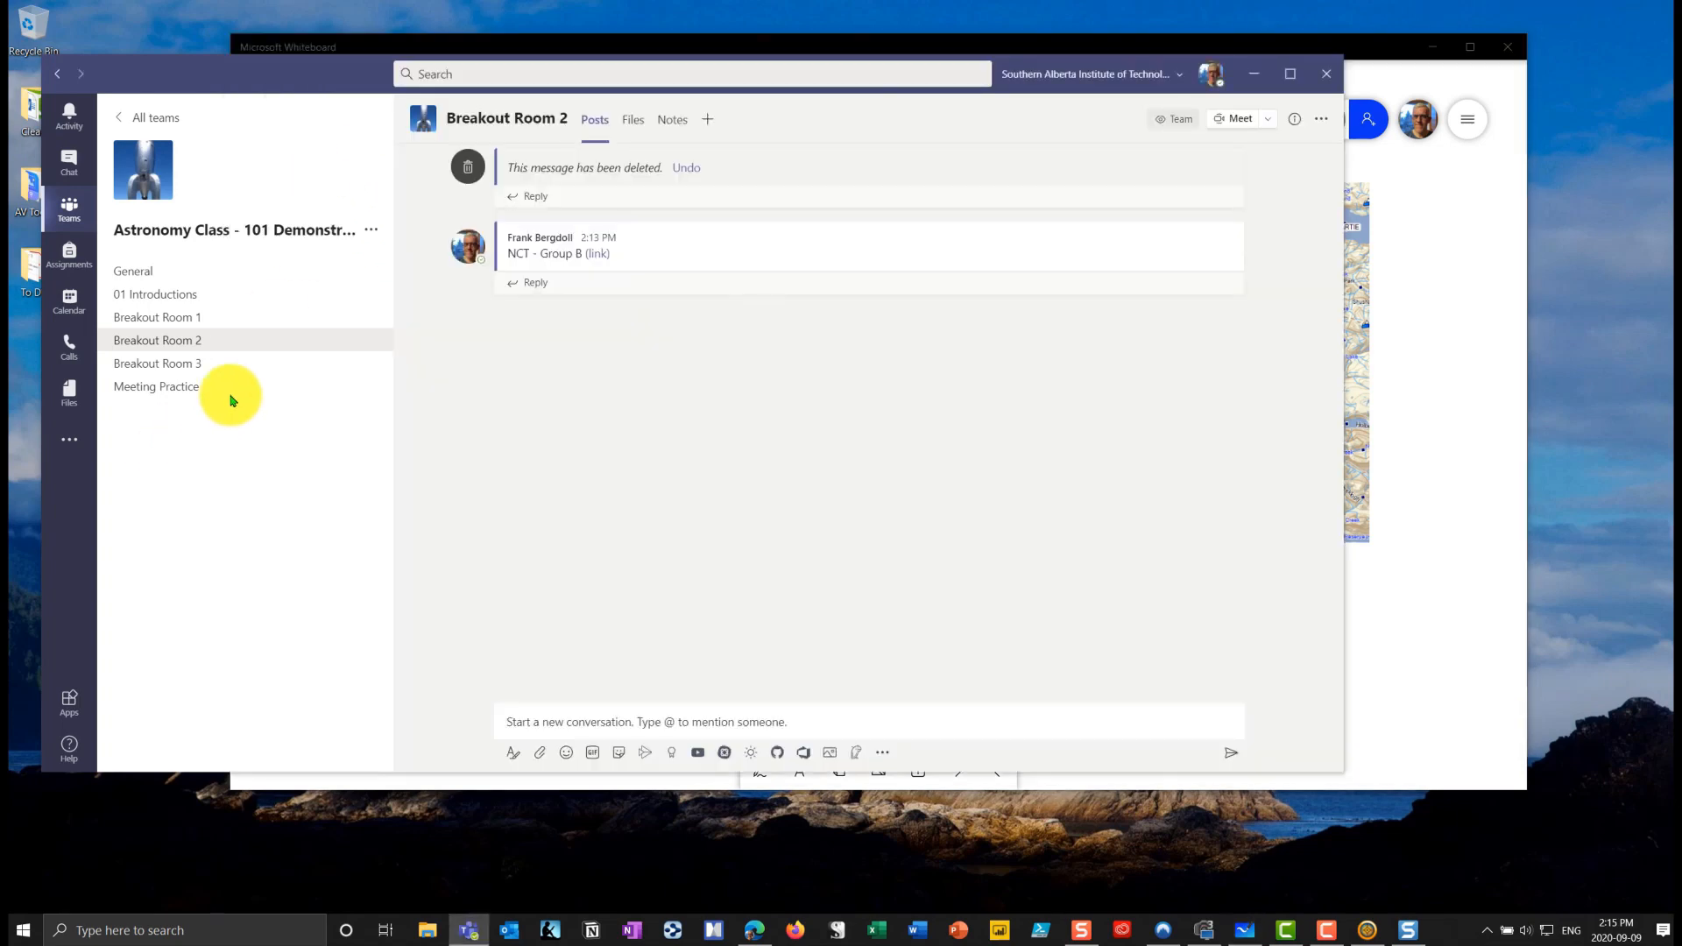
- Glance at Breakout Room 1, bring the trip board forward and return to the whiteboard gallery
{"action": "left_click", "coordinate": [158, 318]}
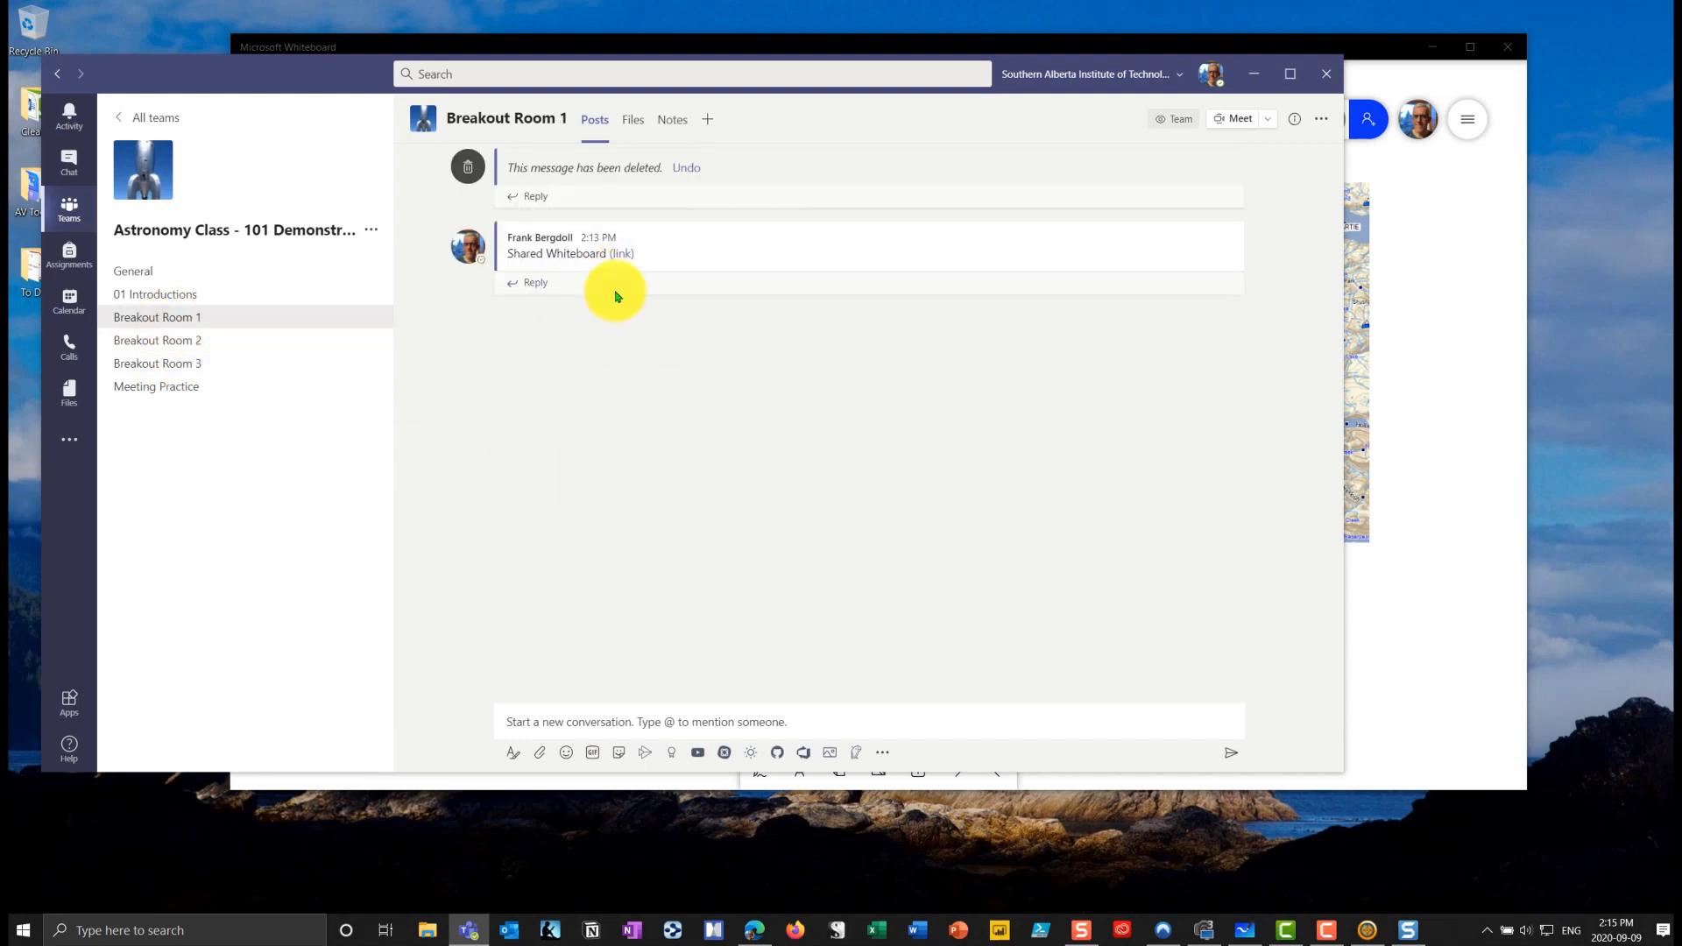
{"action": "left_click", "coordinate": [158, 340]}
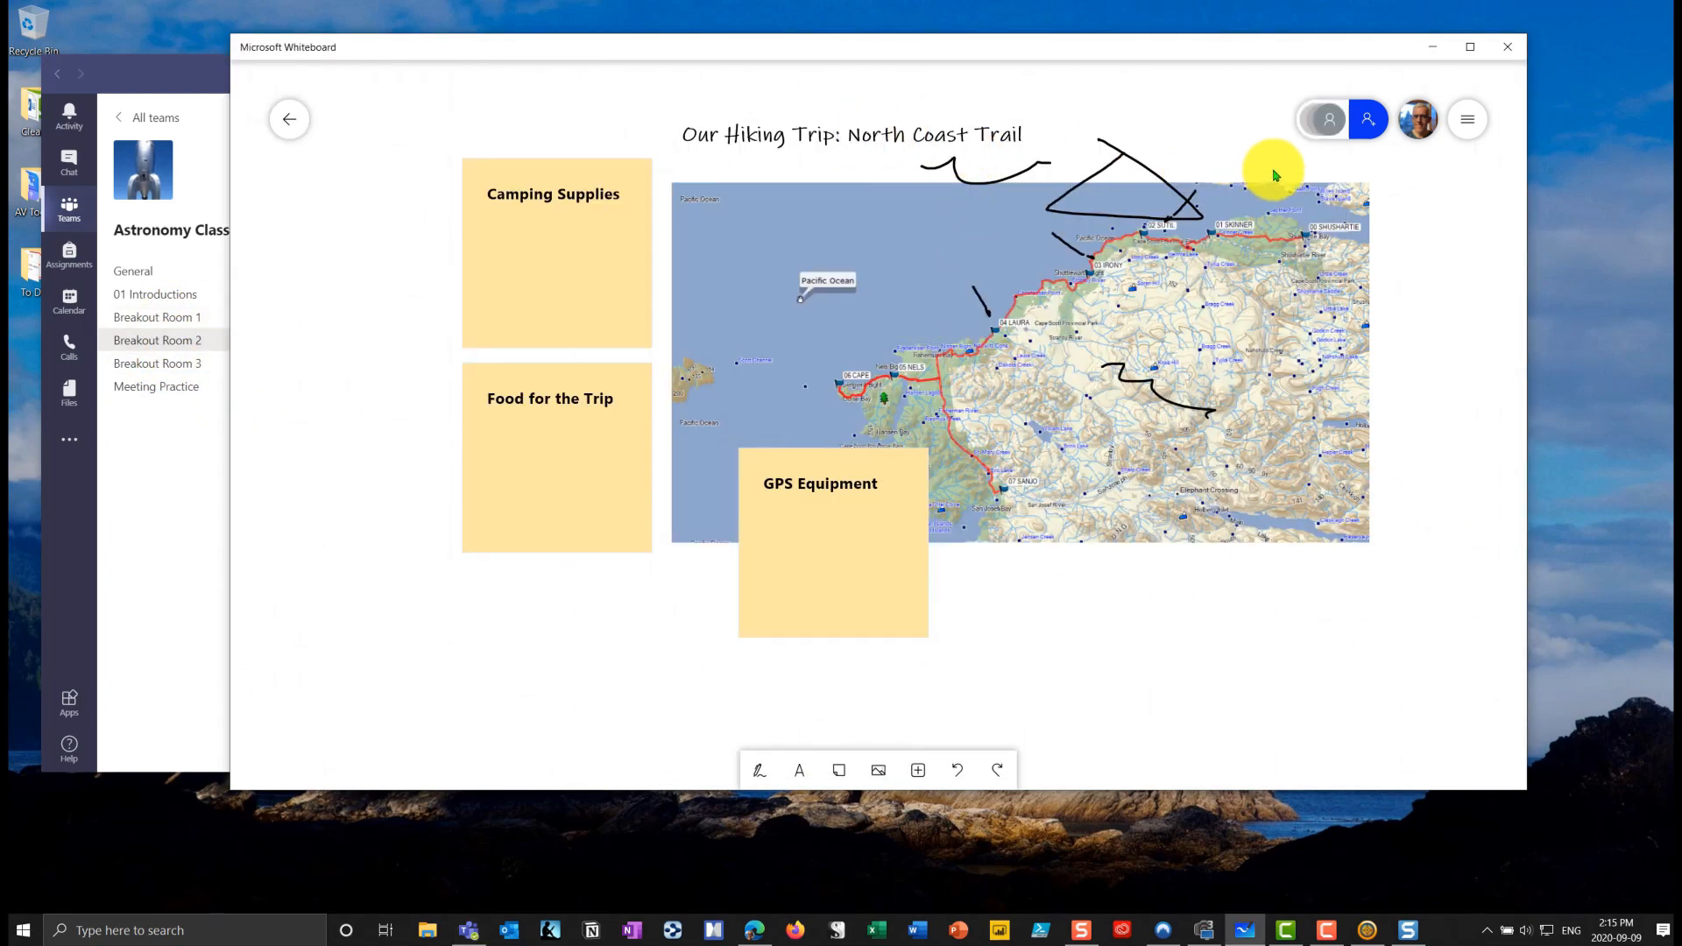
{"action": "mouse_move", "coordinate": [1314, 127]}
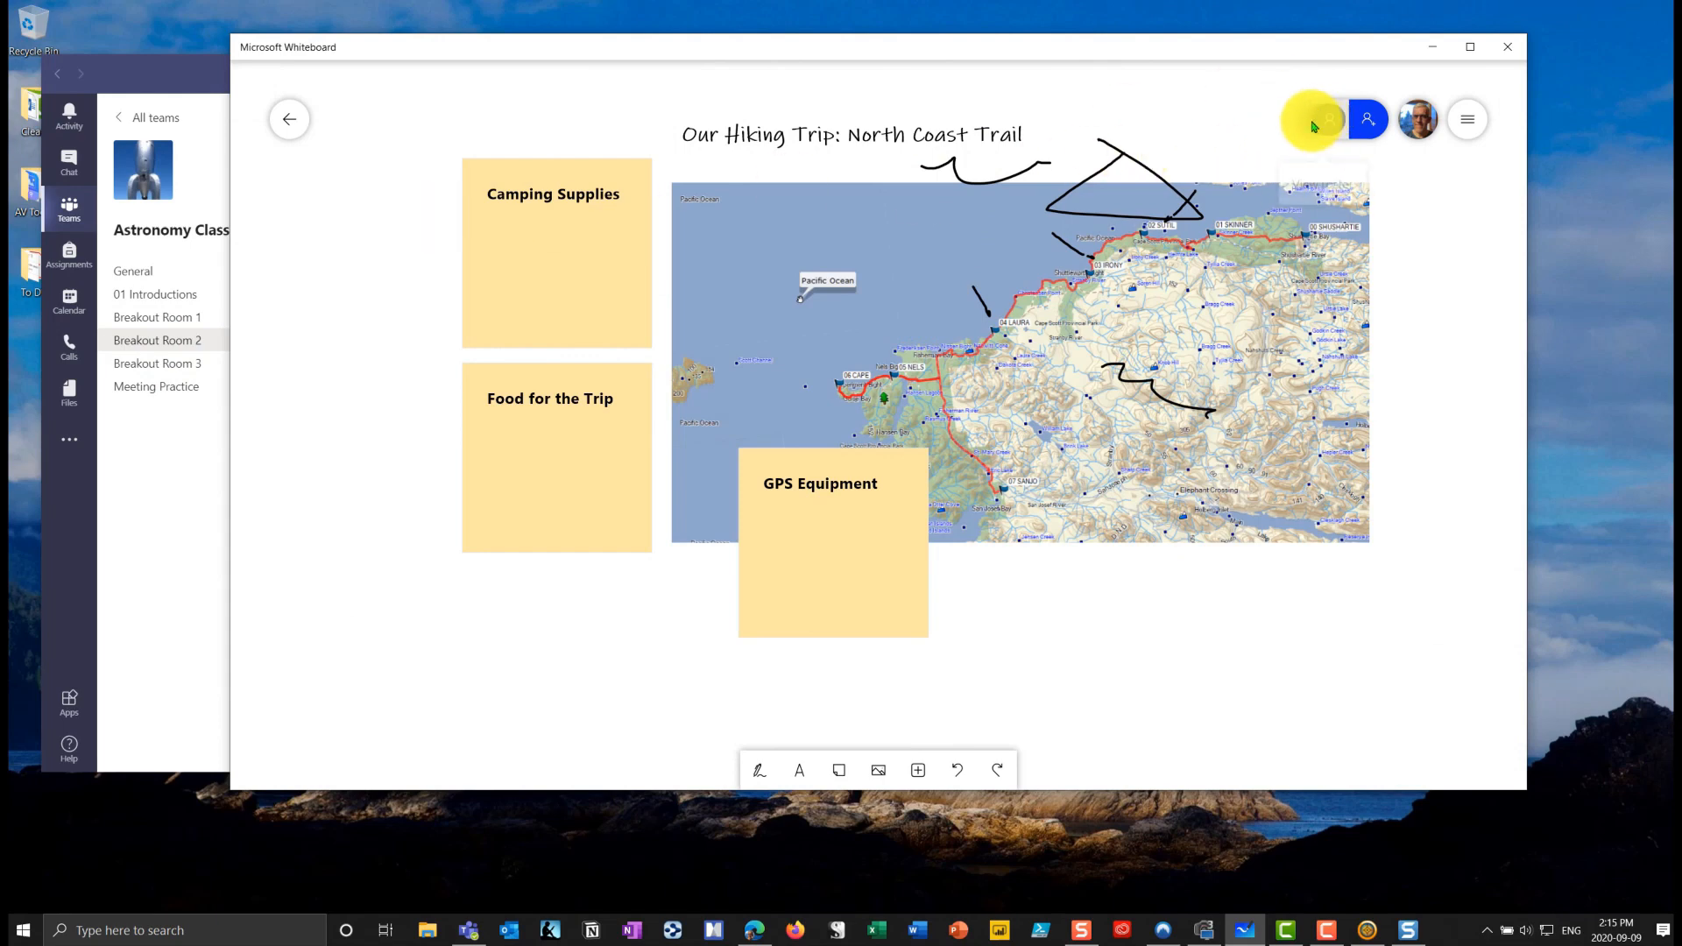
{"action": "mouse_move", "coordinate": [1325, 126]}
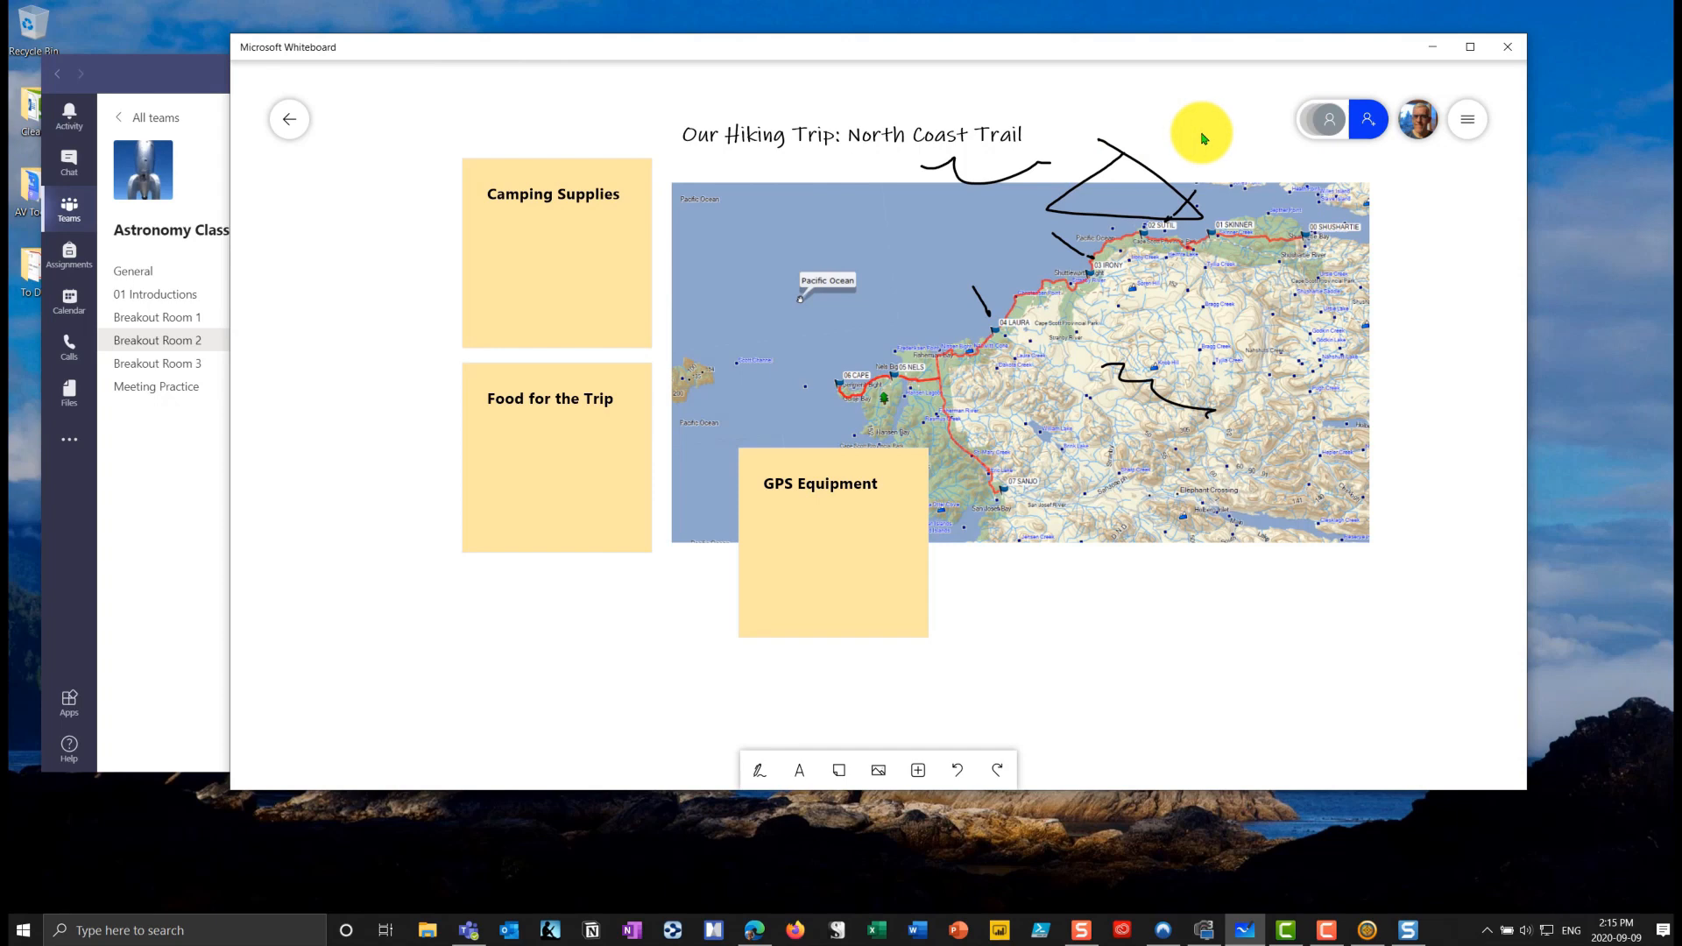
{"action": "mouse_move", "coordinate": [417, 287]}
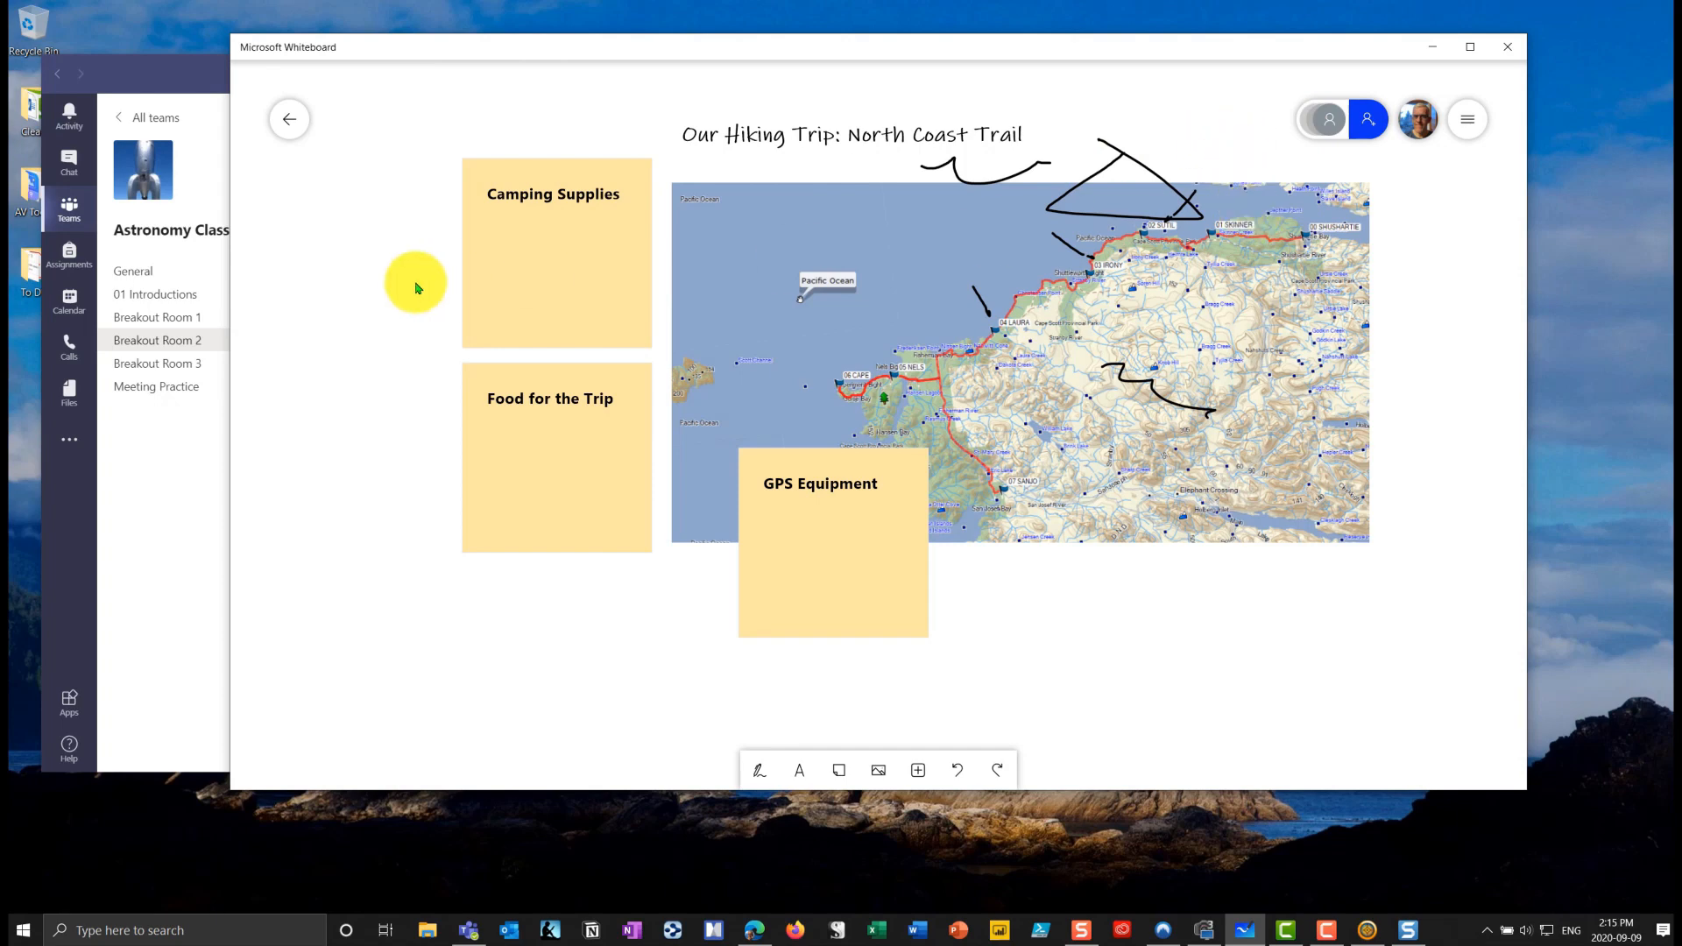
{"action": "left_click", "coordinate": [289, 120]}
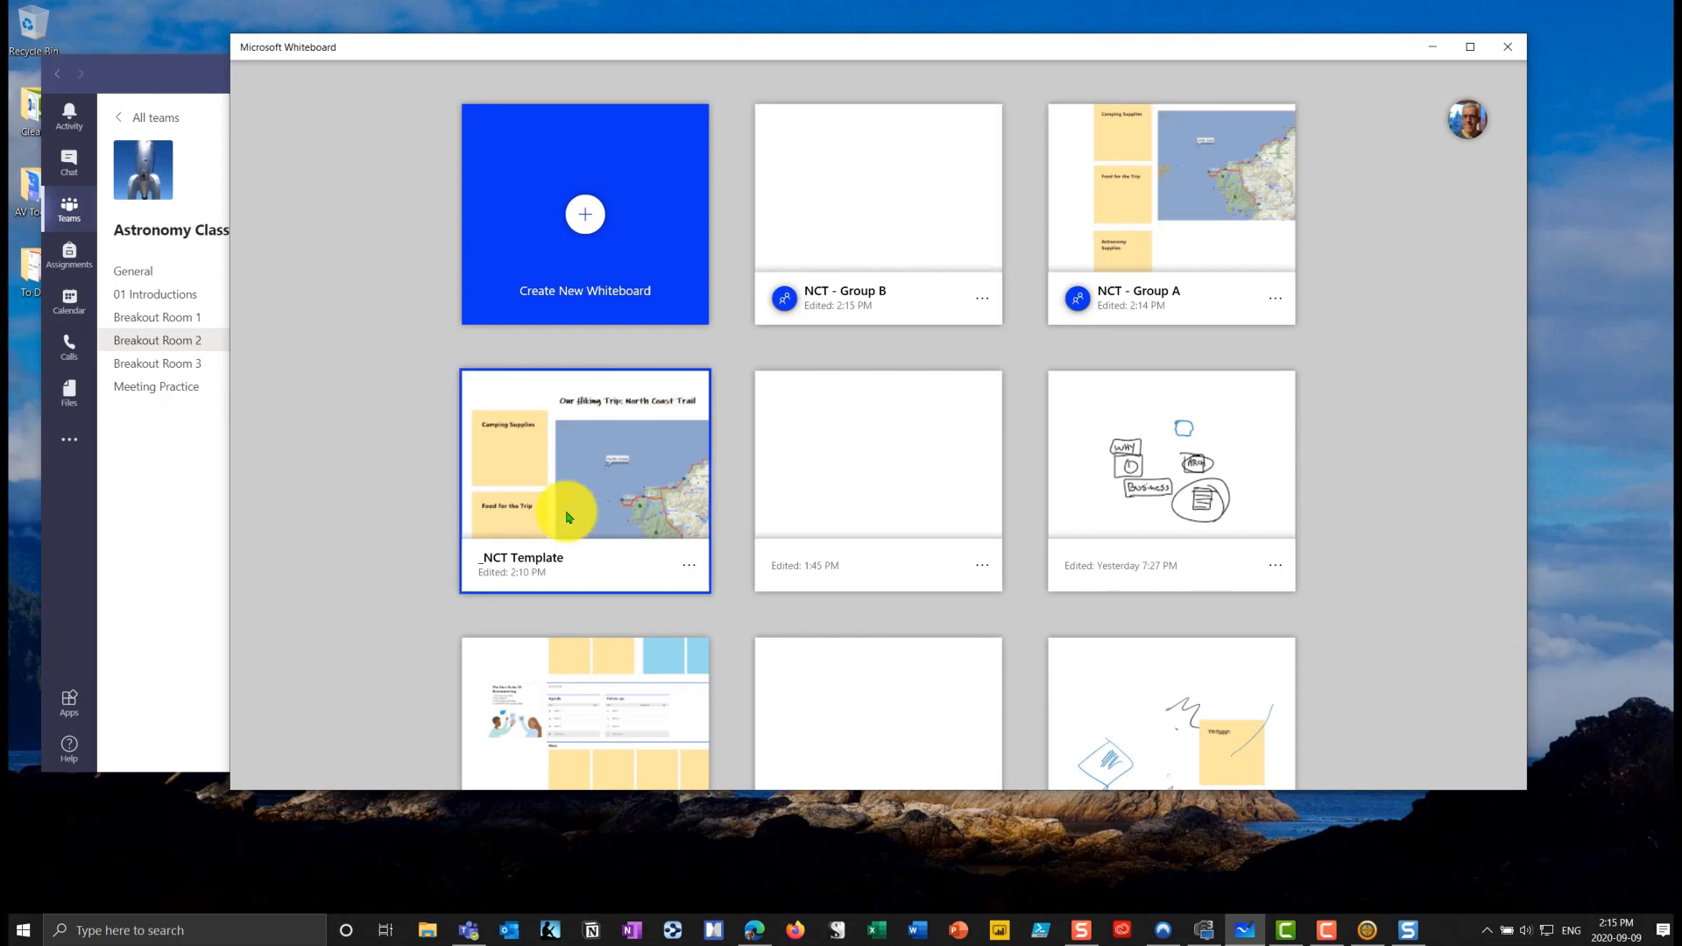
- Export NCT - Group A as a PNG named Group A Plan saved on the Desktop
{"action": "left_click", "coordinate": [1167, 212]}
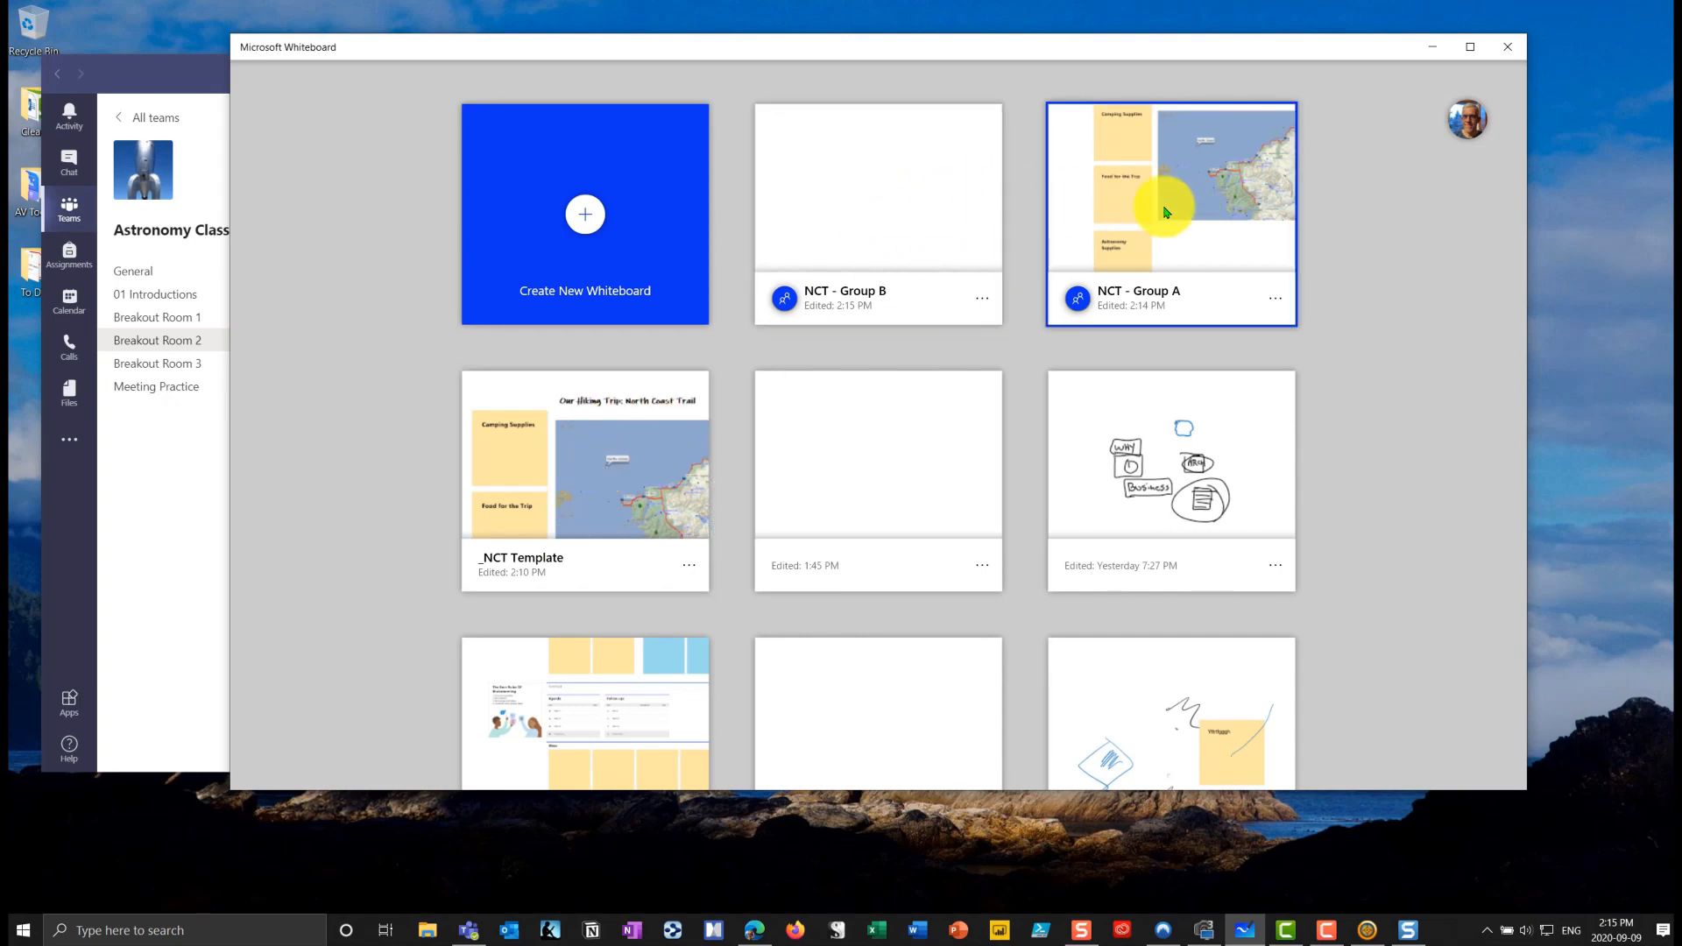
{"action": "left_click", "coordinate": [1275, 298]}
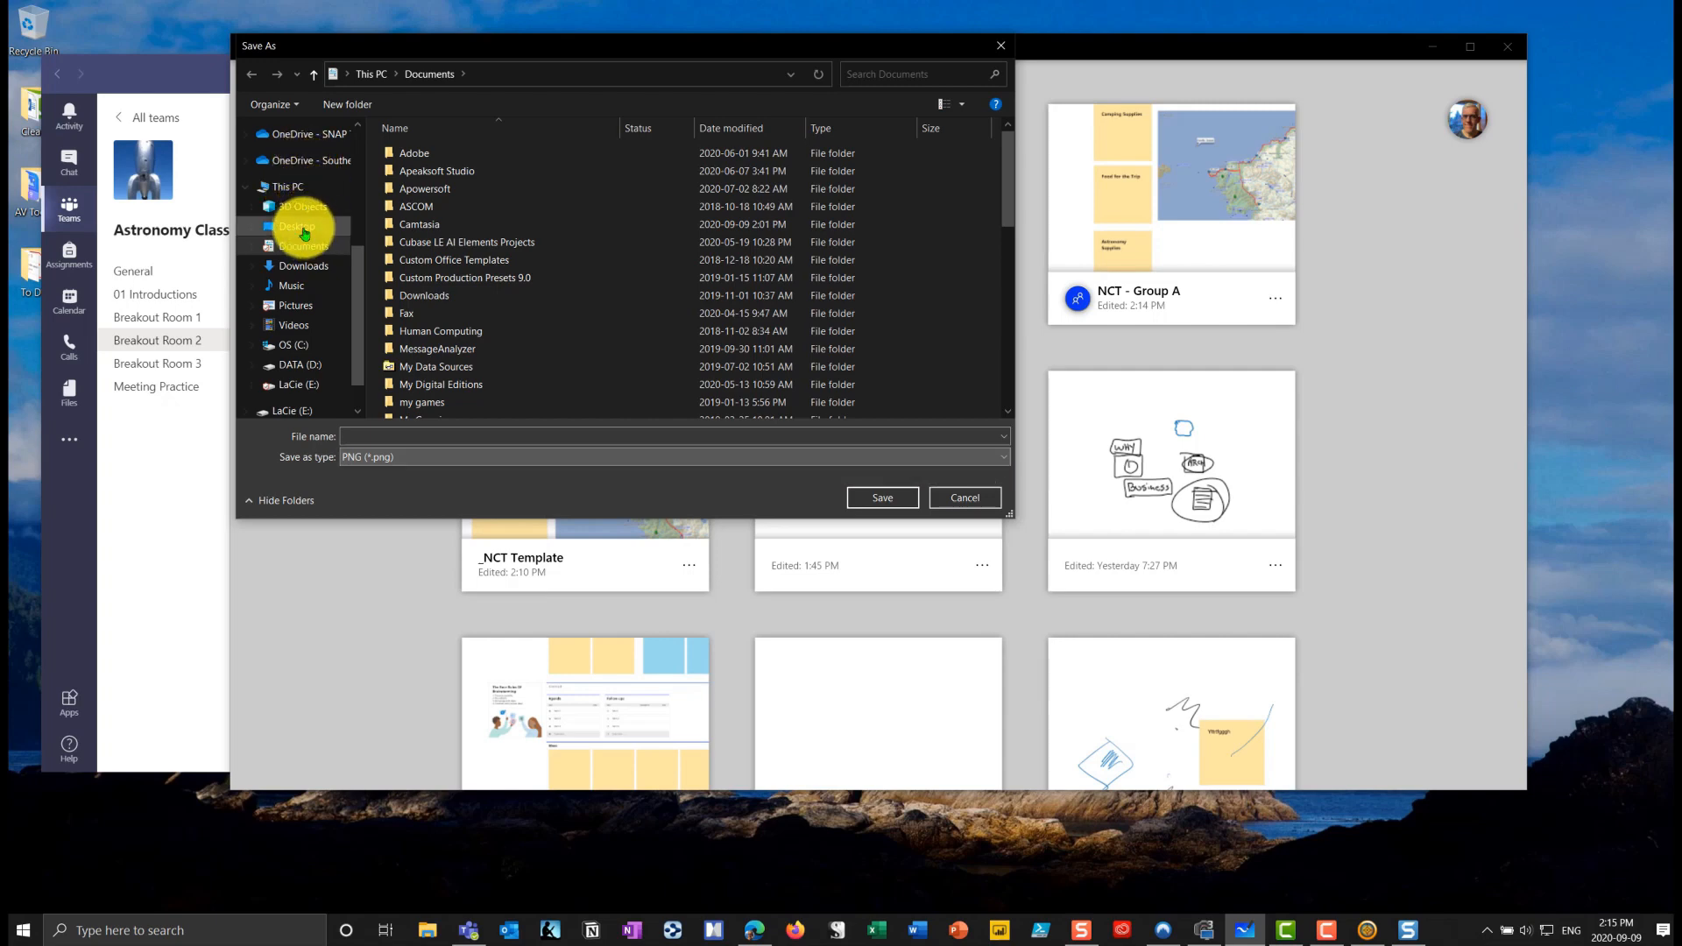
{"action": "left_click", "coordinate": [300, 226]}
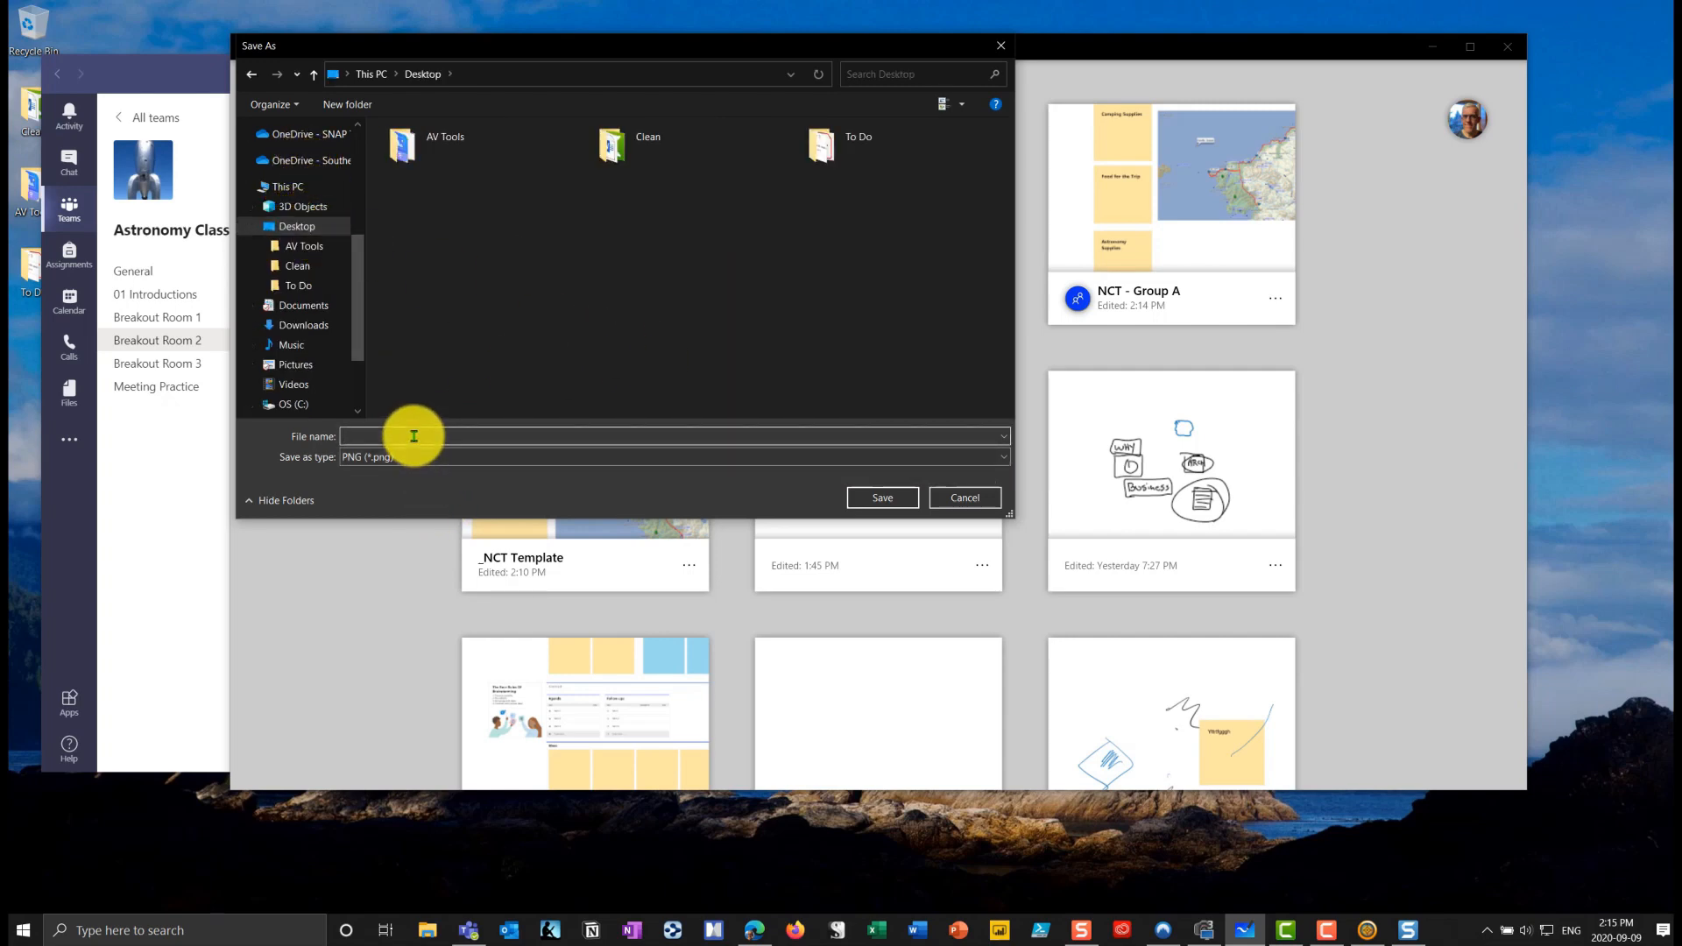
{"action": "type", "text": "Group A Plan"}
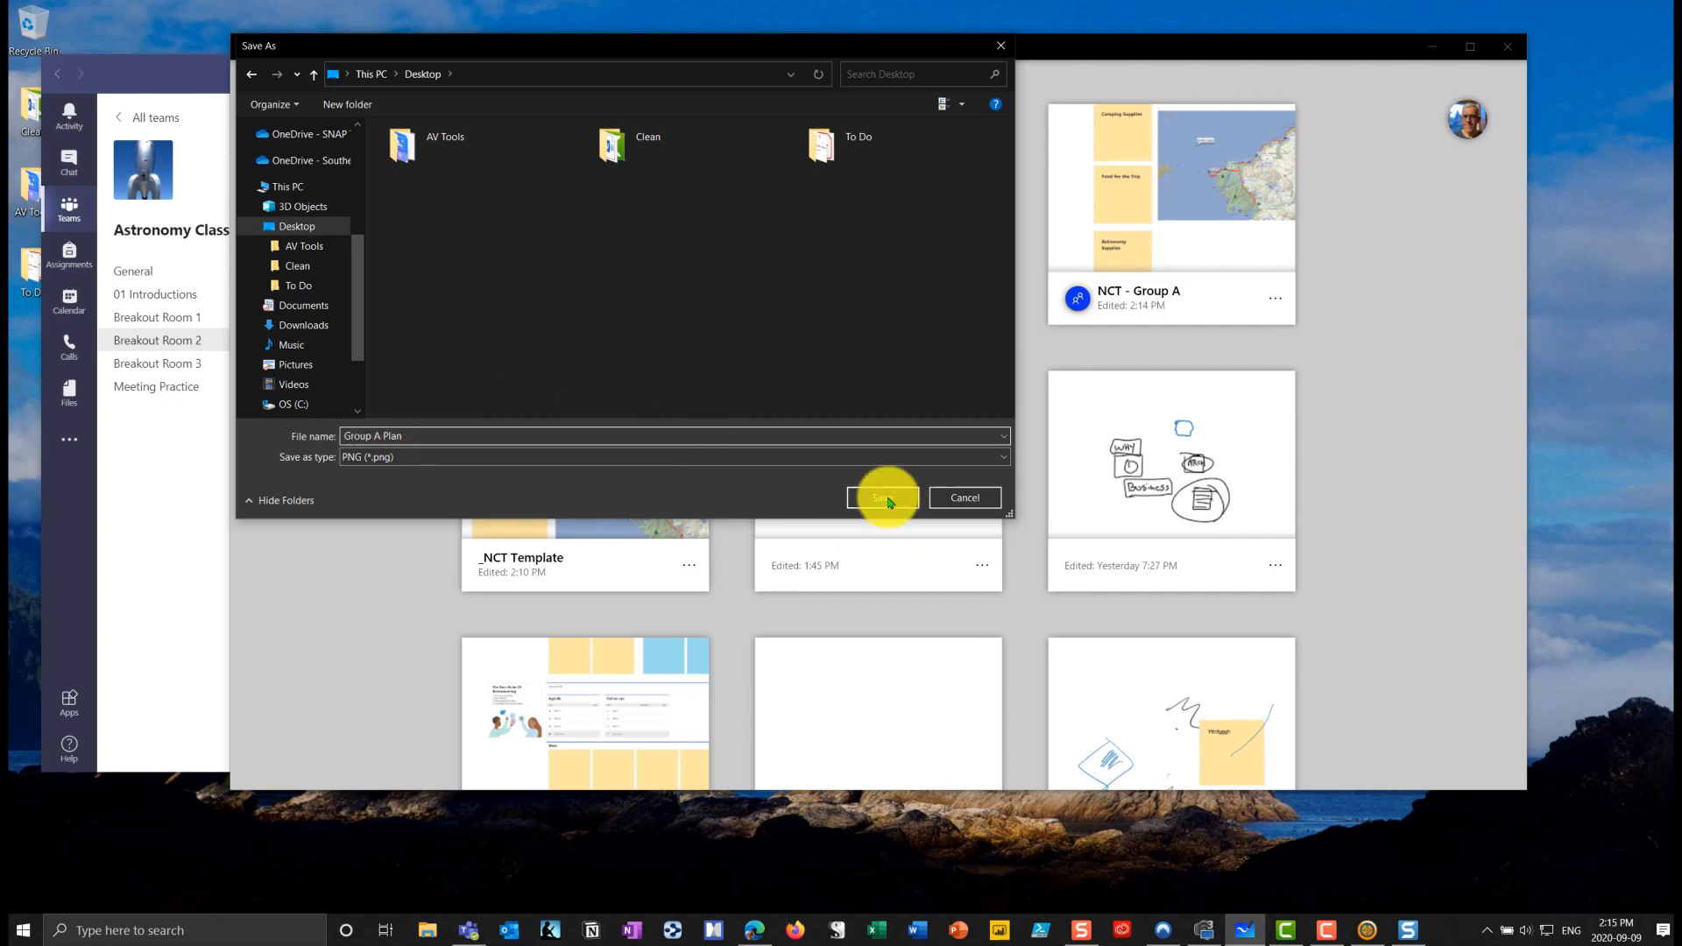
{"action": "left_click", "coordinate": [883, 498]}
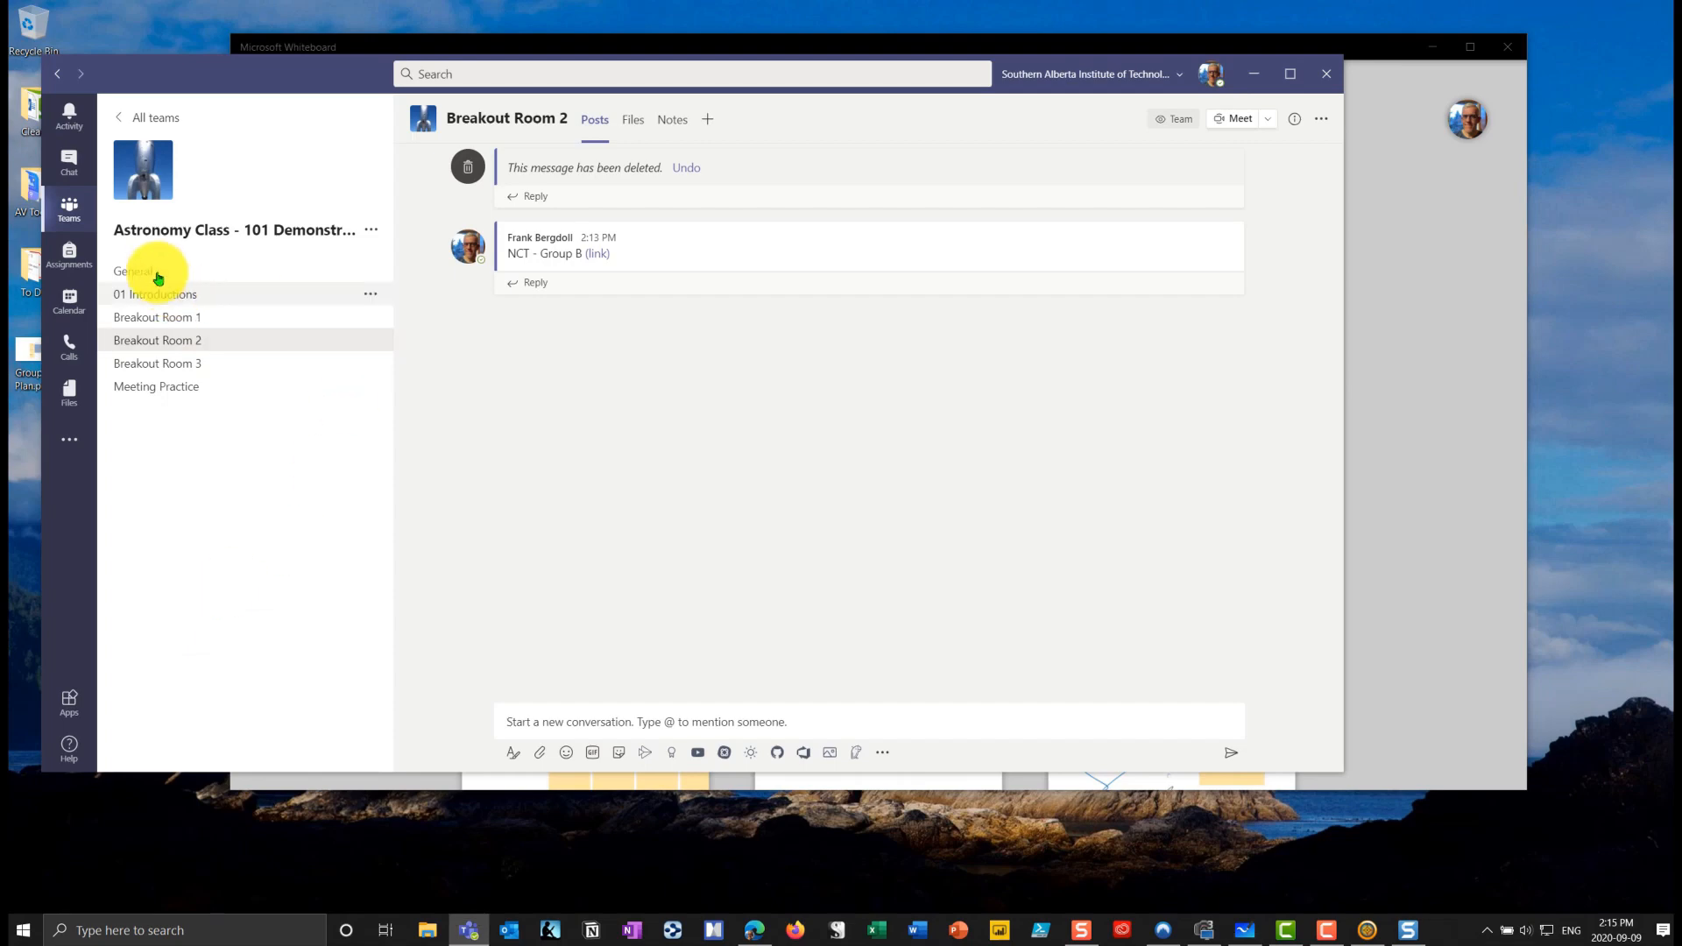
- Upload Group A Plan.png to the General channel's Files, then go to Breakout Room 1
{"action": "left_click", "coordinate": [133, 270]}
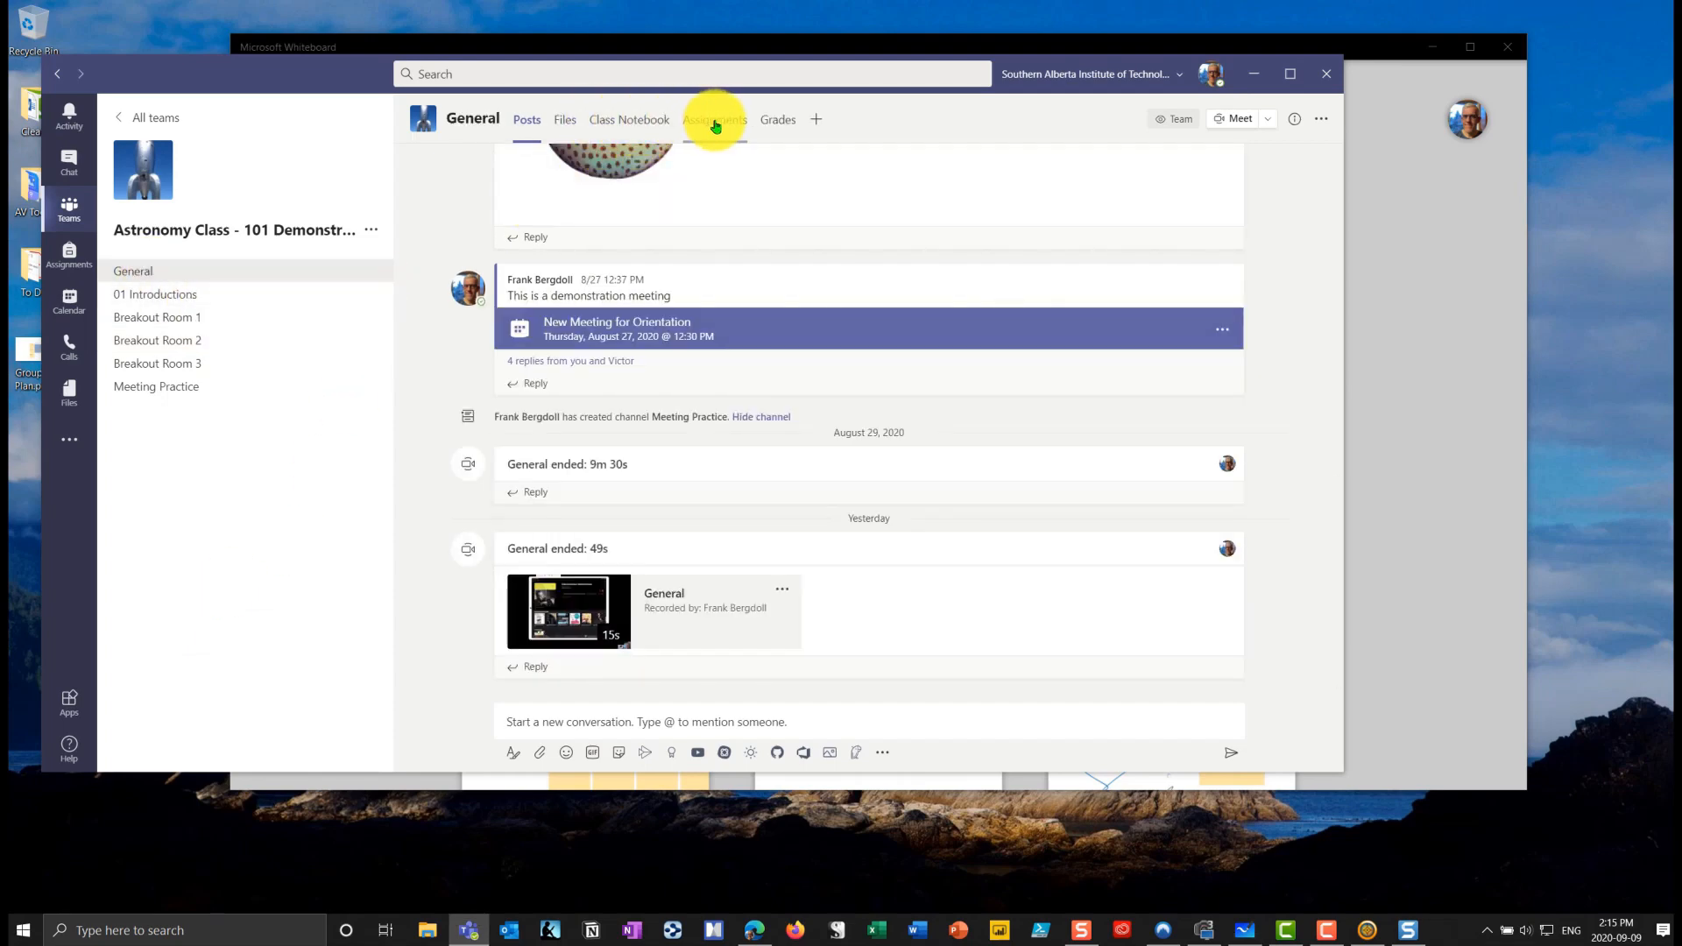
{"action": "left_click", "coordinate": [564, 120]}
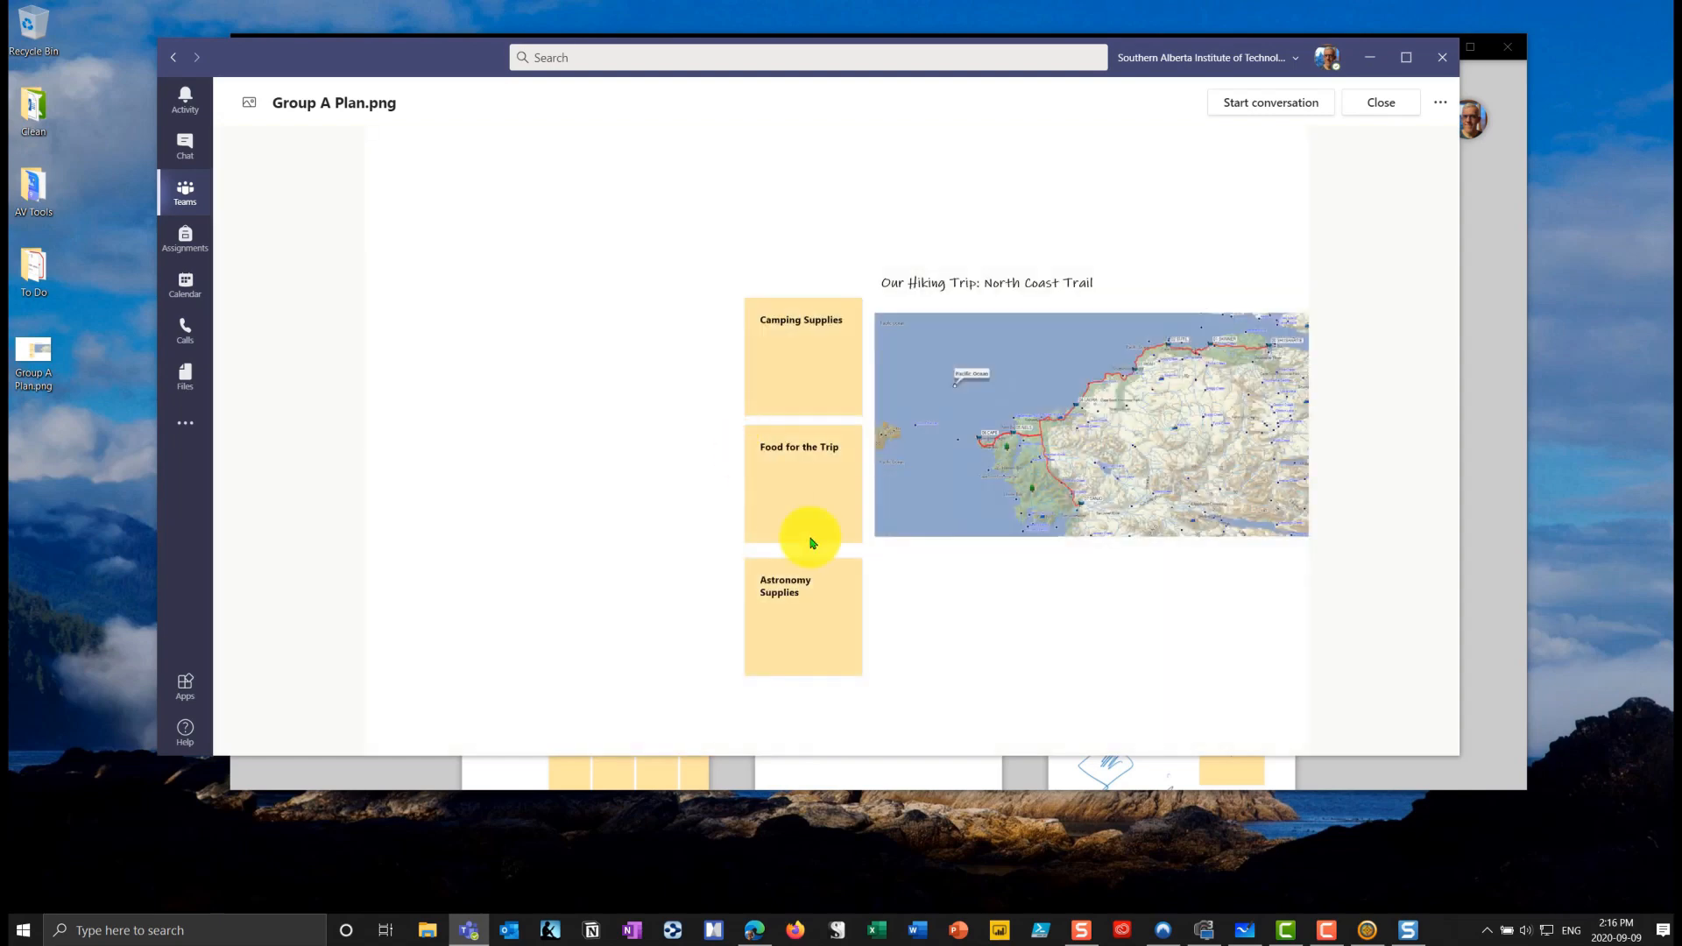
{"action": "mouse_move", "coordinate": [994, 612]}
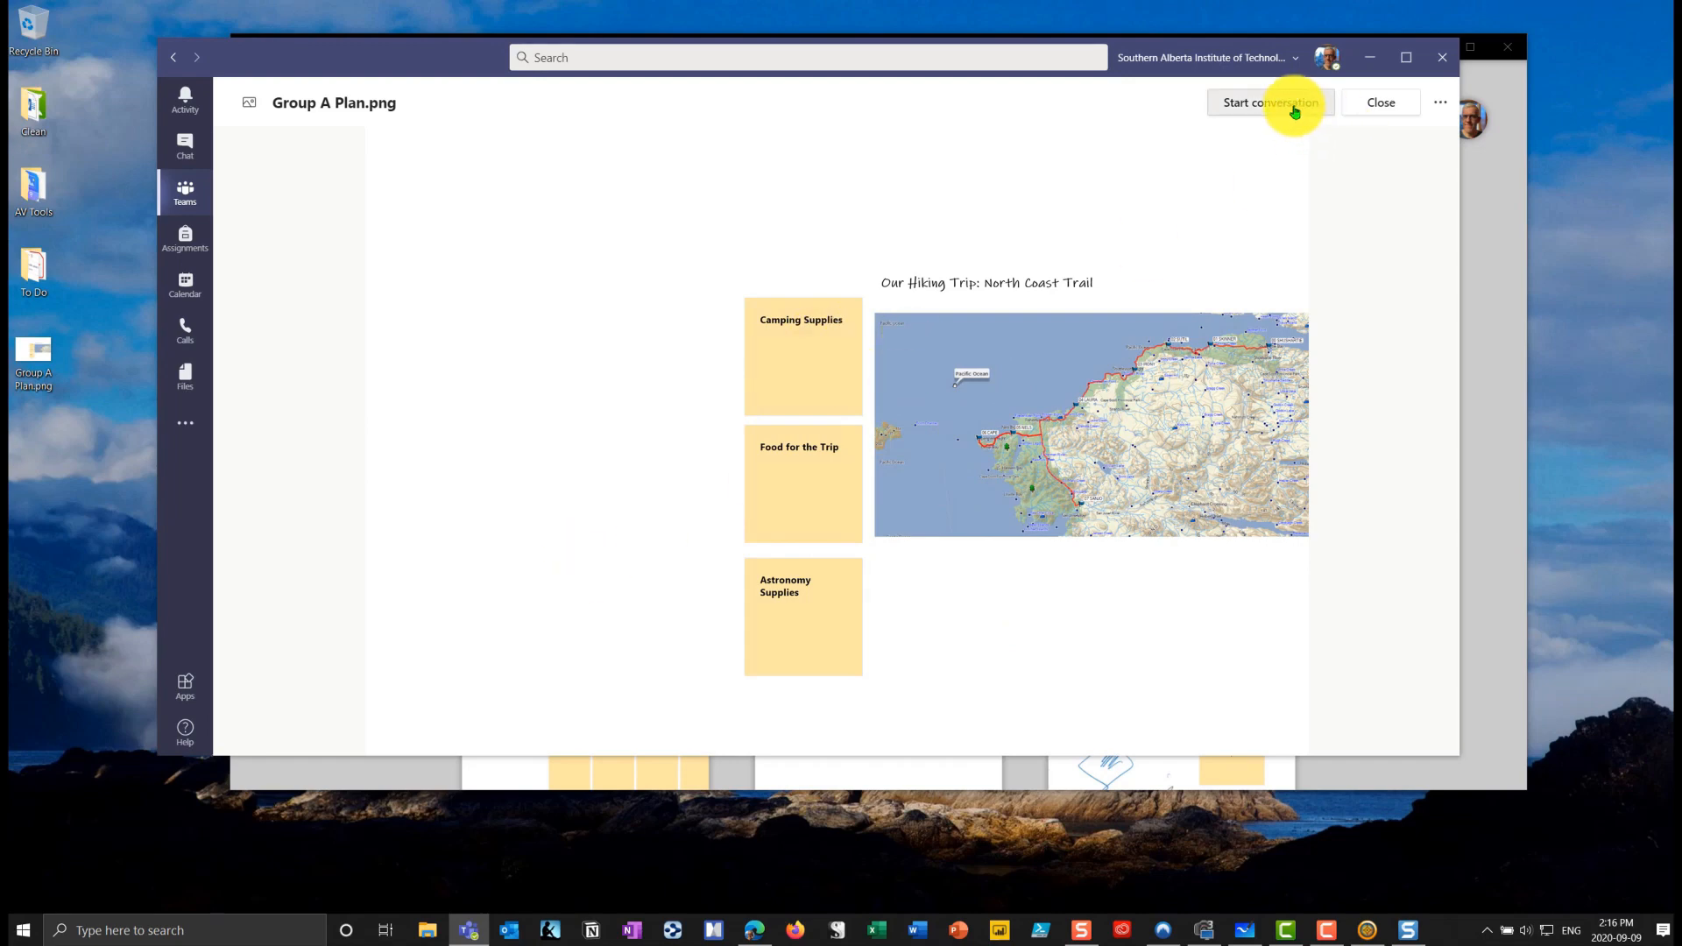
{"action": "mouse_move", "coordinate": [545, 550]}
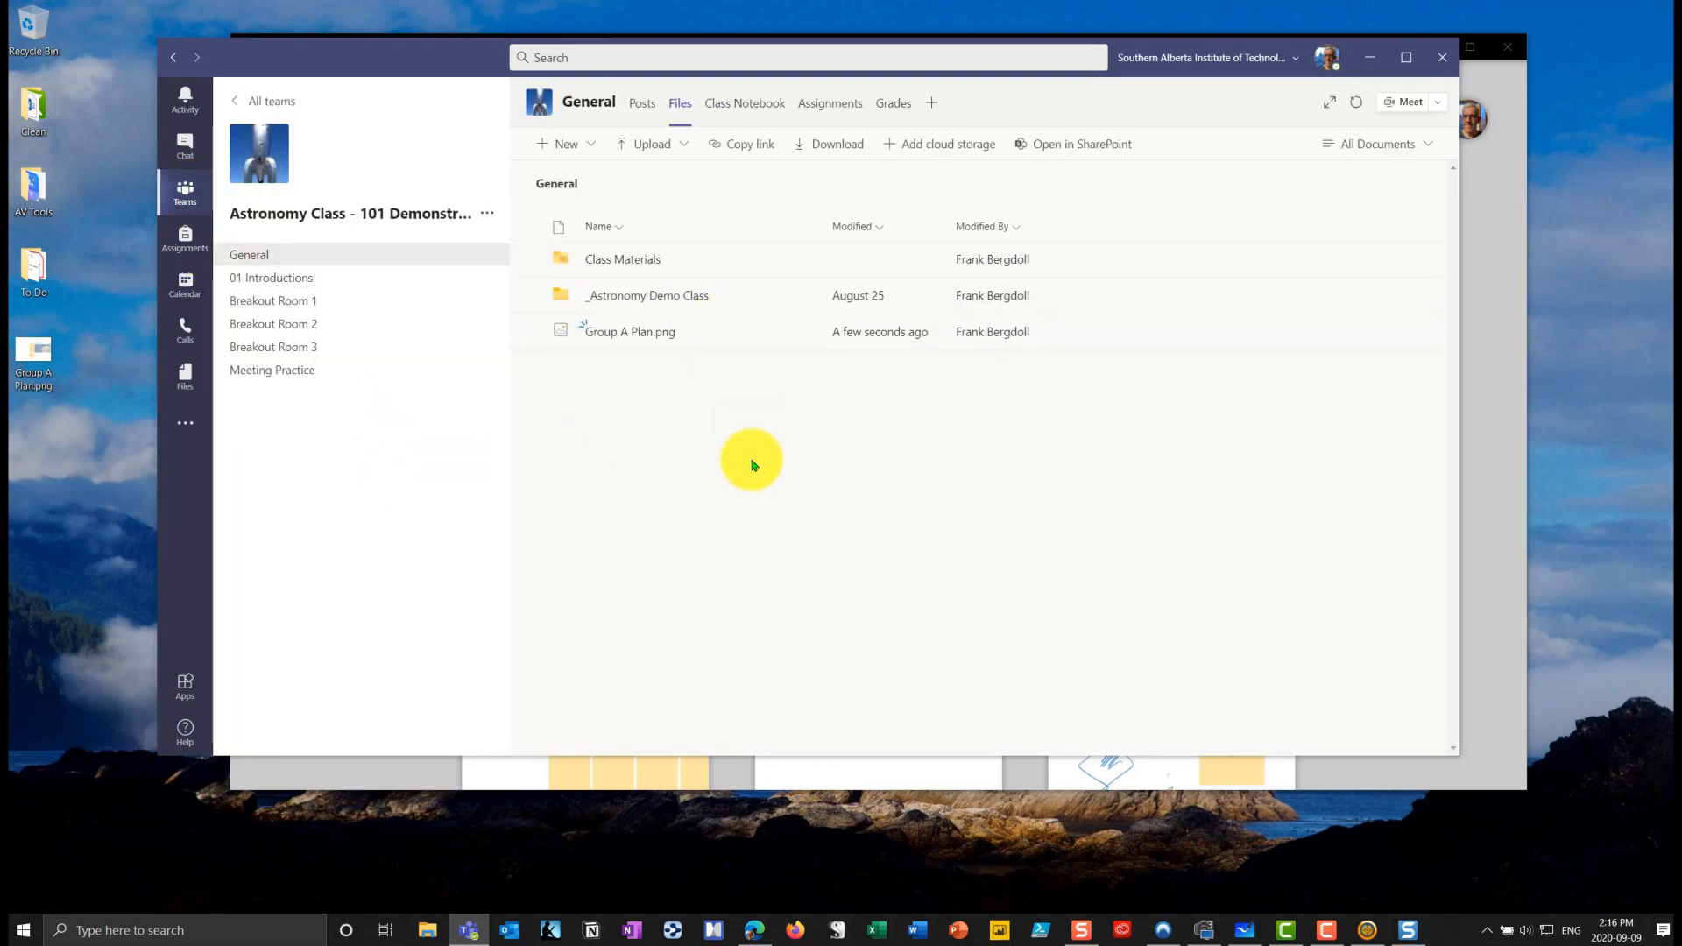
{"action": "left_click", "coordinate": [272, 301]}
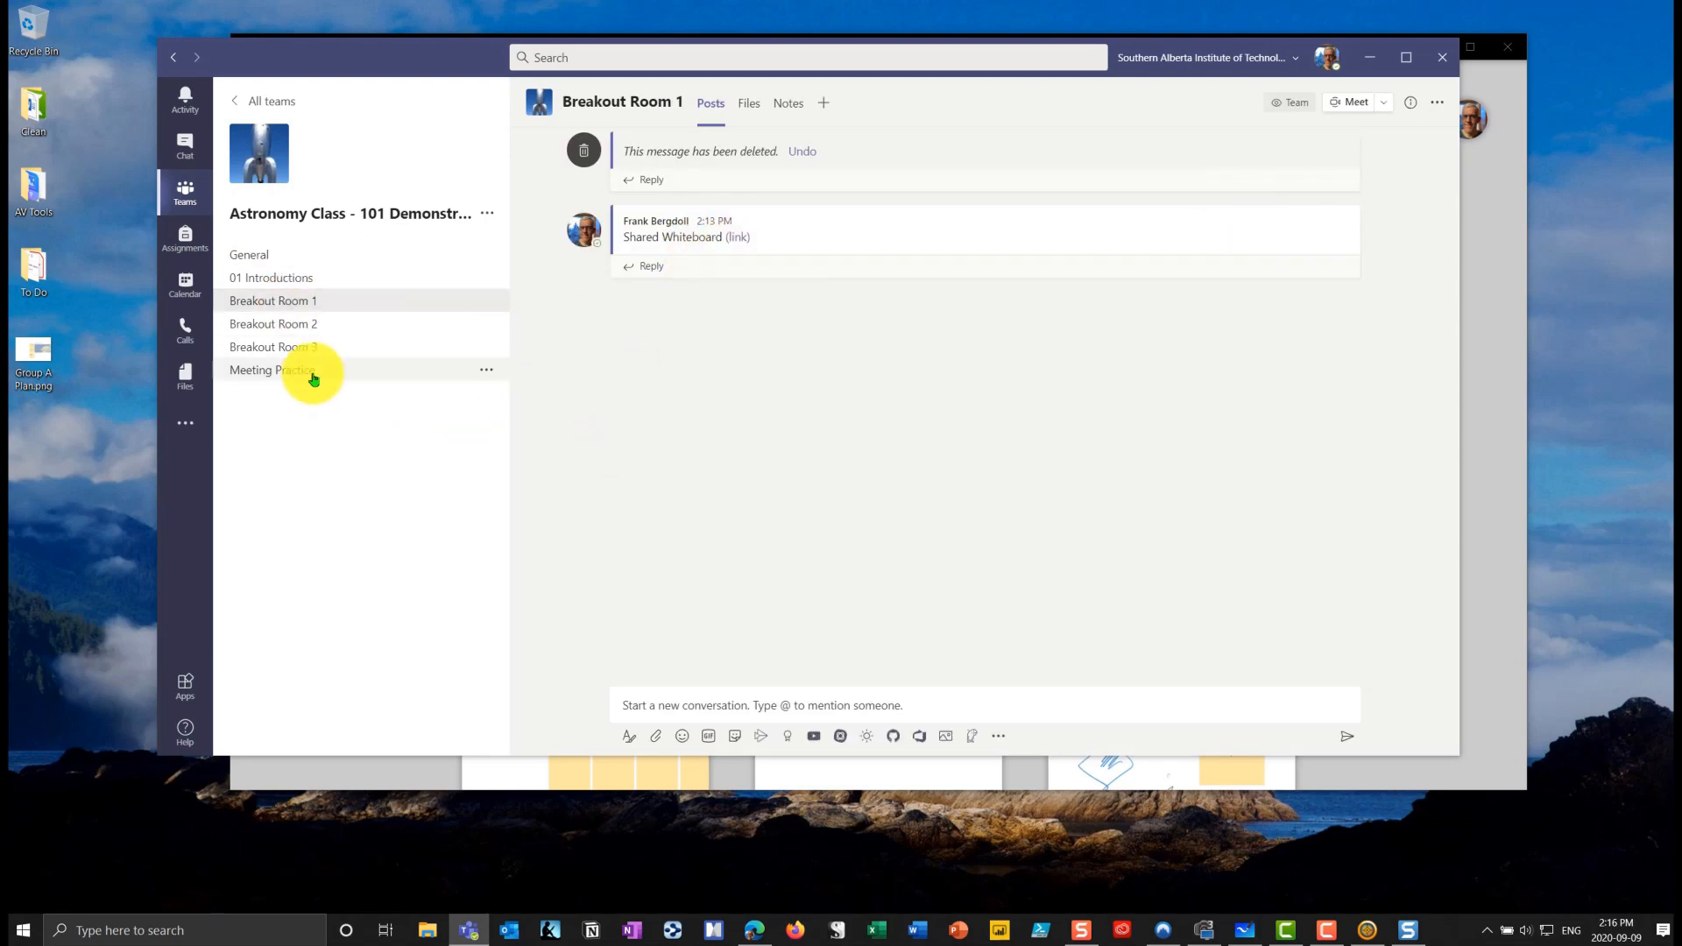
- Delete the Shared Whiteboard link post in Breakout Room 1 via its More options menu
{"action": "left_click", "coordinate": [274, 323]}
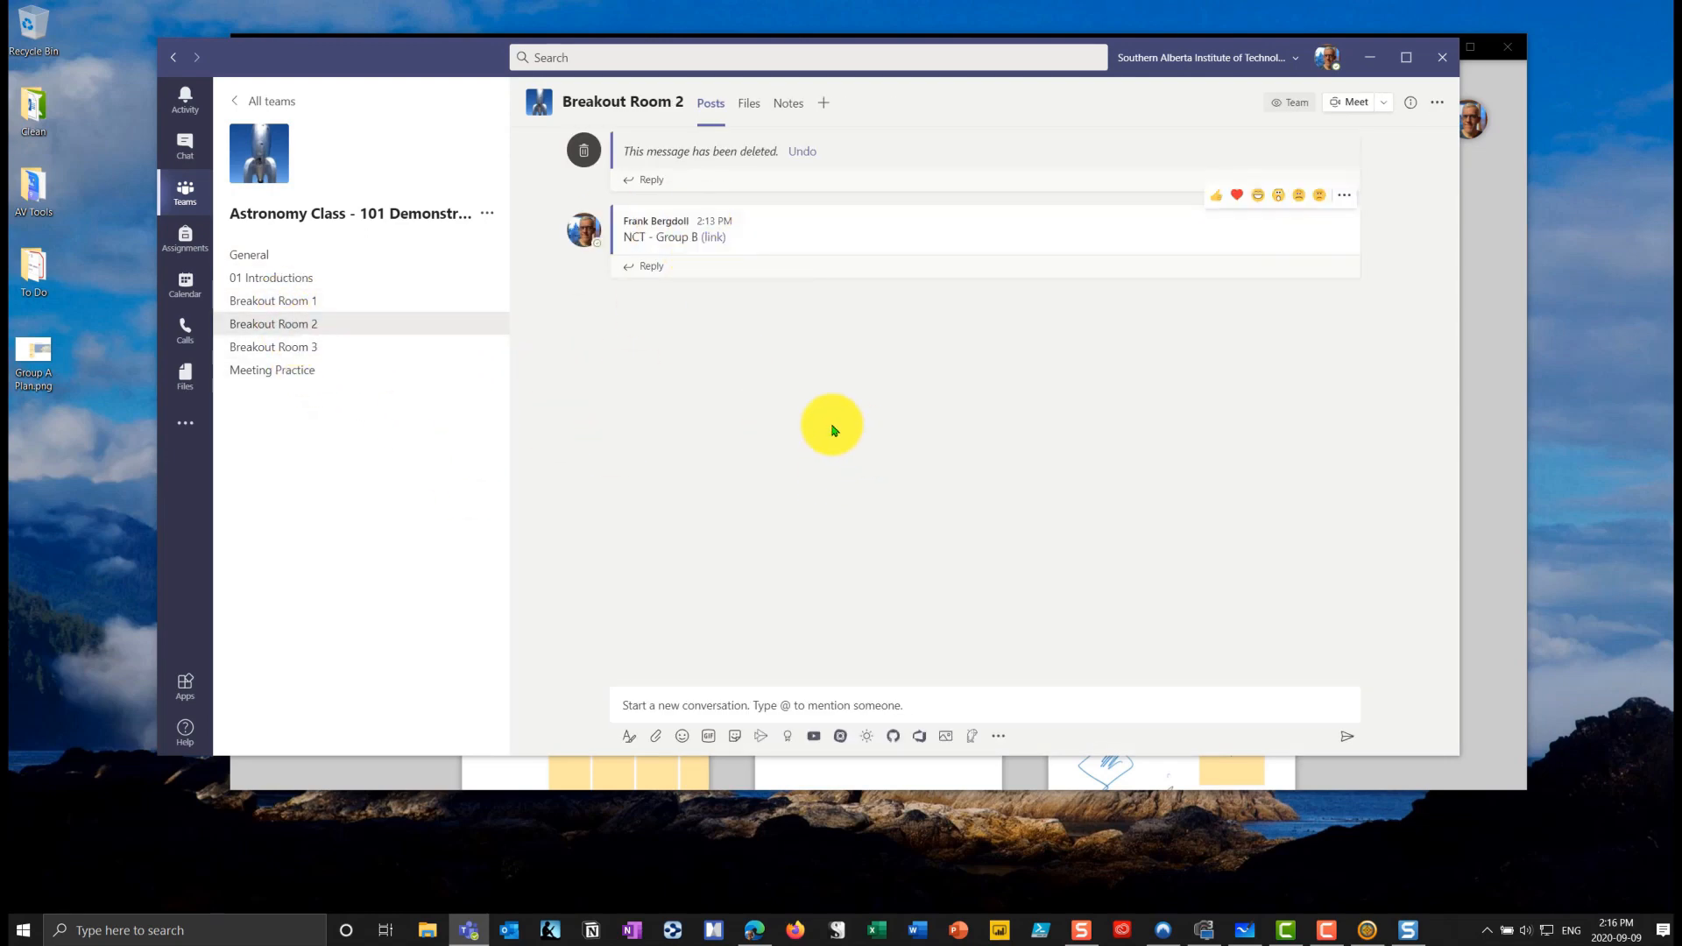
{"action": "left_click", "coordinate": [272, 302]}
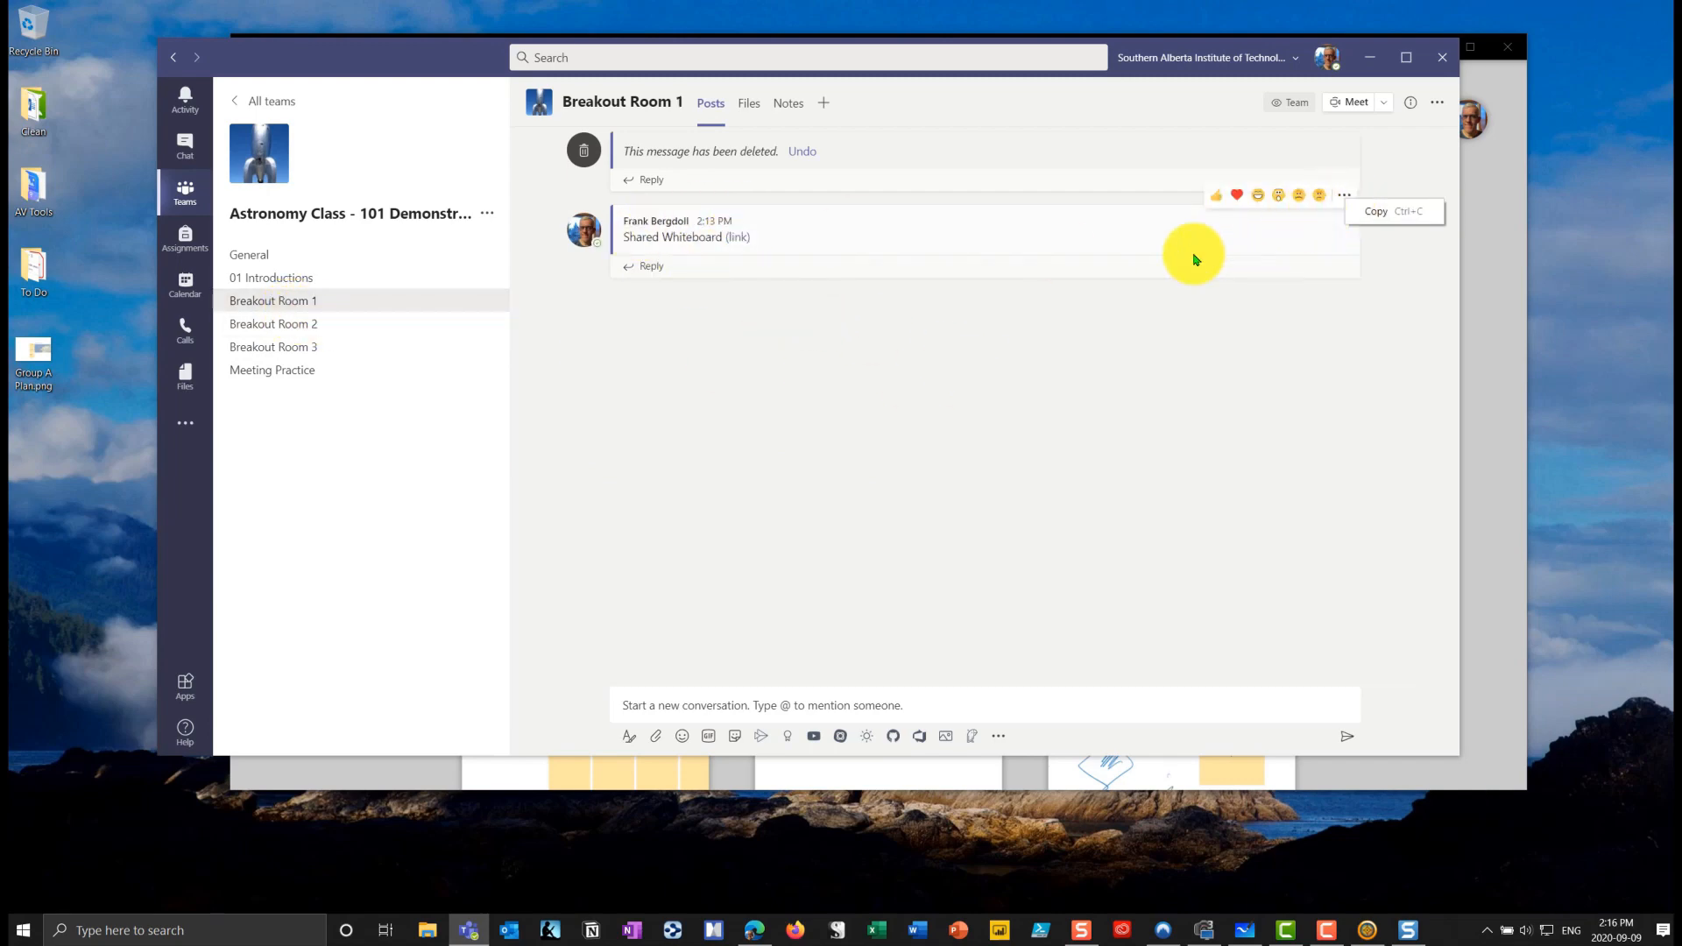
{"action": "mouse_move", "coordinate": [1335, 228]}
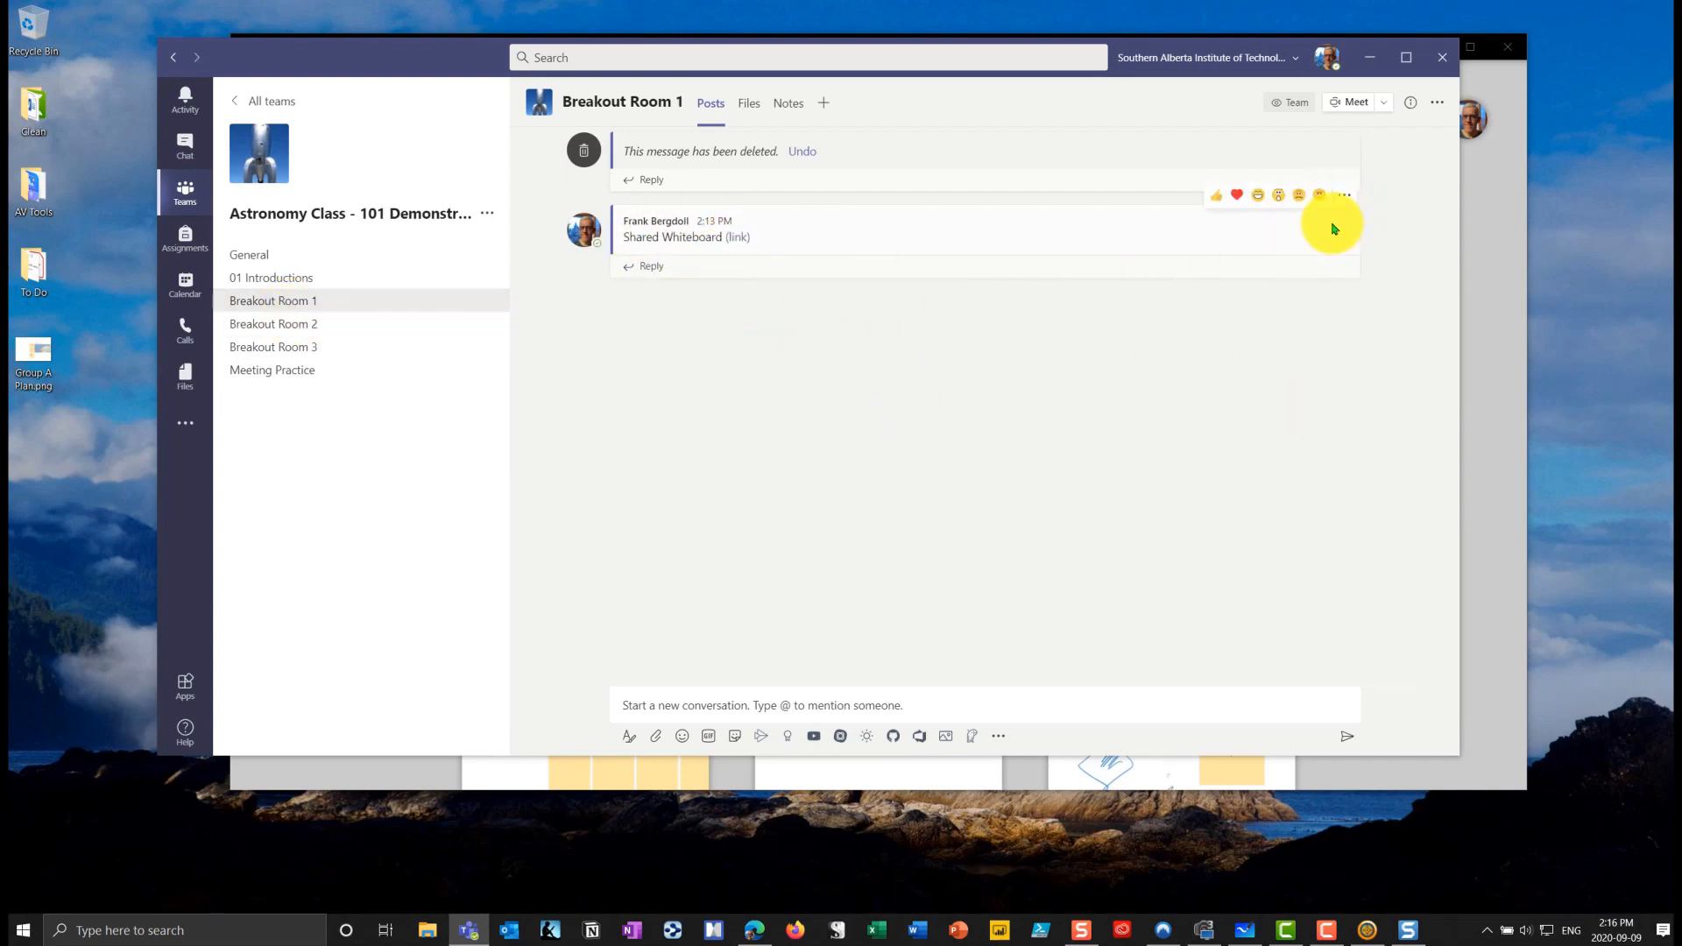
{"action": "left_click", "coordinate": [1346, 194]}
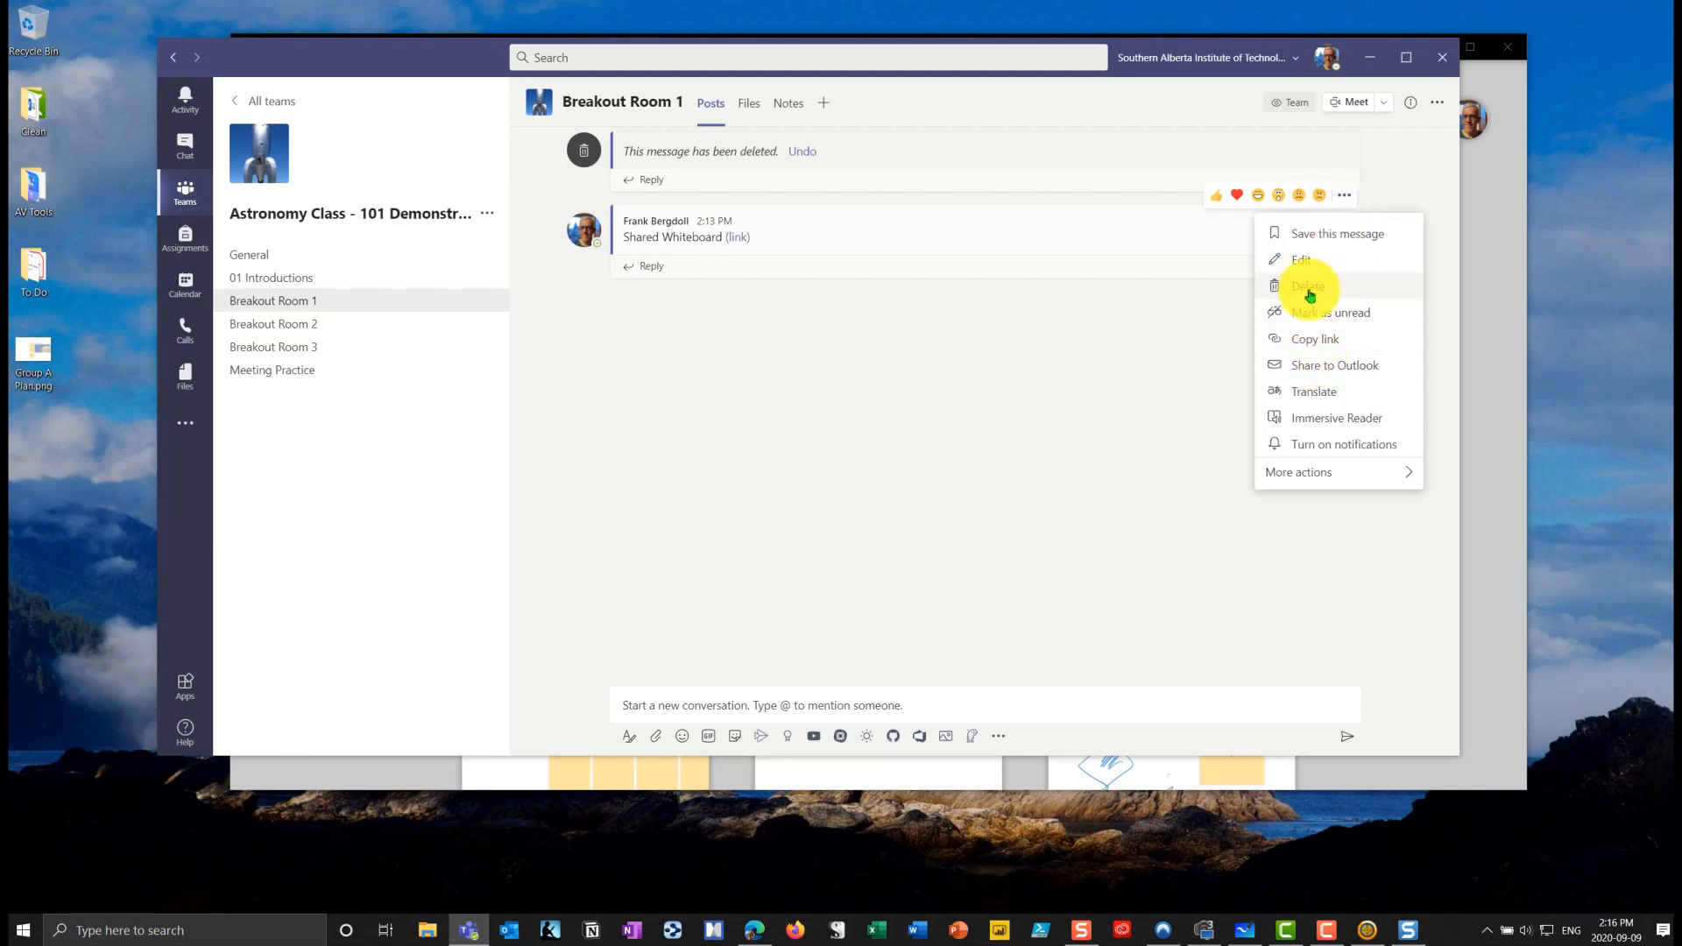
{"action": "left_click", "coordinate": [1307, 287]}
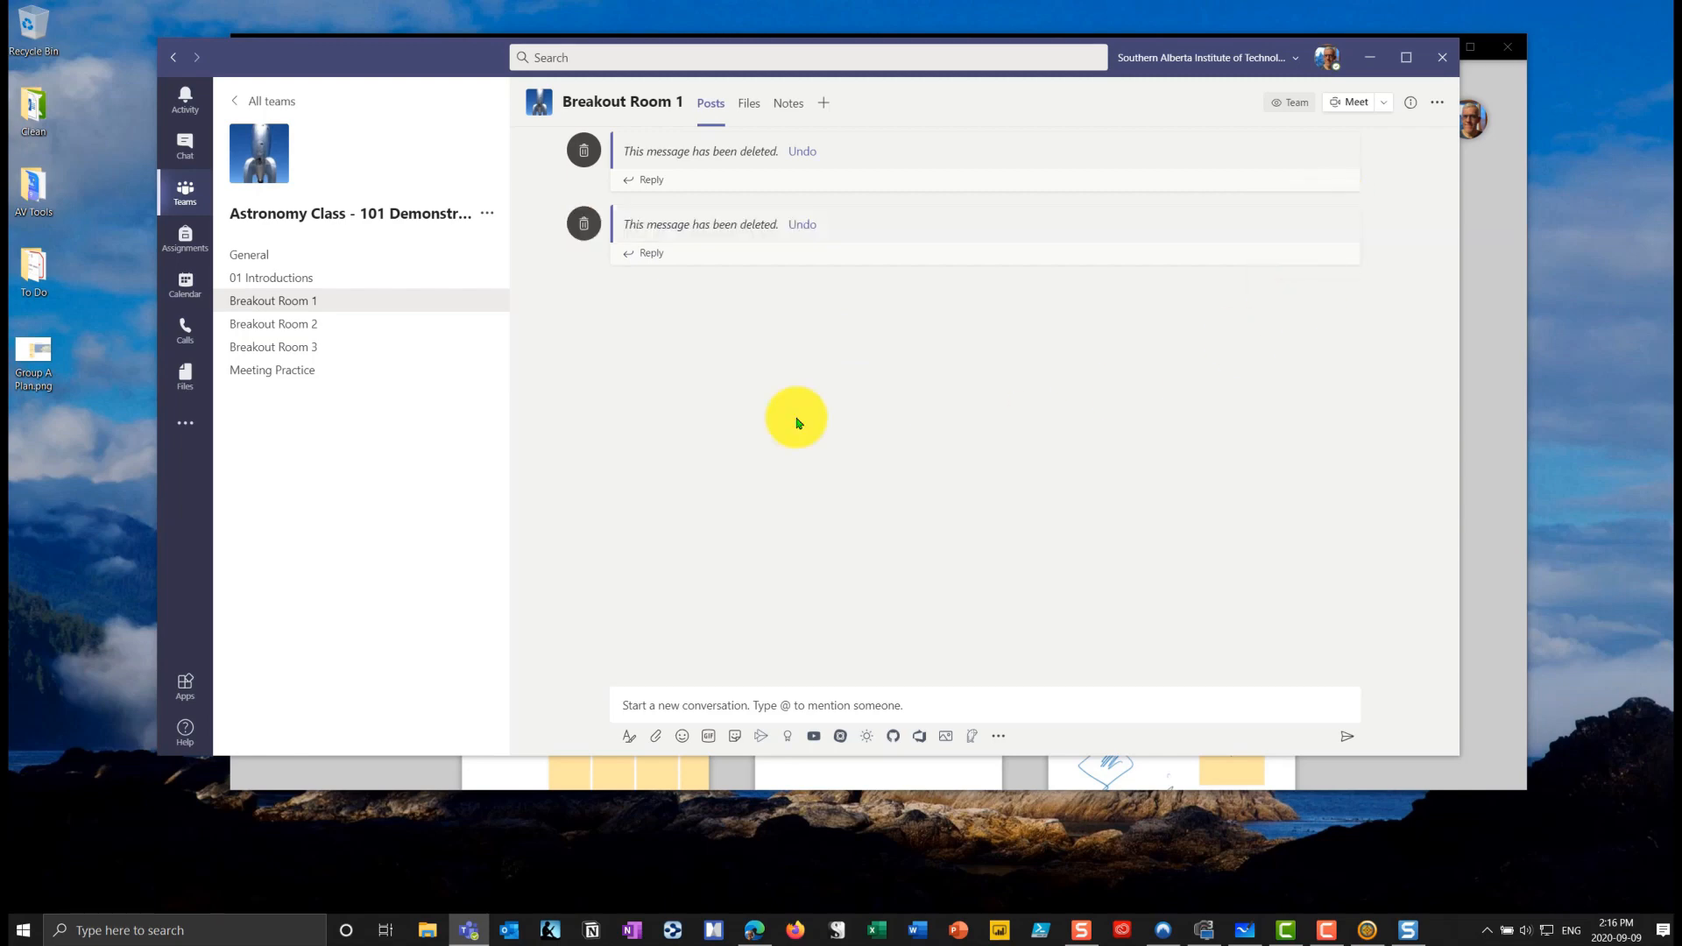
- Open the More options menu on the NCT - Group B post in Breakout Room 2
{"action": "left_click", "coordinate": [273, 323]}
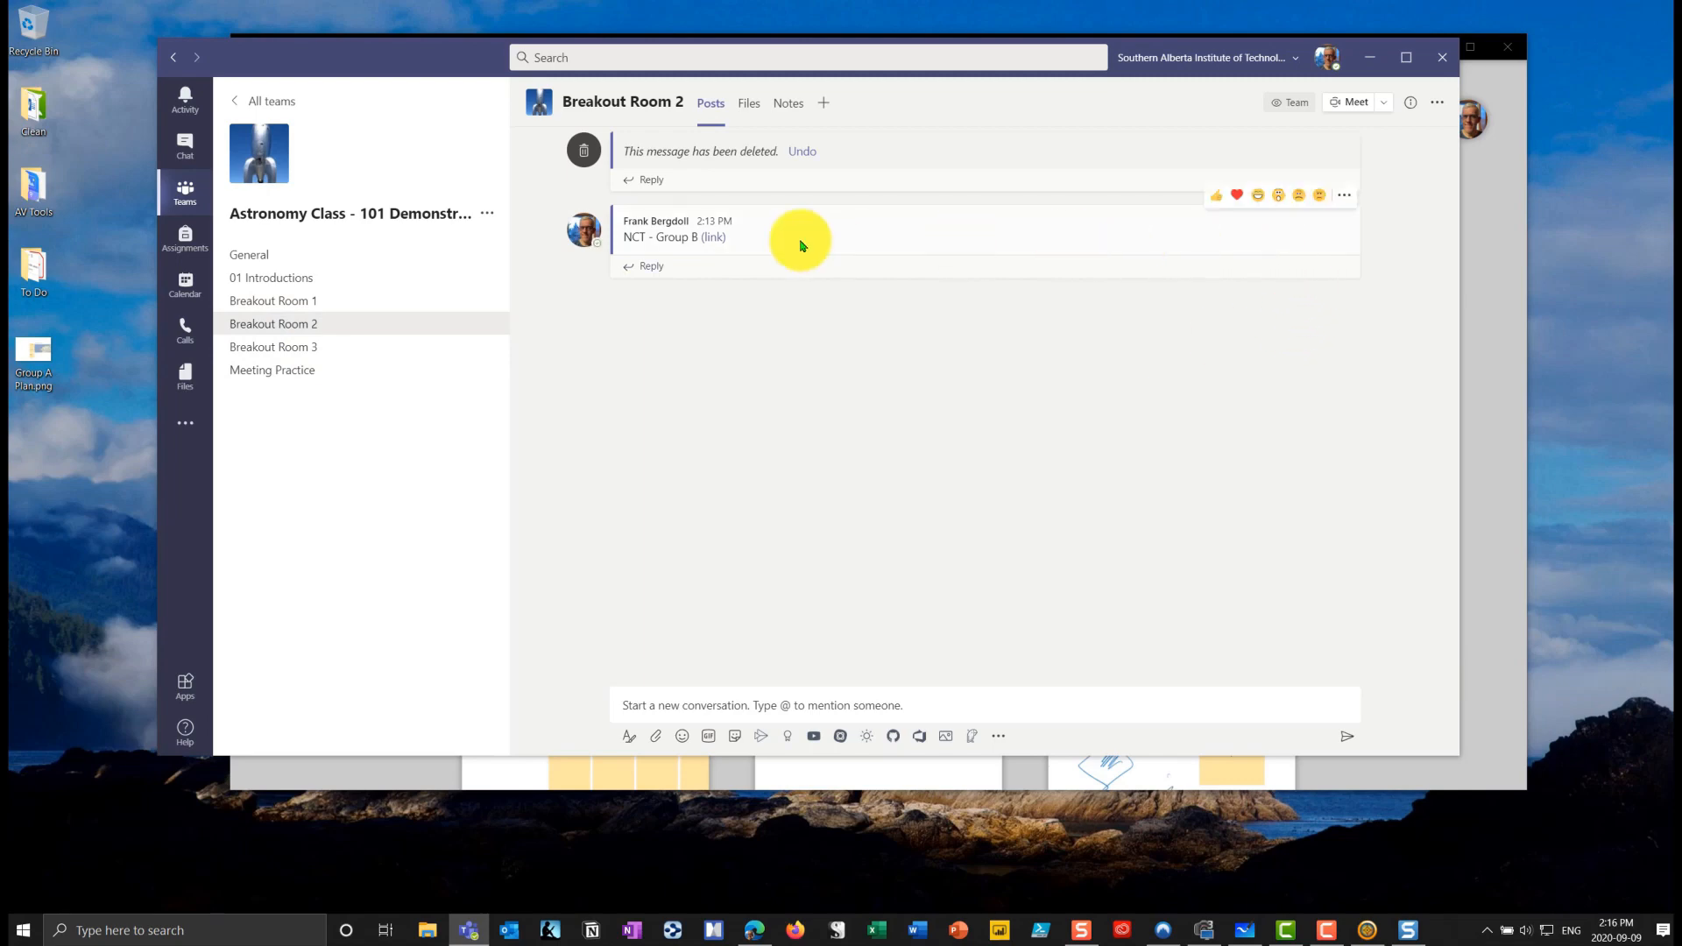
{"action": "left_click", "coordinate": [1346, 195]}
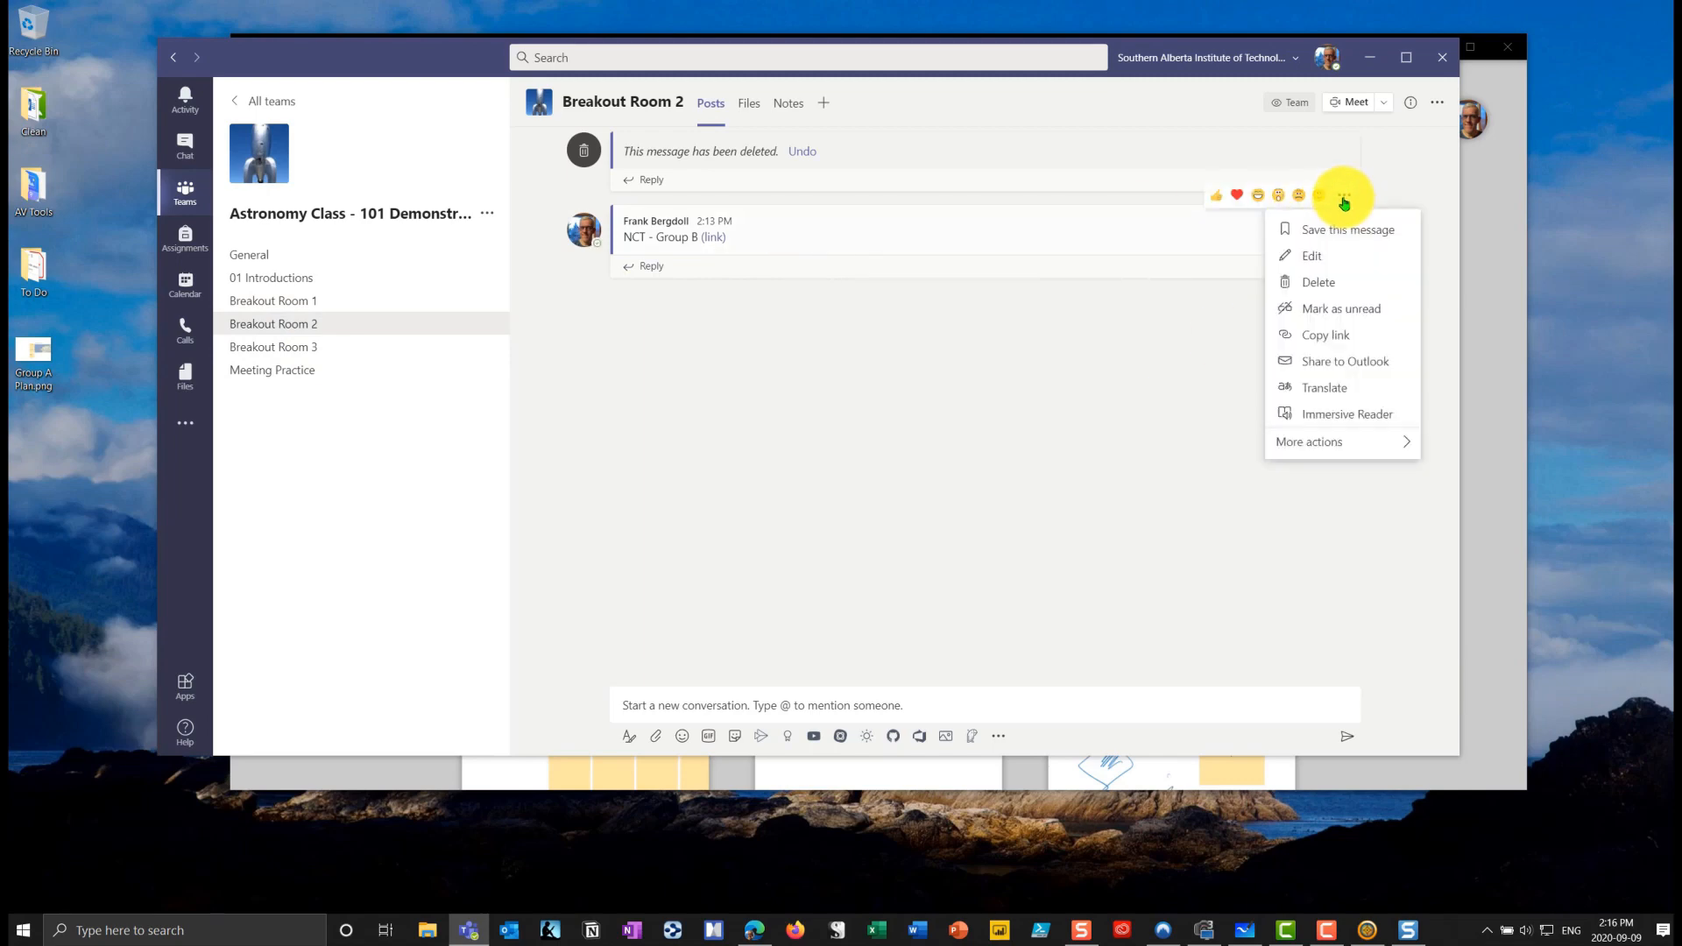
{"action": "left_click", "coordinate": [1318, 280]}
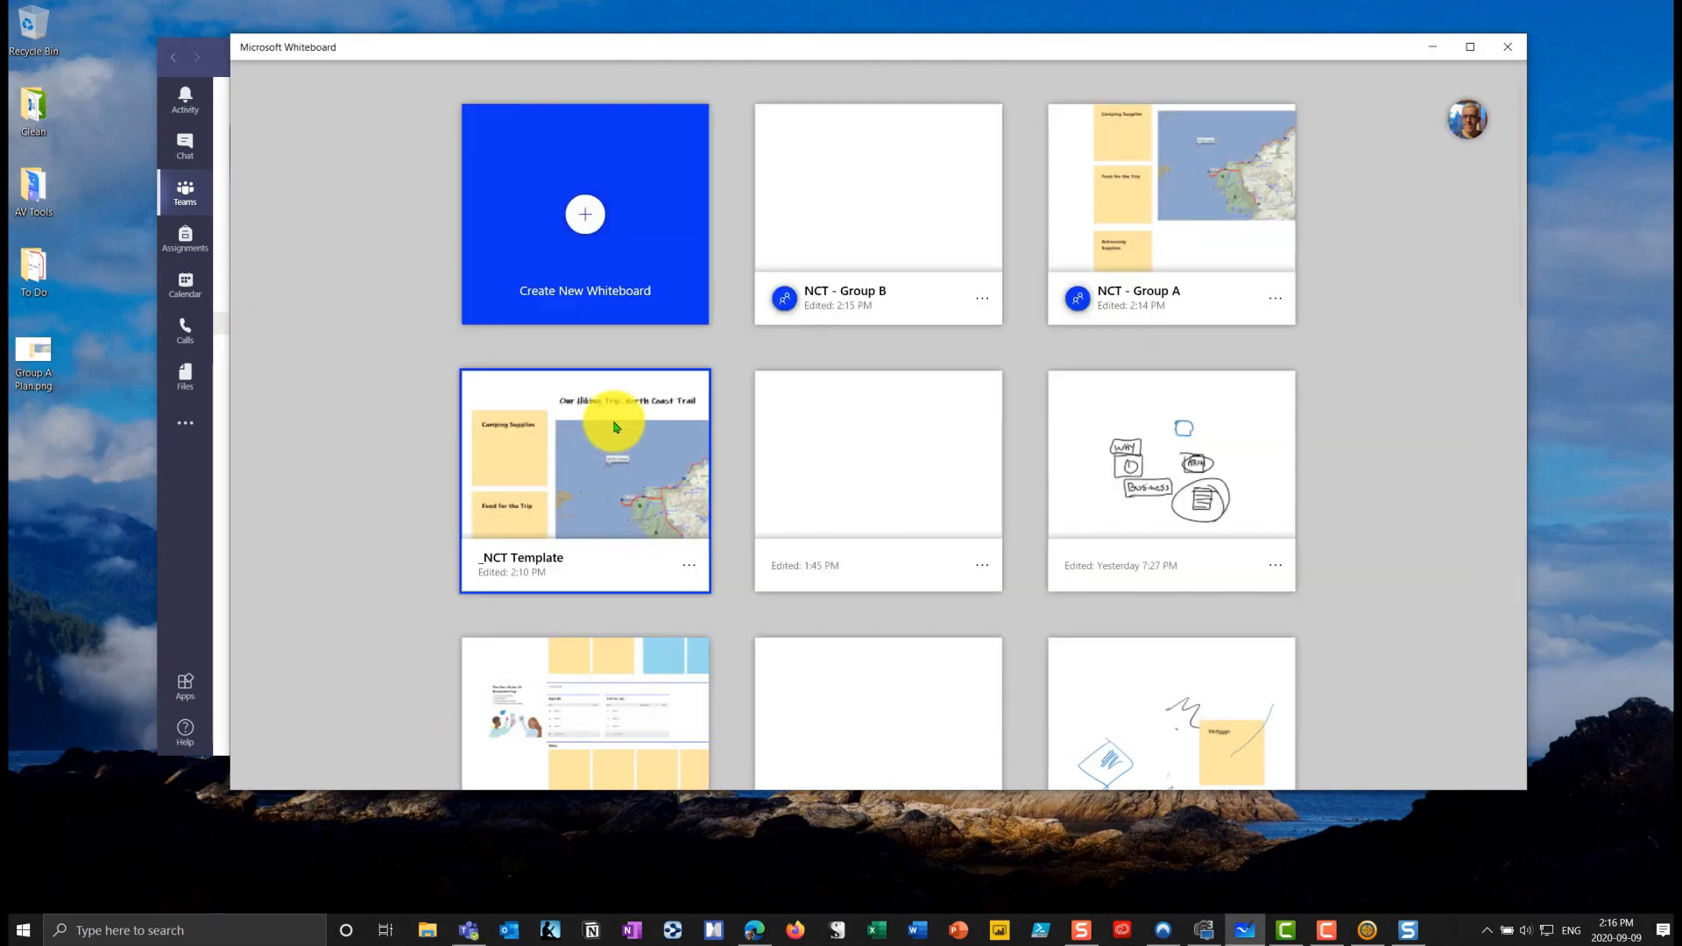
{"action": "mouse_move", "coordinate": [1023, 343]}
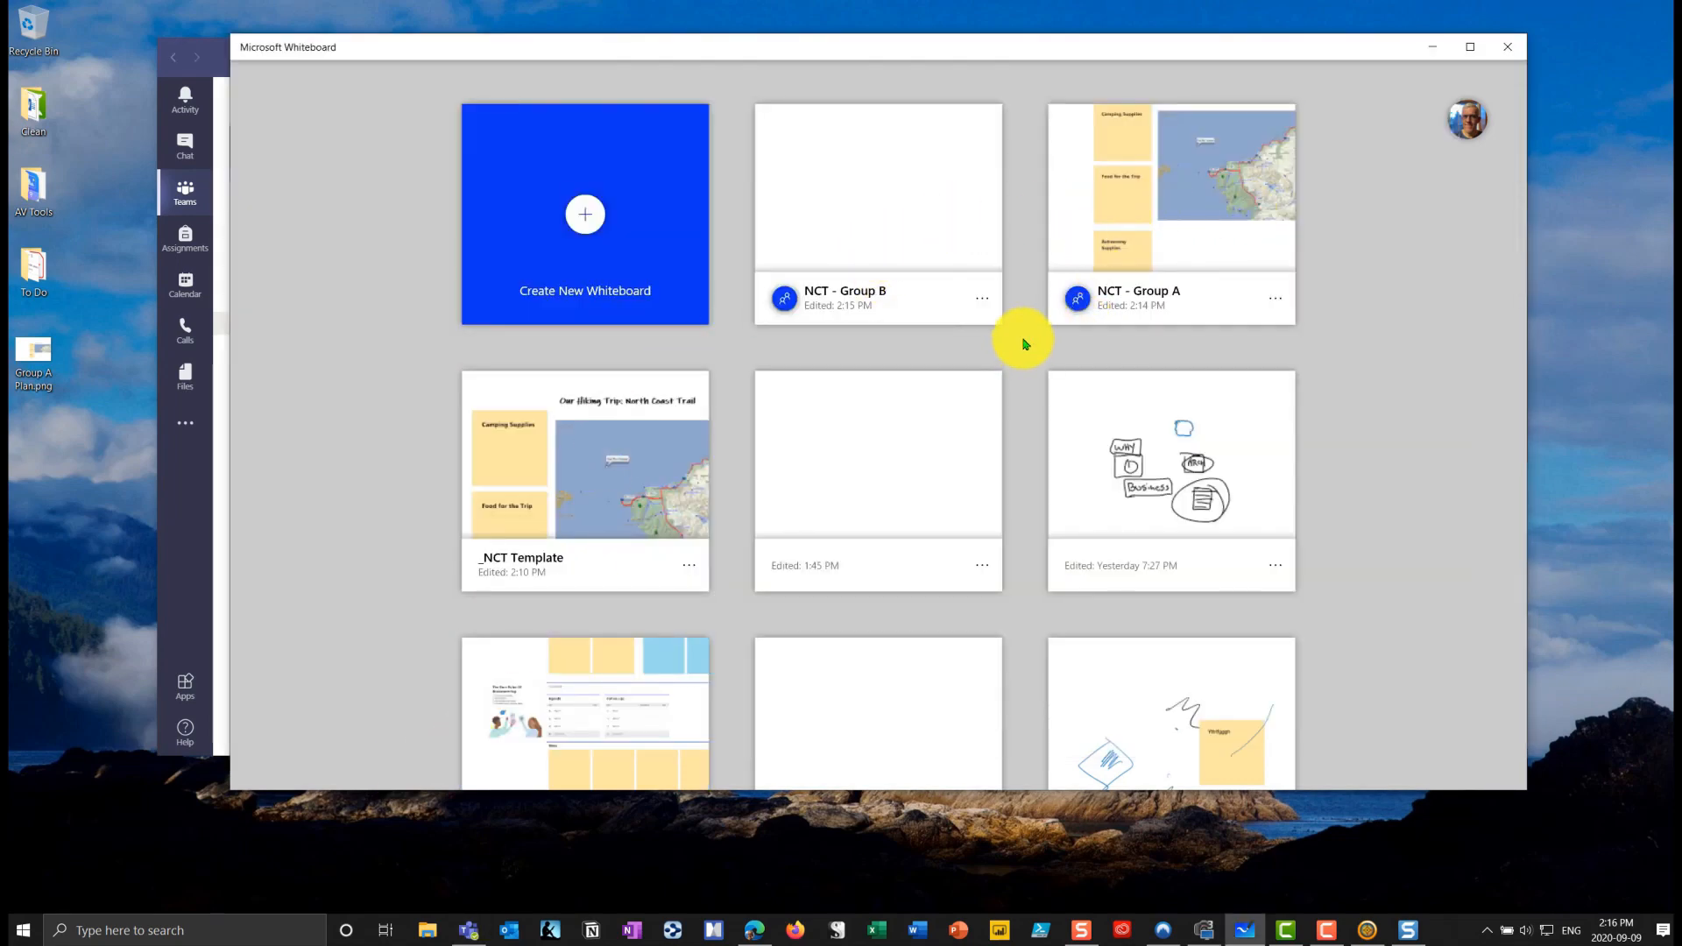